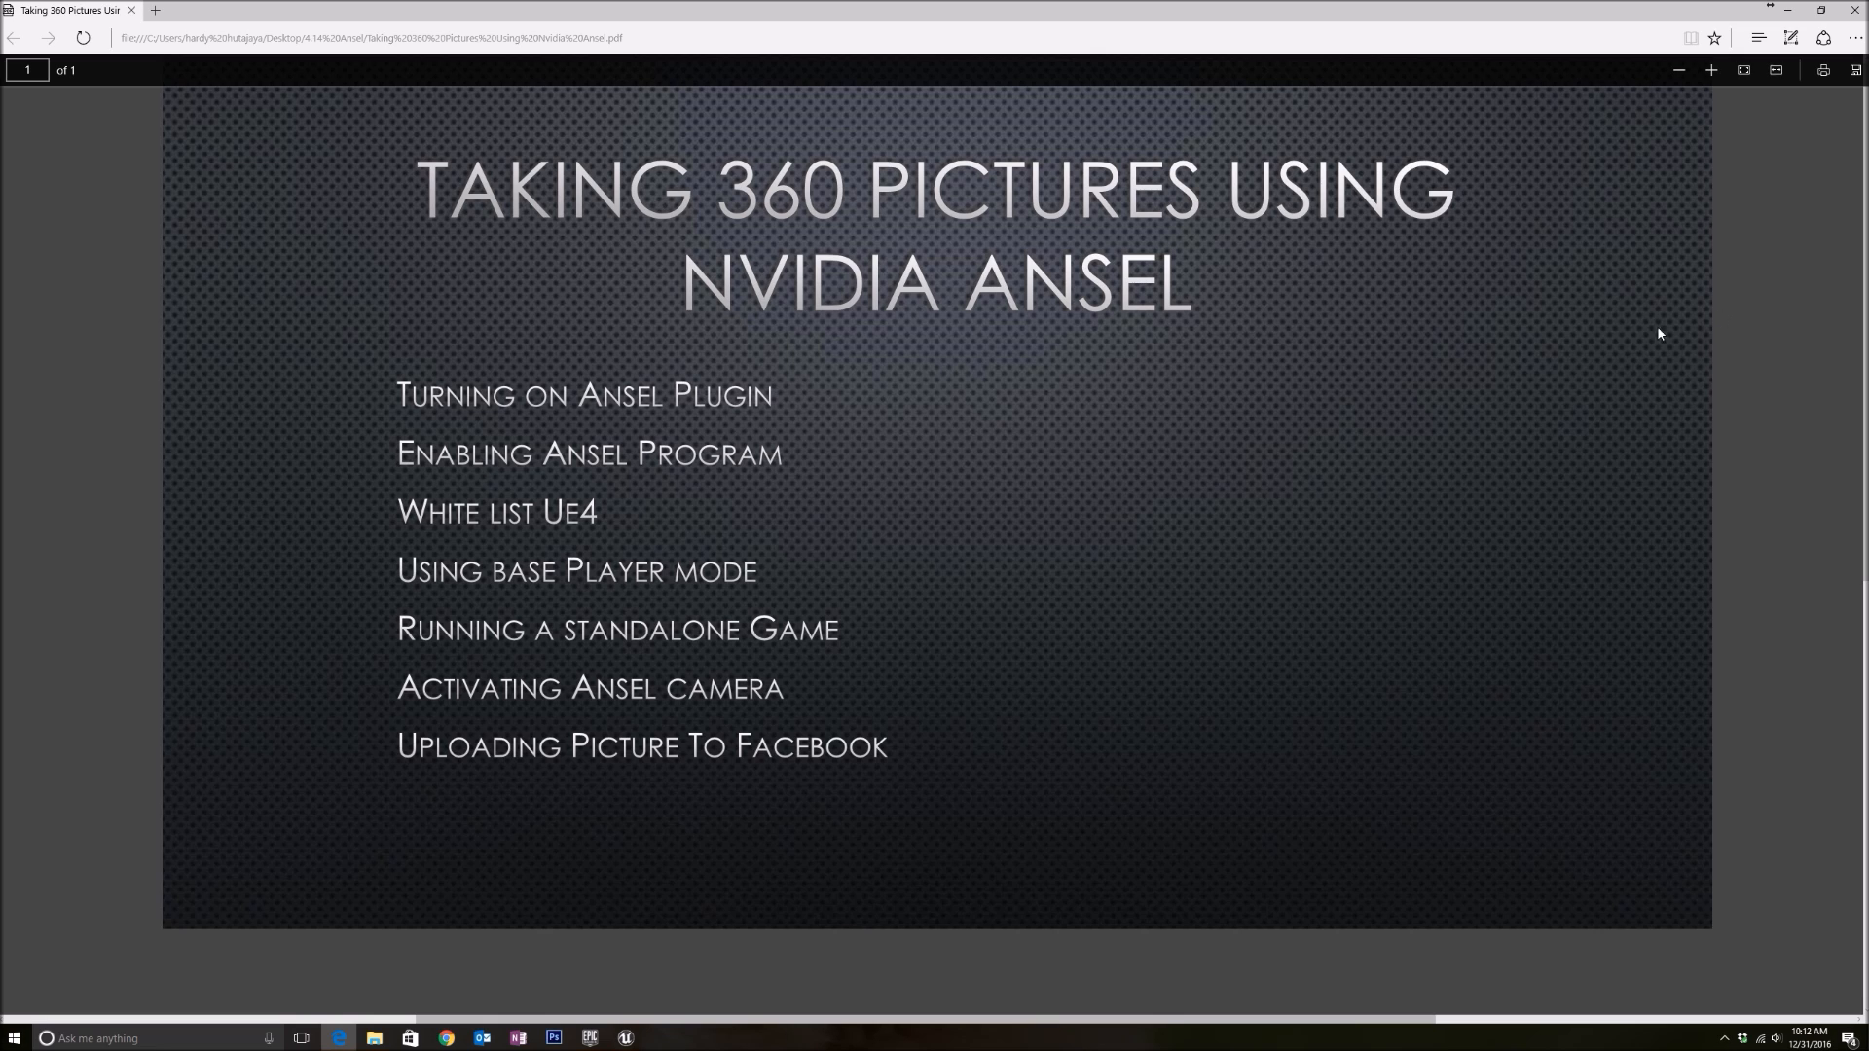
mouse_move(1311, 386)
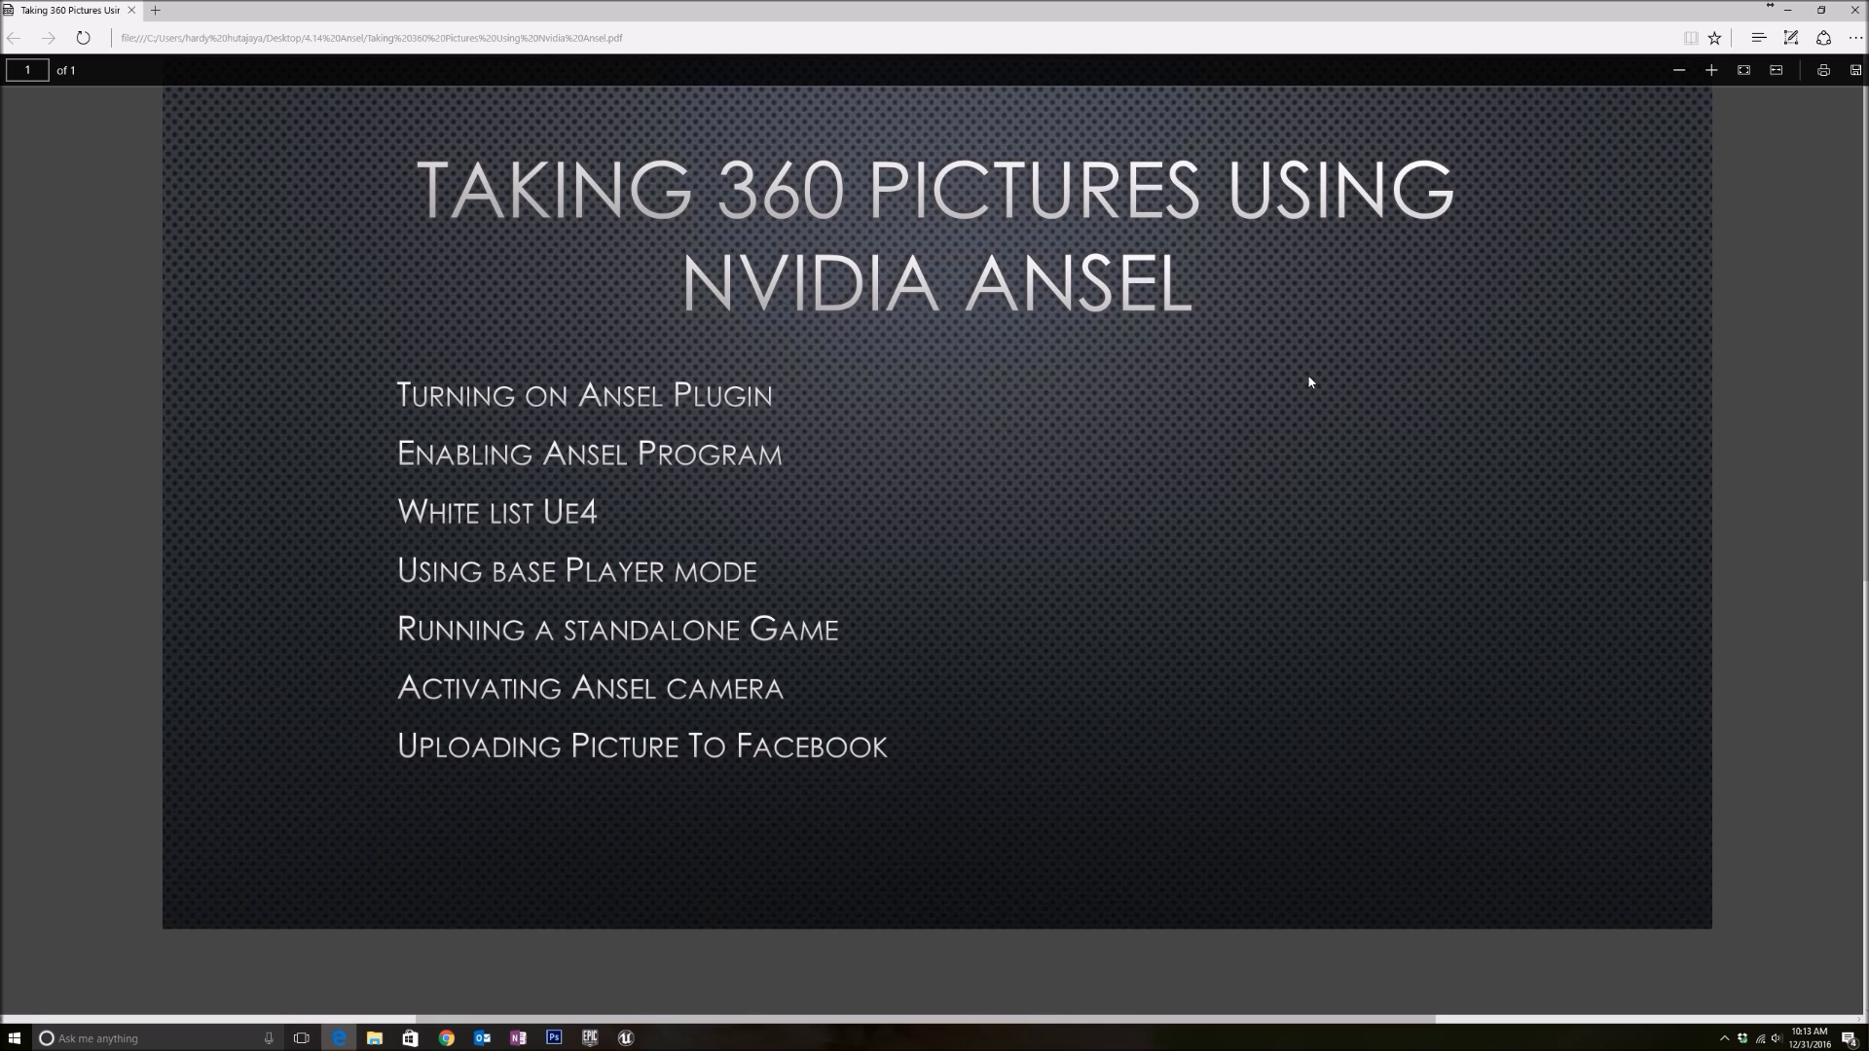
mouse_move(1072, 578)
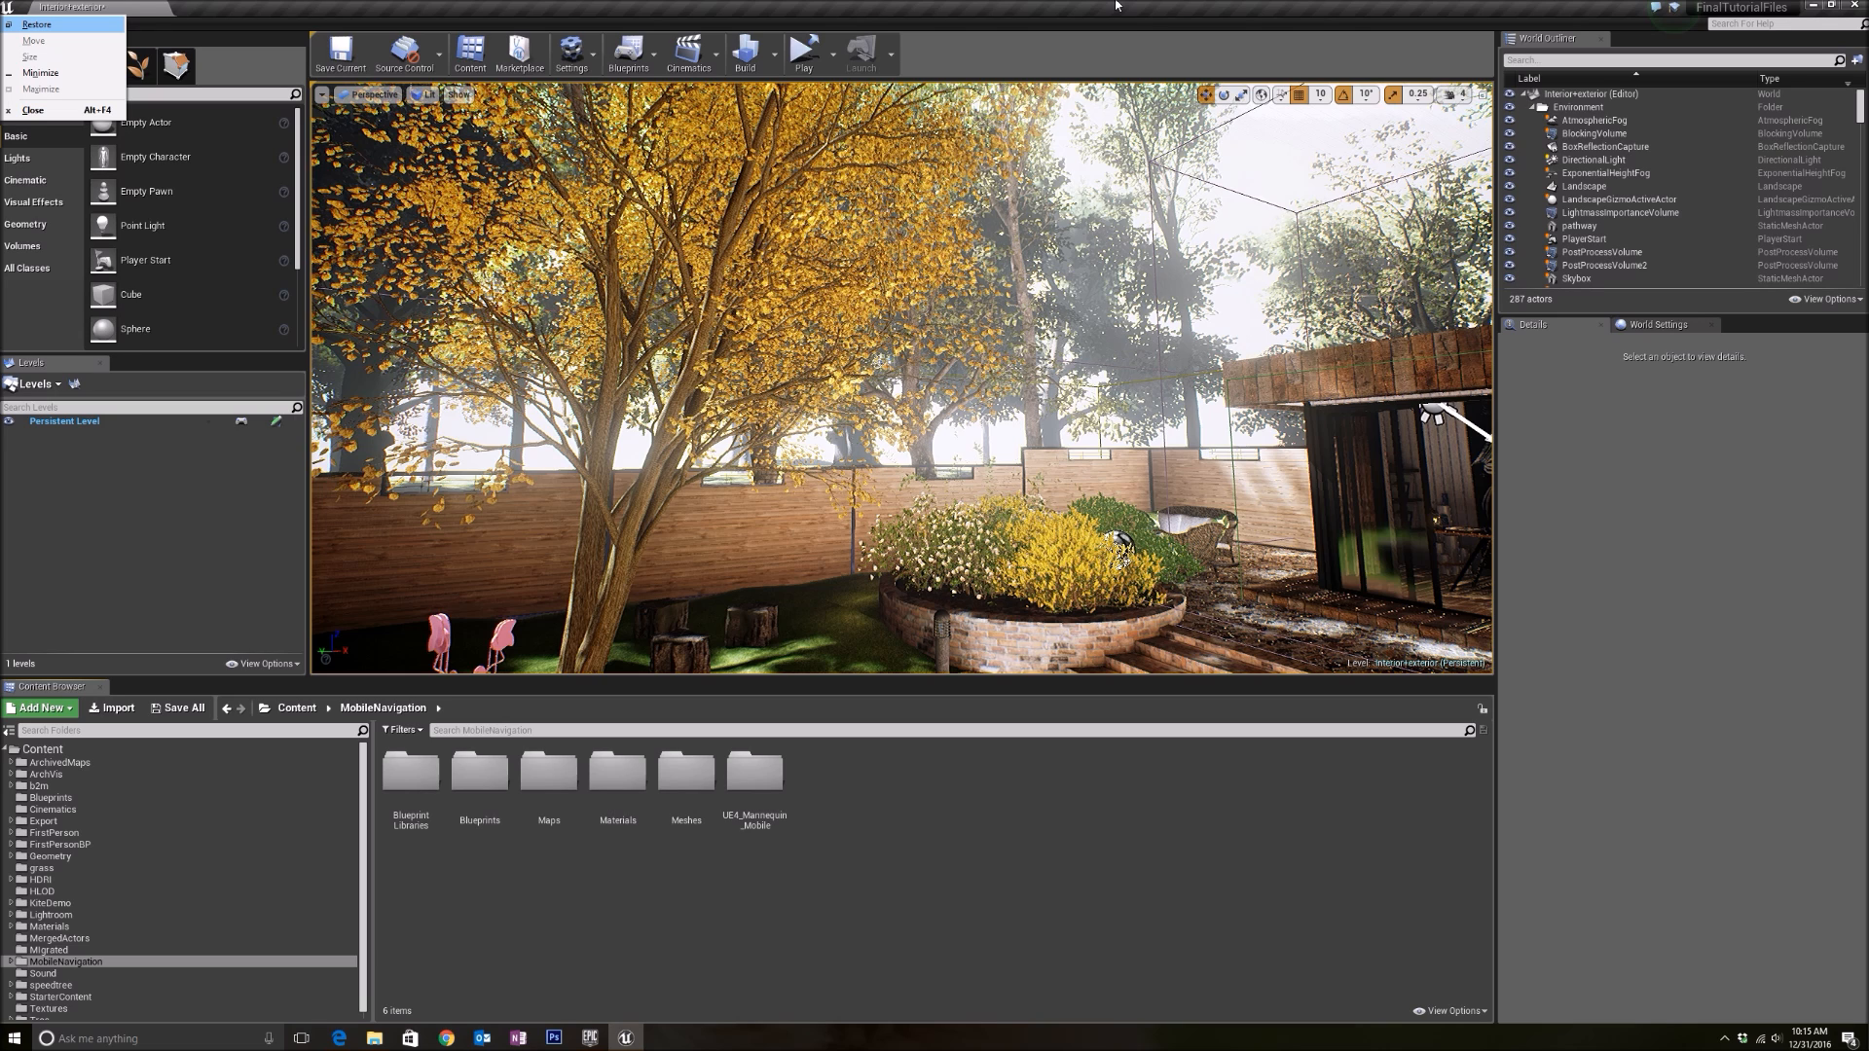
Filter the built-in plugins by 'ansel' to confirm the Nvidia Ansel Photography Plugin is enabled
click(906, 33)
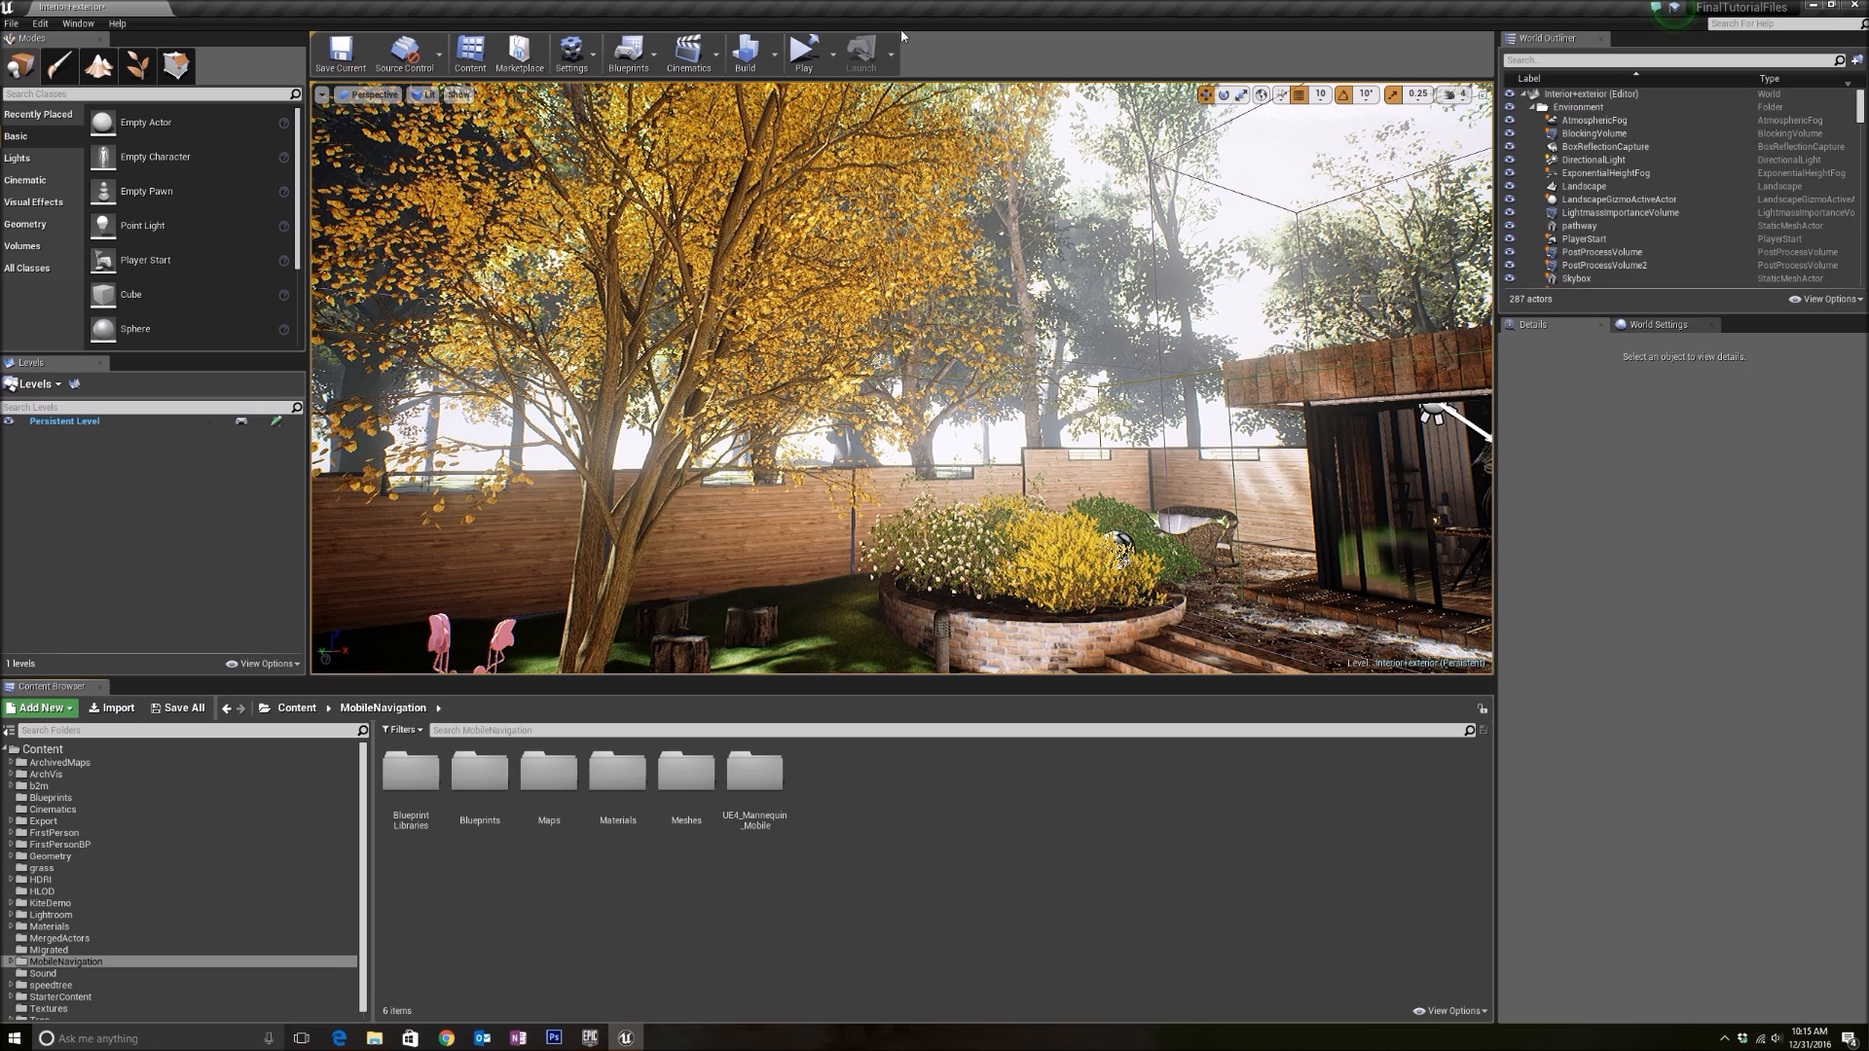
click(39, 22)
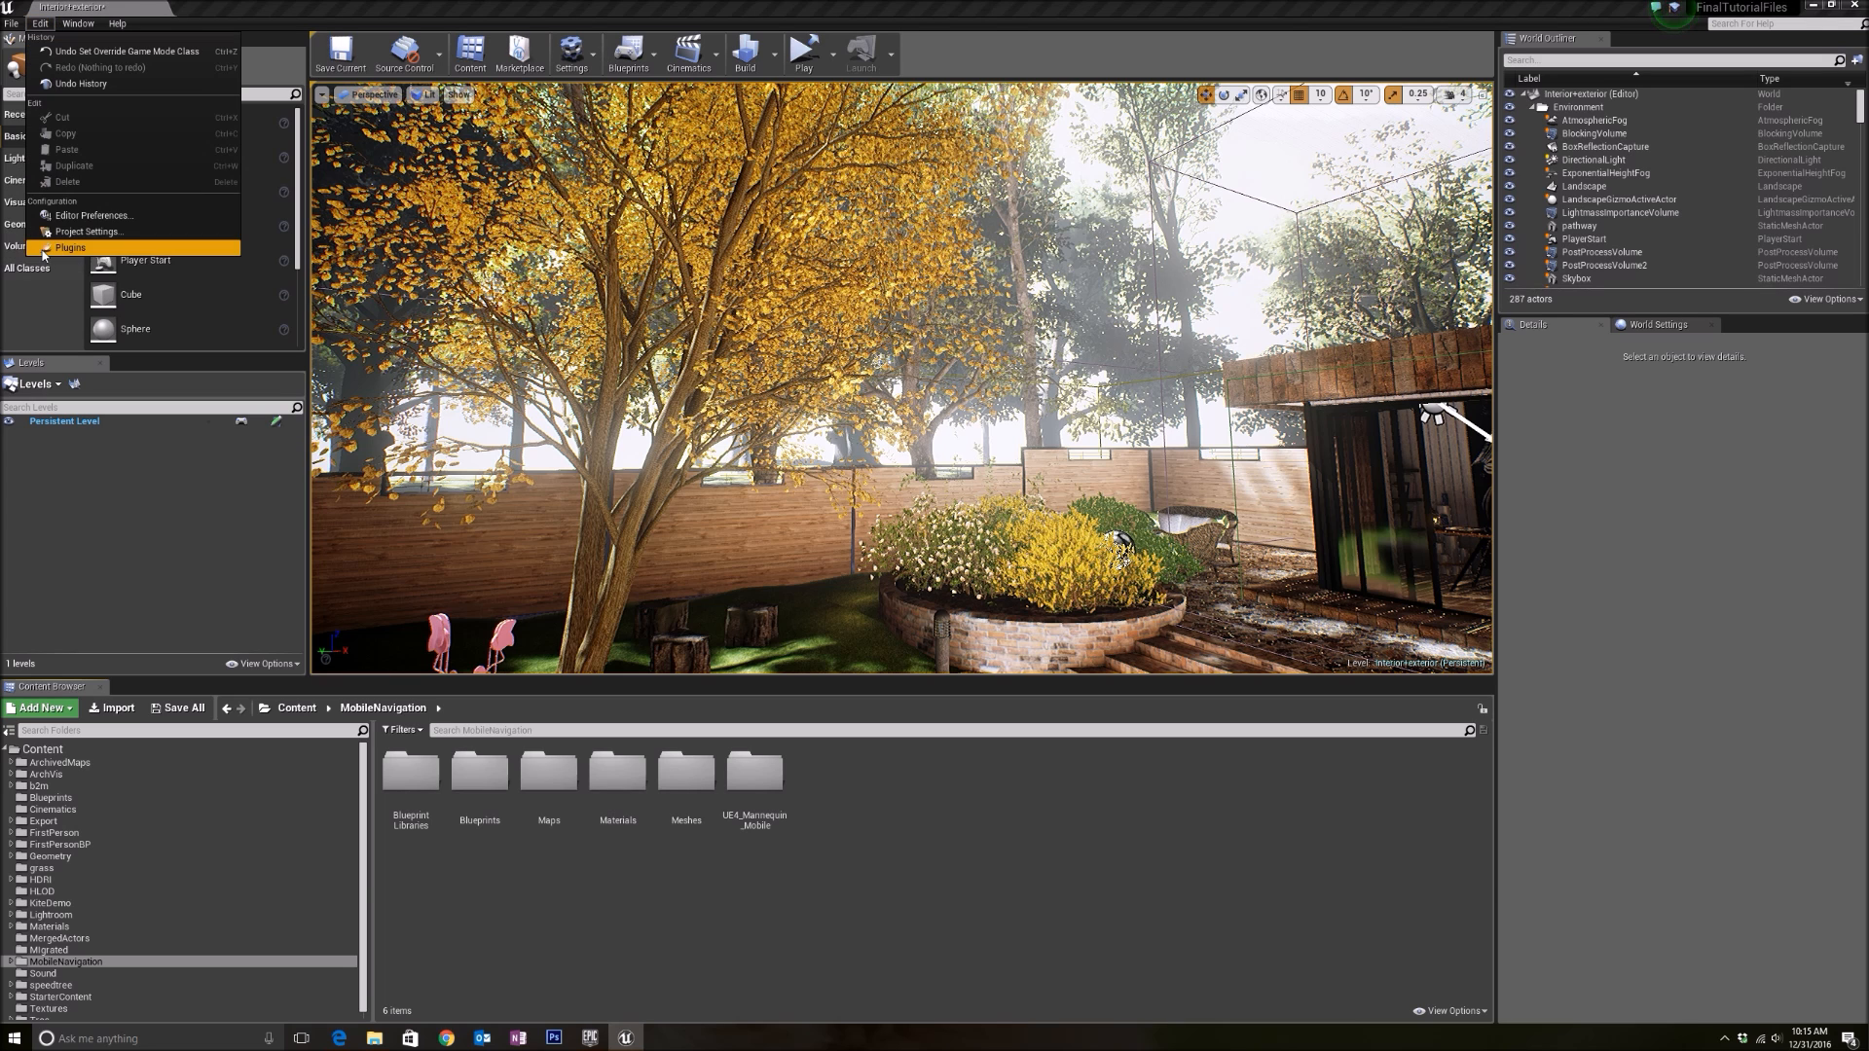
click(69, 247)
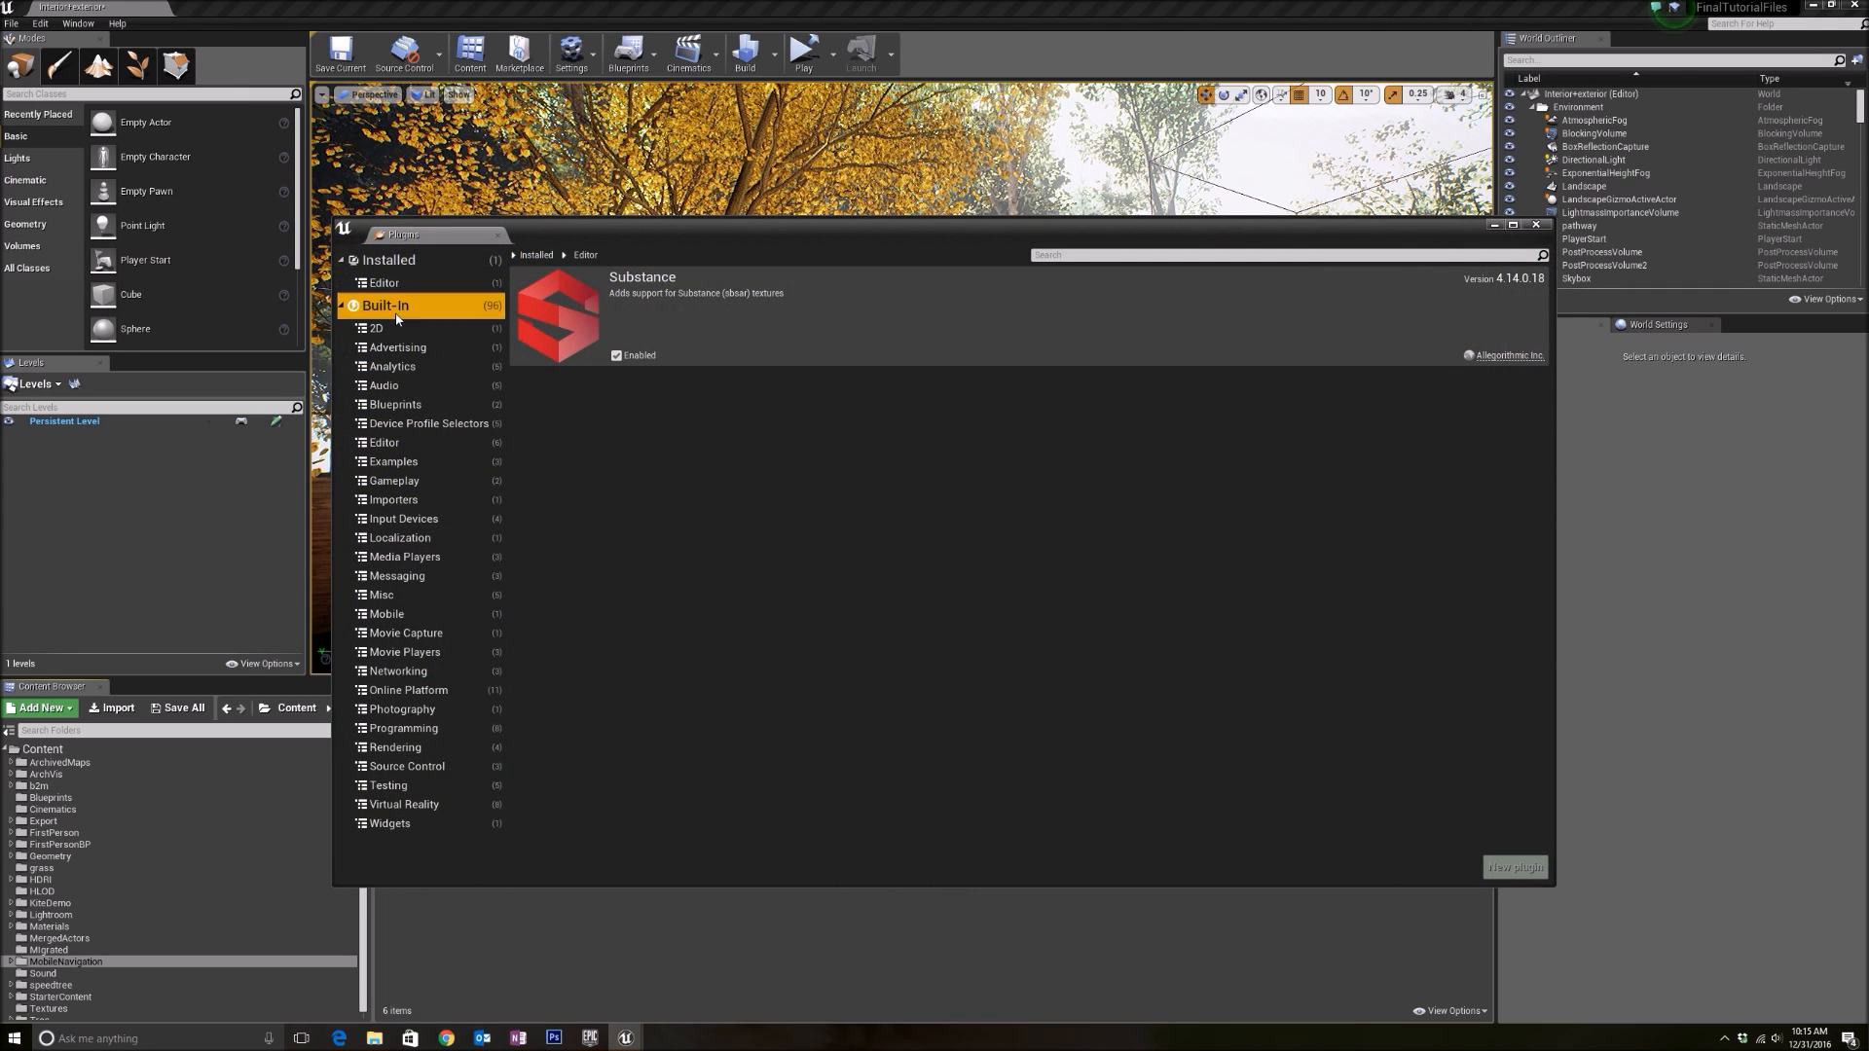
click(384, 304)
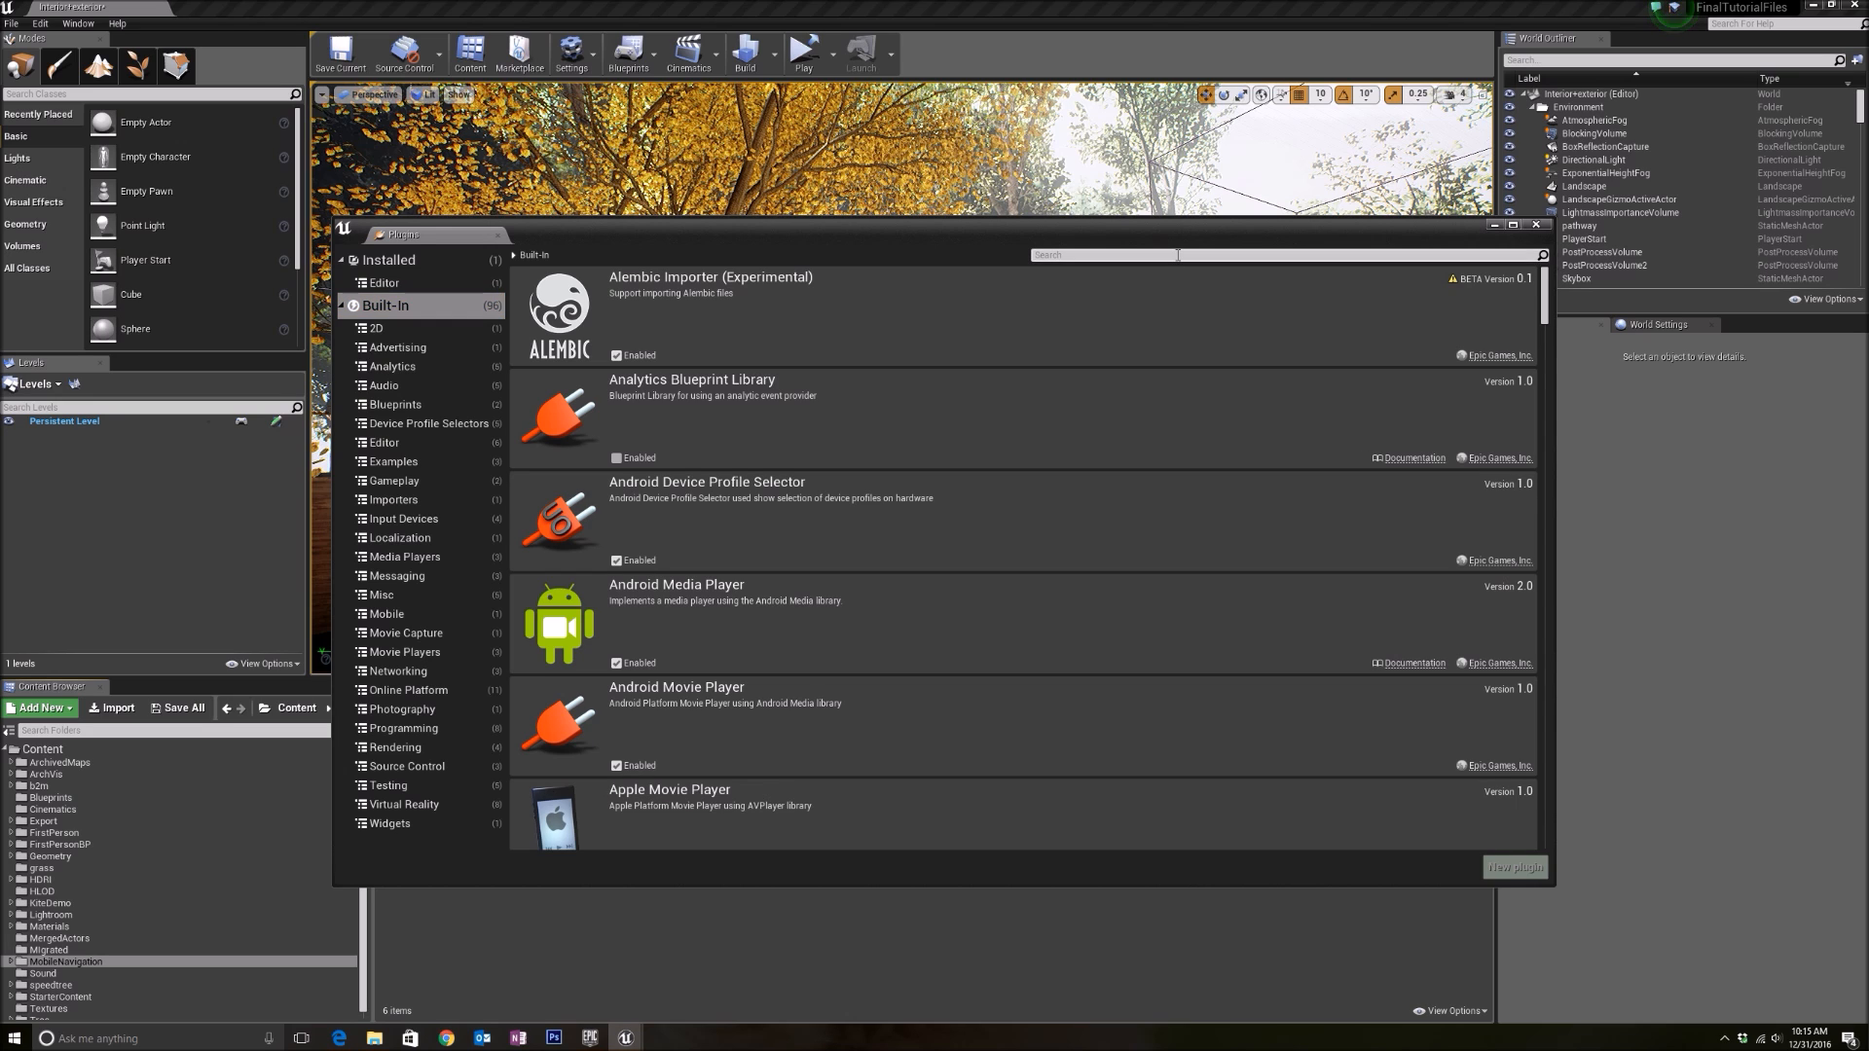
text(ansel)
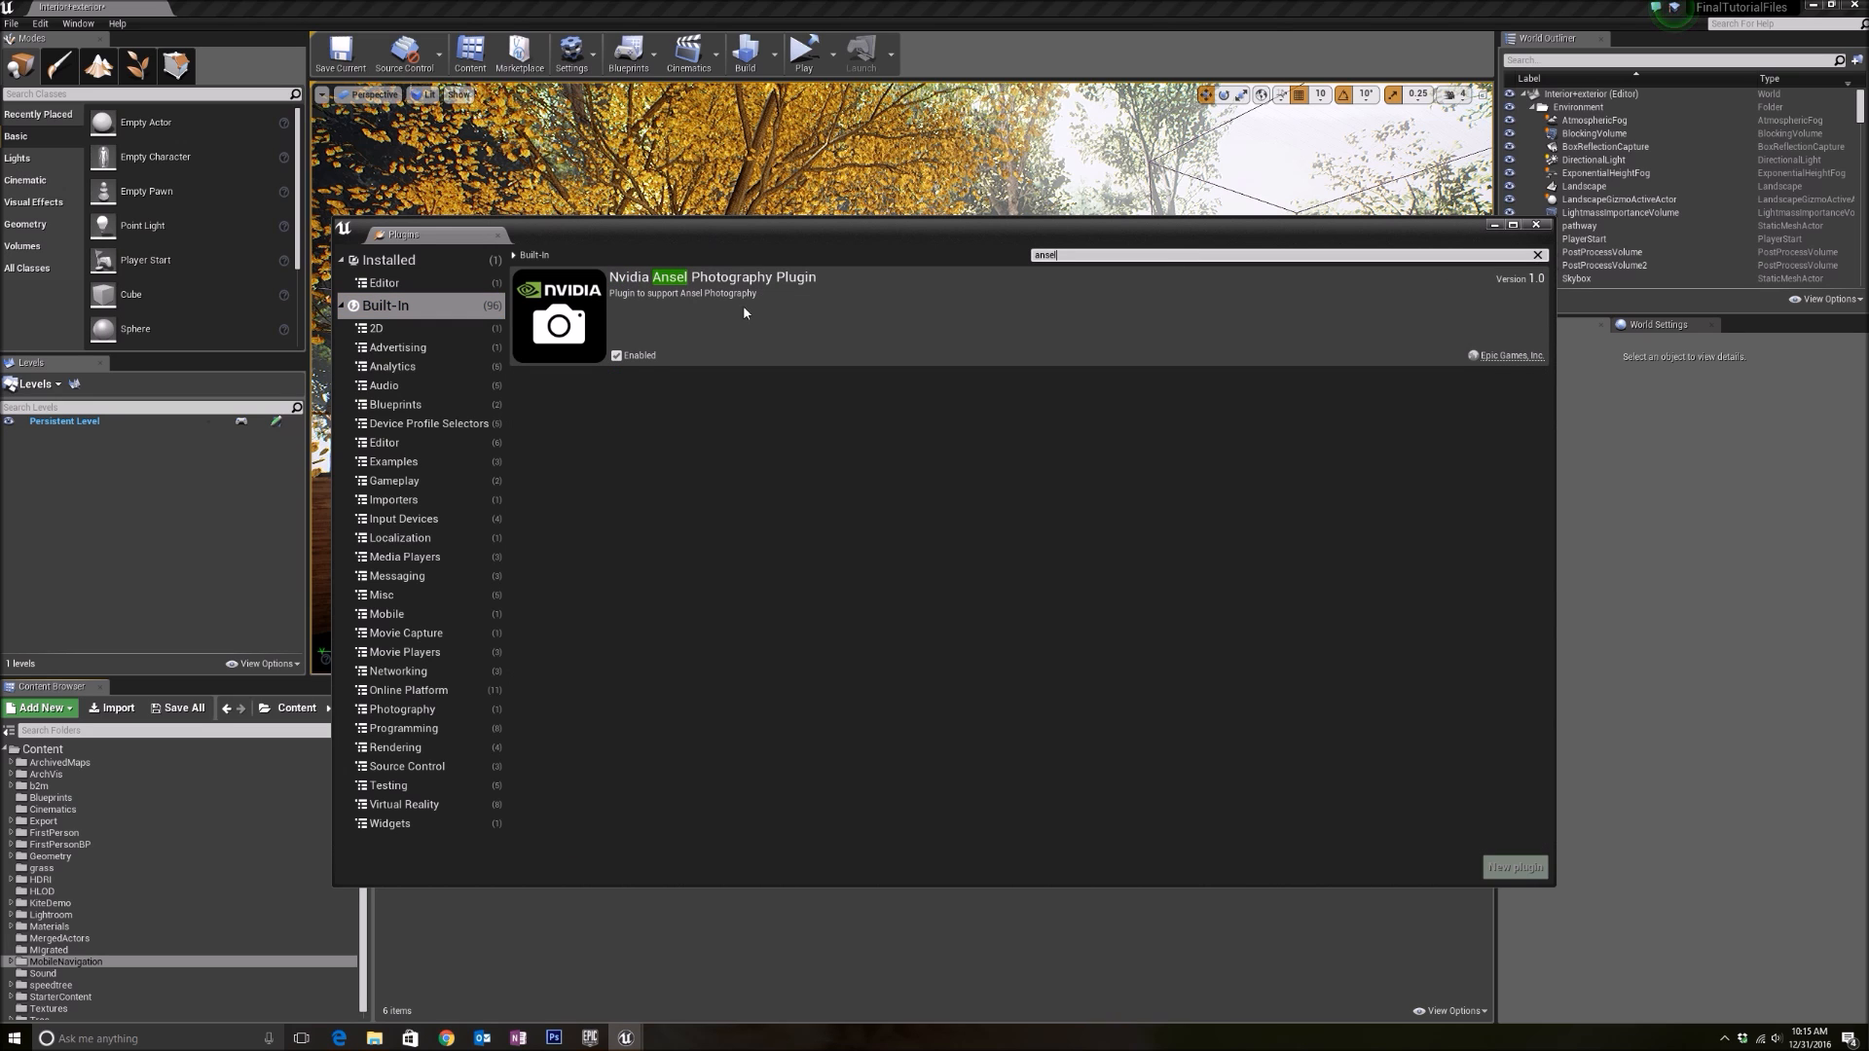
mouse_move(616, 355)
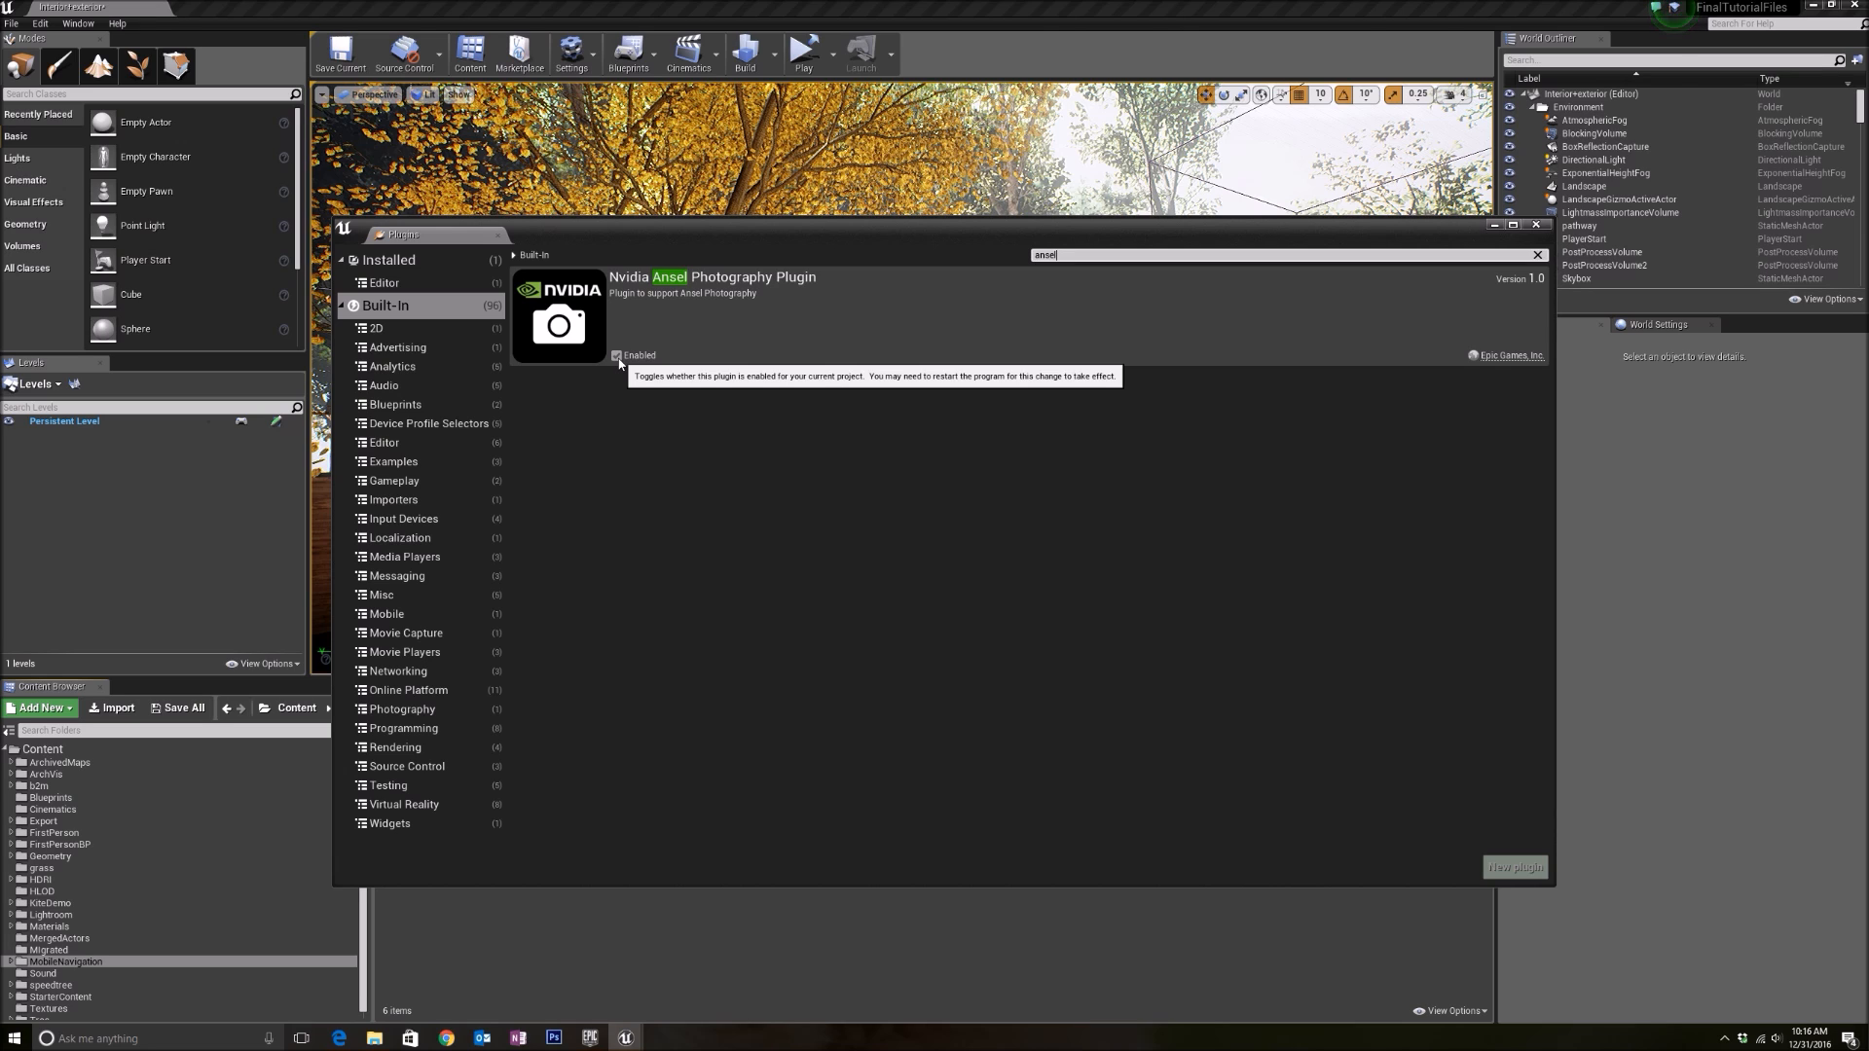
mouse_move(625, 342)
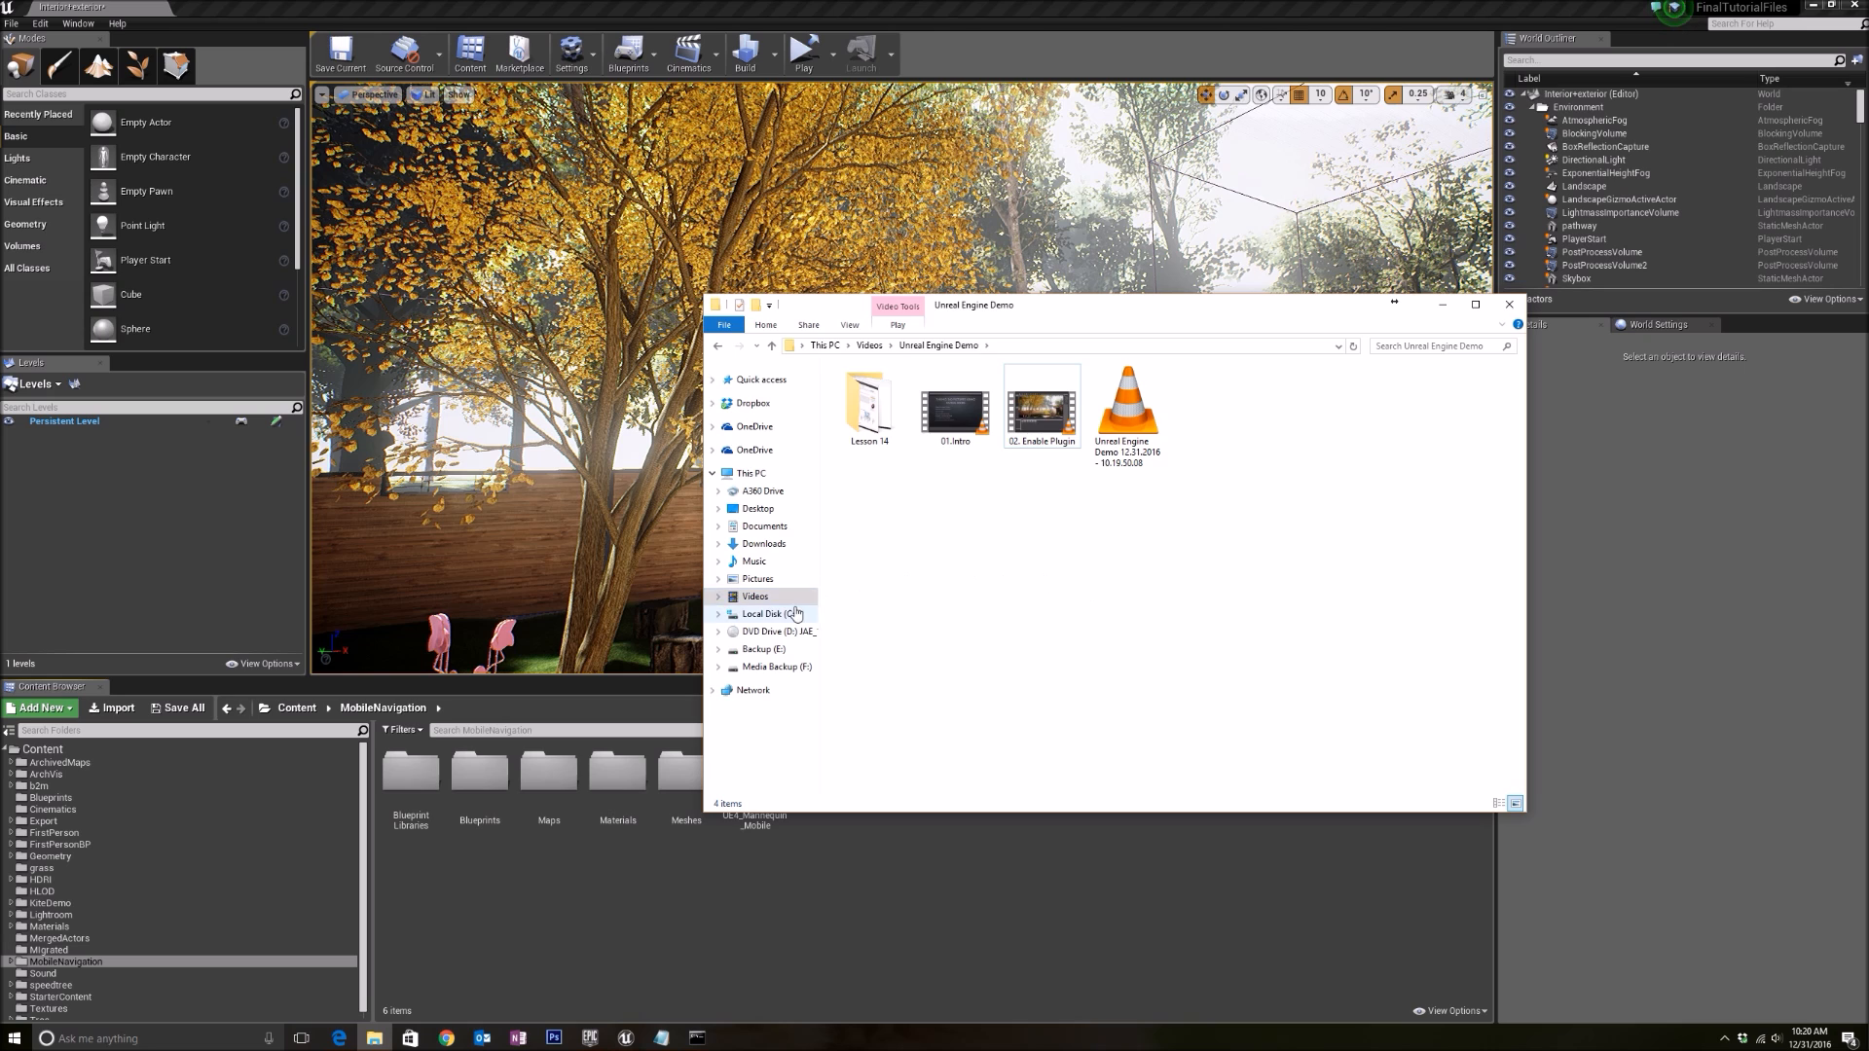
Browse to Program Files > NVIDIA Corporation > Ansel Tools and launch NvCameraConfiguration
click(766, 614)
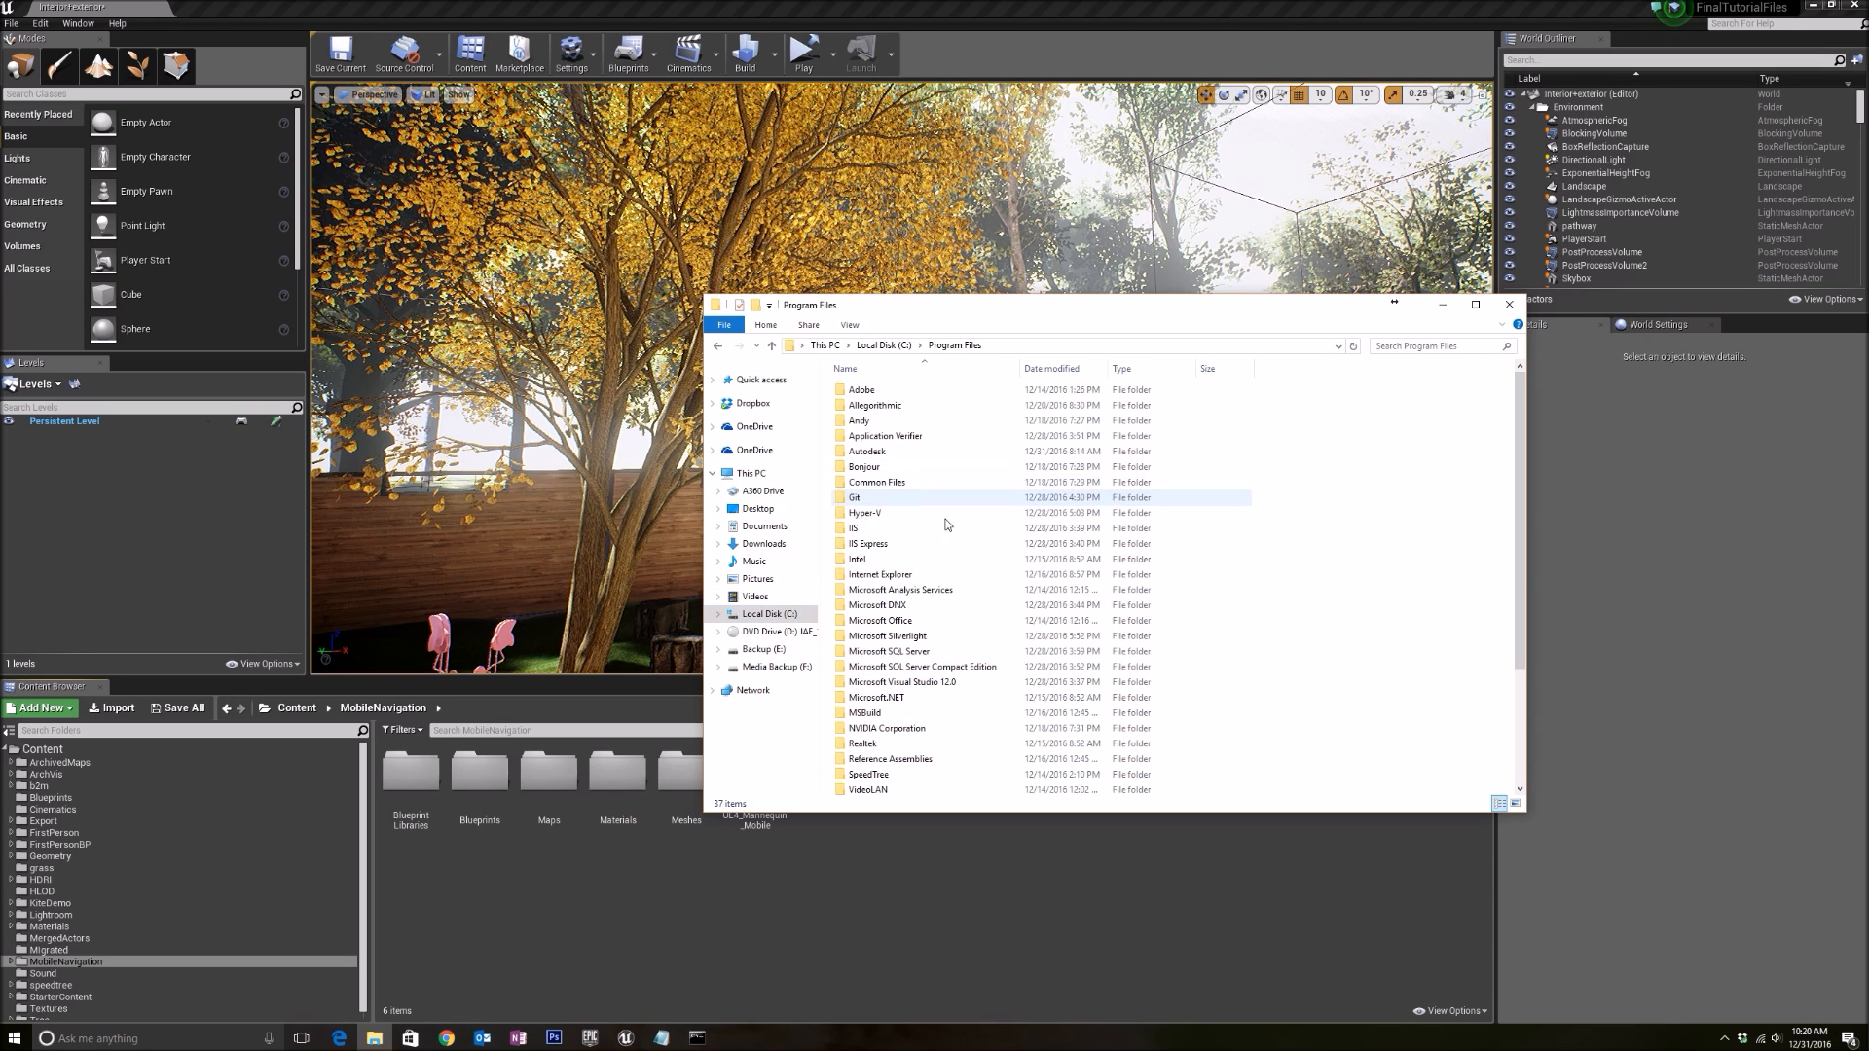
click(885, 728)
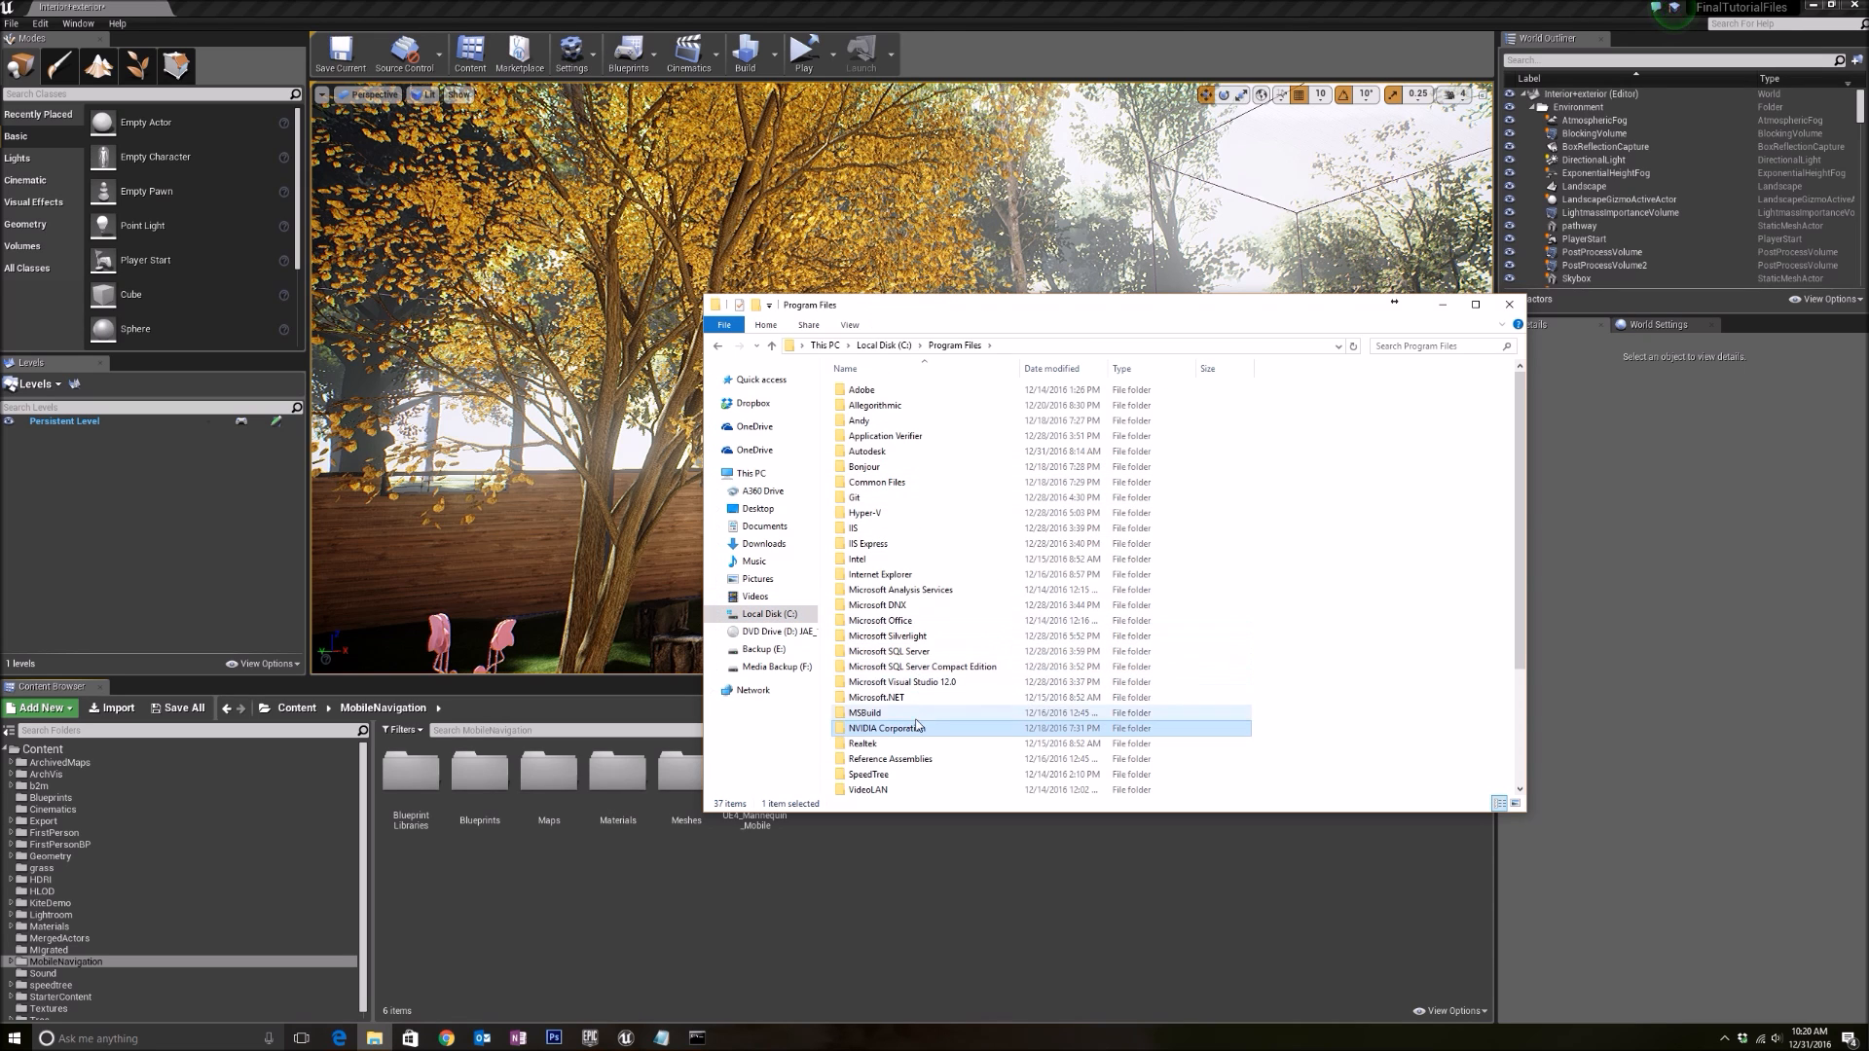
double_click(885, 728)
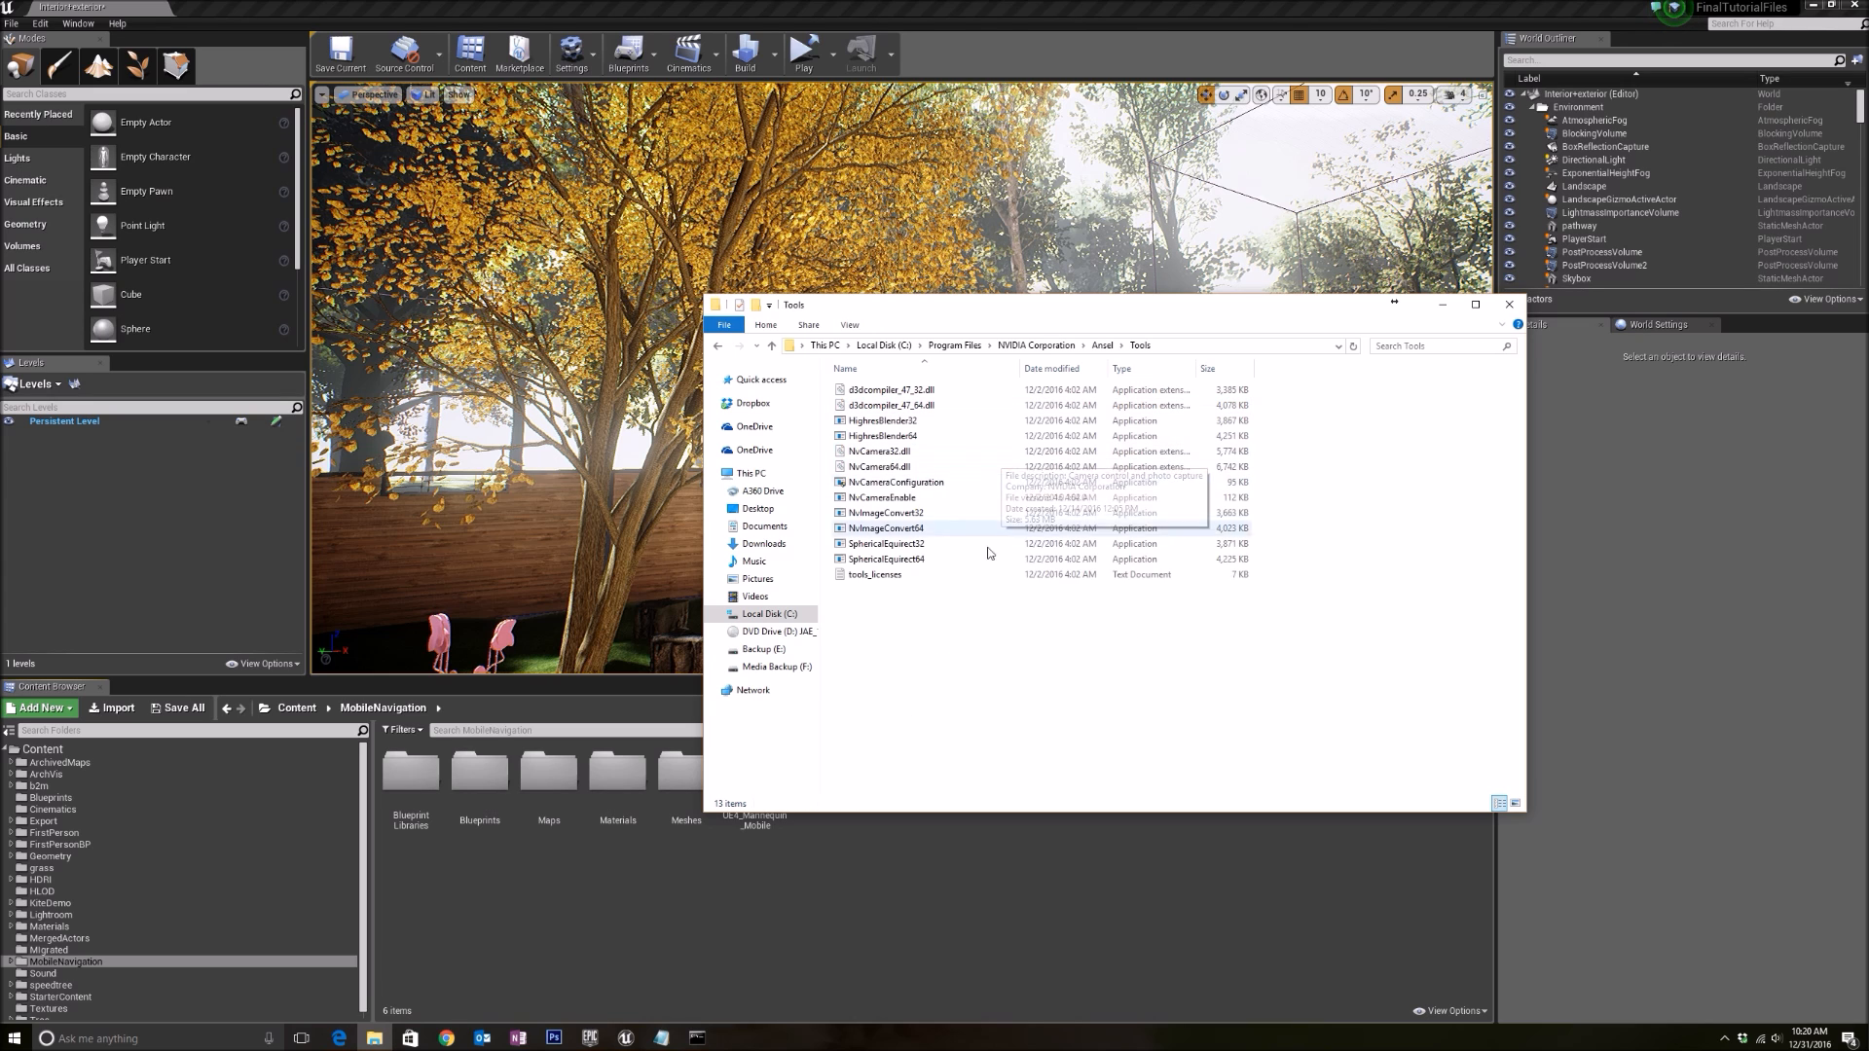
click(897, 482)
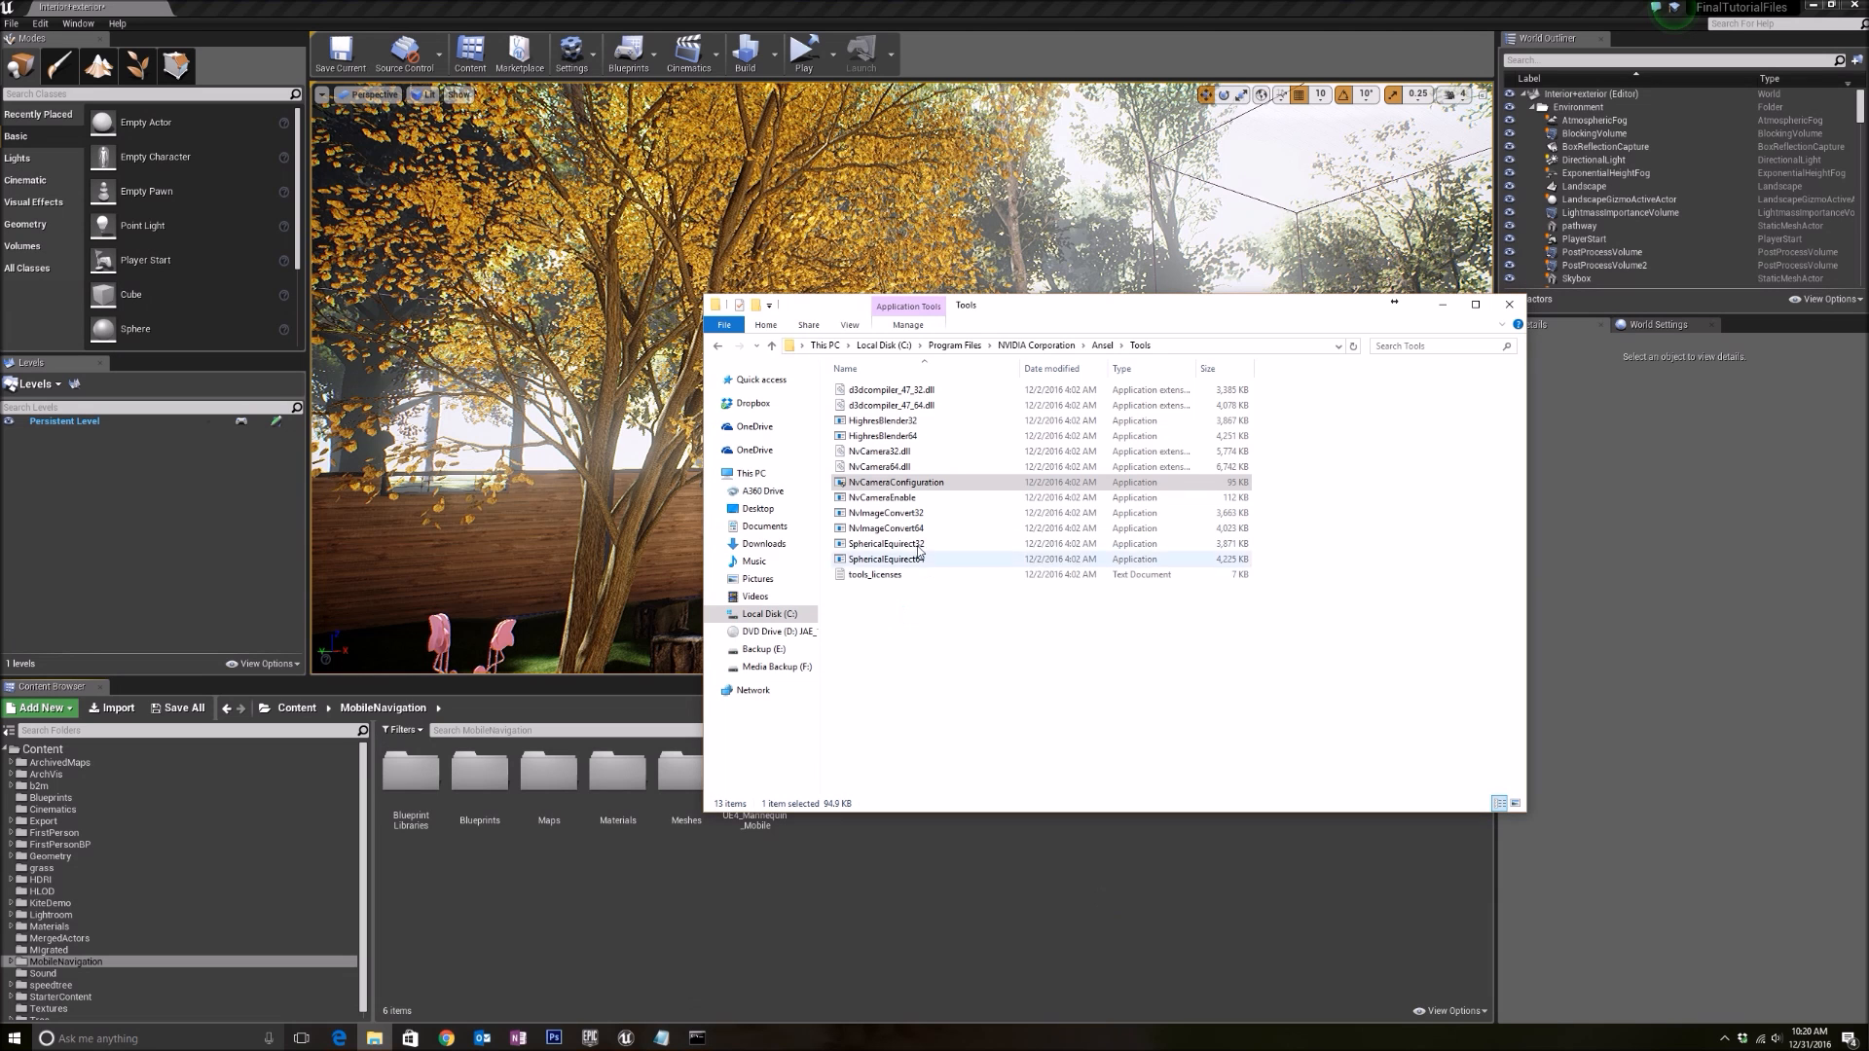
double_click(896, 482)
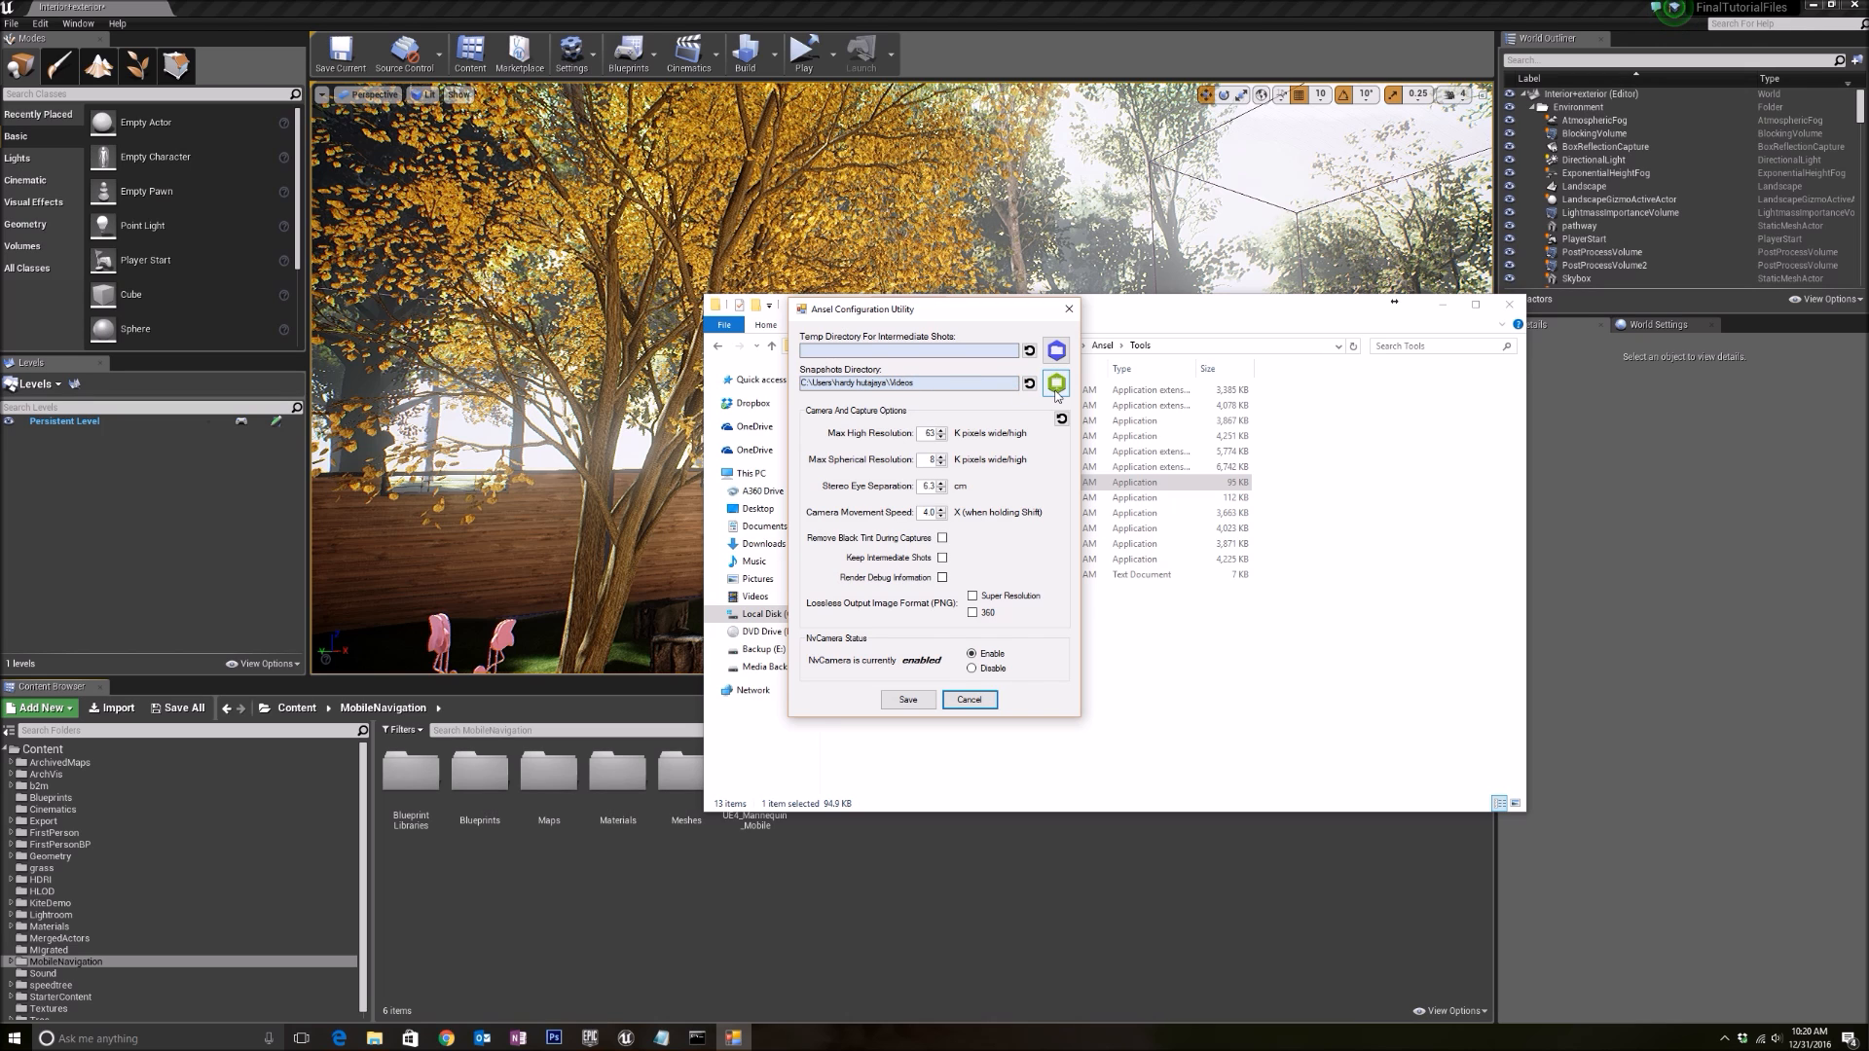
Set the Ansel snapshots directory to the Pictures folder and save the configuration
click(1057, 383)
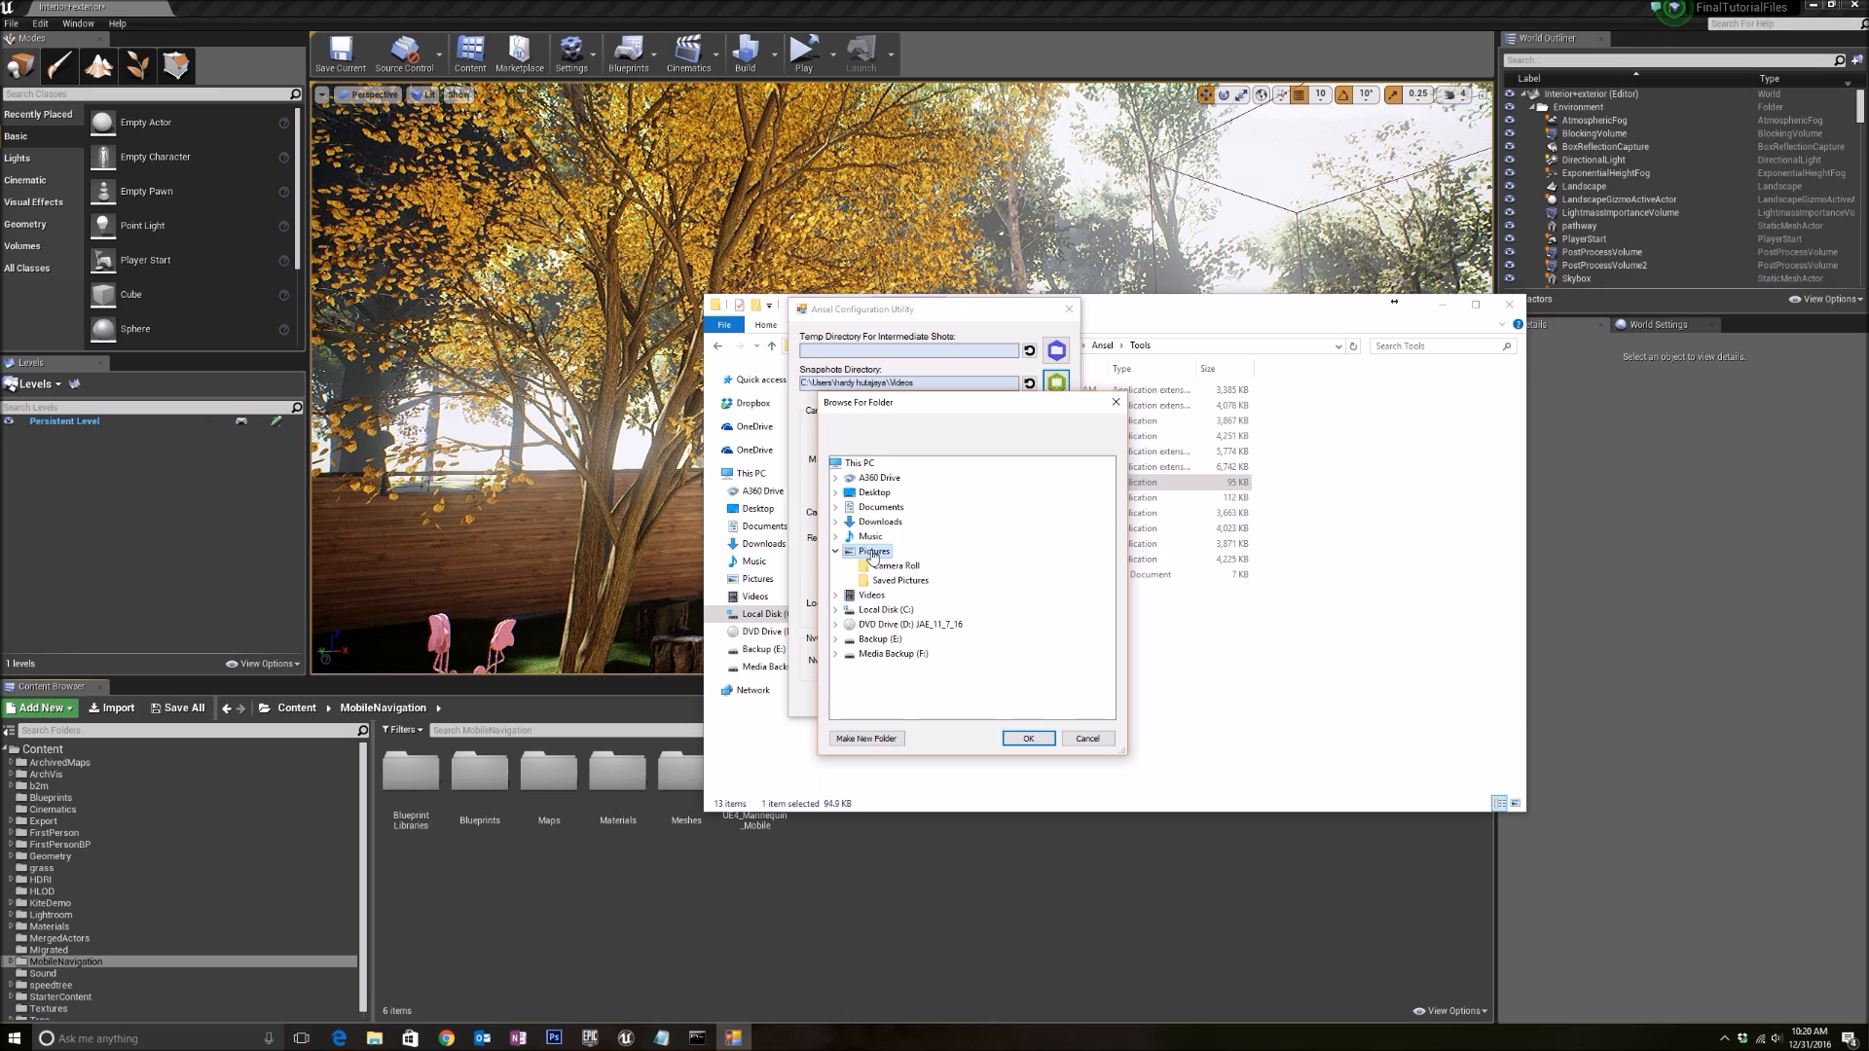
click(1028, 738)
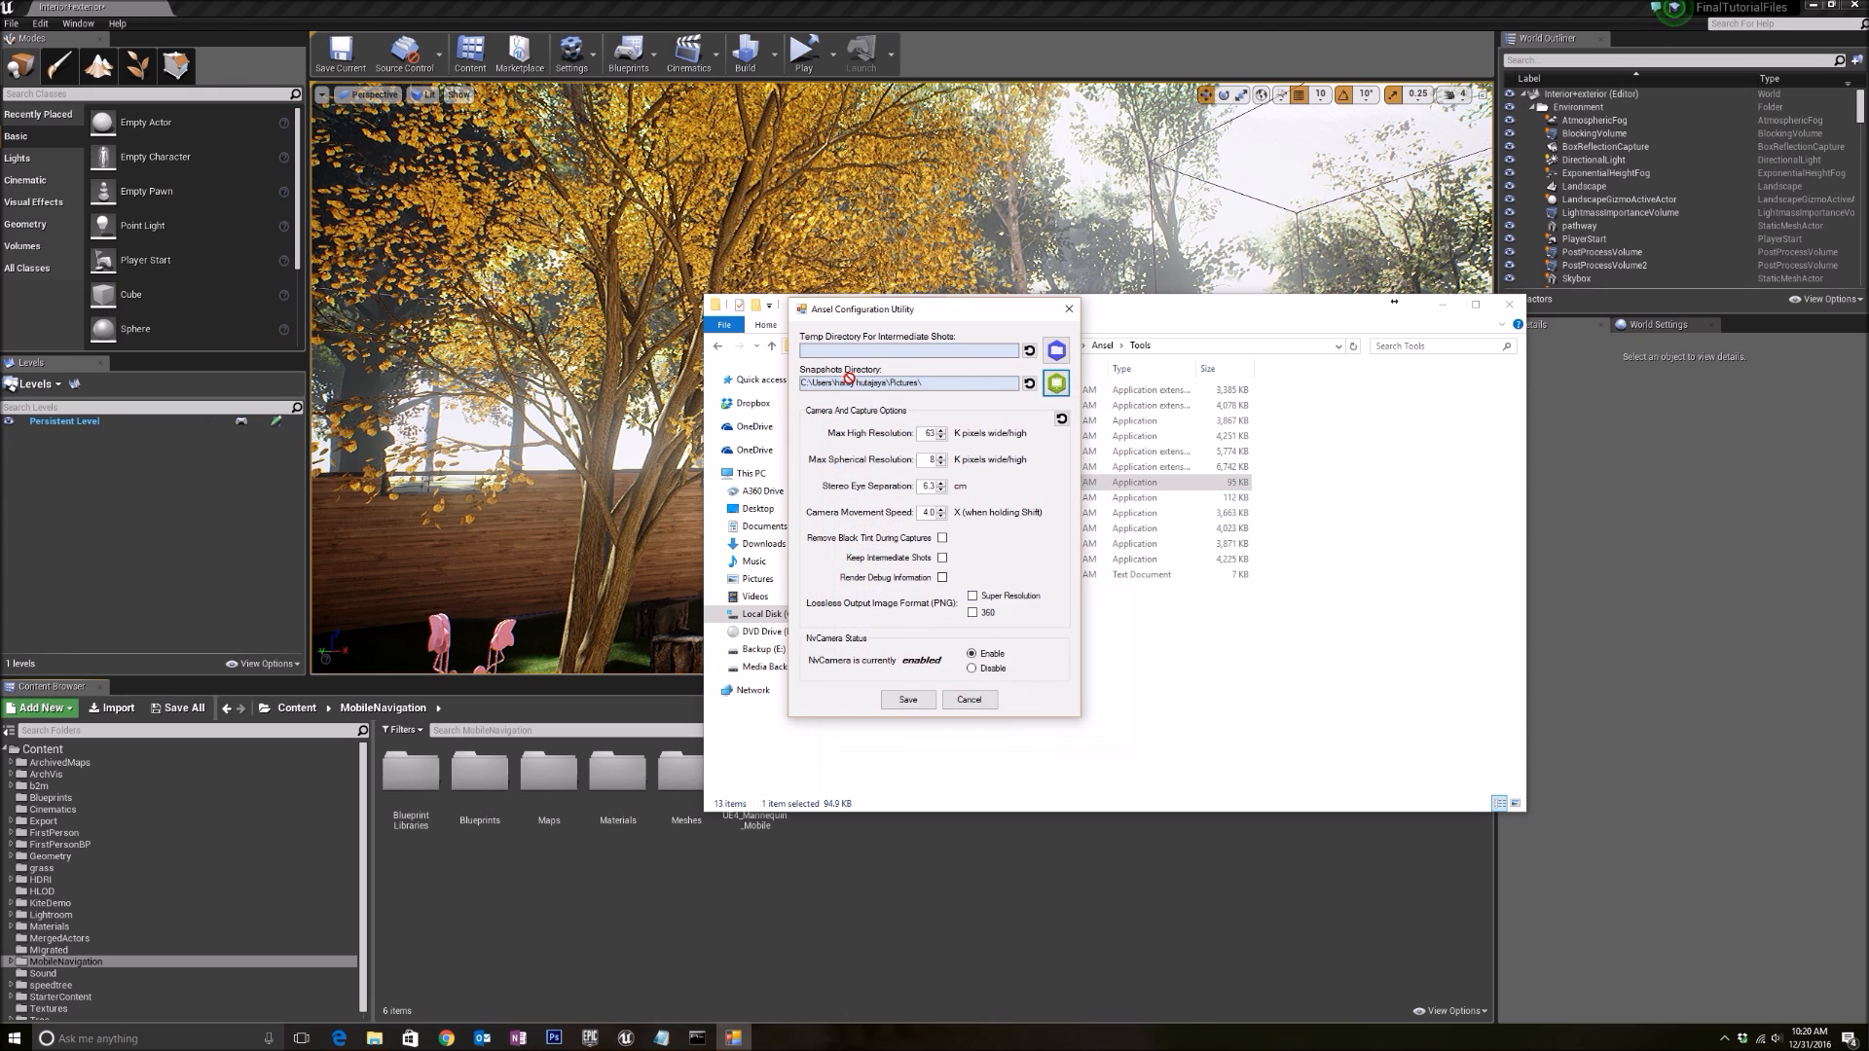
mouse_move(878, 670)
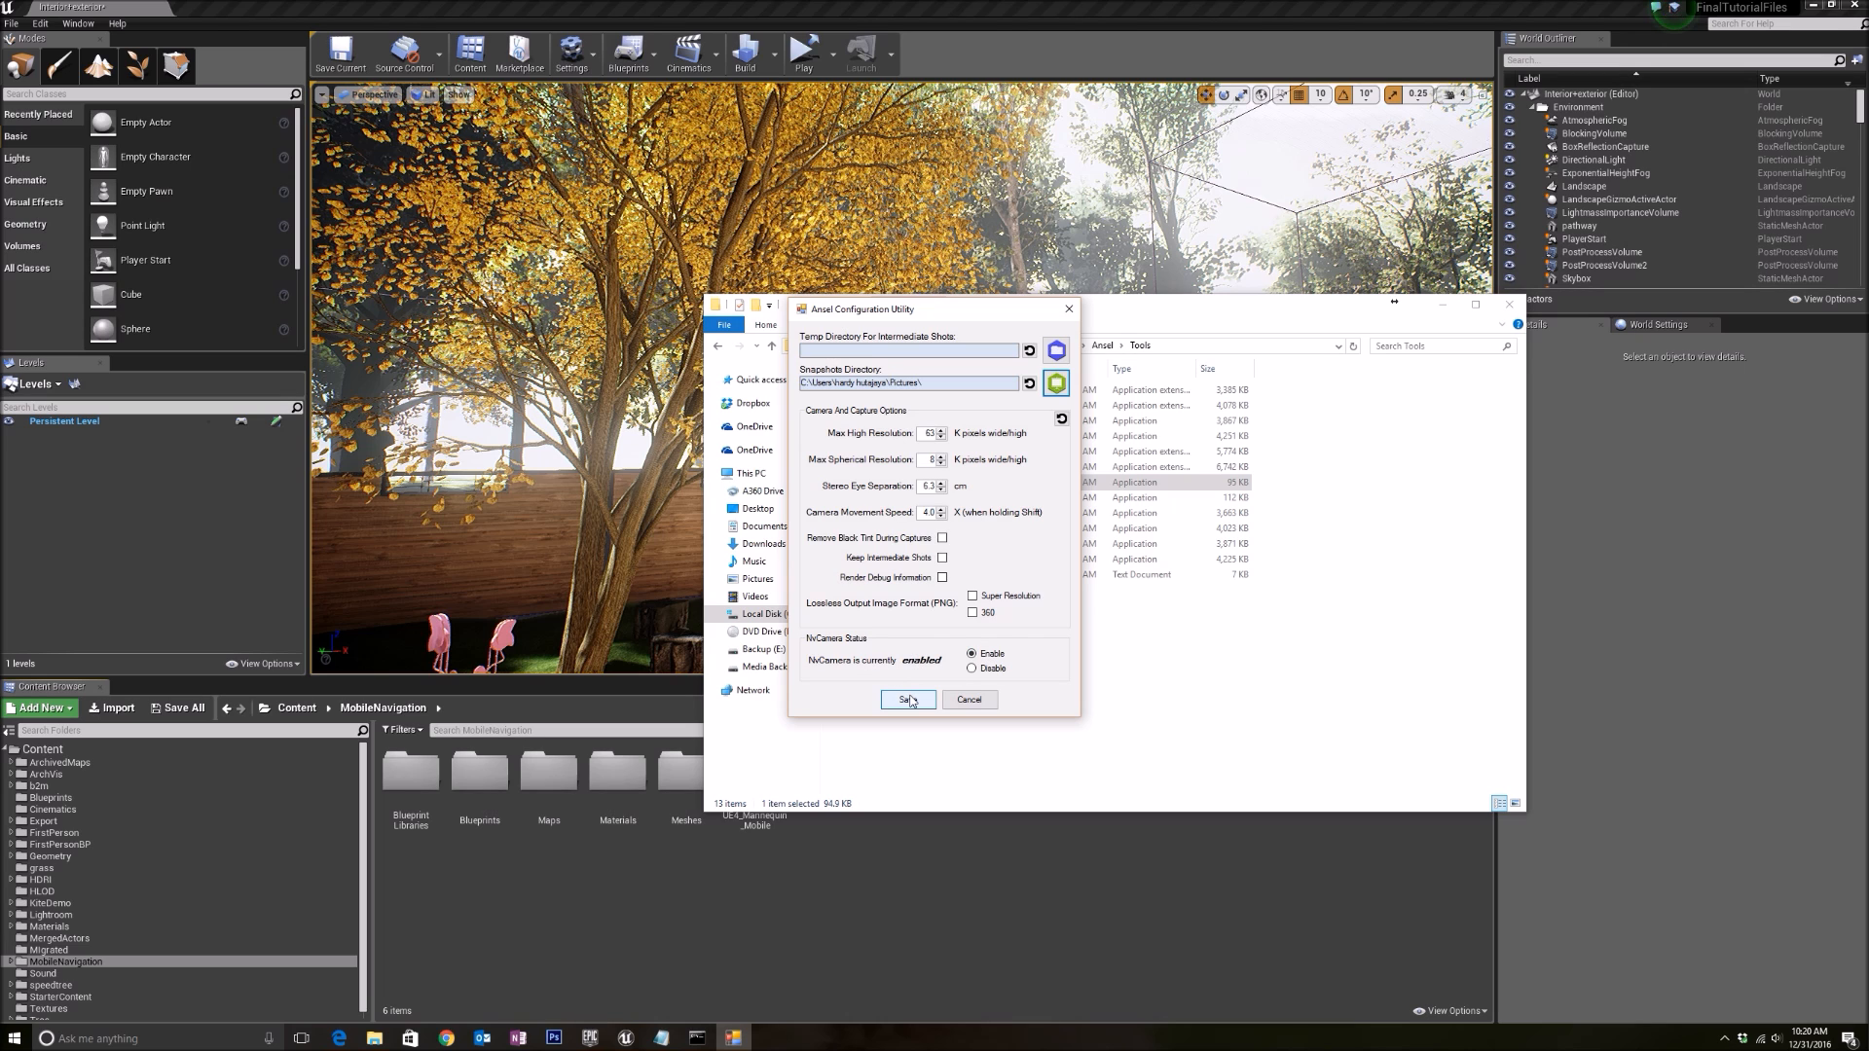
click(907, 700)
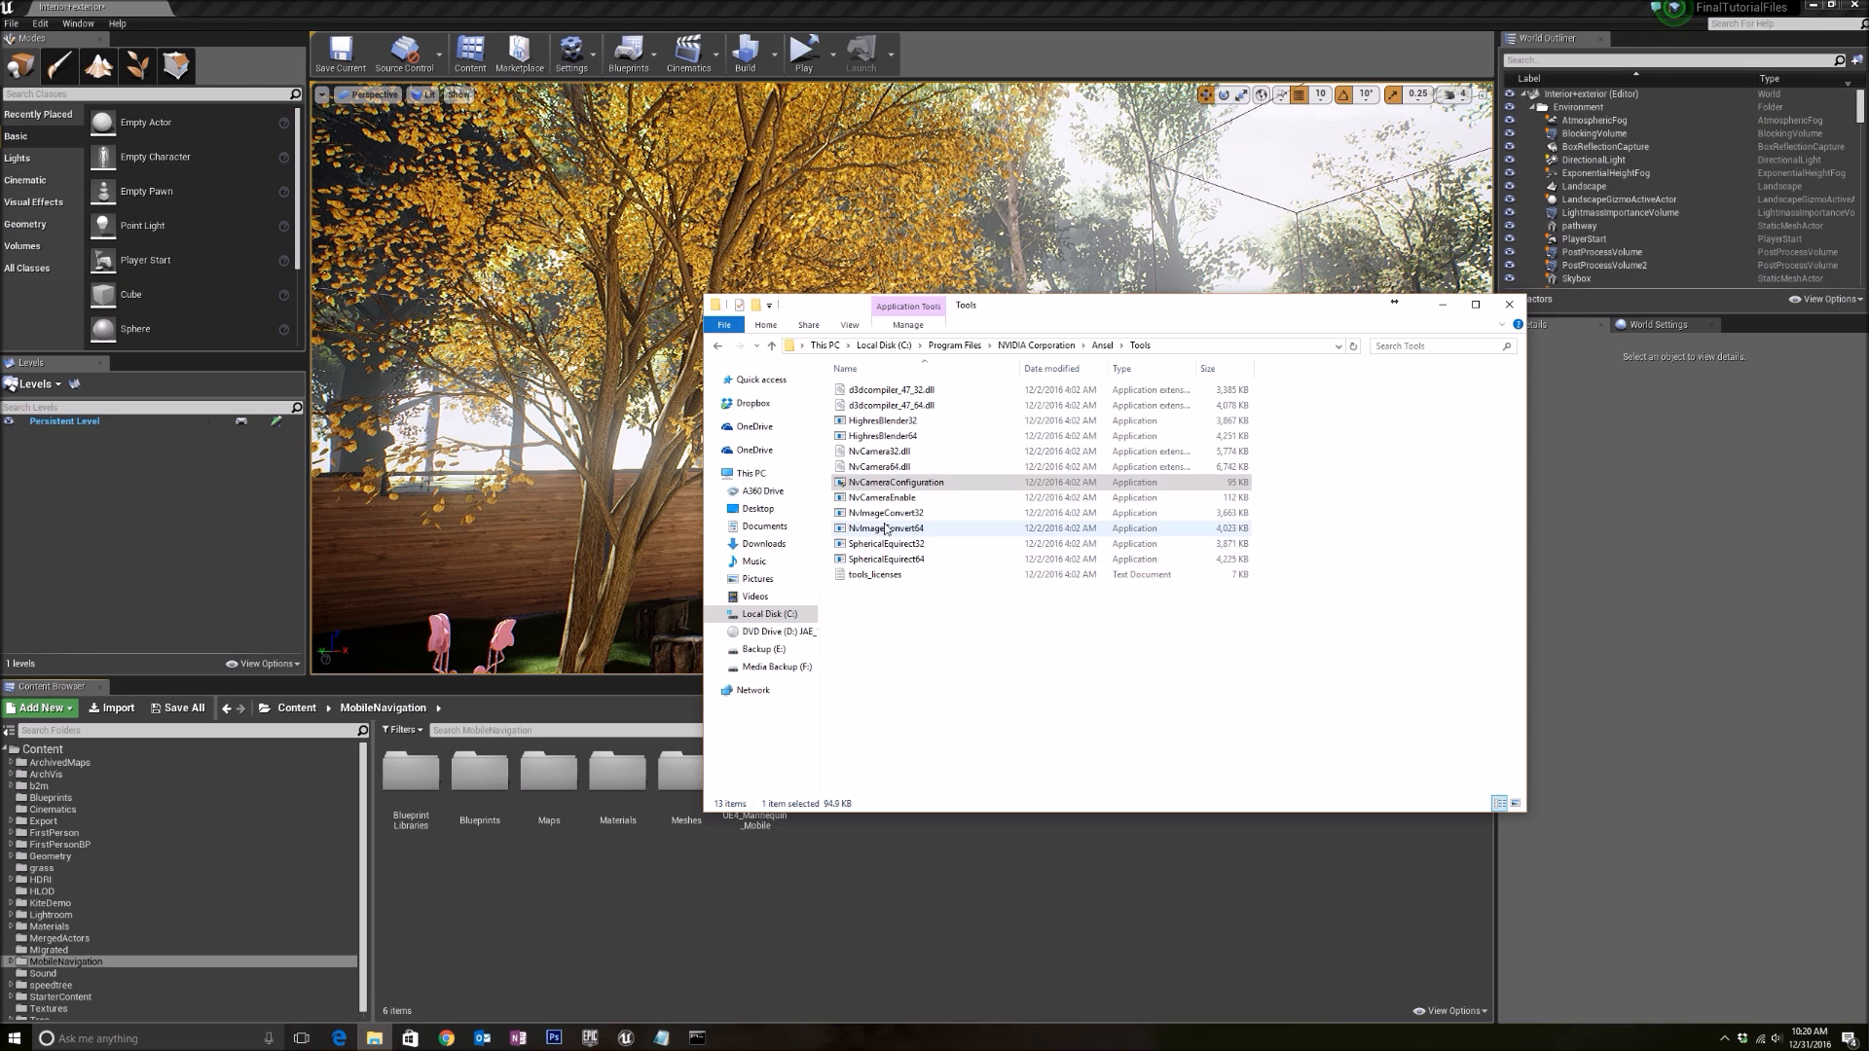
In Notepad, combine the Tools path, NvCameraEnable.exe and whitelisting-everything into one quoted command
click(883, 497)
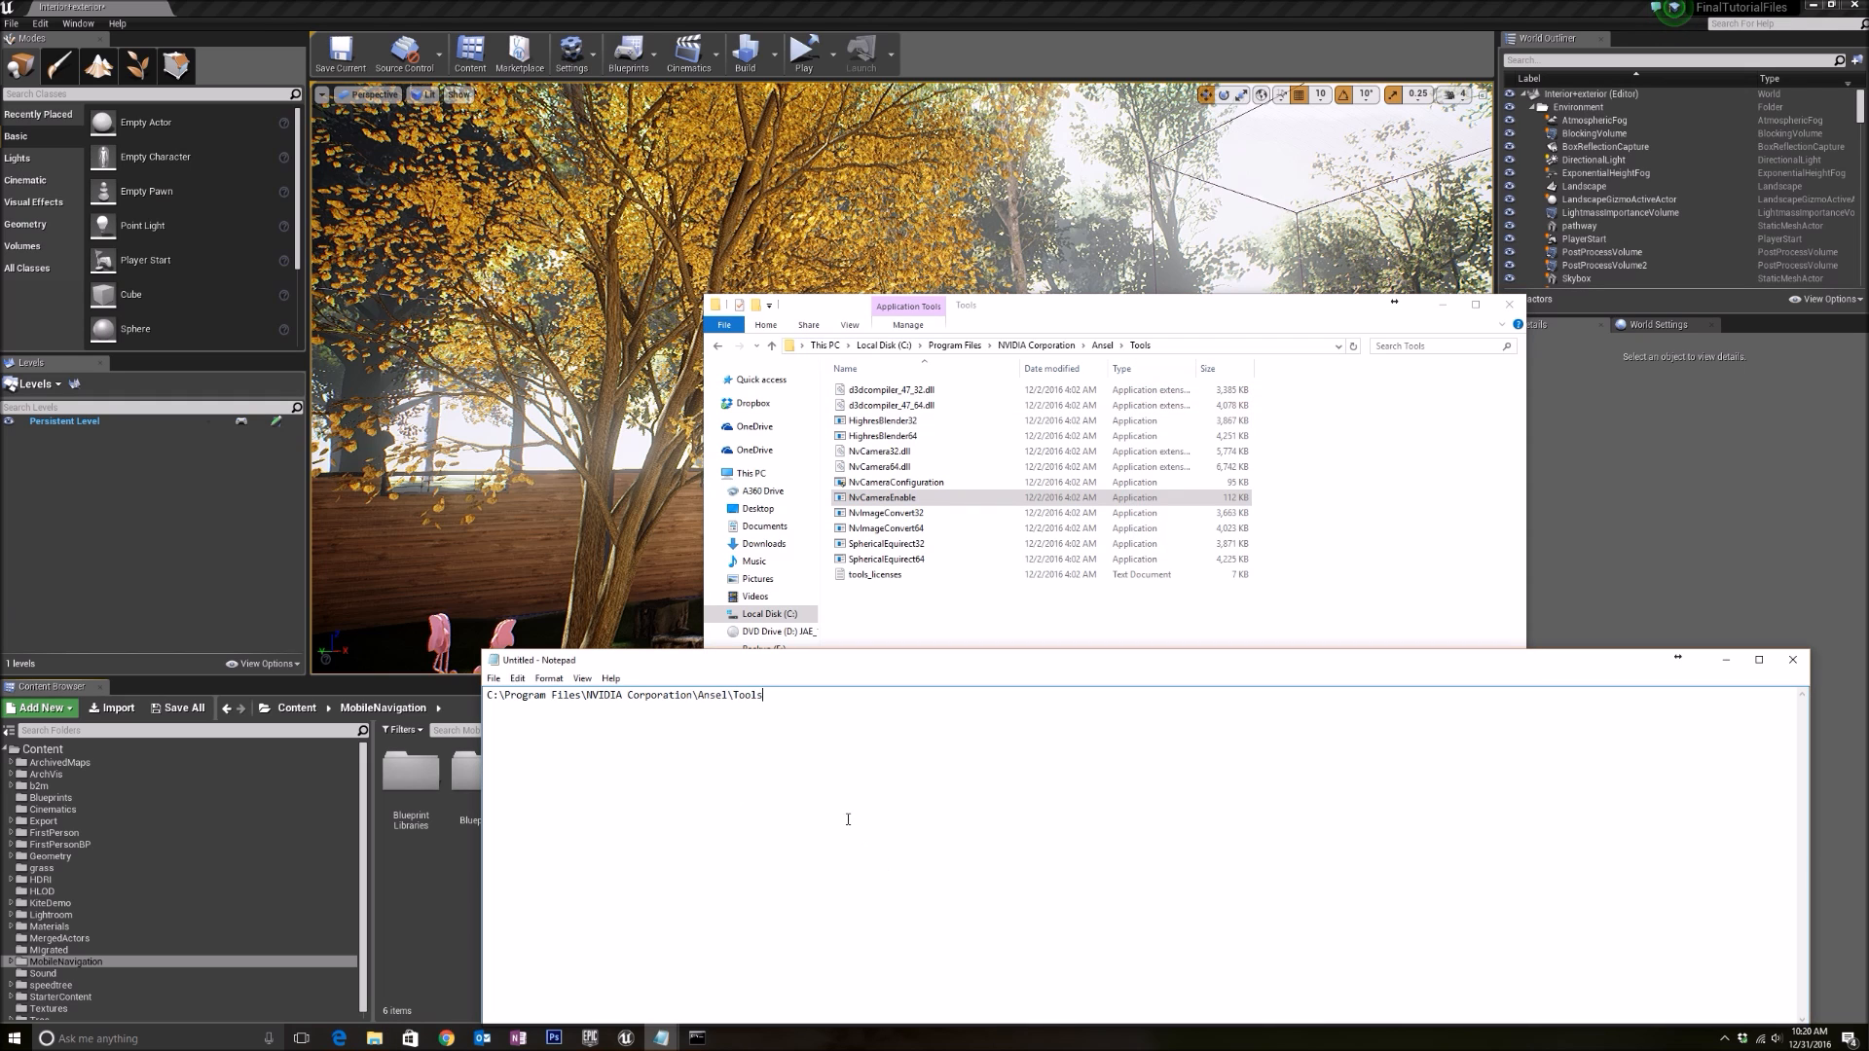
text(\)
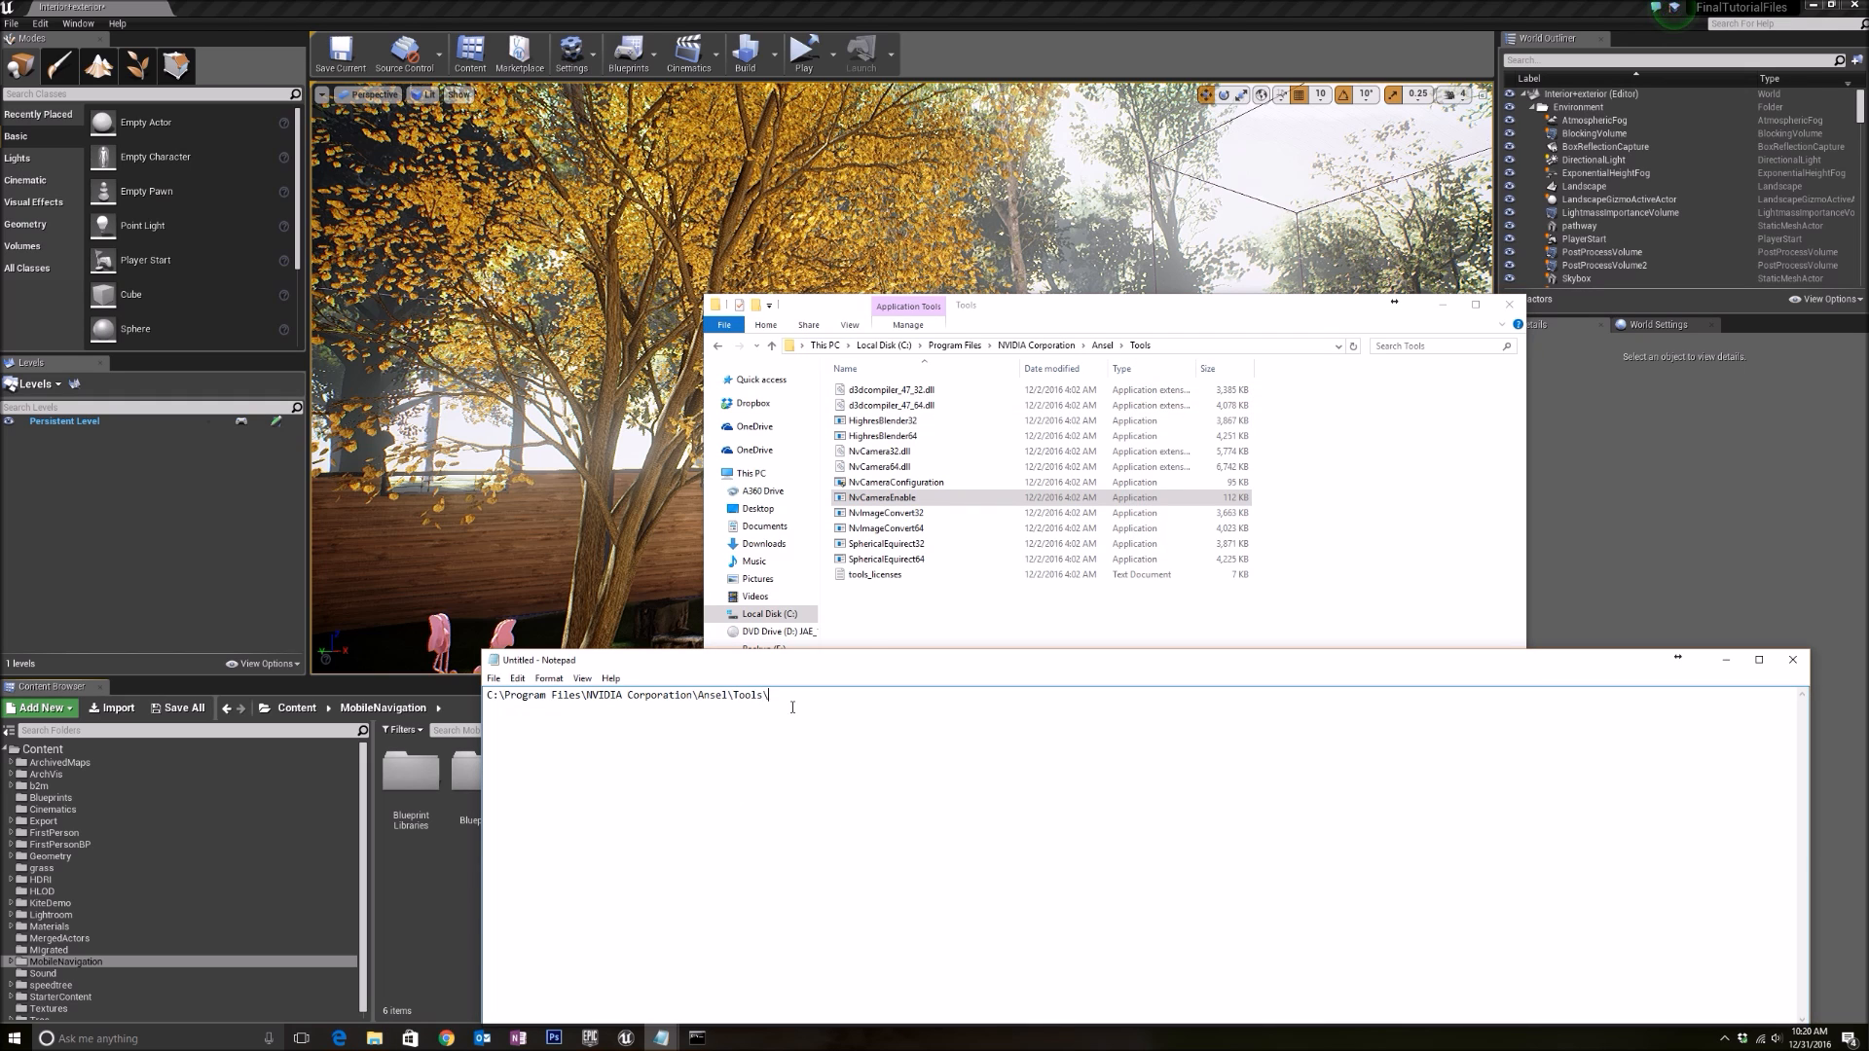
right_click(877, 497)
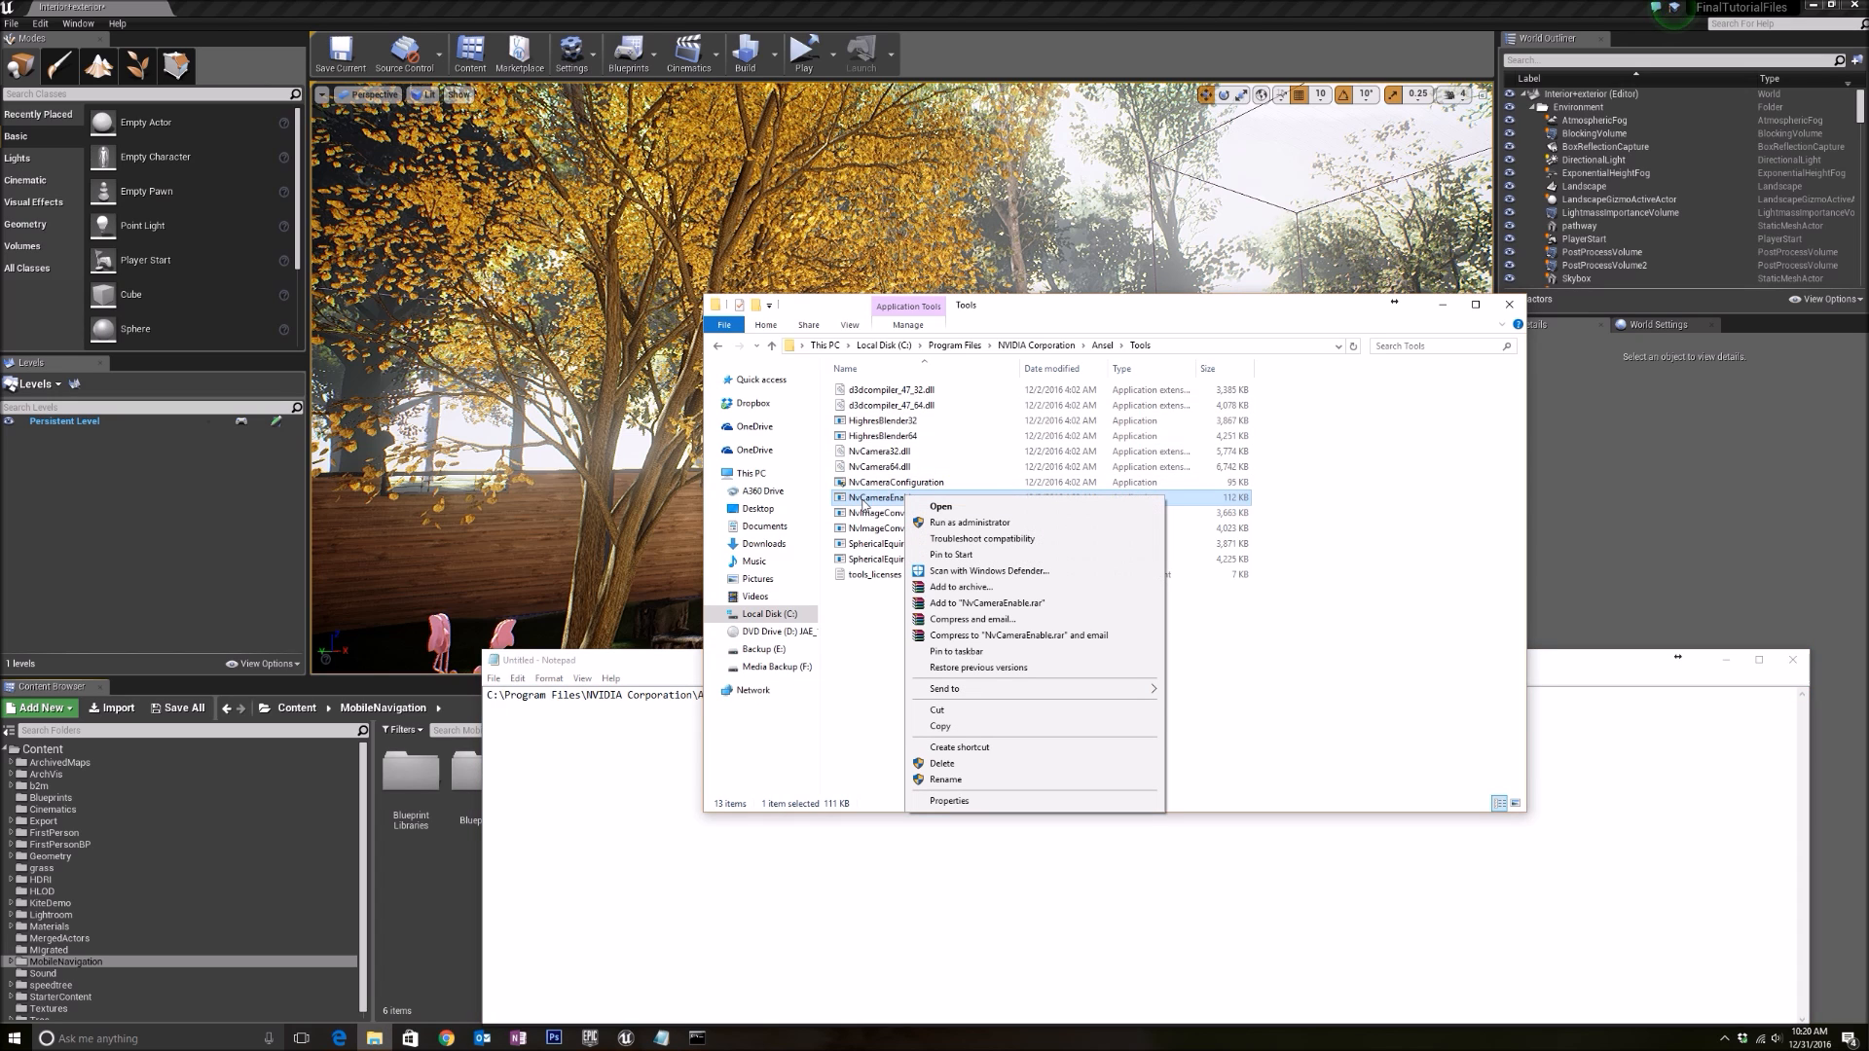
mouse_move(941, 727)
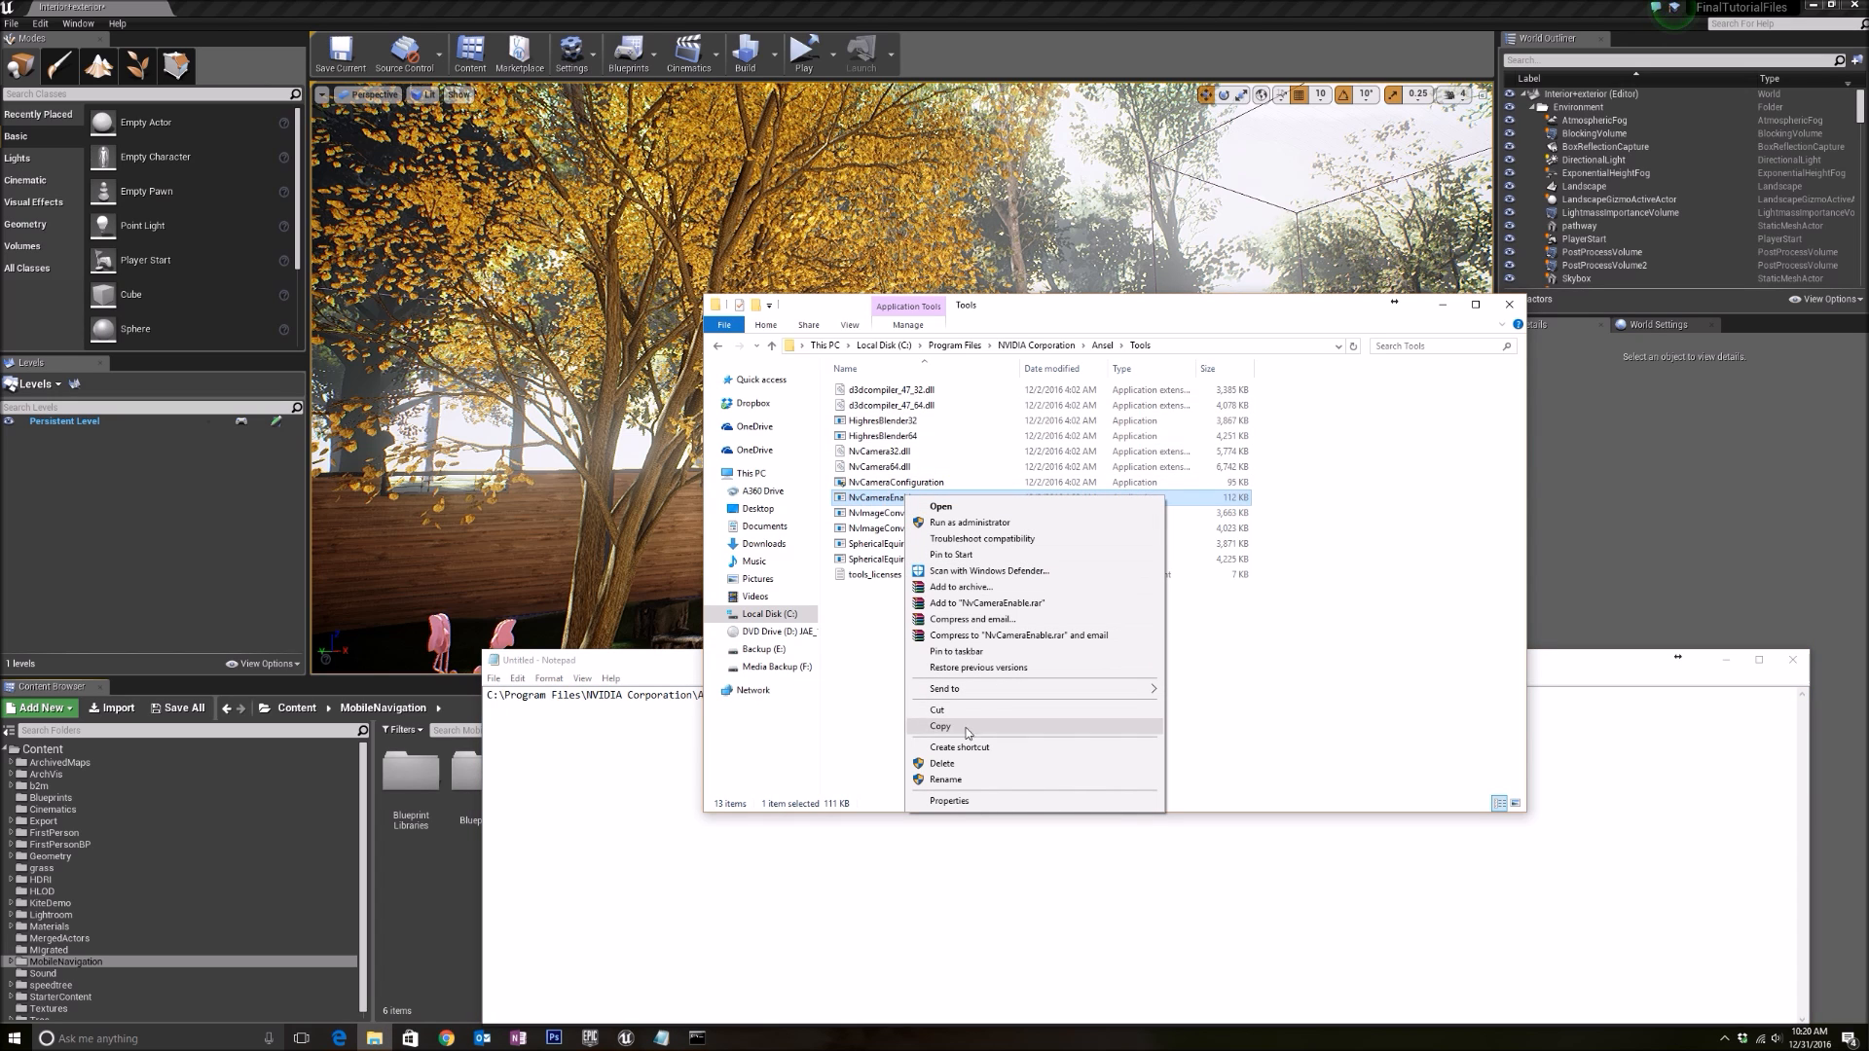
click(945, 779)
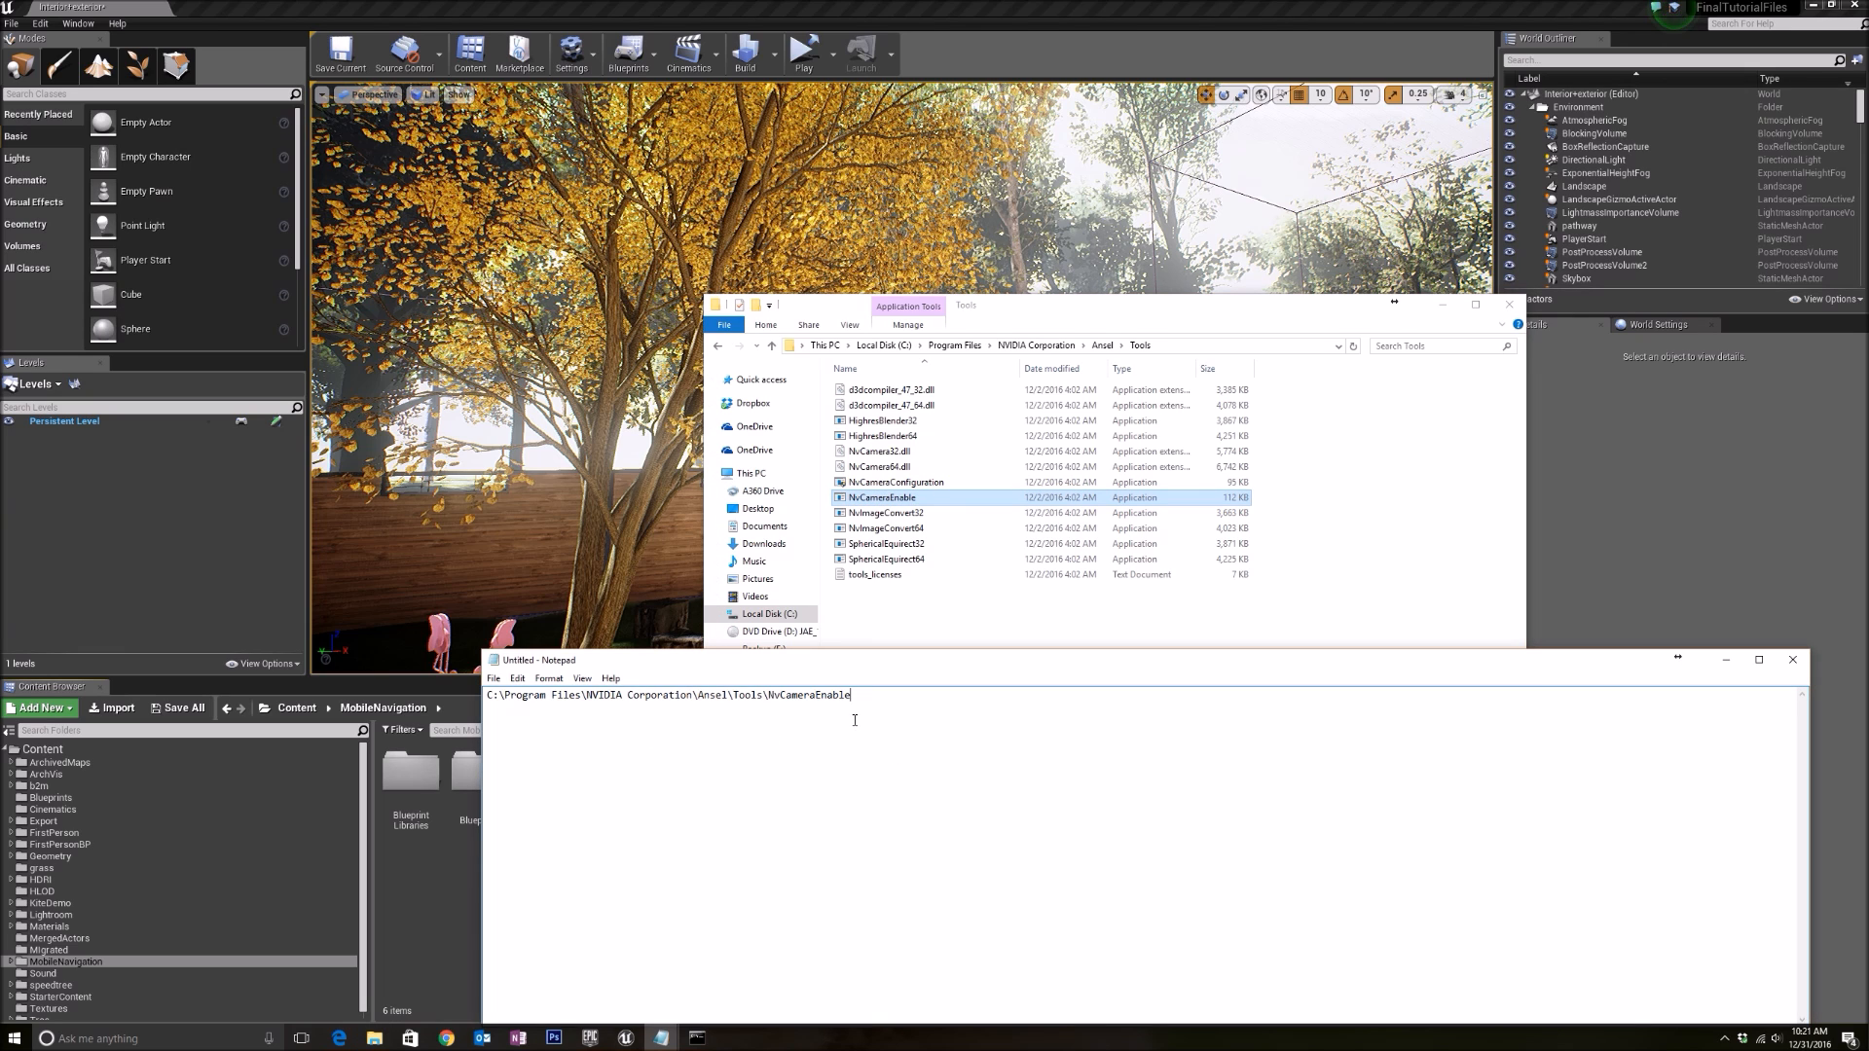
text(.exe")
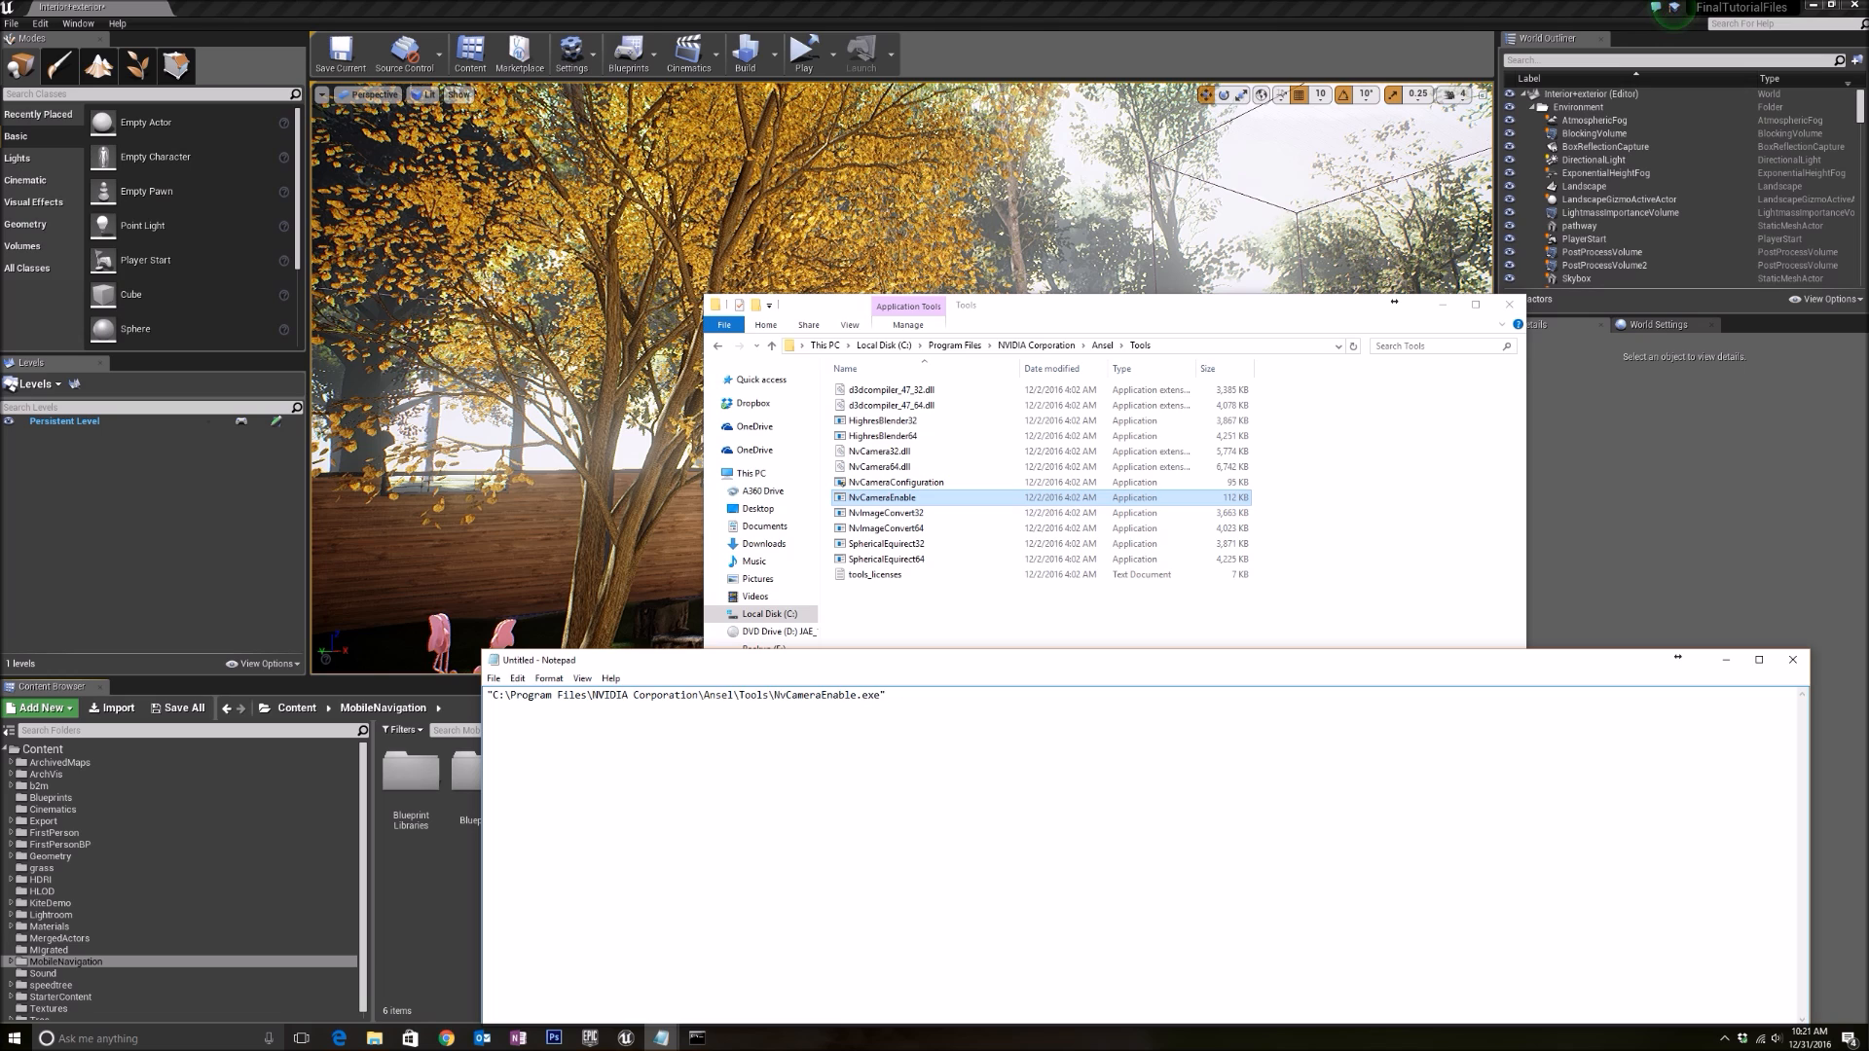
text(whitelist)
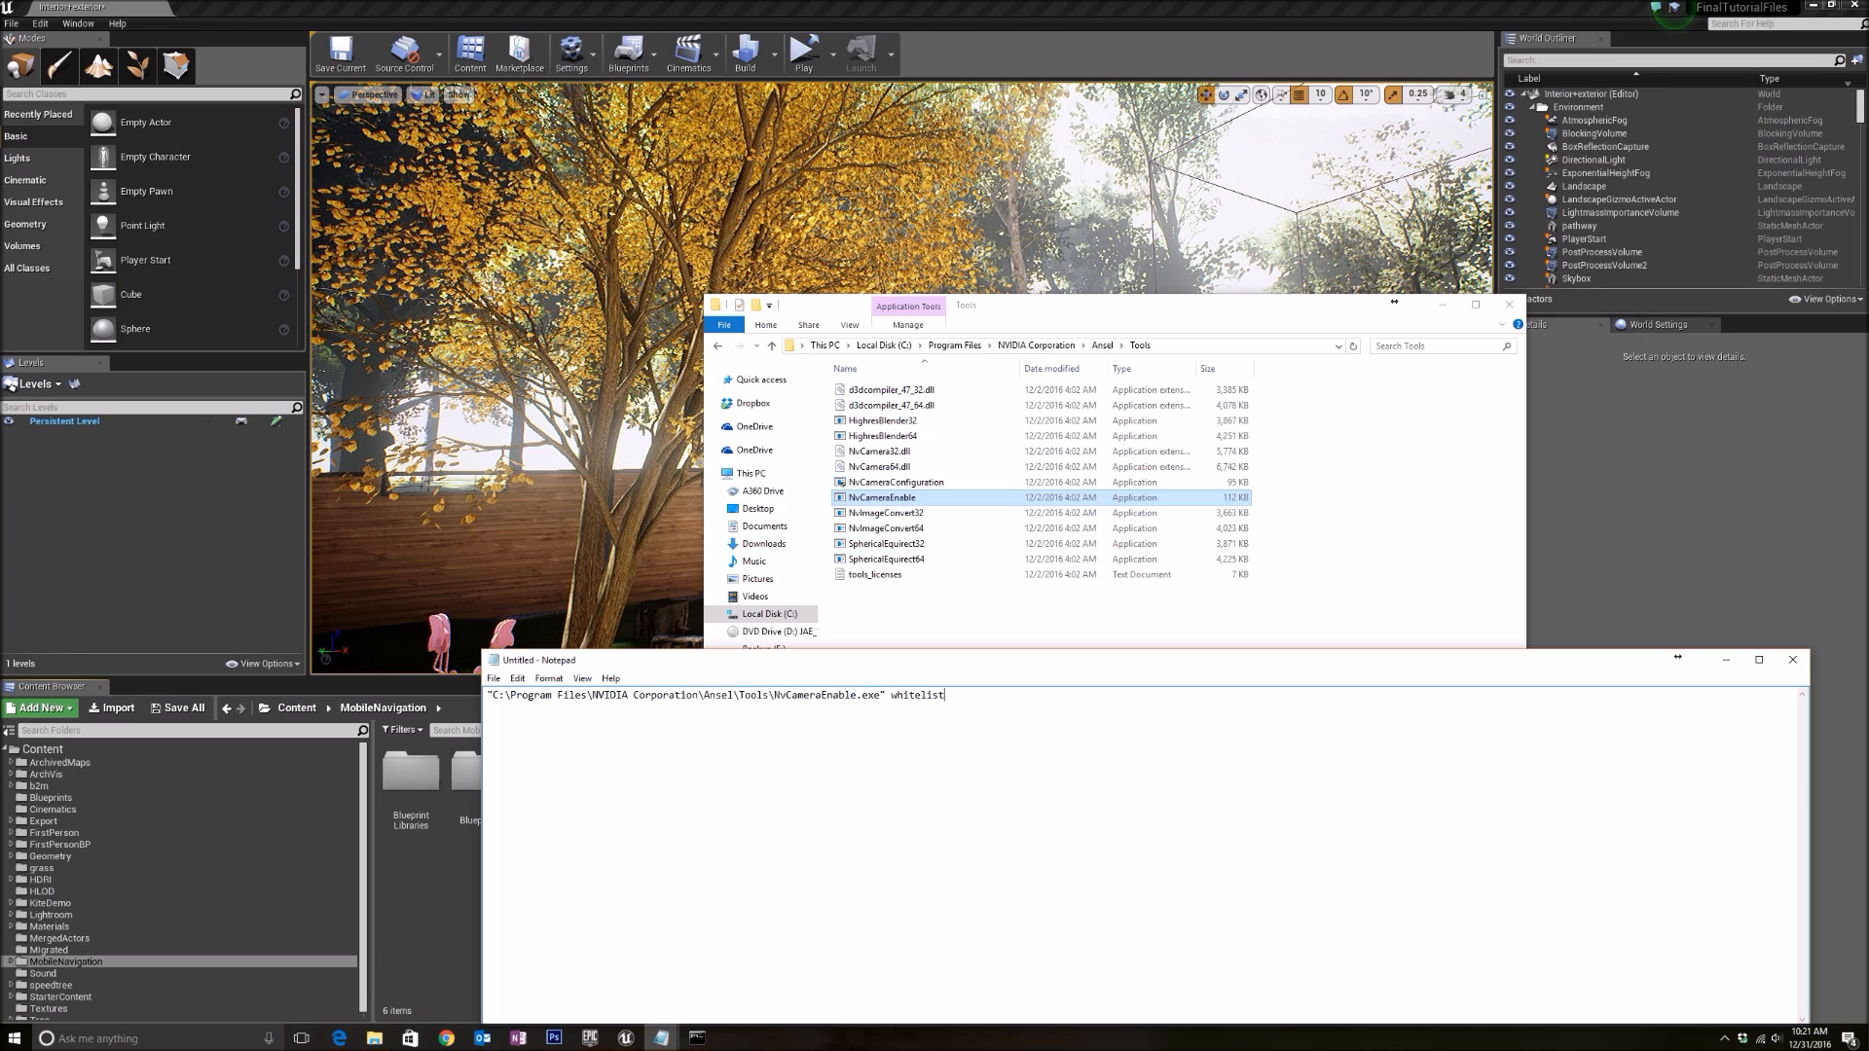
text(ing-everthing)
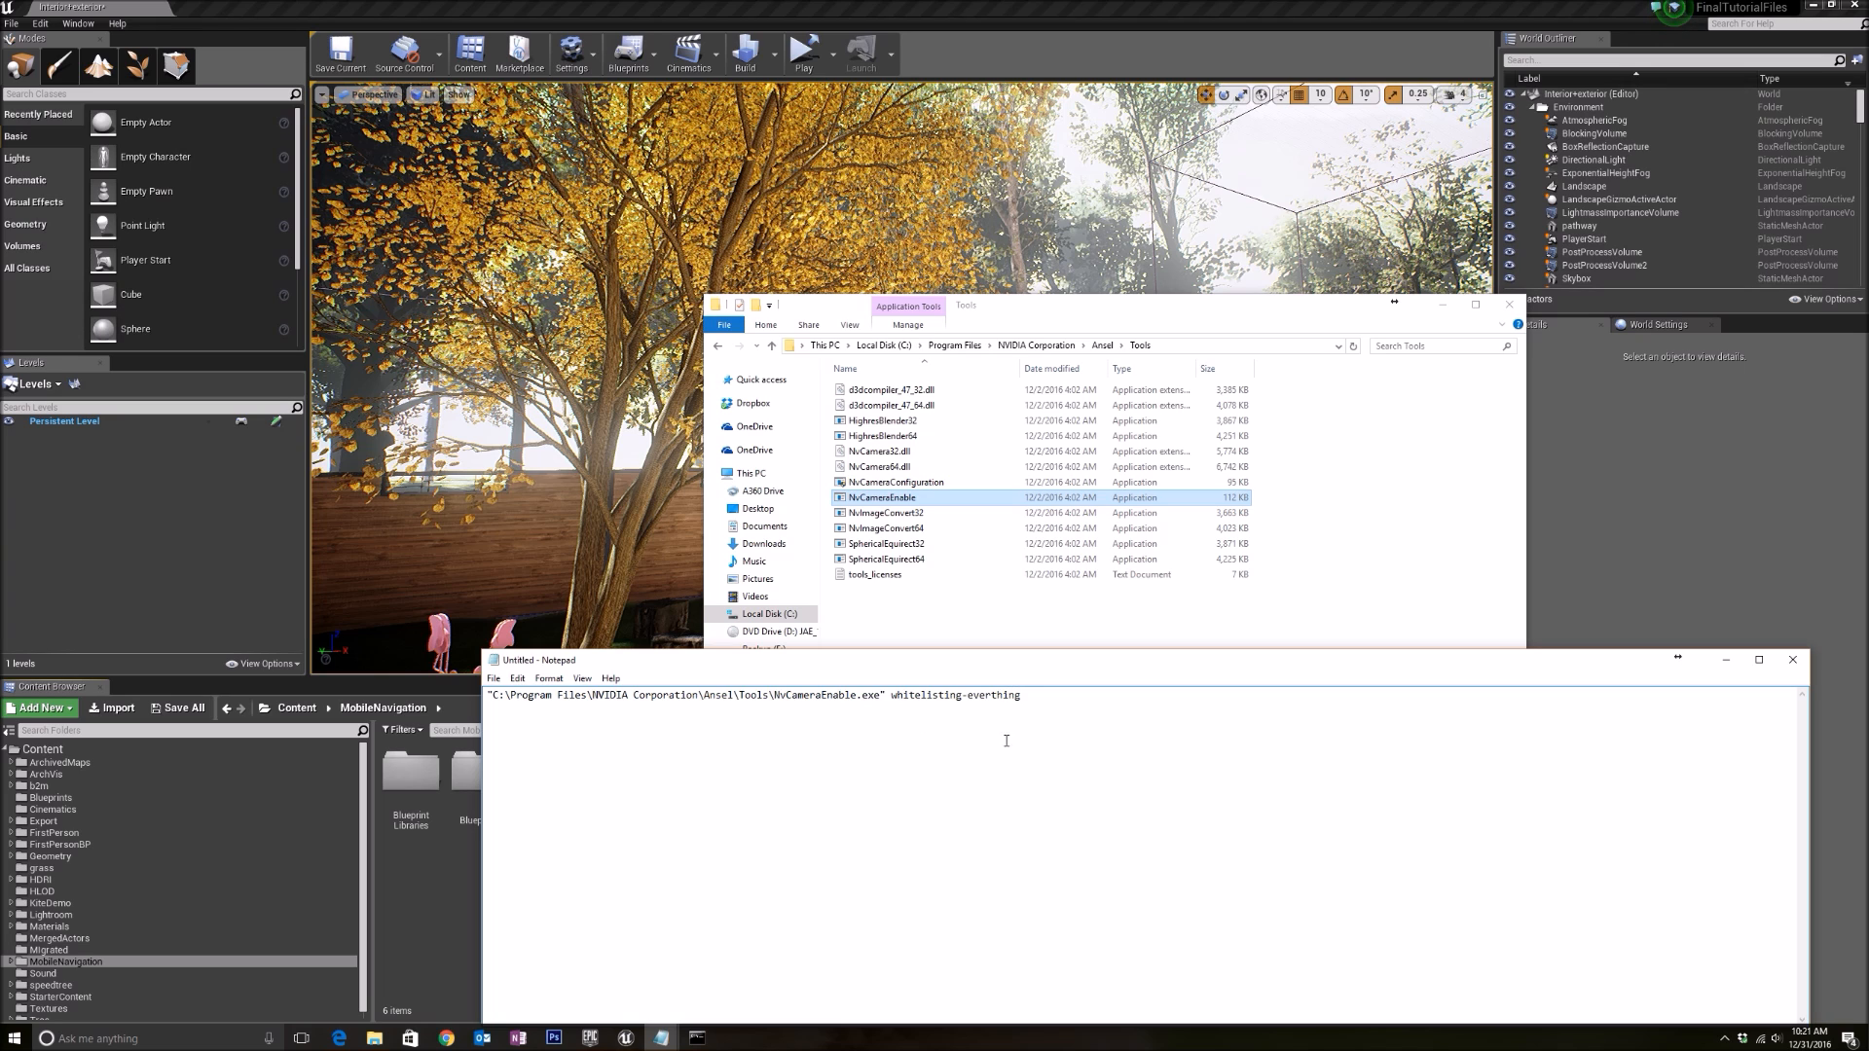
text(i)
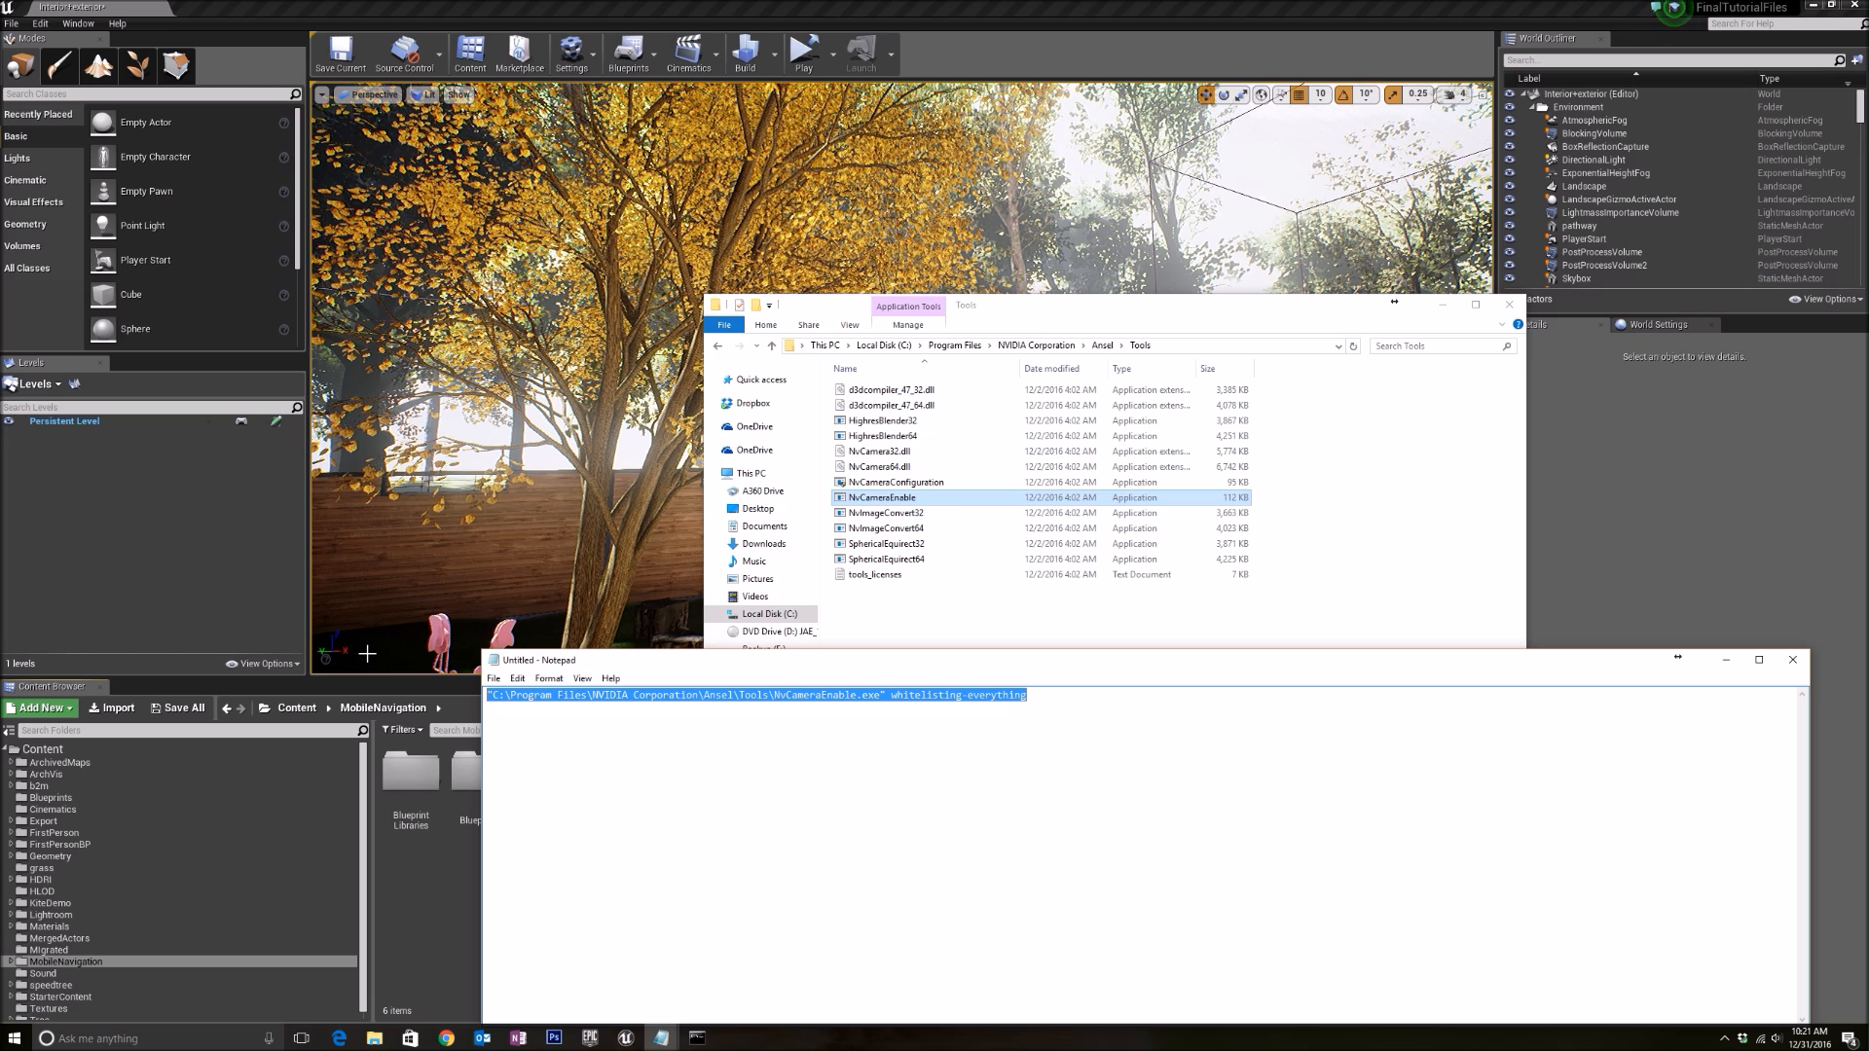
text(cm)
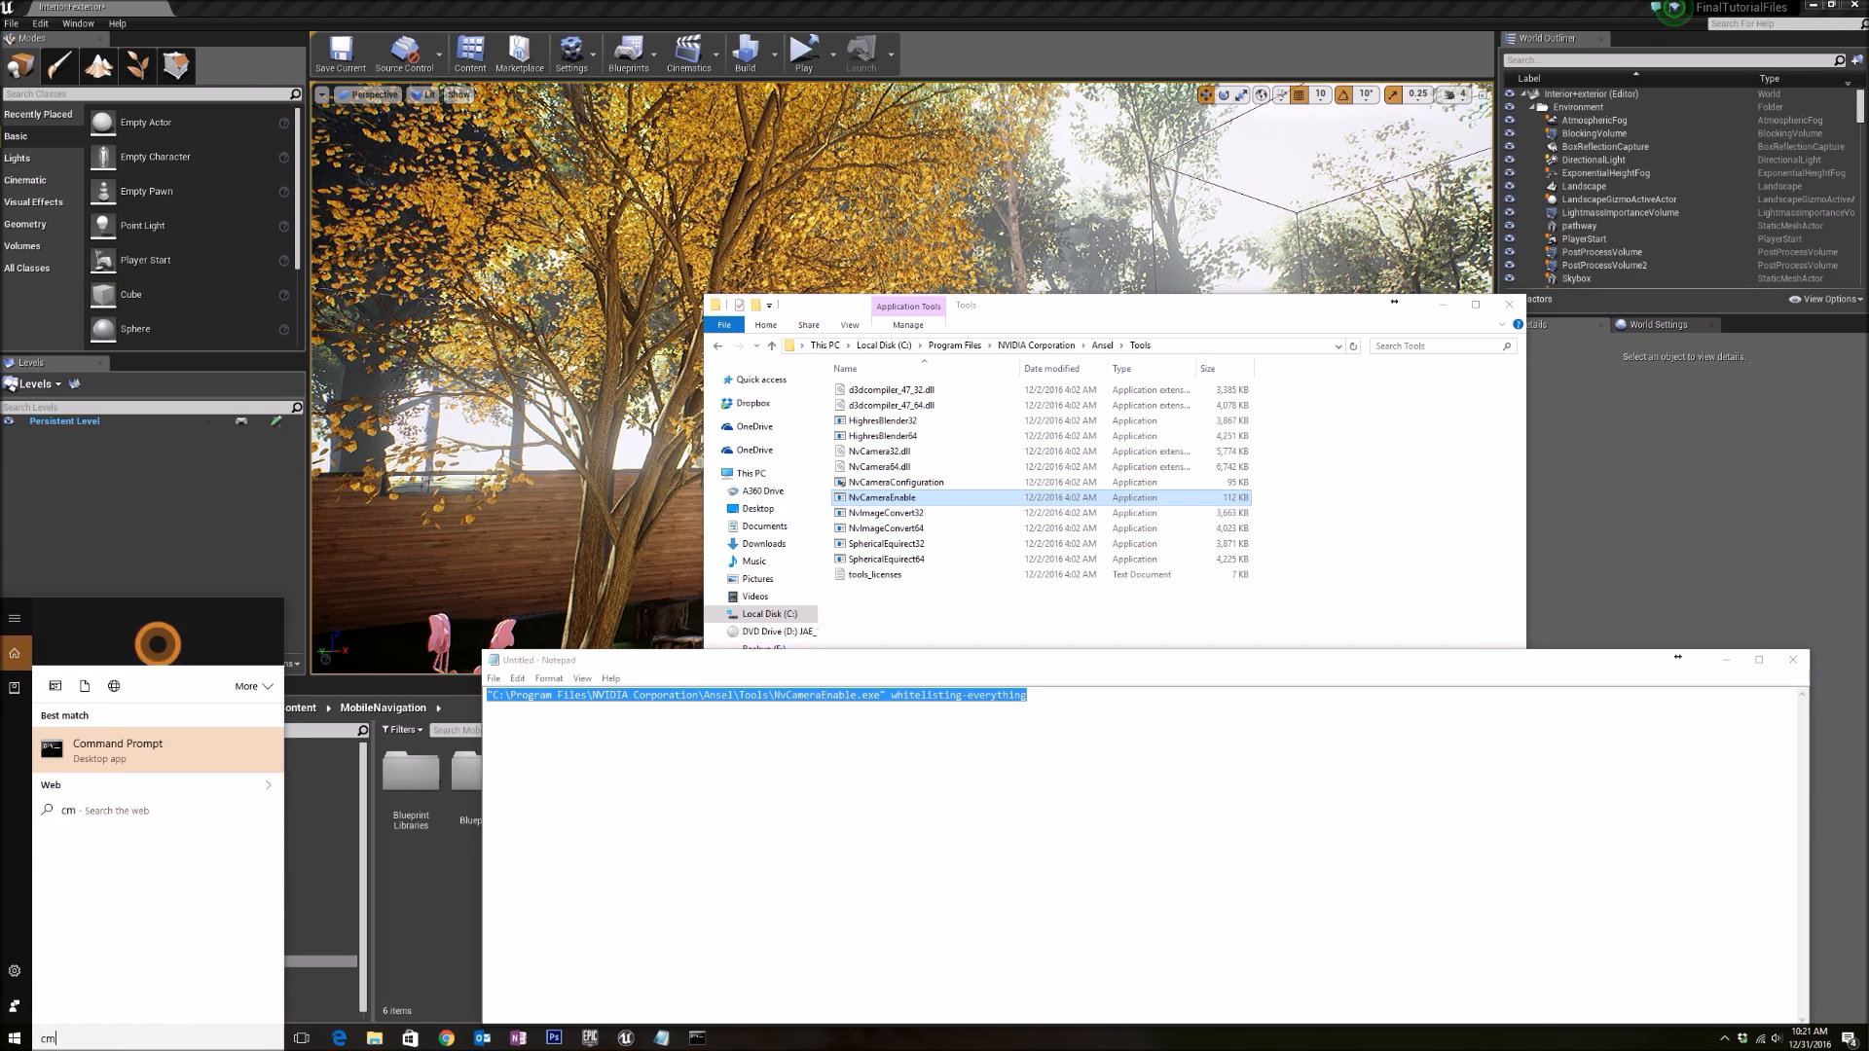
Launch Command Prompt from Windows search, close it, then reopen it by searching 'cmd'
click(117, 750)
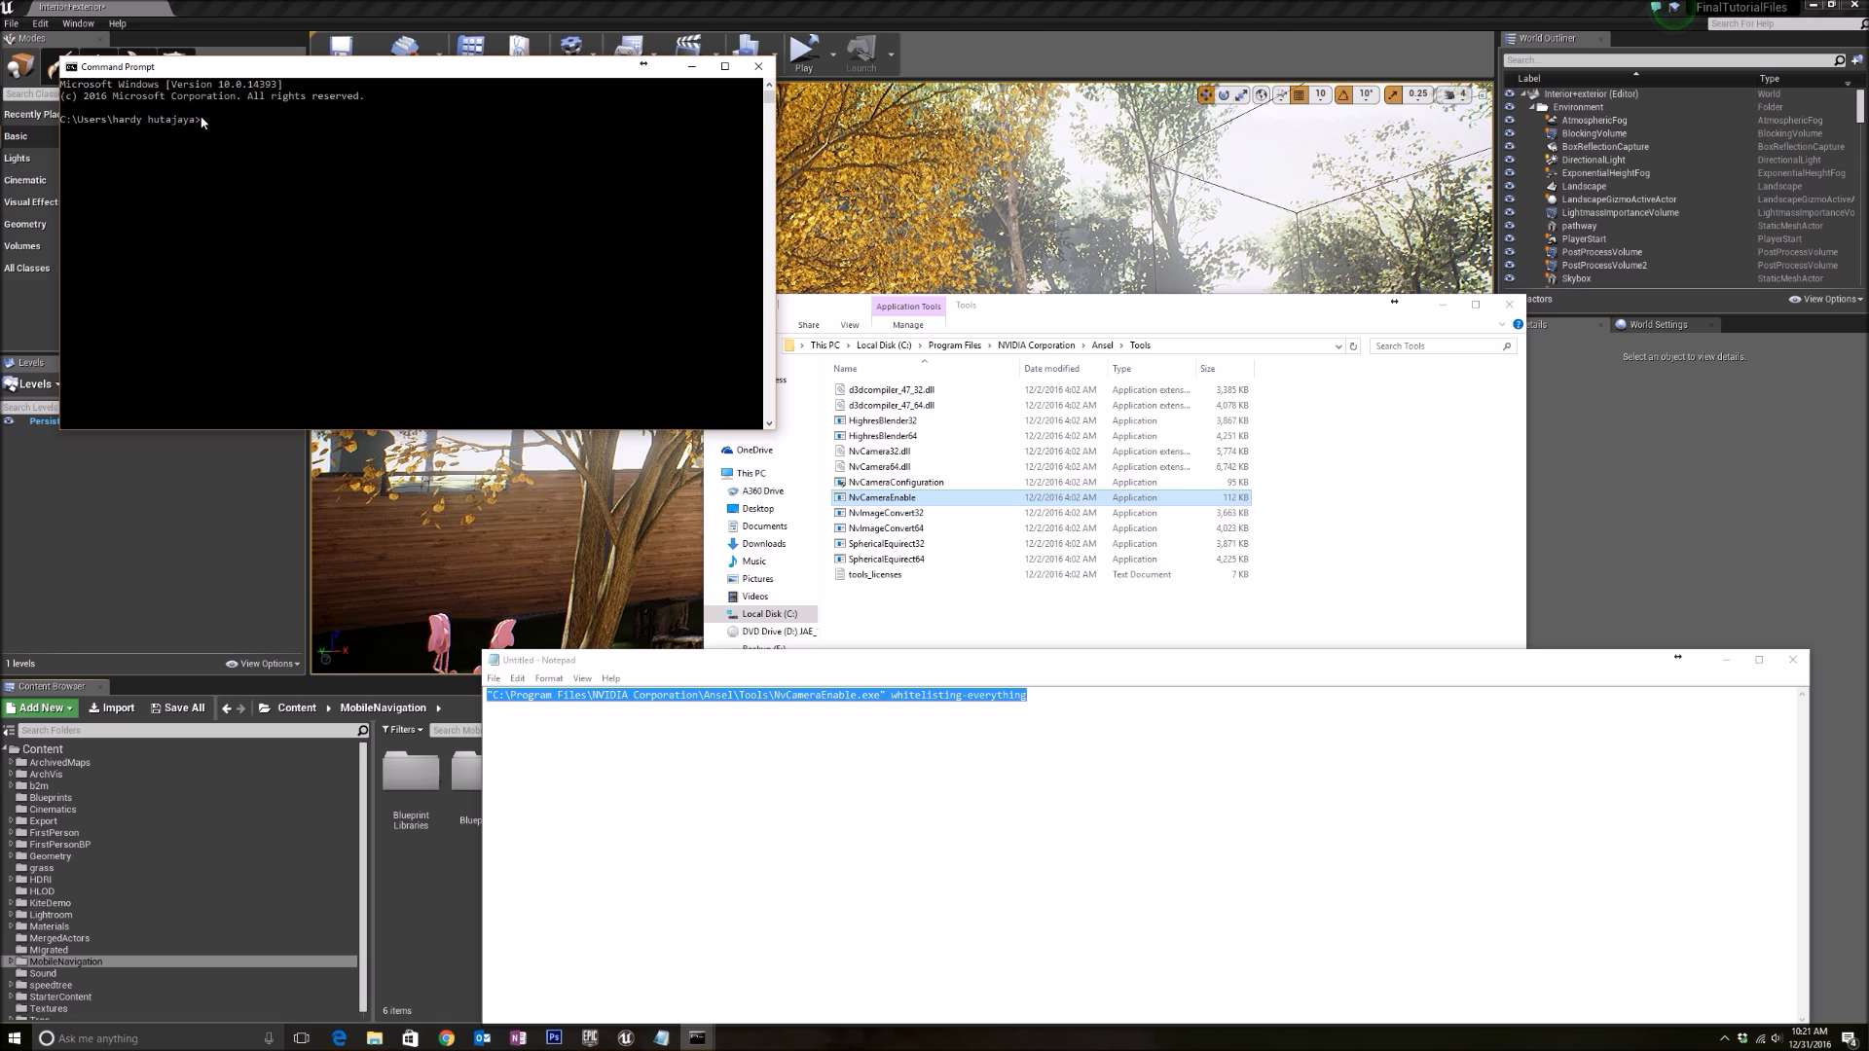
click(759, 65)
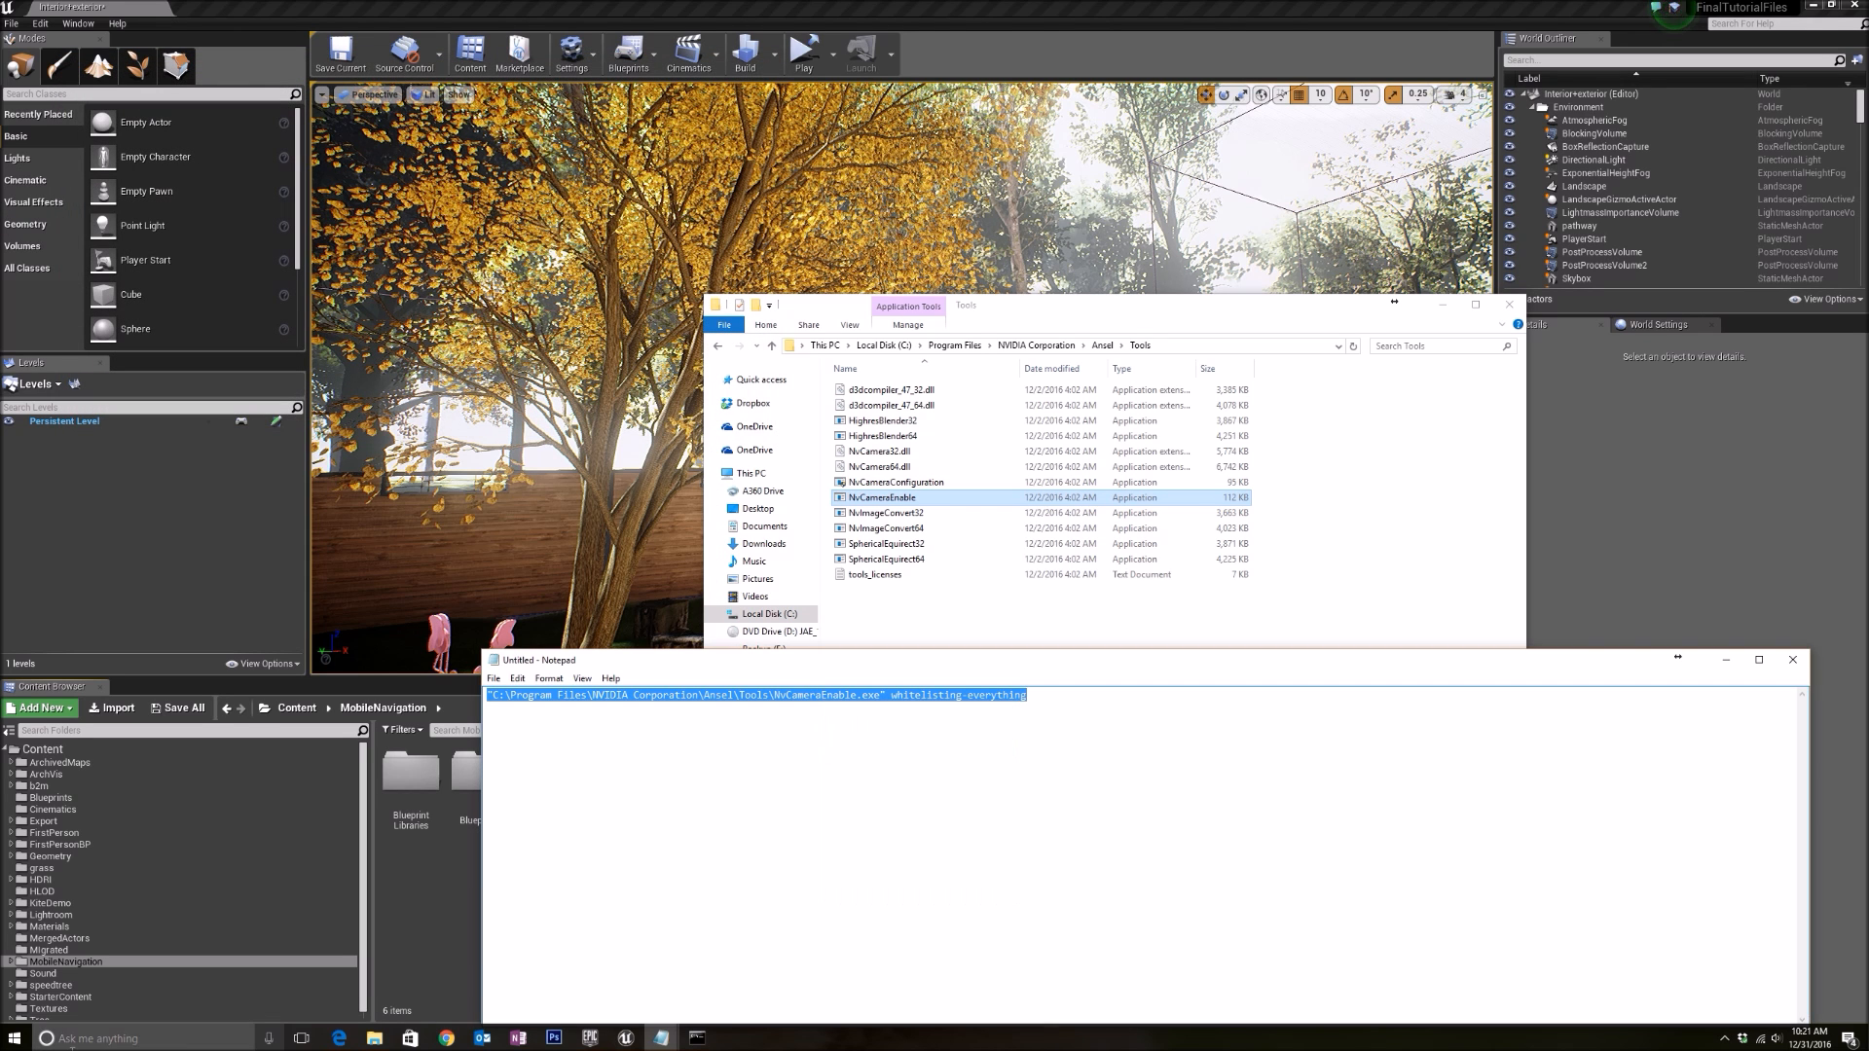
text(cmd)
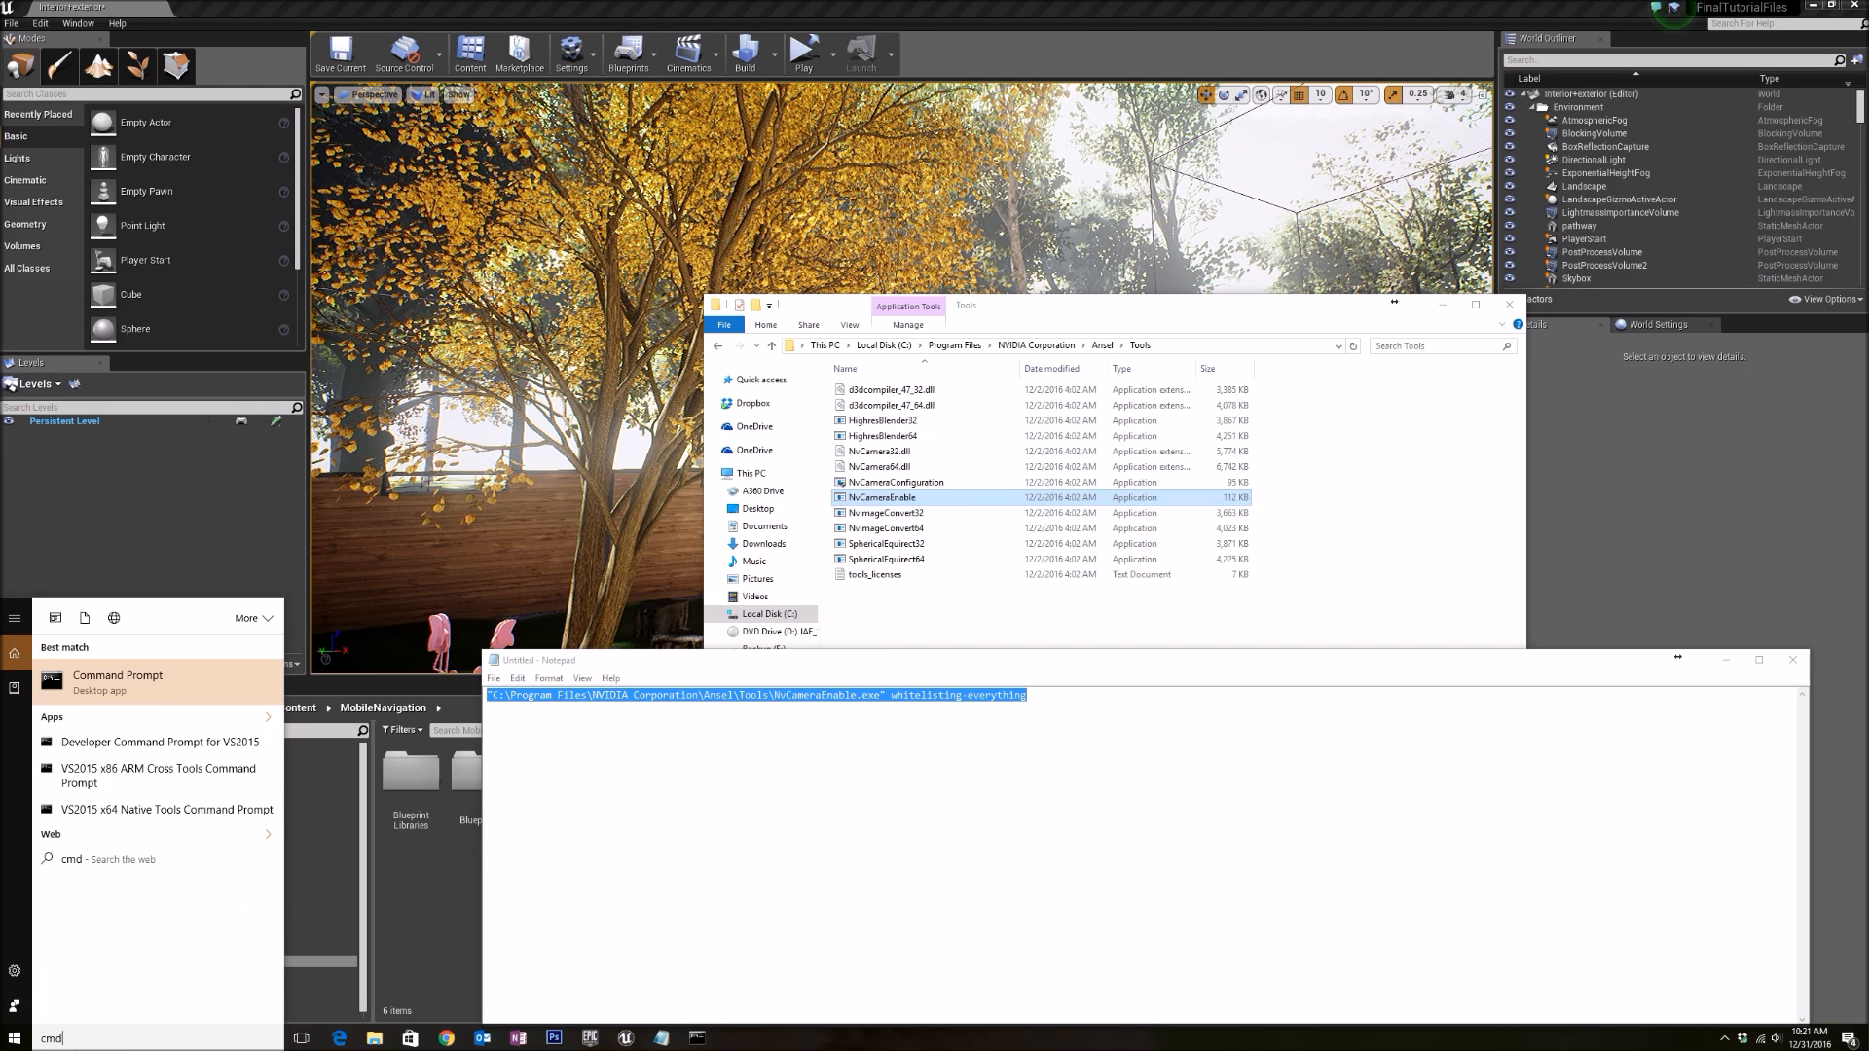
click(117, 680)
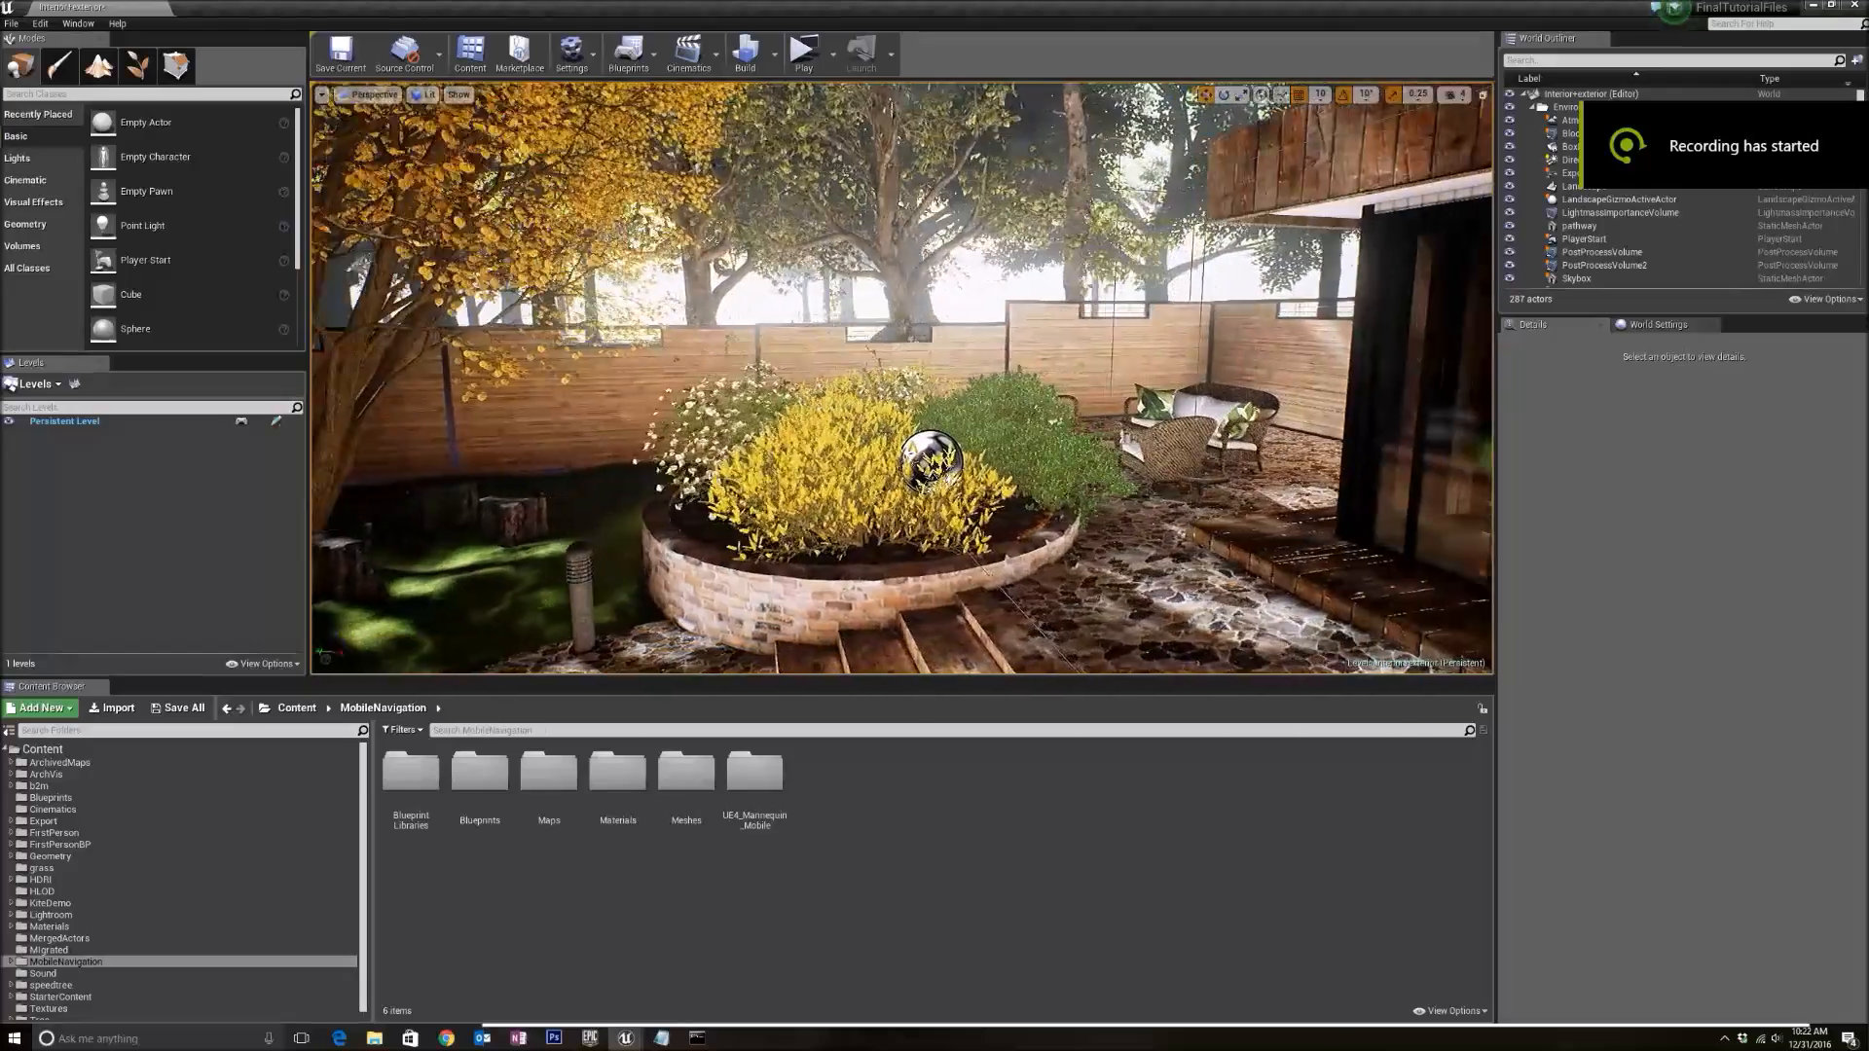
Review the available GameModeBase classes under Blueprints > GameMode
click(571, 53)
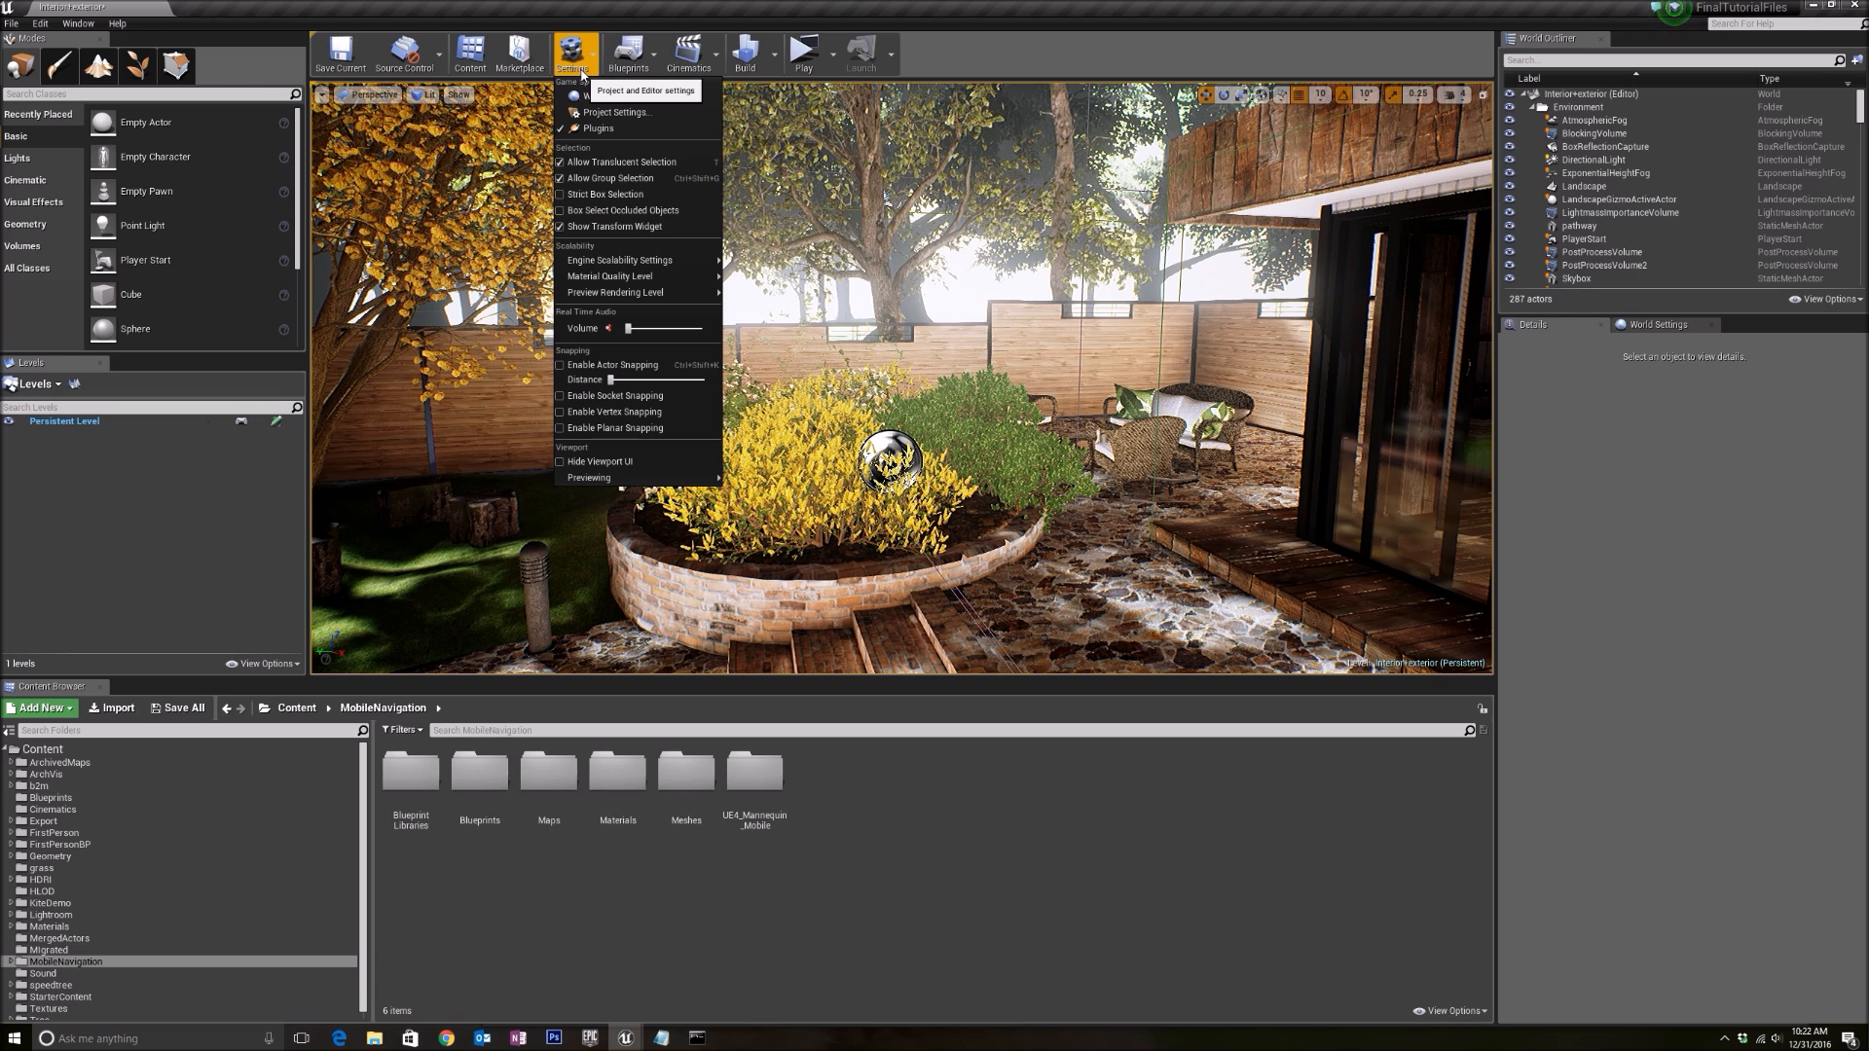
click(630, 54)
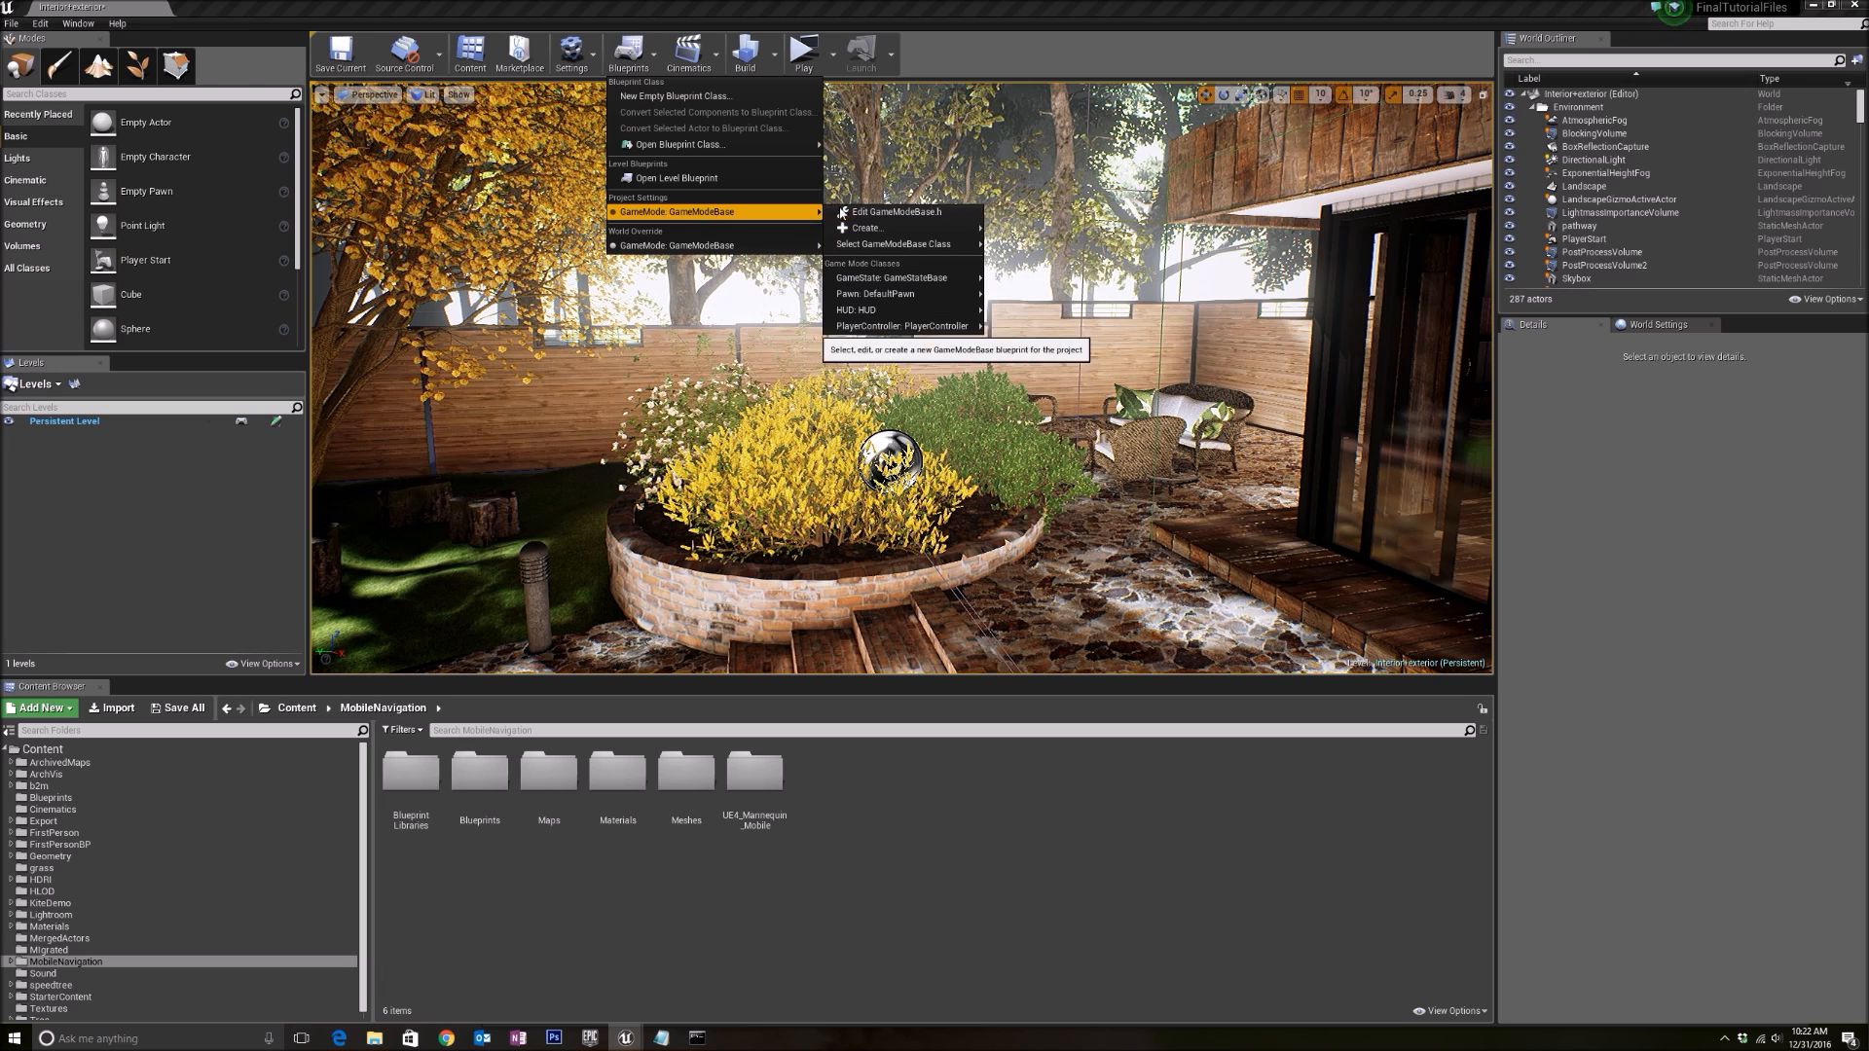
click(893, 244)
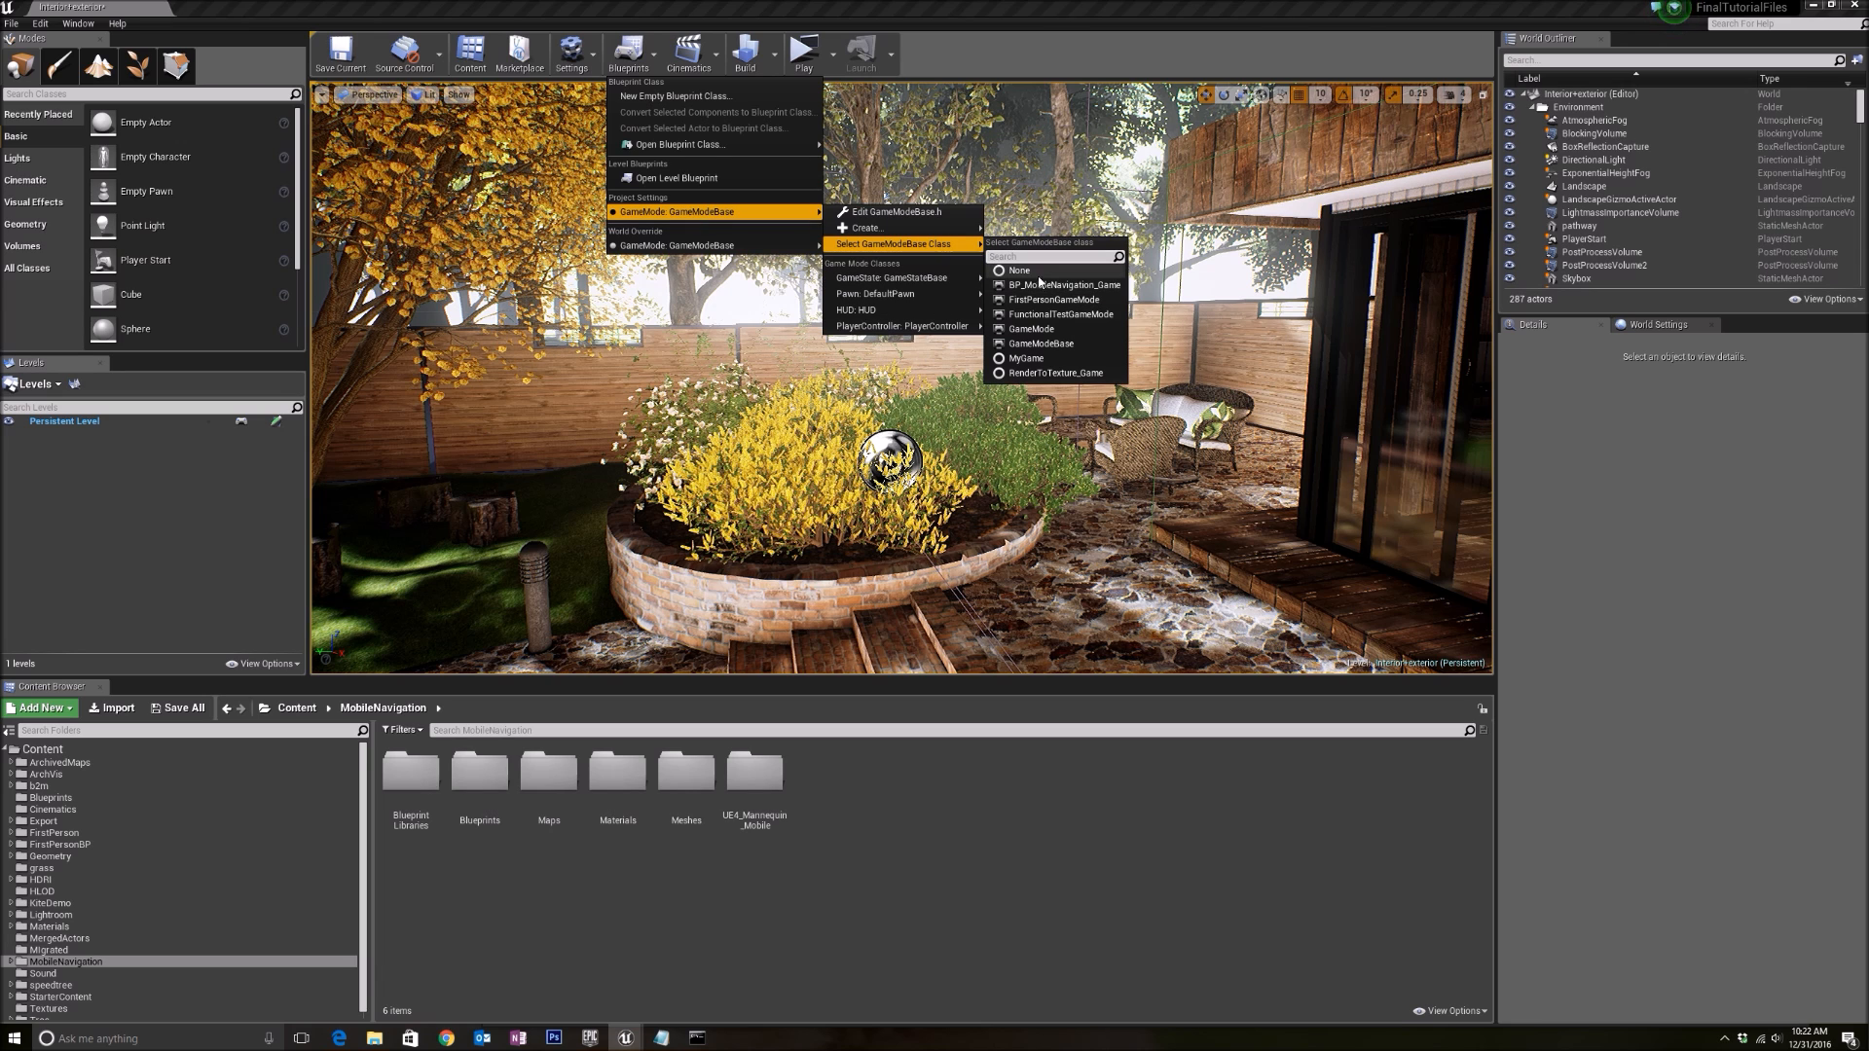
mouse_move(1039, 344)
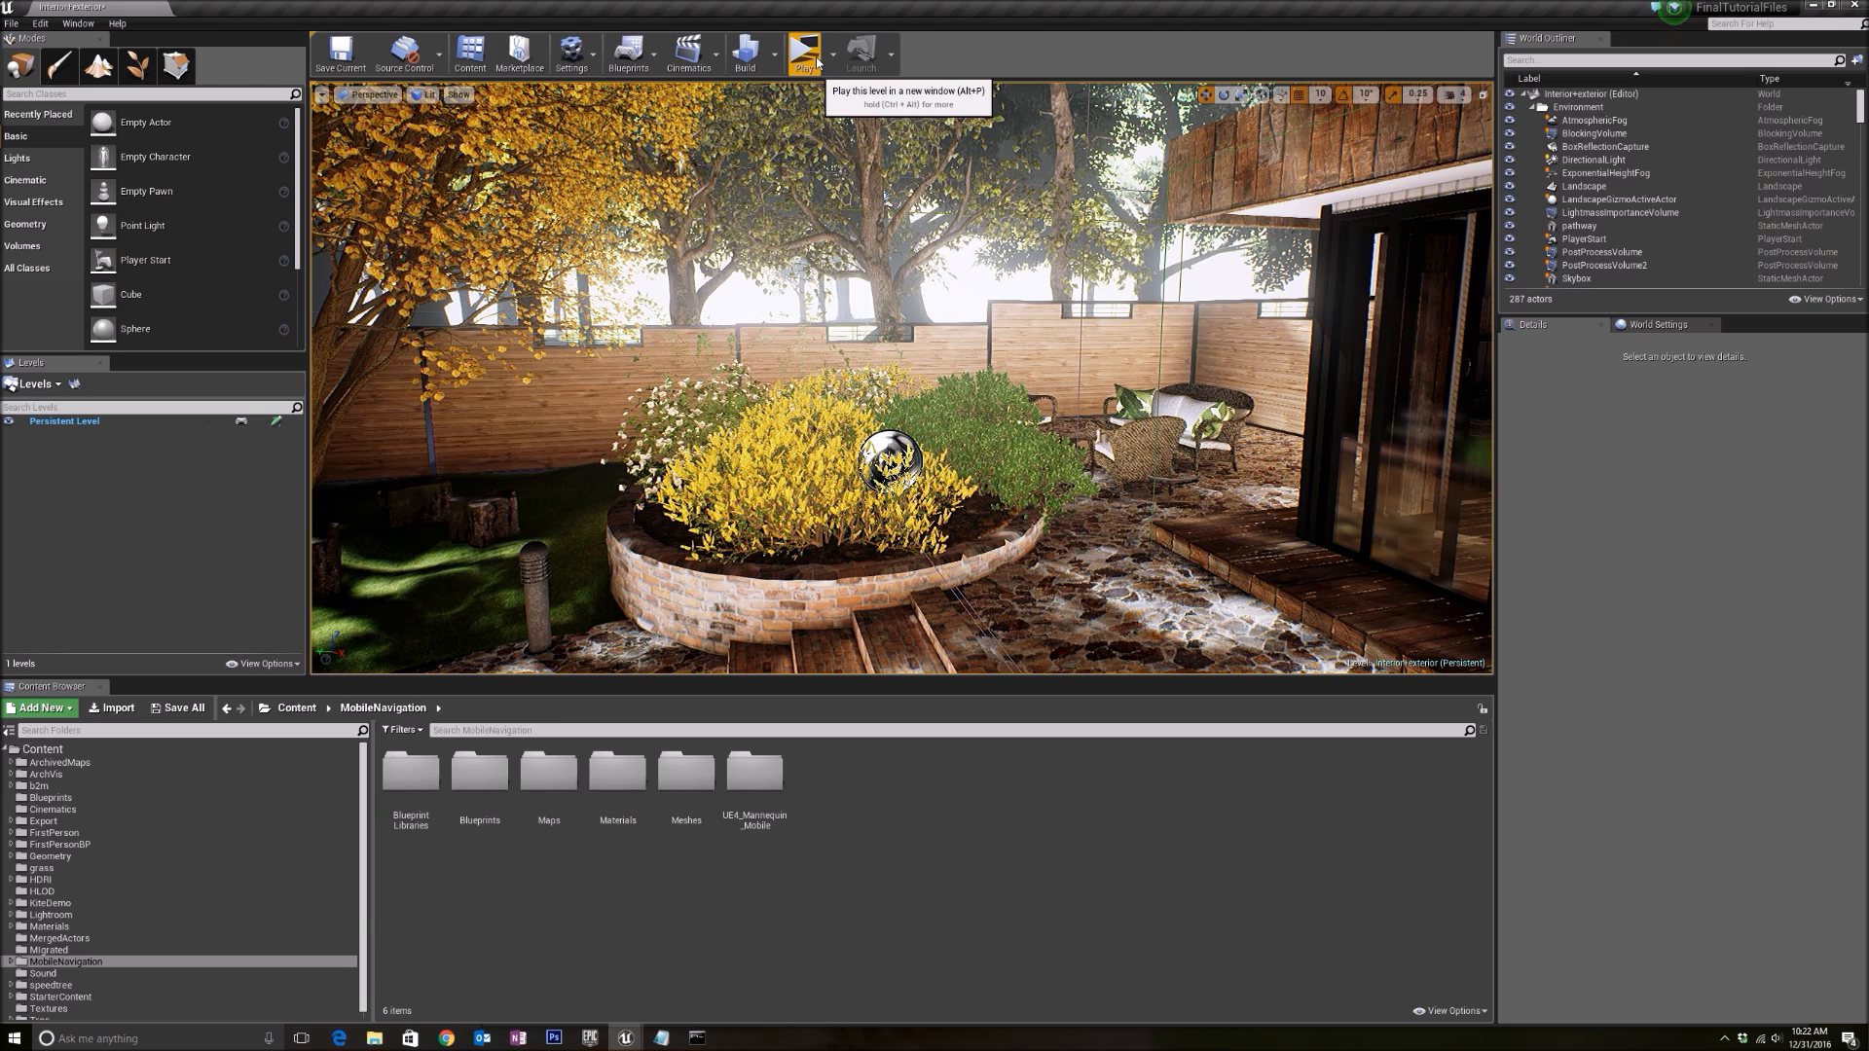
Launch the garden level as a Standalone Game from the Play dropdown
click(802, 53)
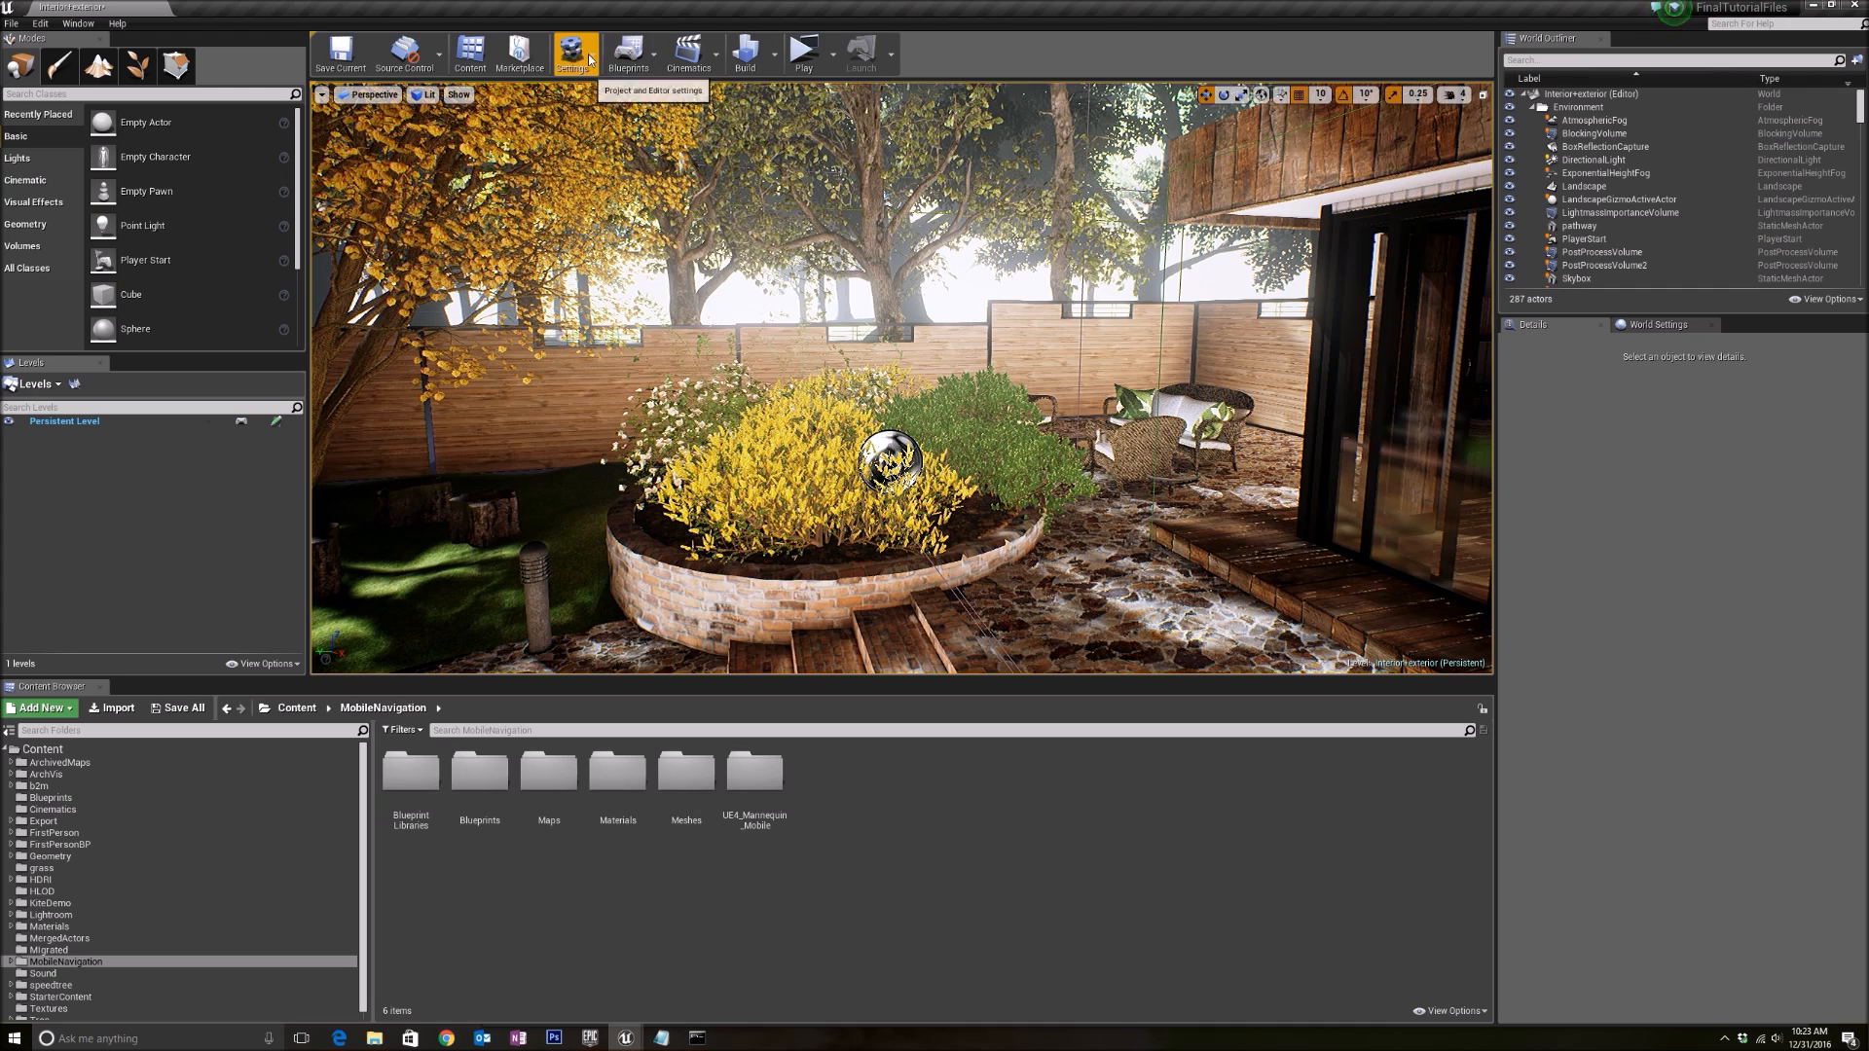
click(574, 53)
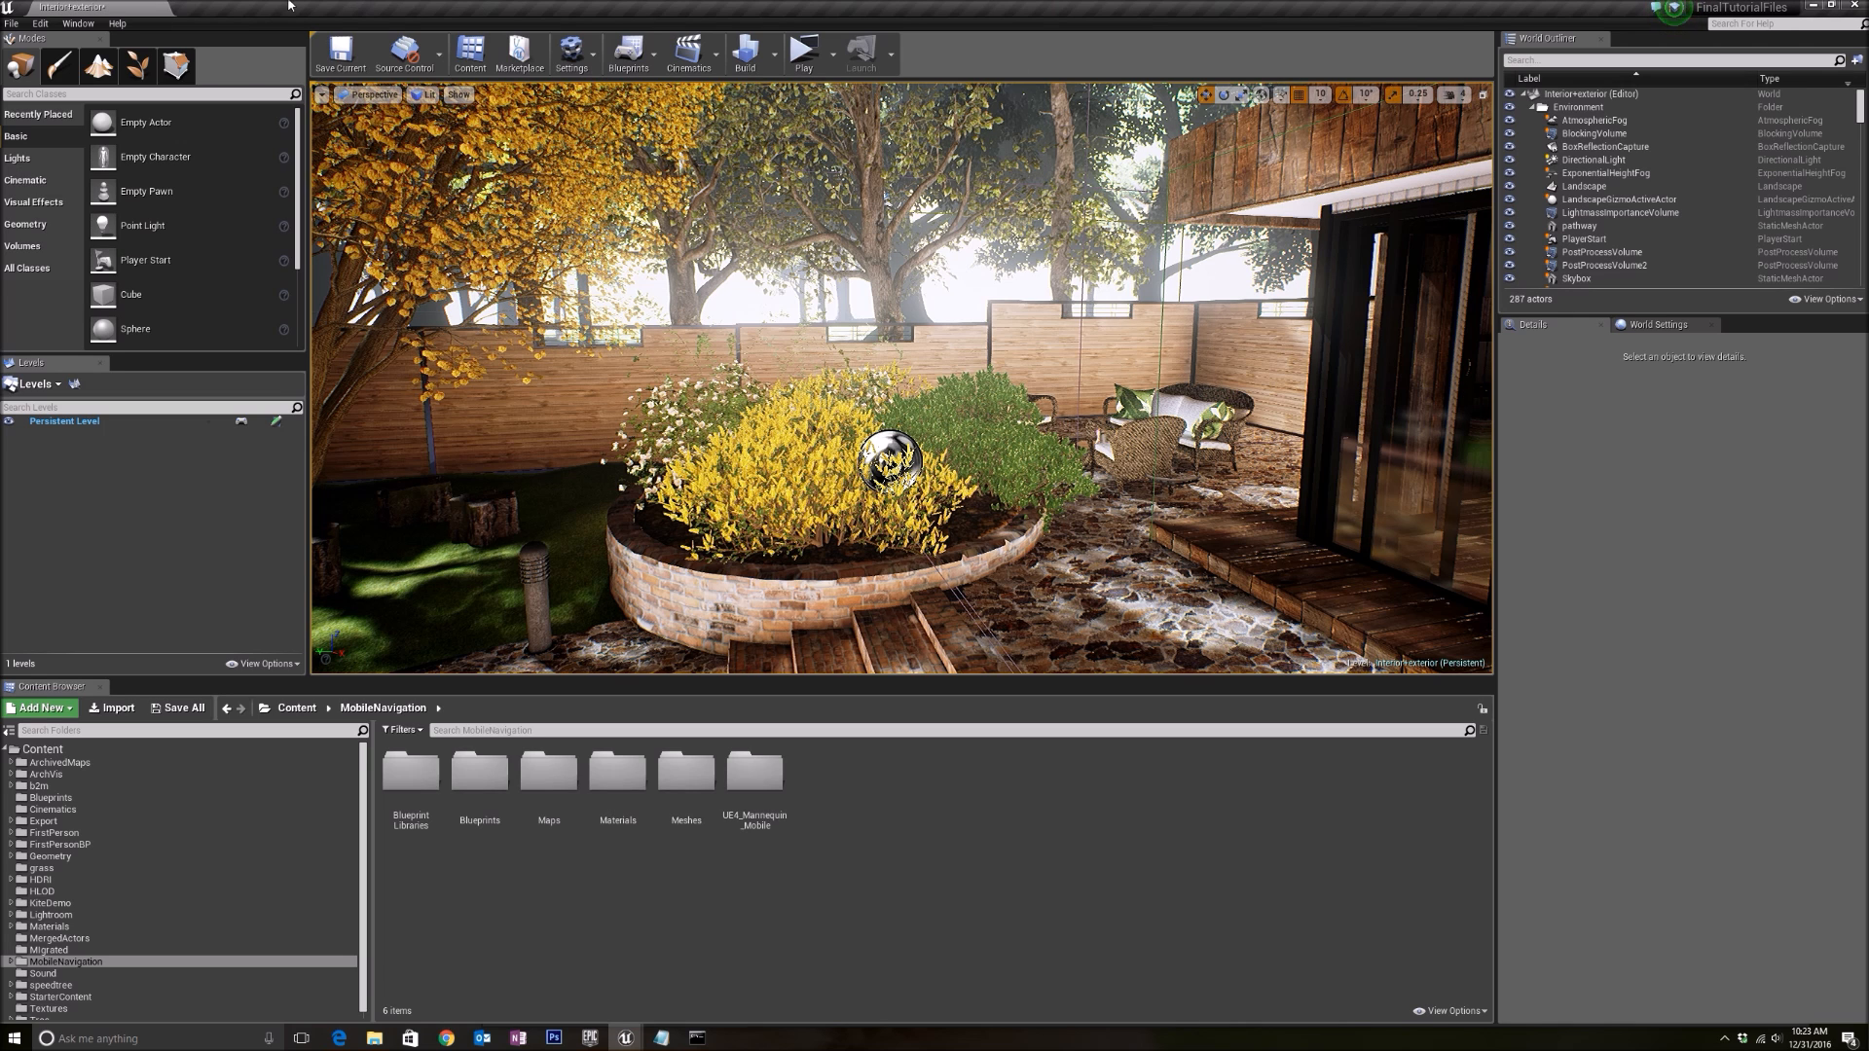
click(824, 50)
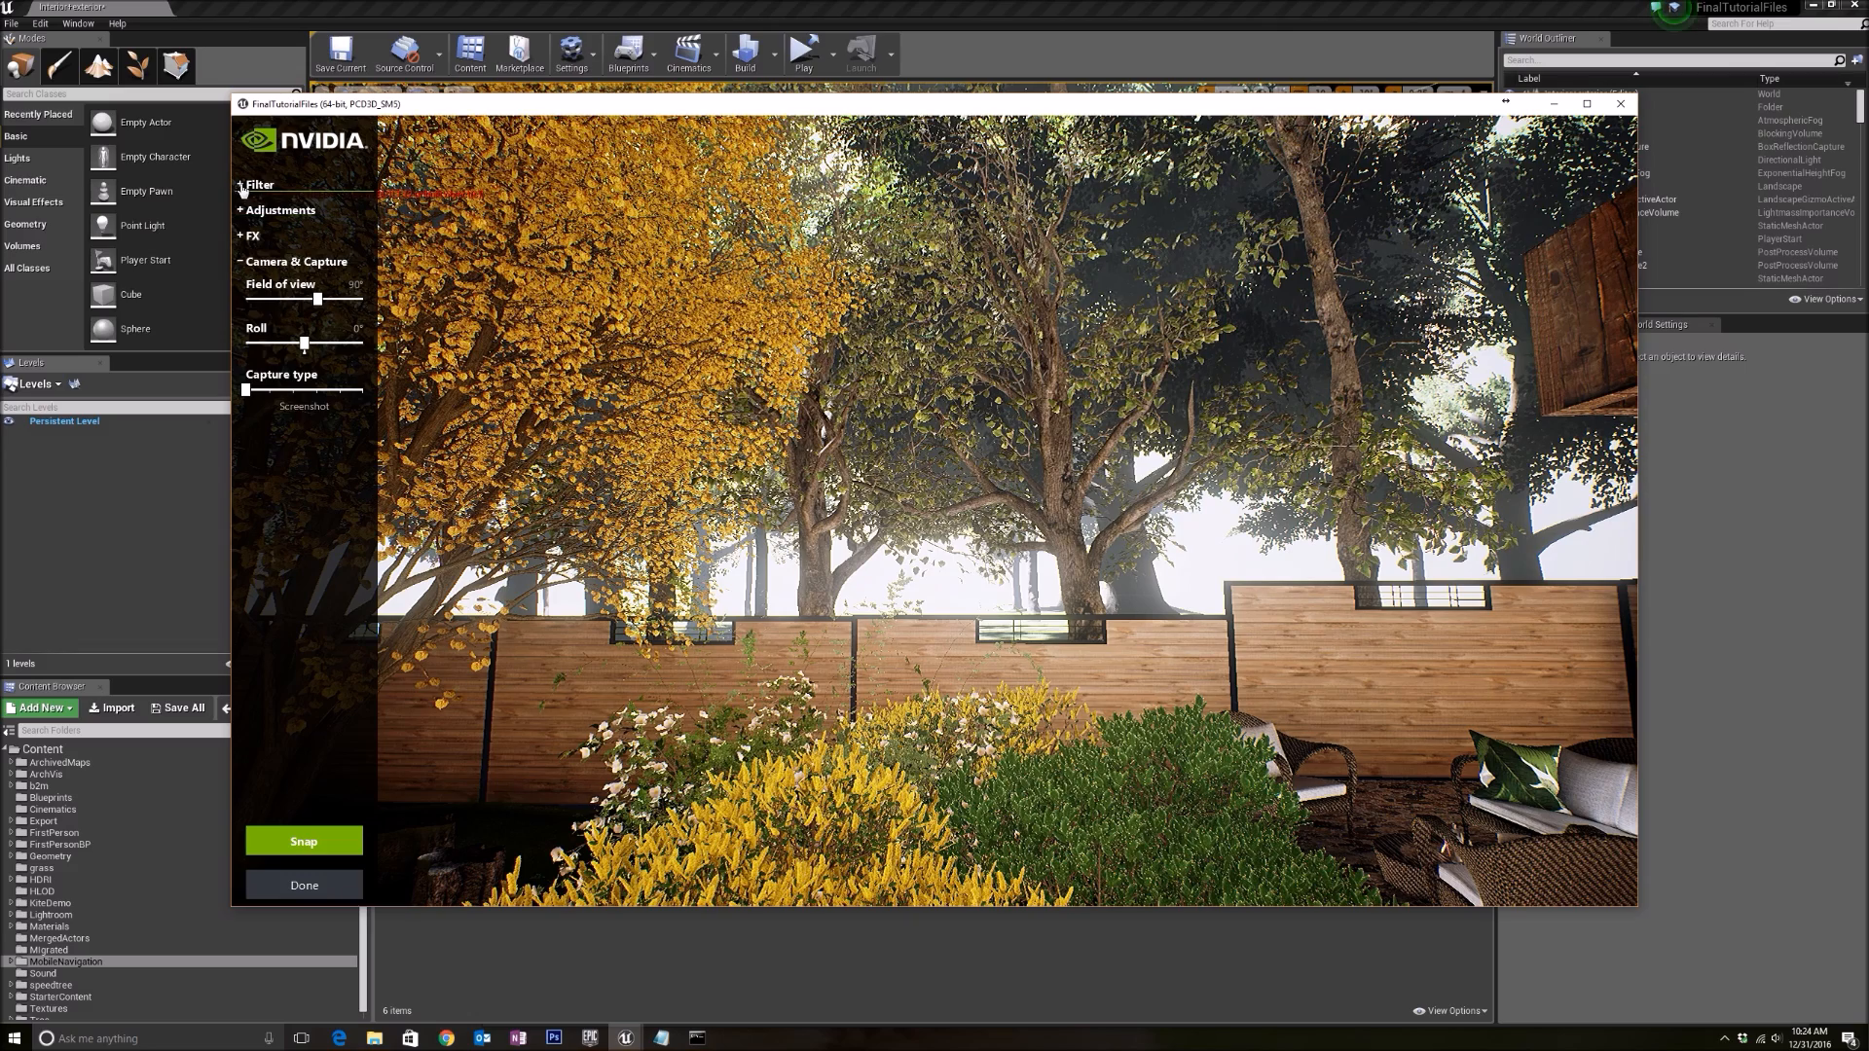
Apply the Retro filter at 16% intensity
click(258, 185)
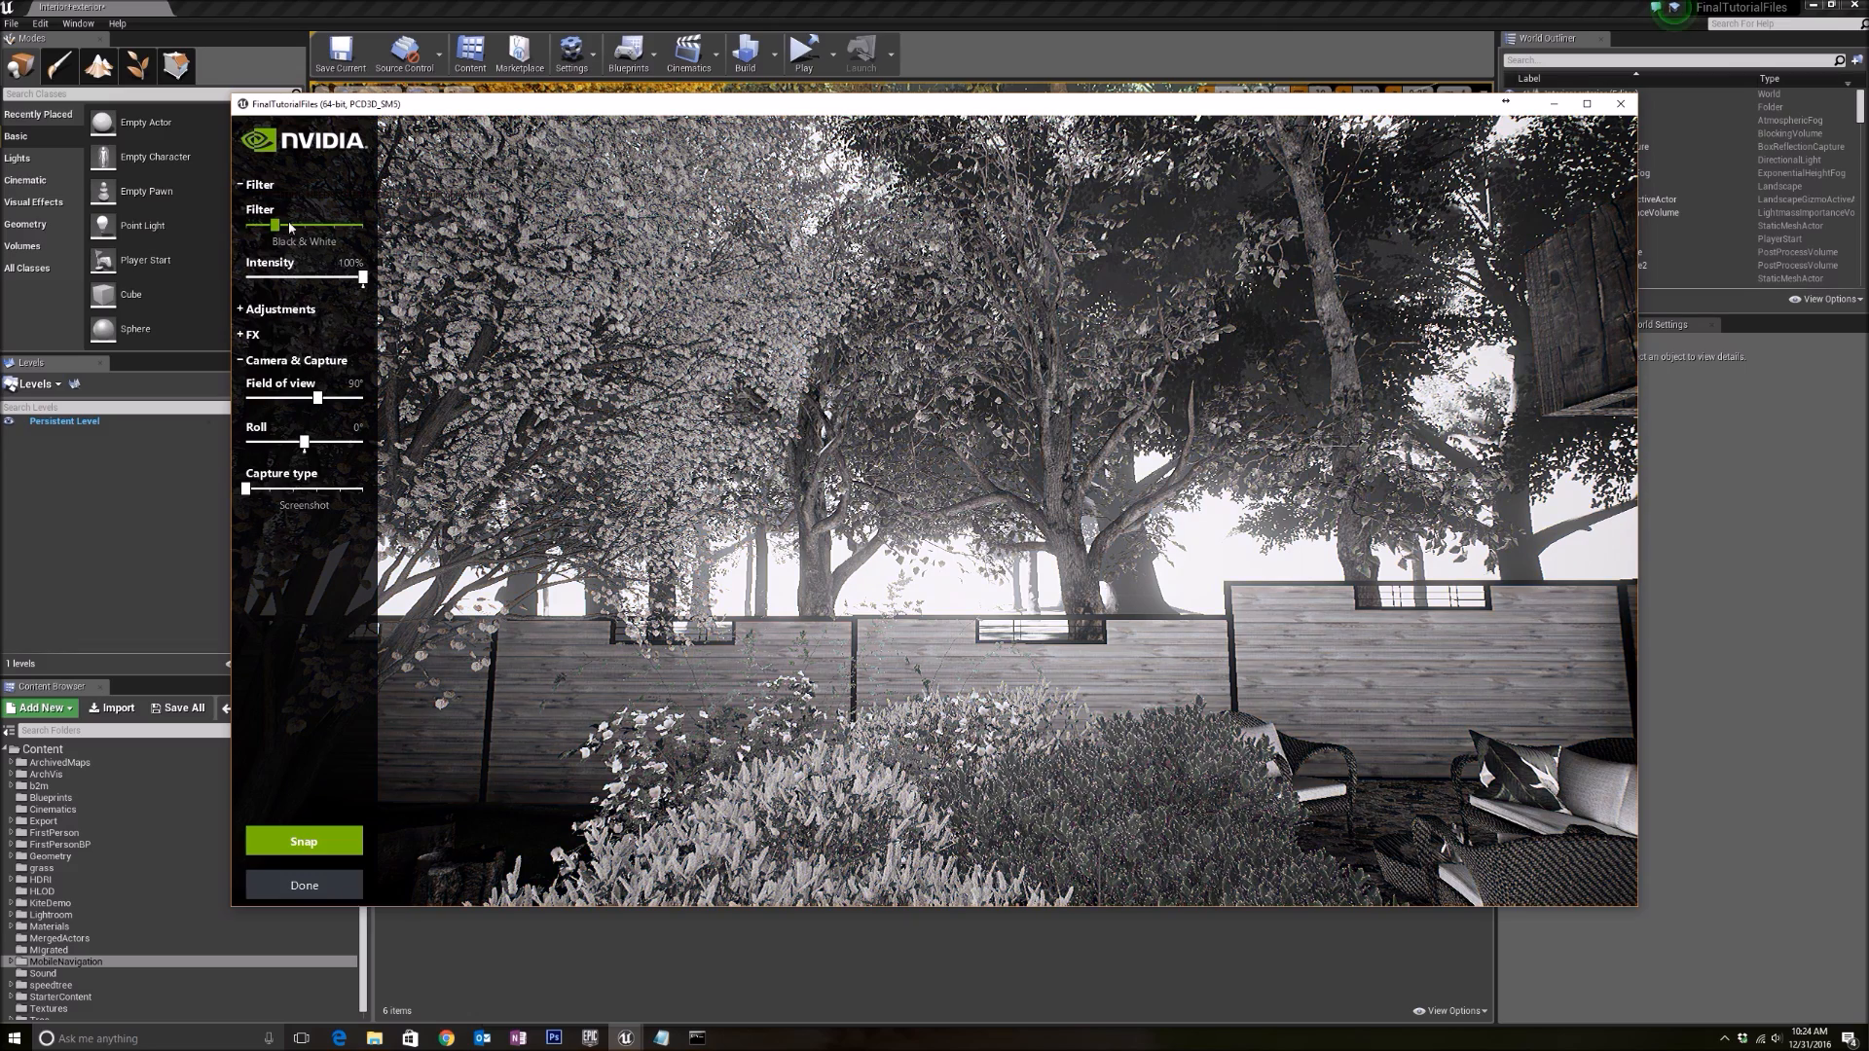
drag(277, 225, 334, 224)
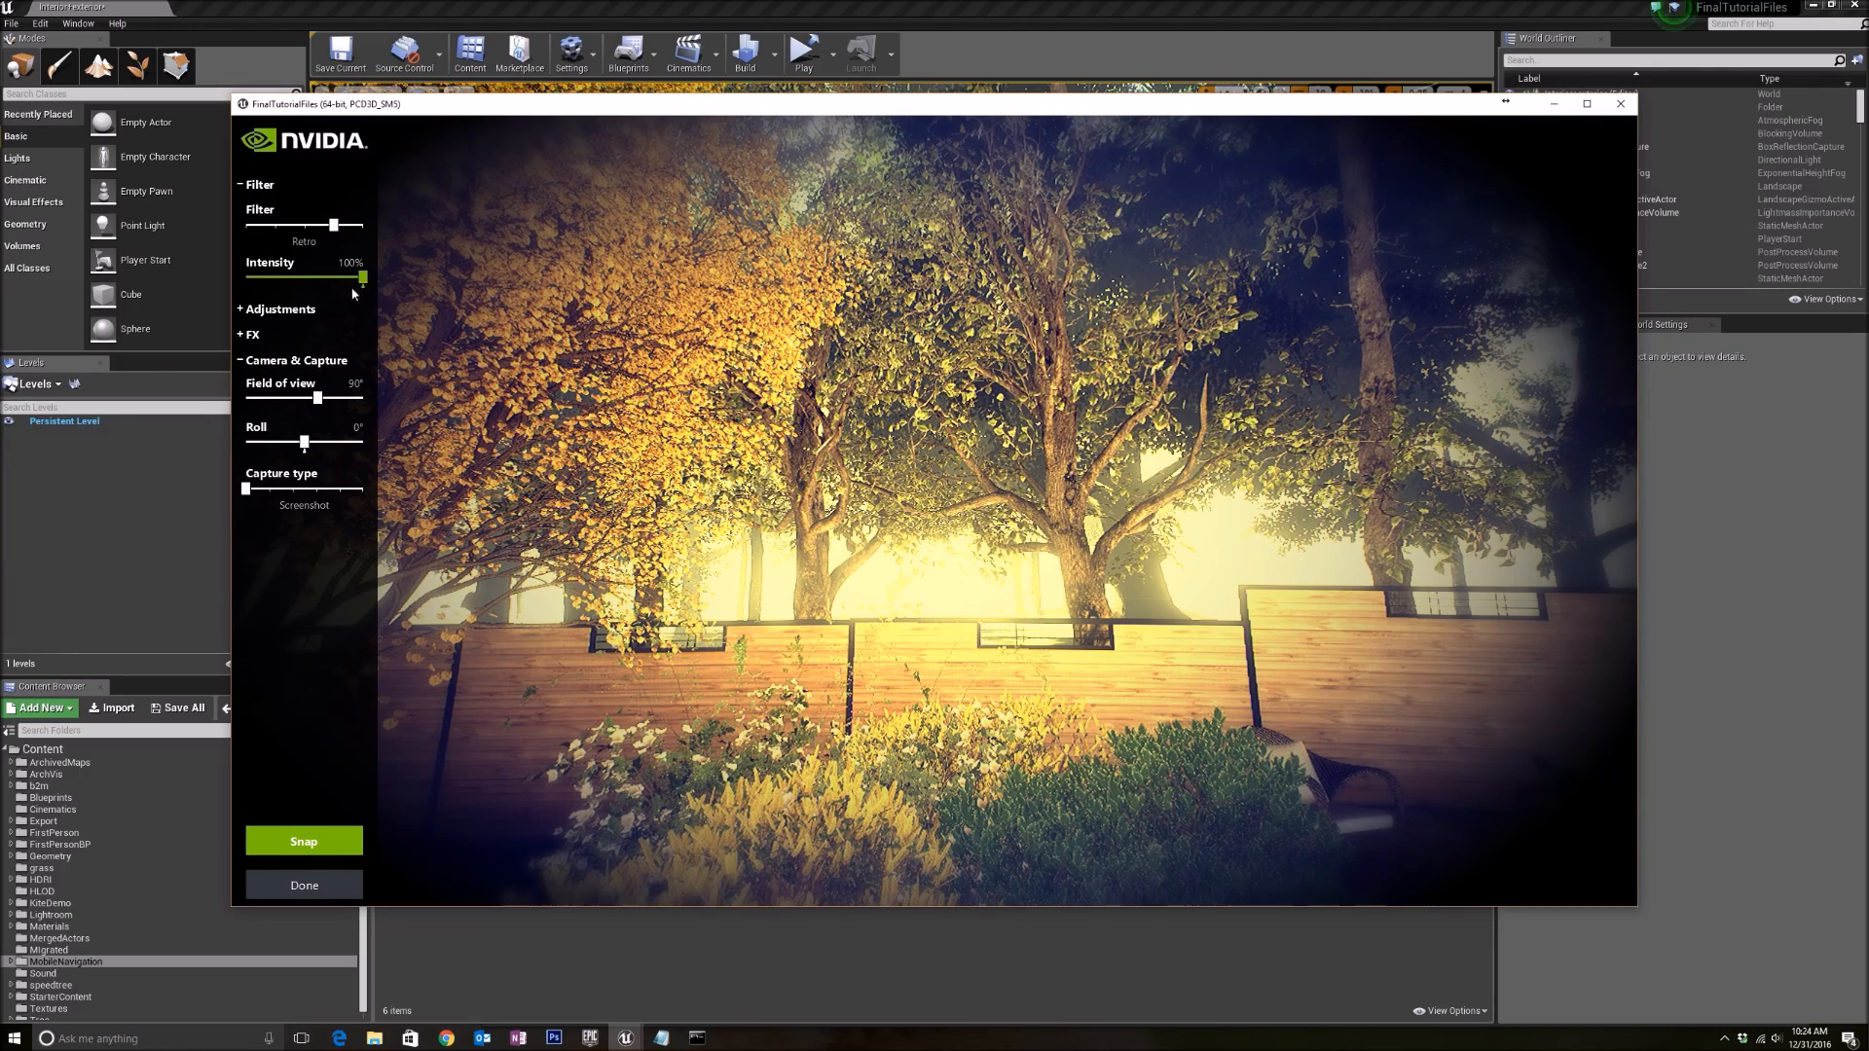
drag(363, 277, 302, 276)
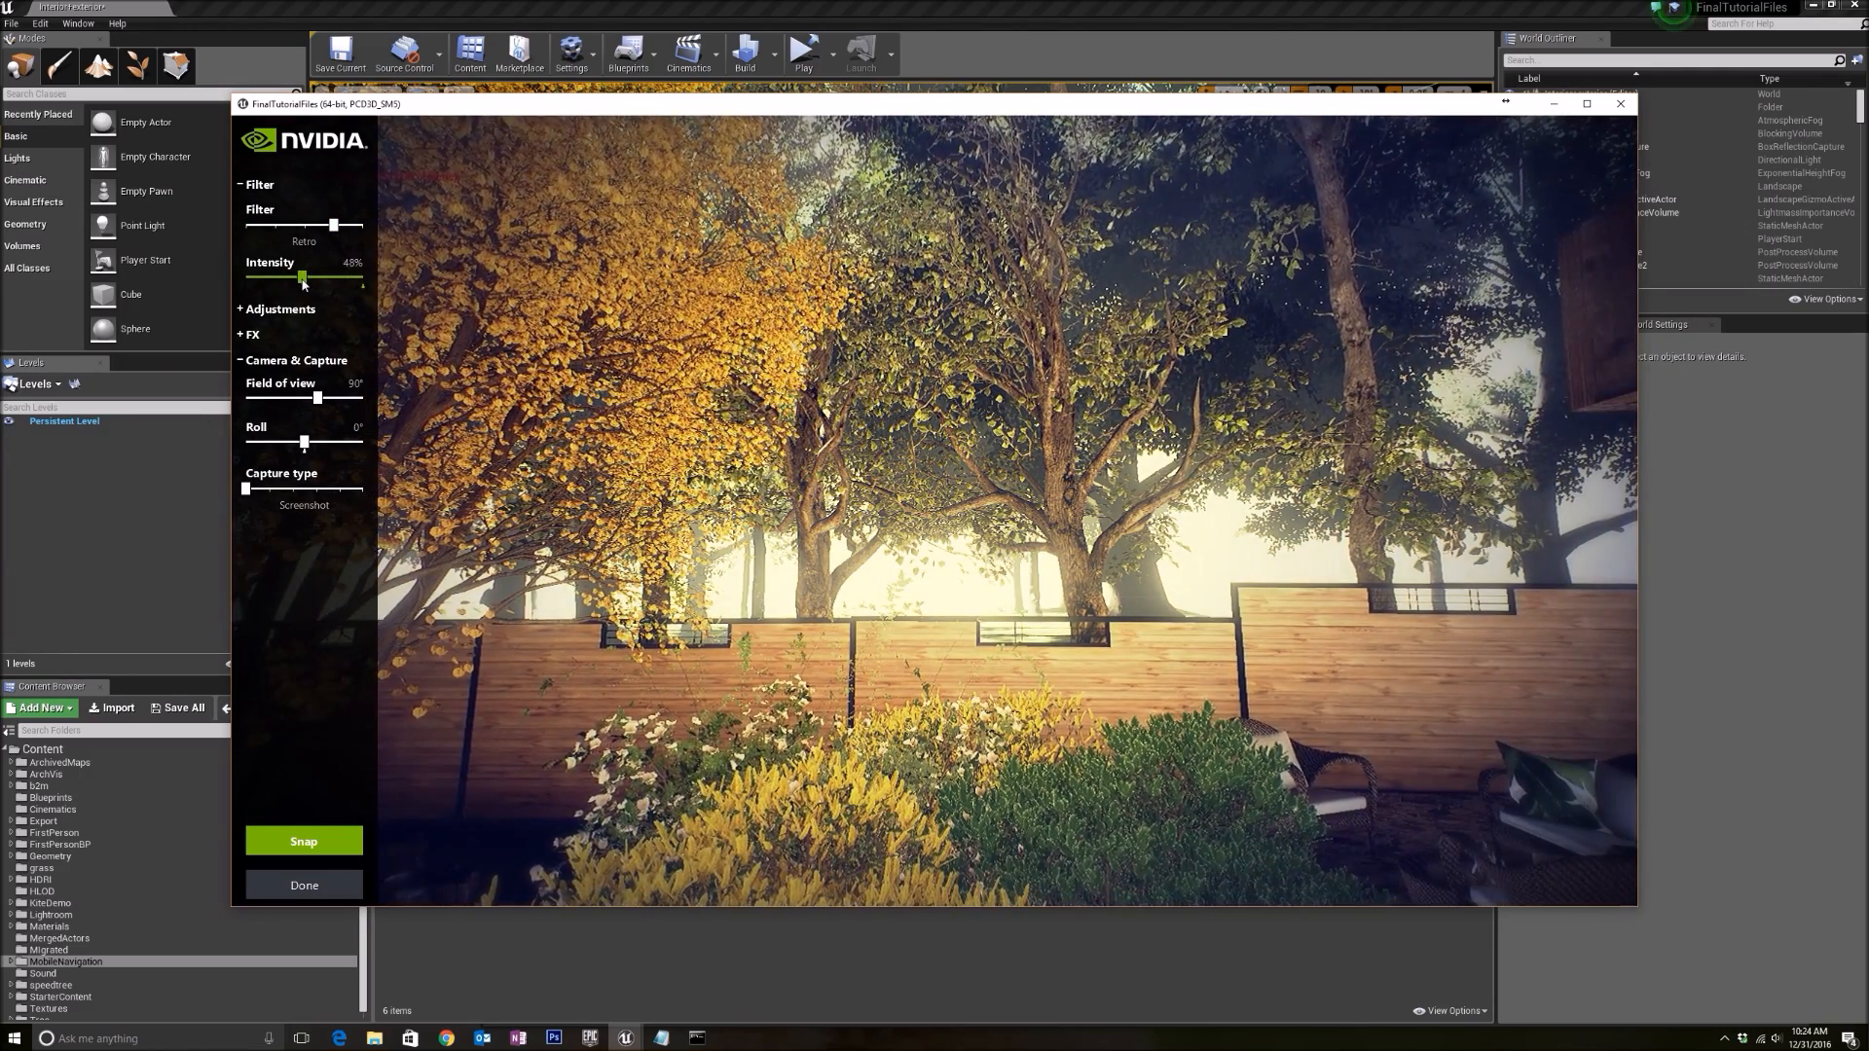
drag(301, 276, 262, 276)
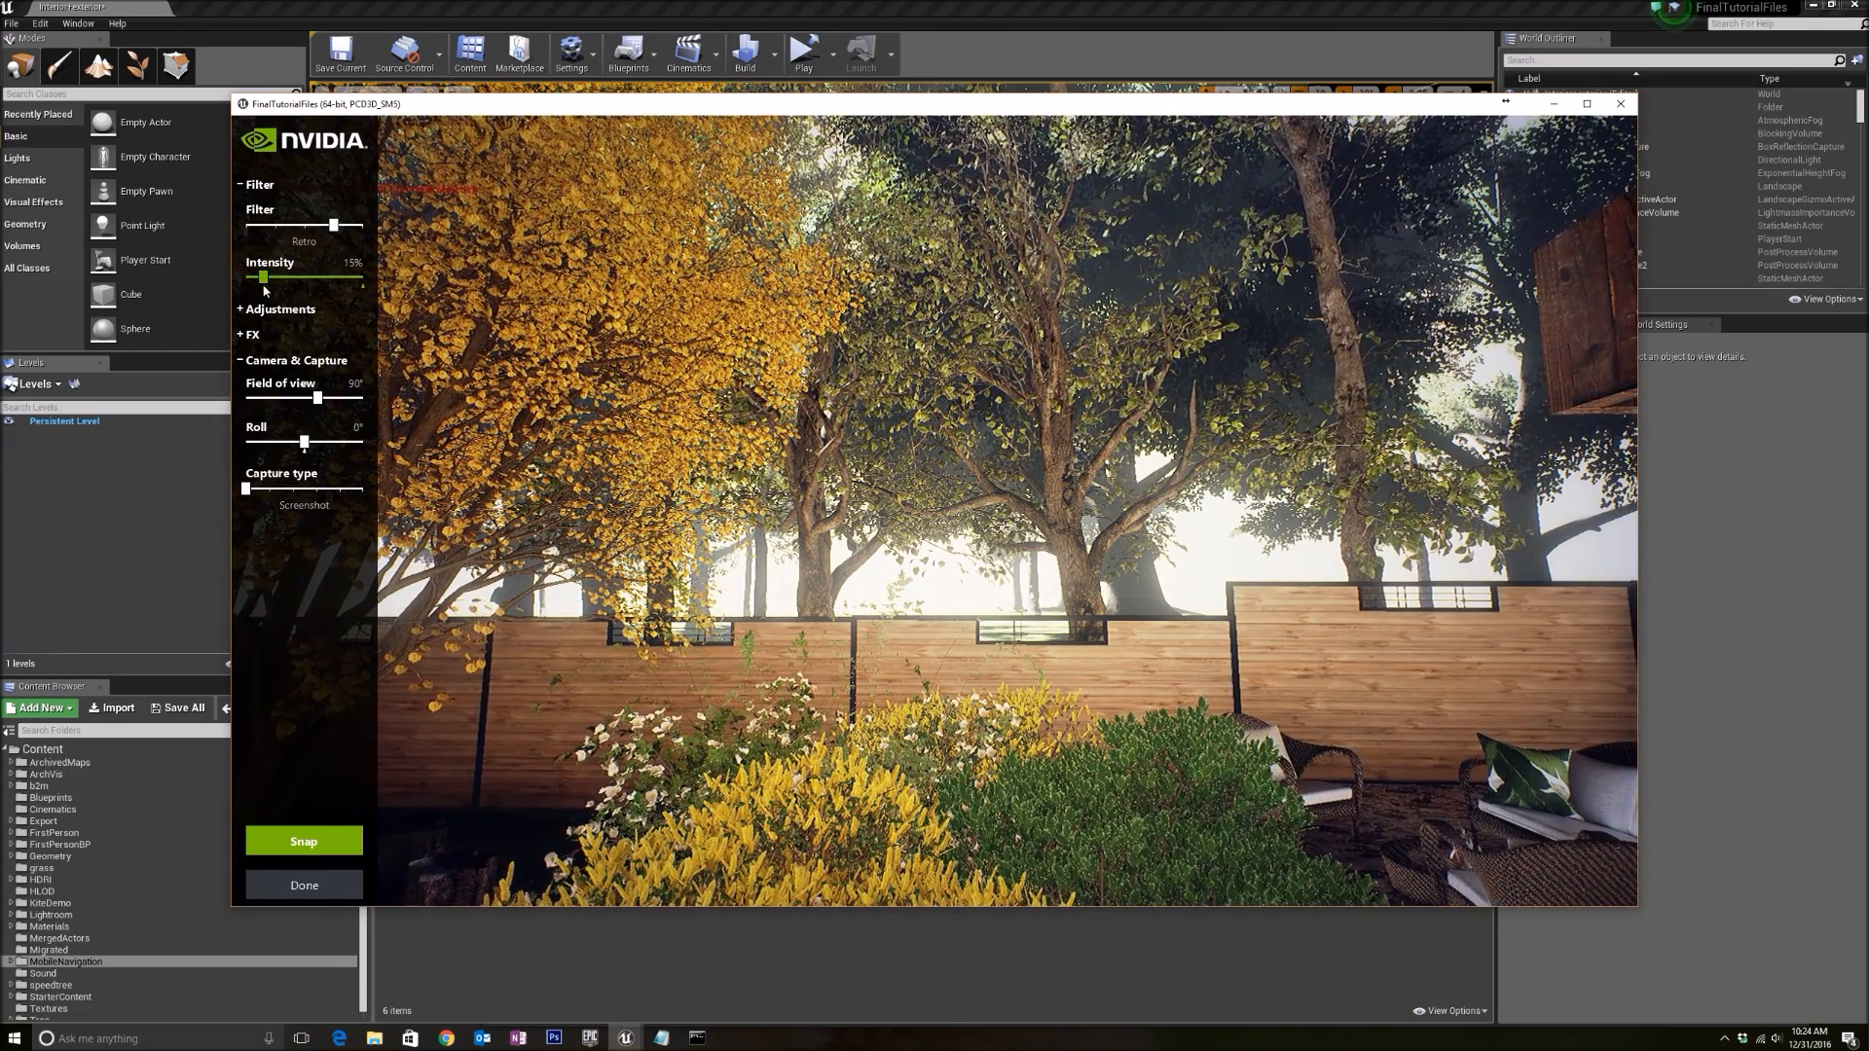
drag(262, 277, 265, 277)
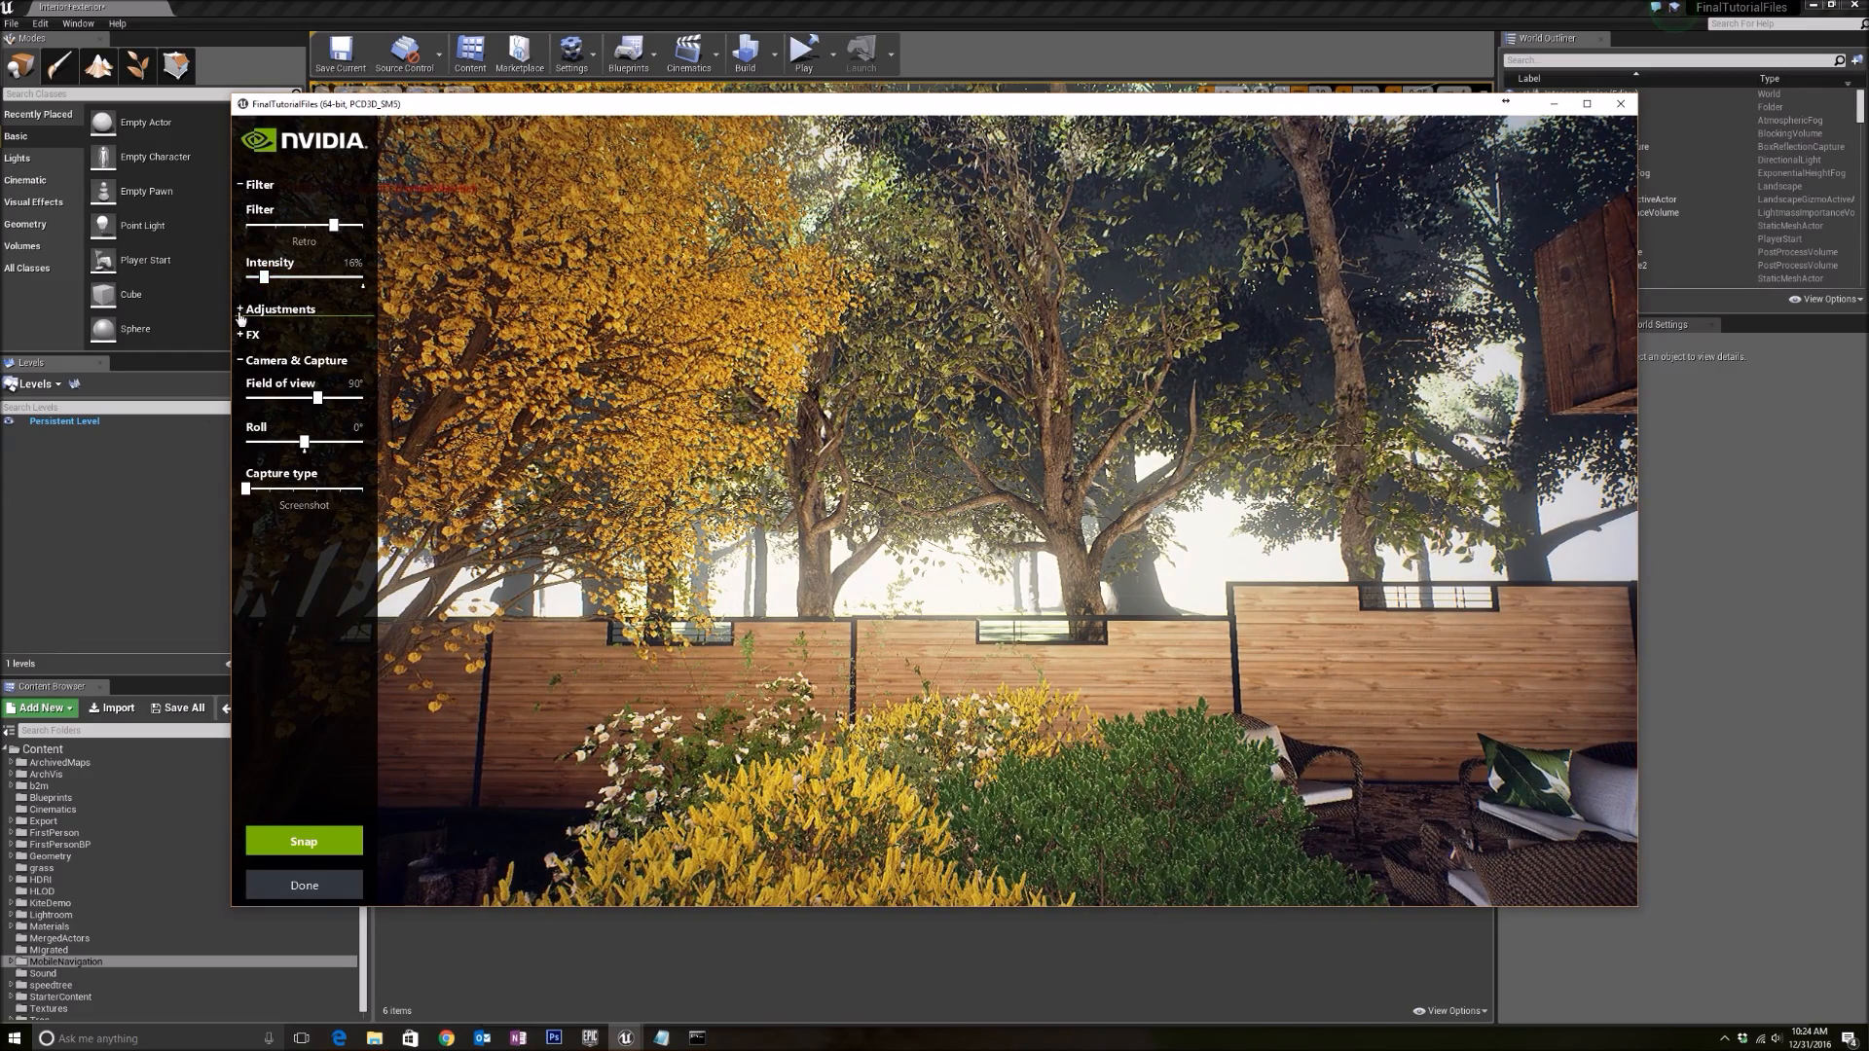
Set contrast to 8%, vibrance to 30%, colour enhancer to 16%, and add a vignette
click(281, 309)
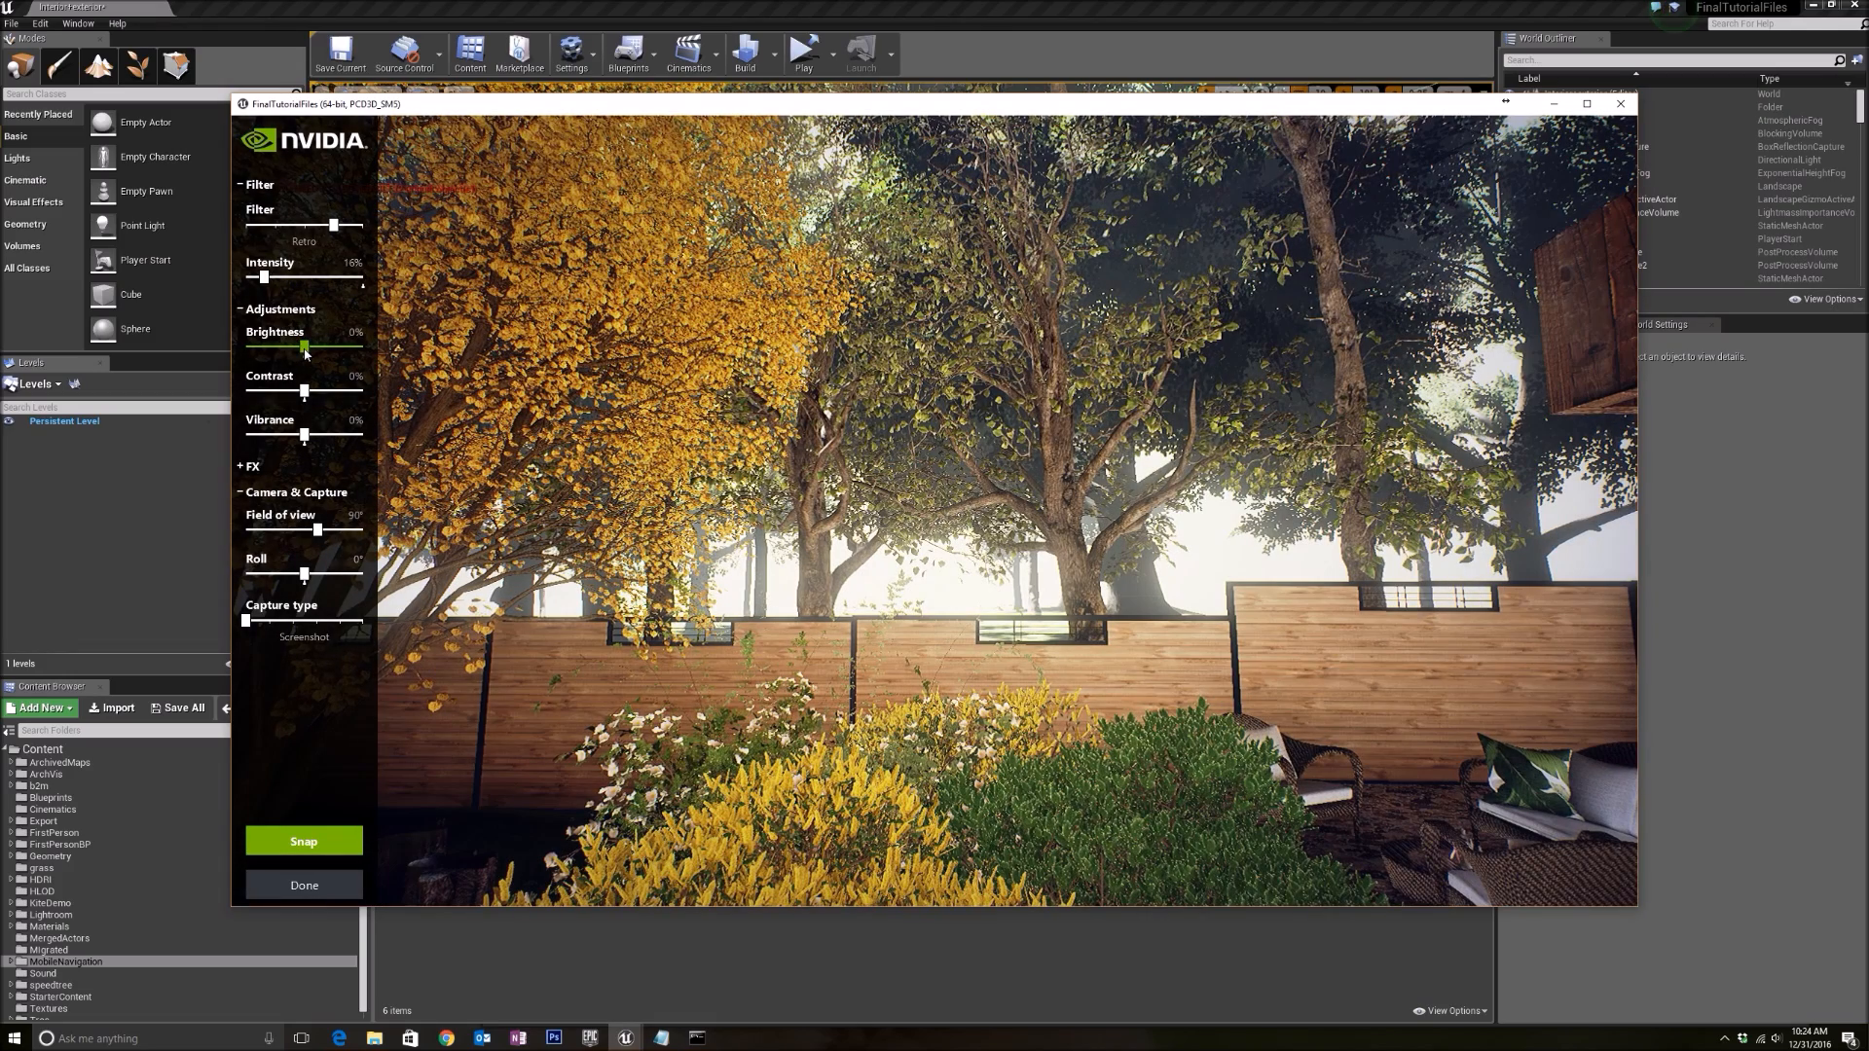
drag(303, 392, 313, 392)
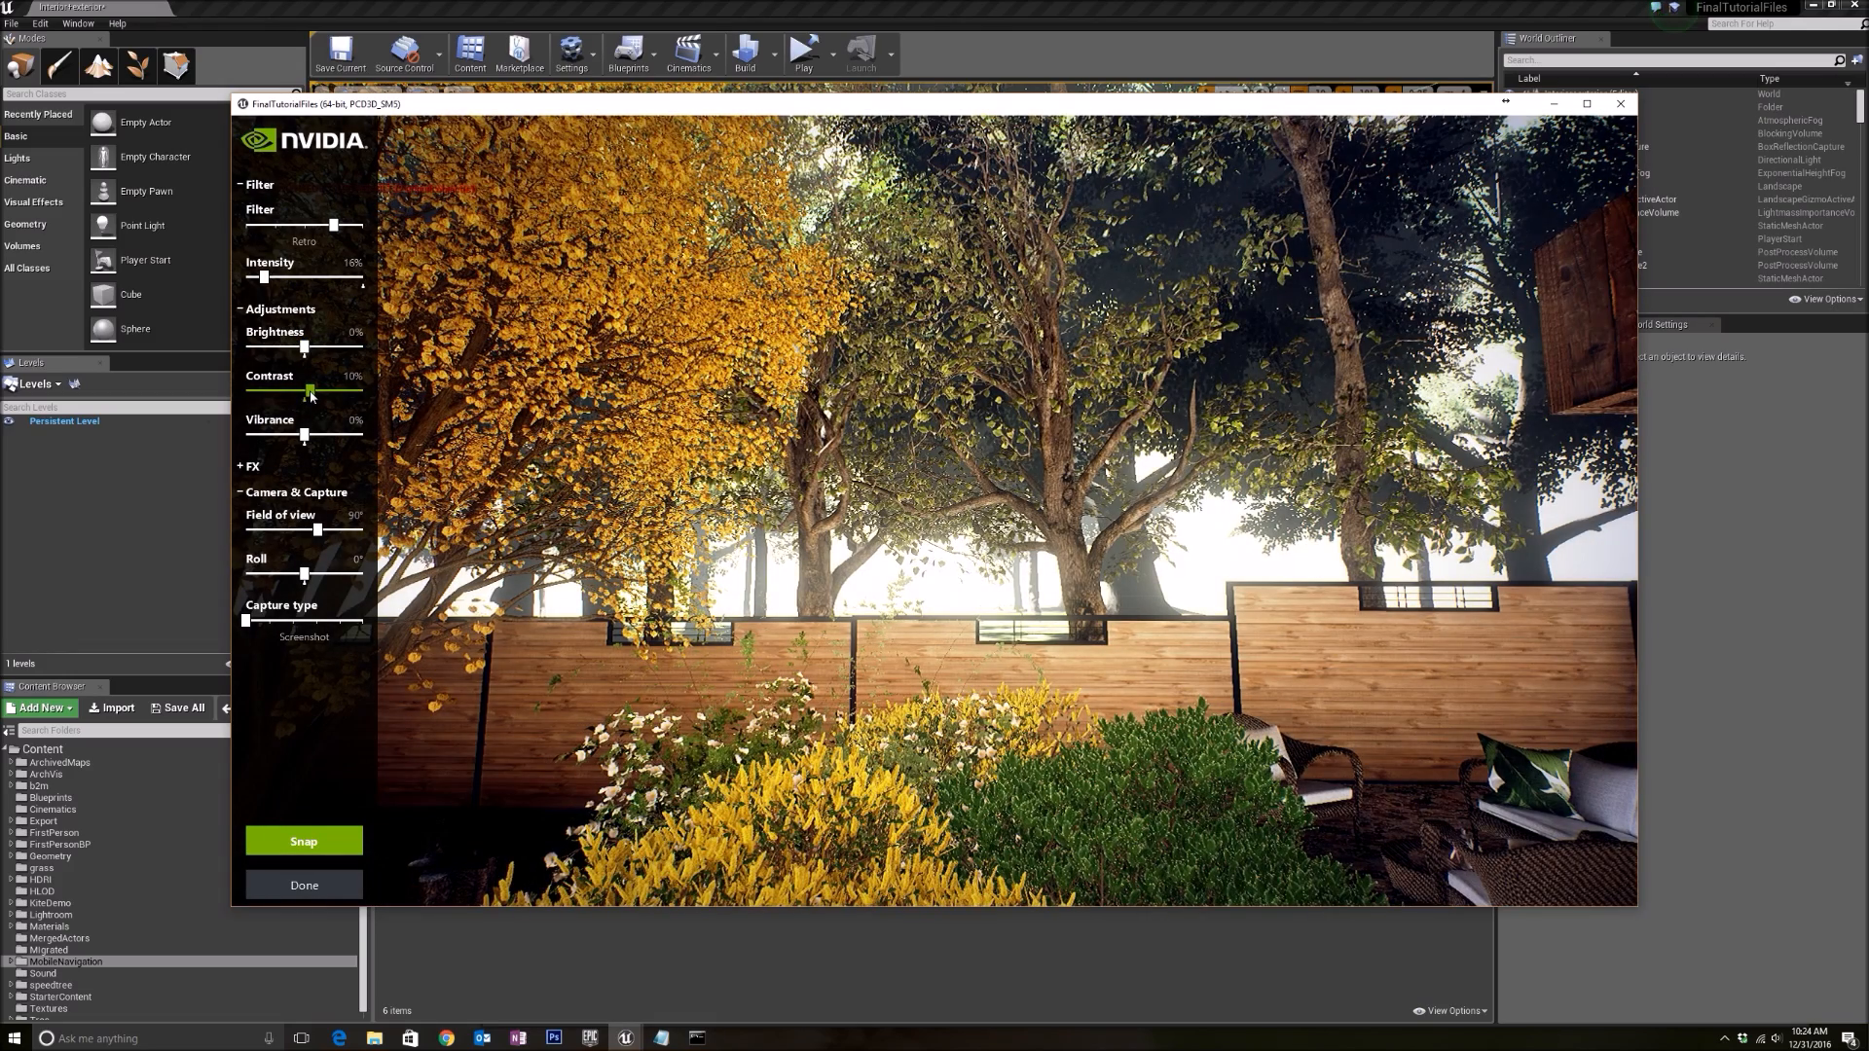
drag(304, 435, 319, 435)
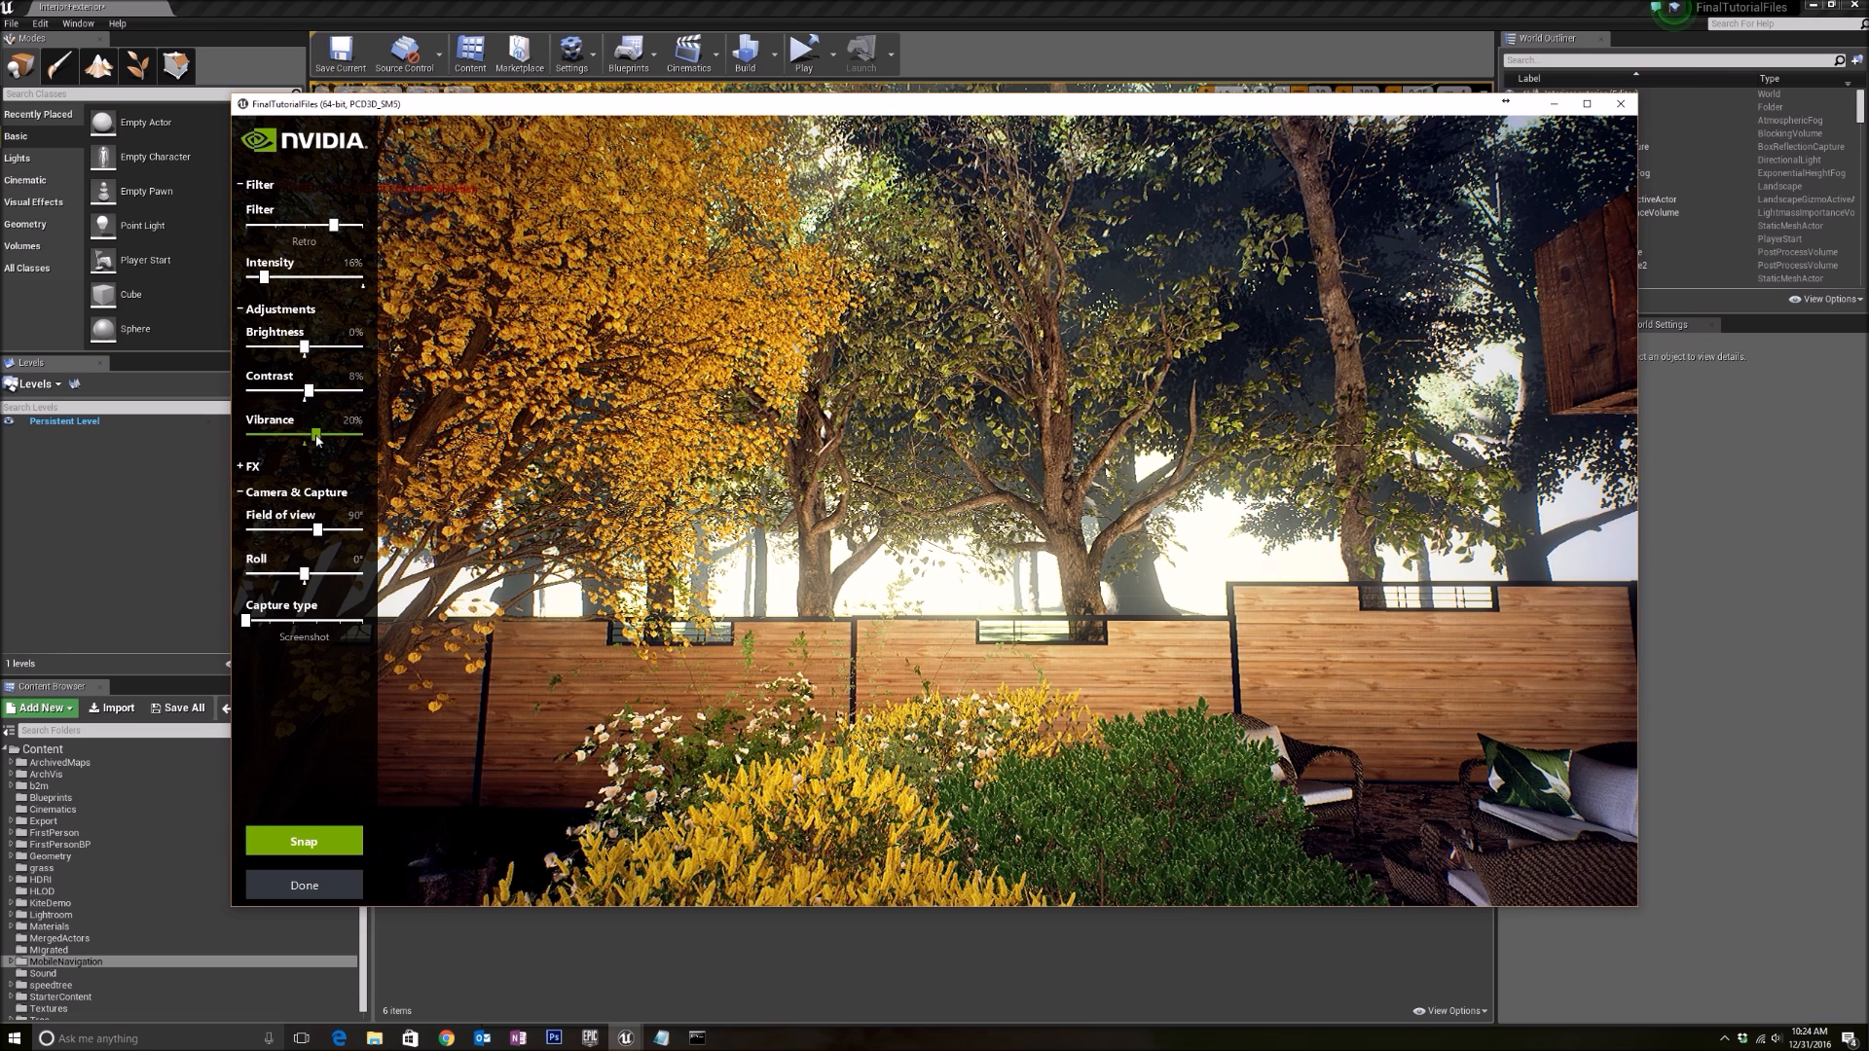
drag(314, 435, 350, 434)
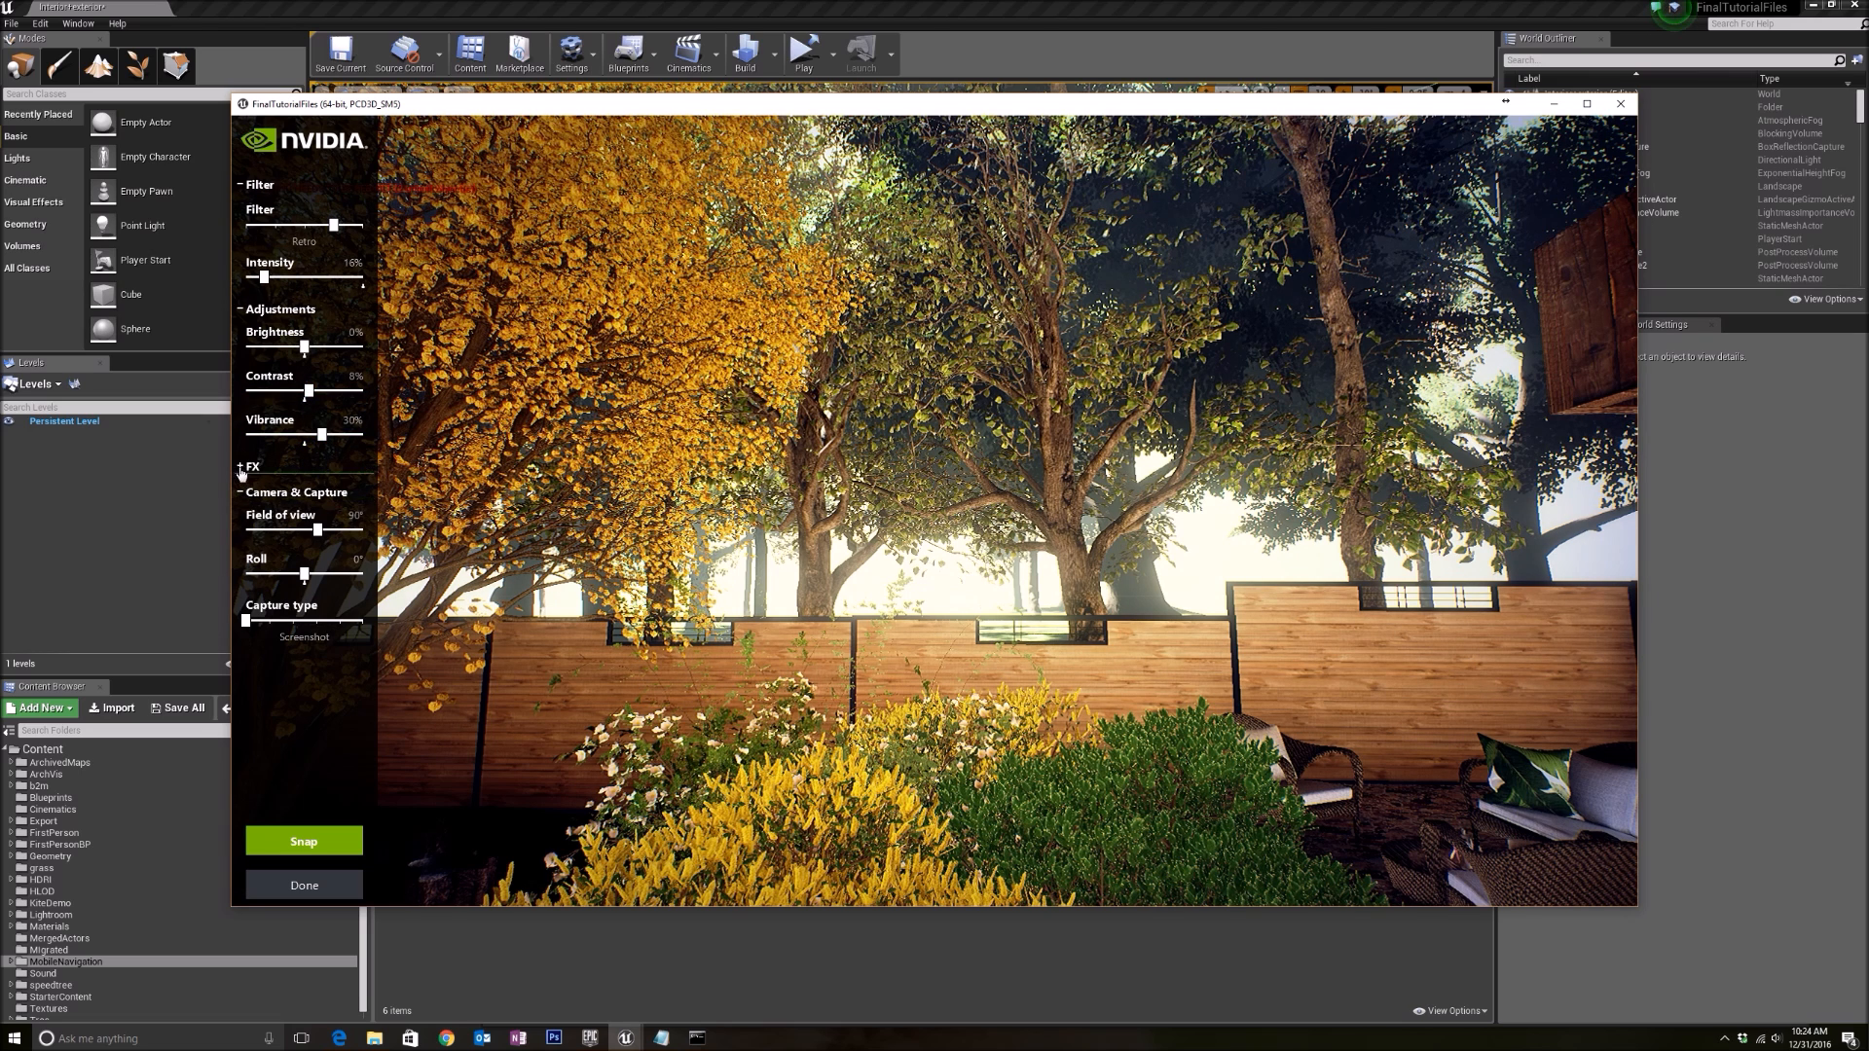
click(250, 465)
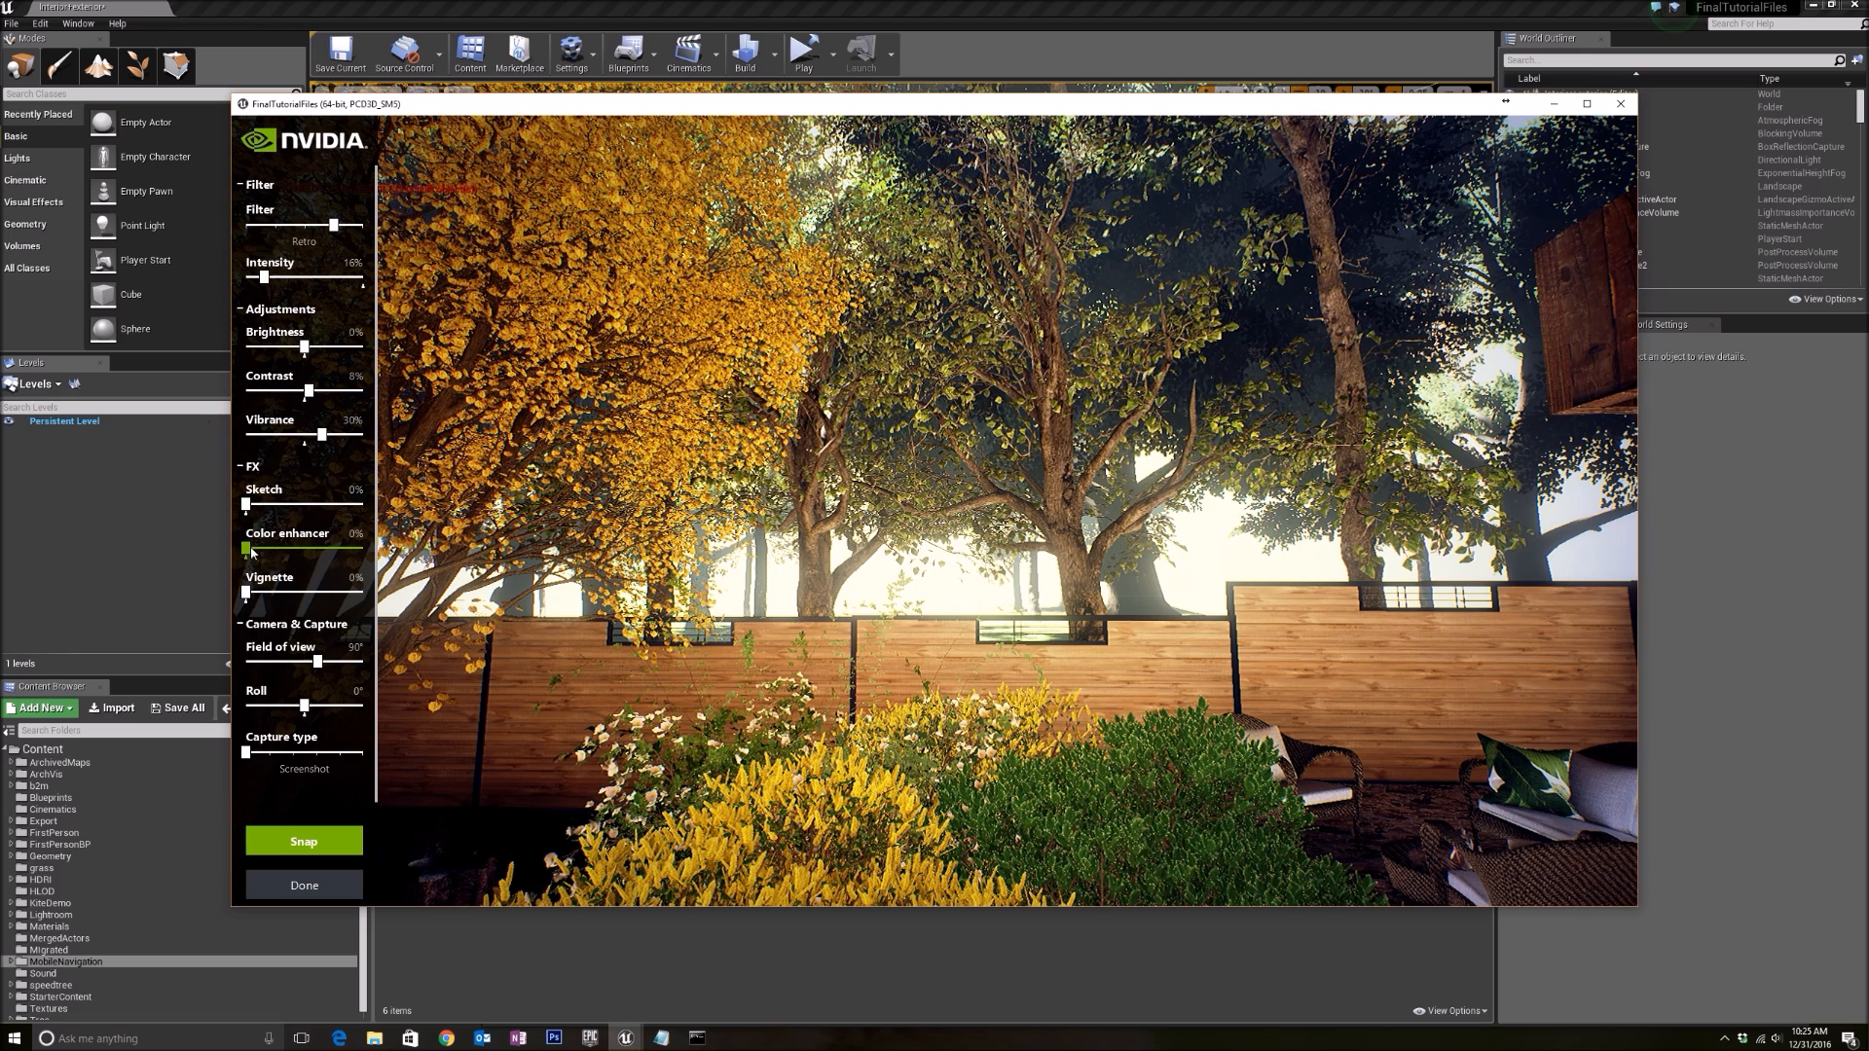
drag(247, 548, 275, 548)
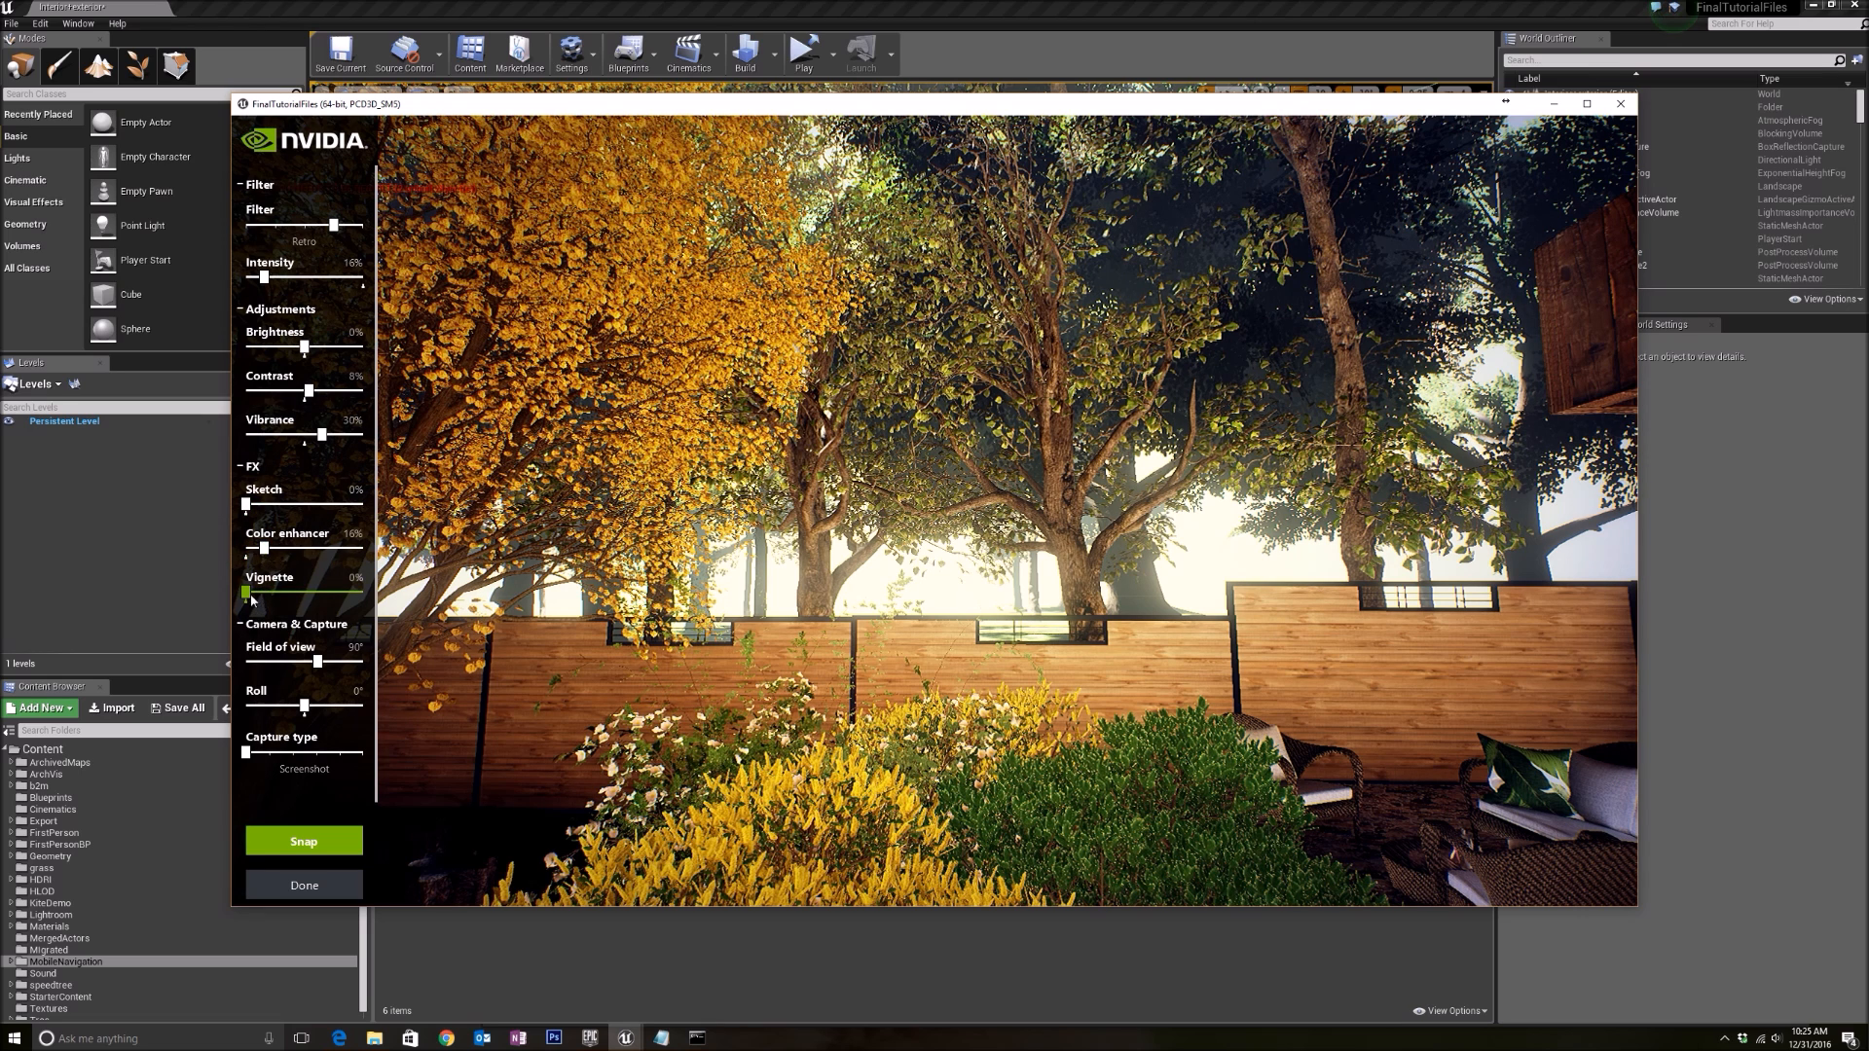
drag(246, 594, 275, 594)
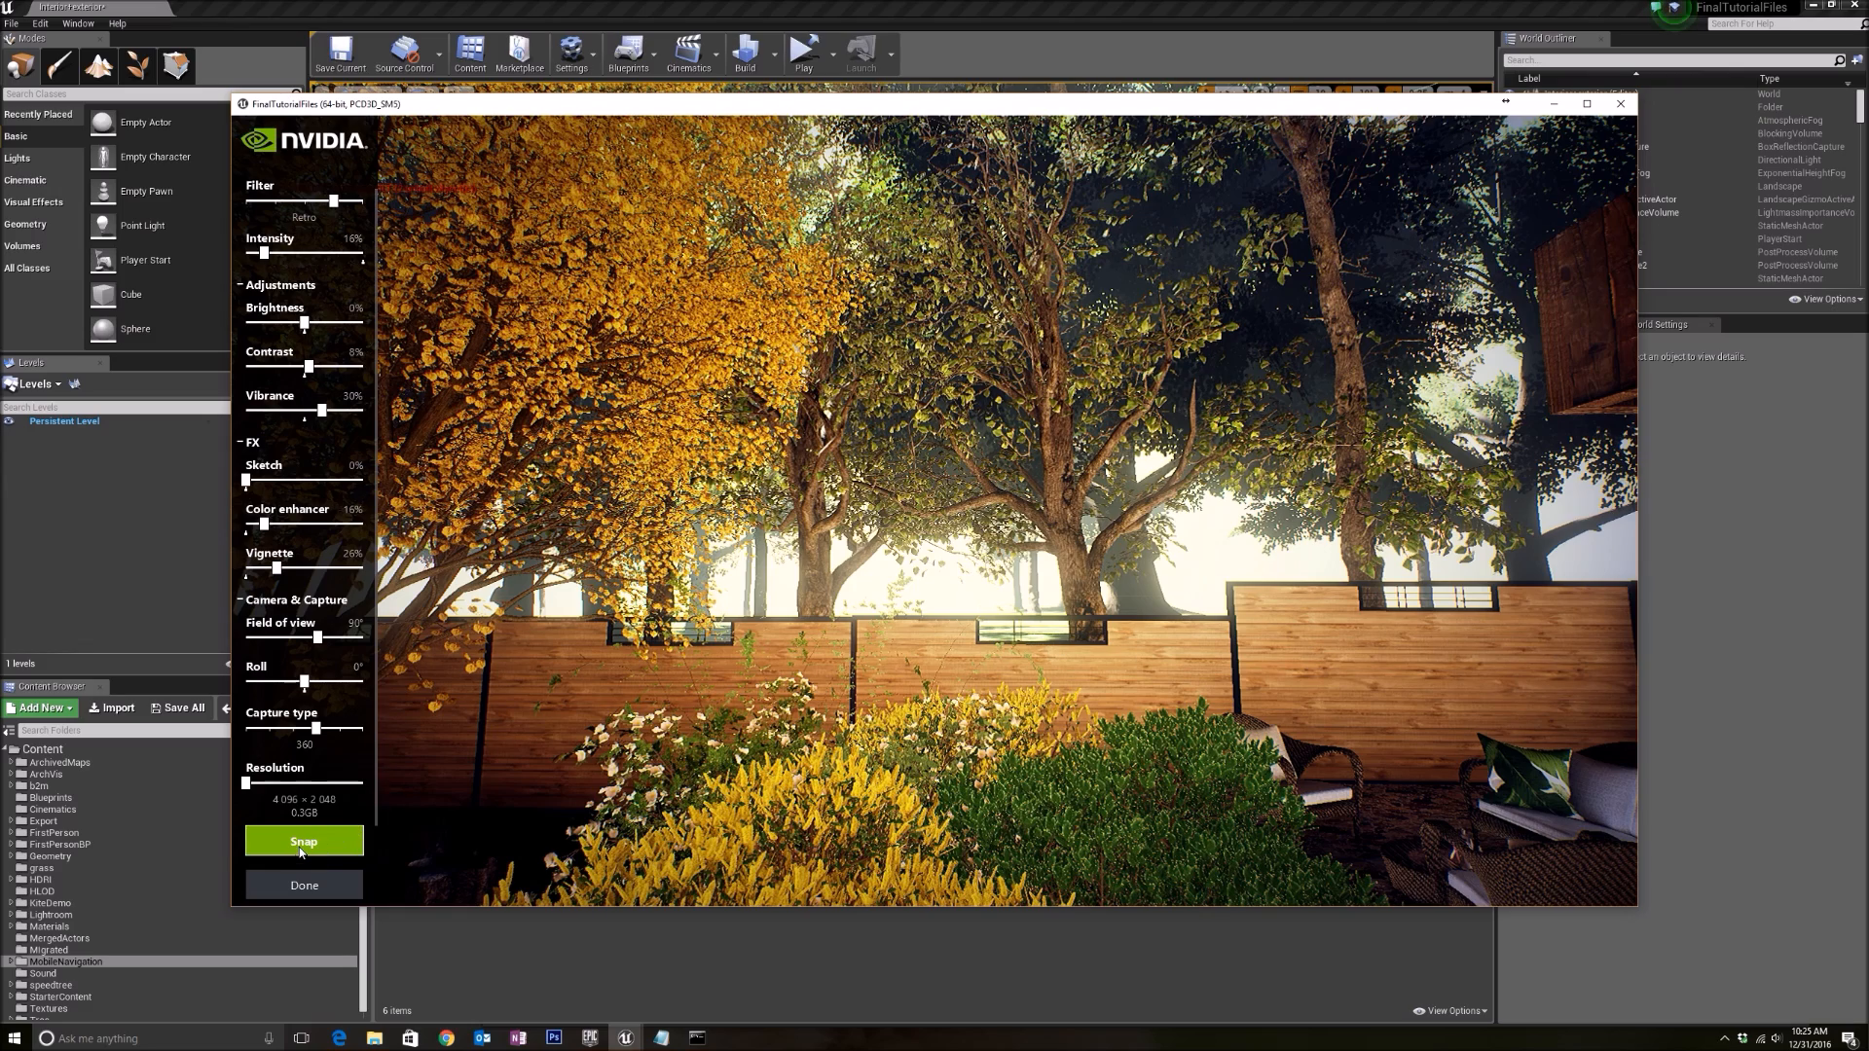
Snap the 360° 4096×2048 capture and switch to File Explorer to find it
click(304, 840)
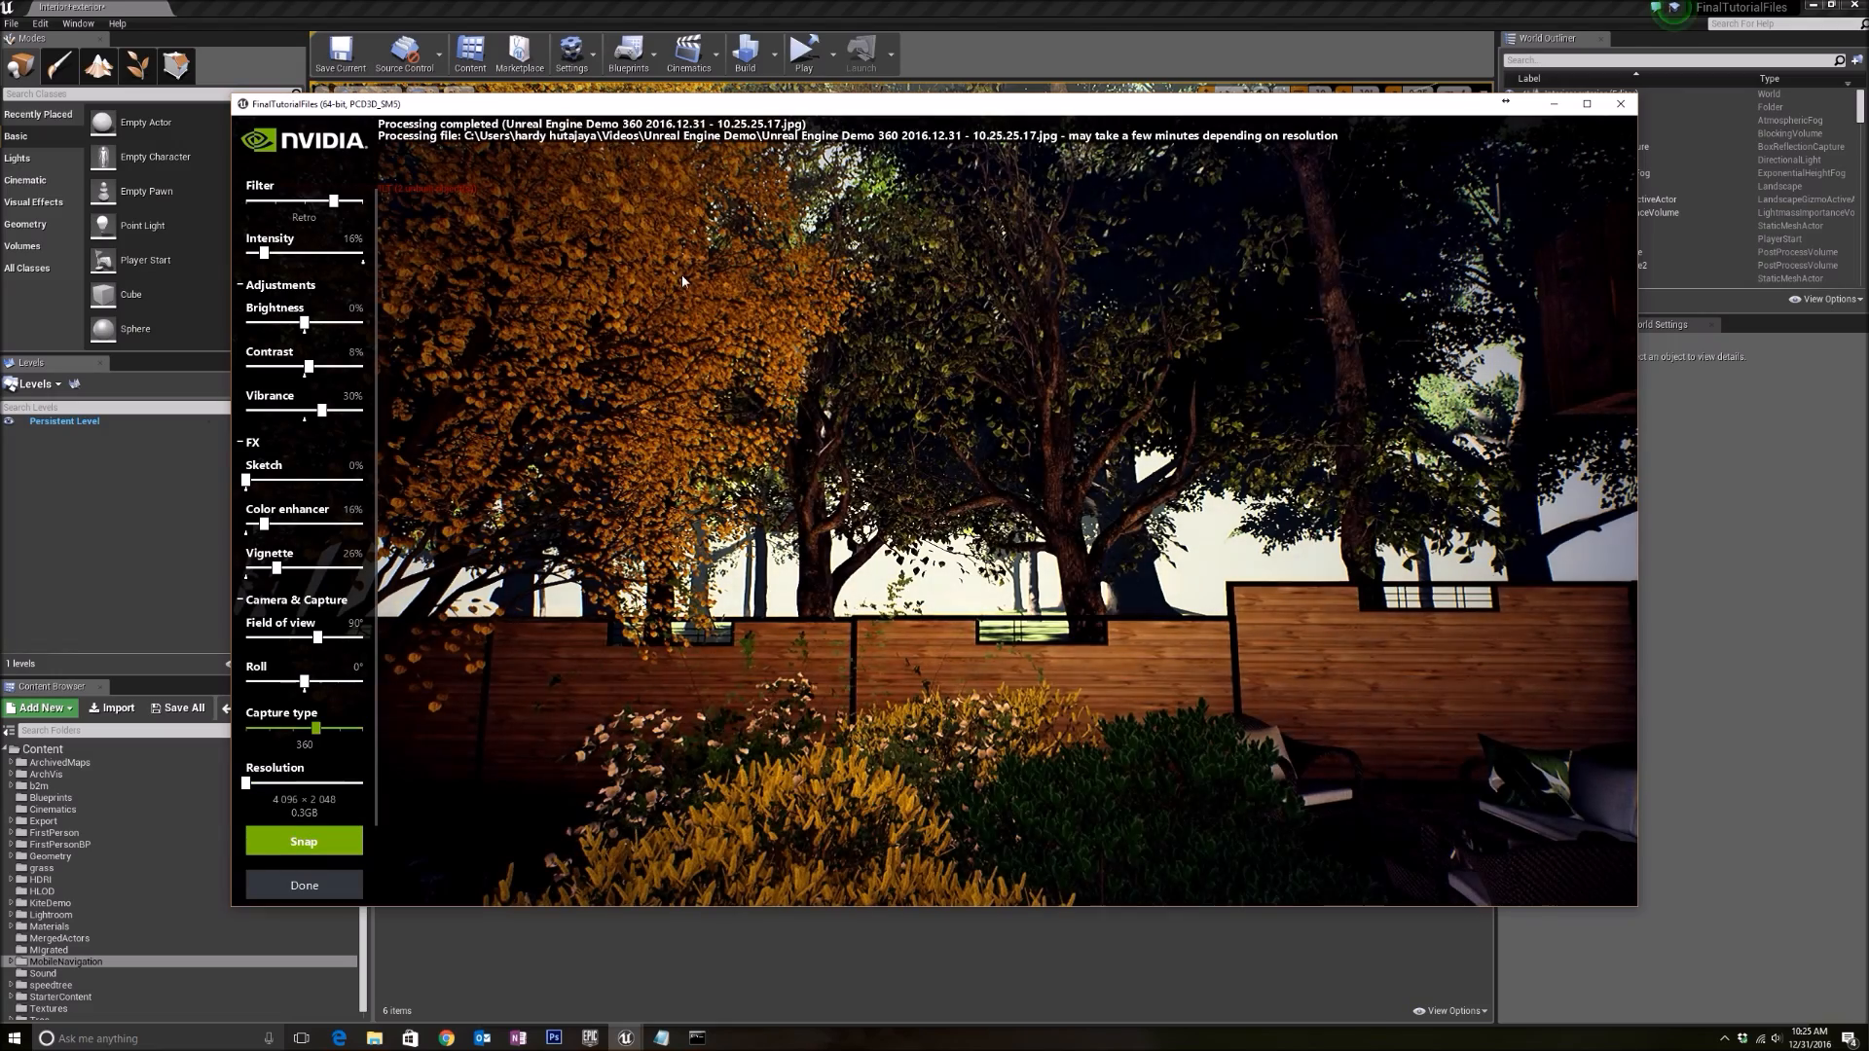
key(alt+tab)
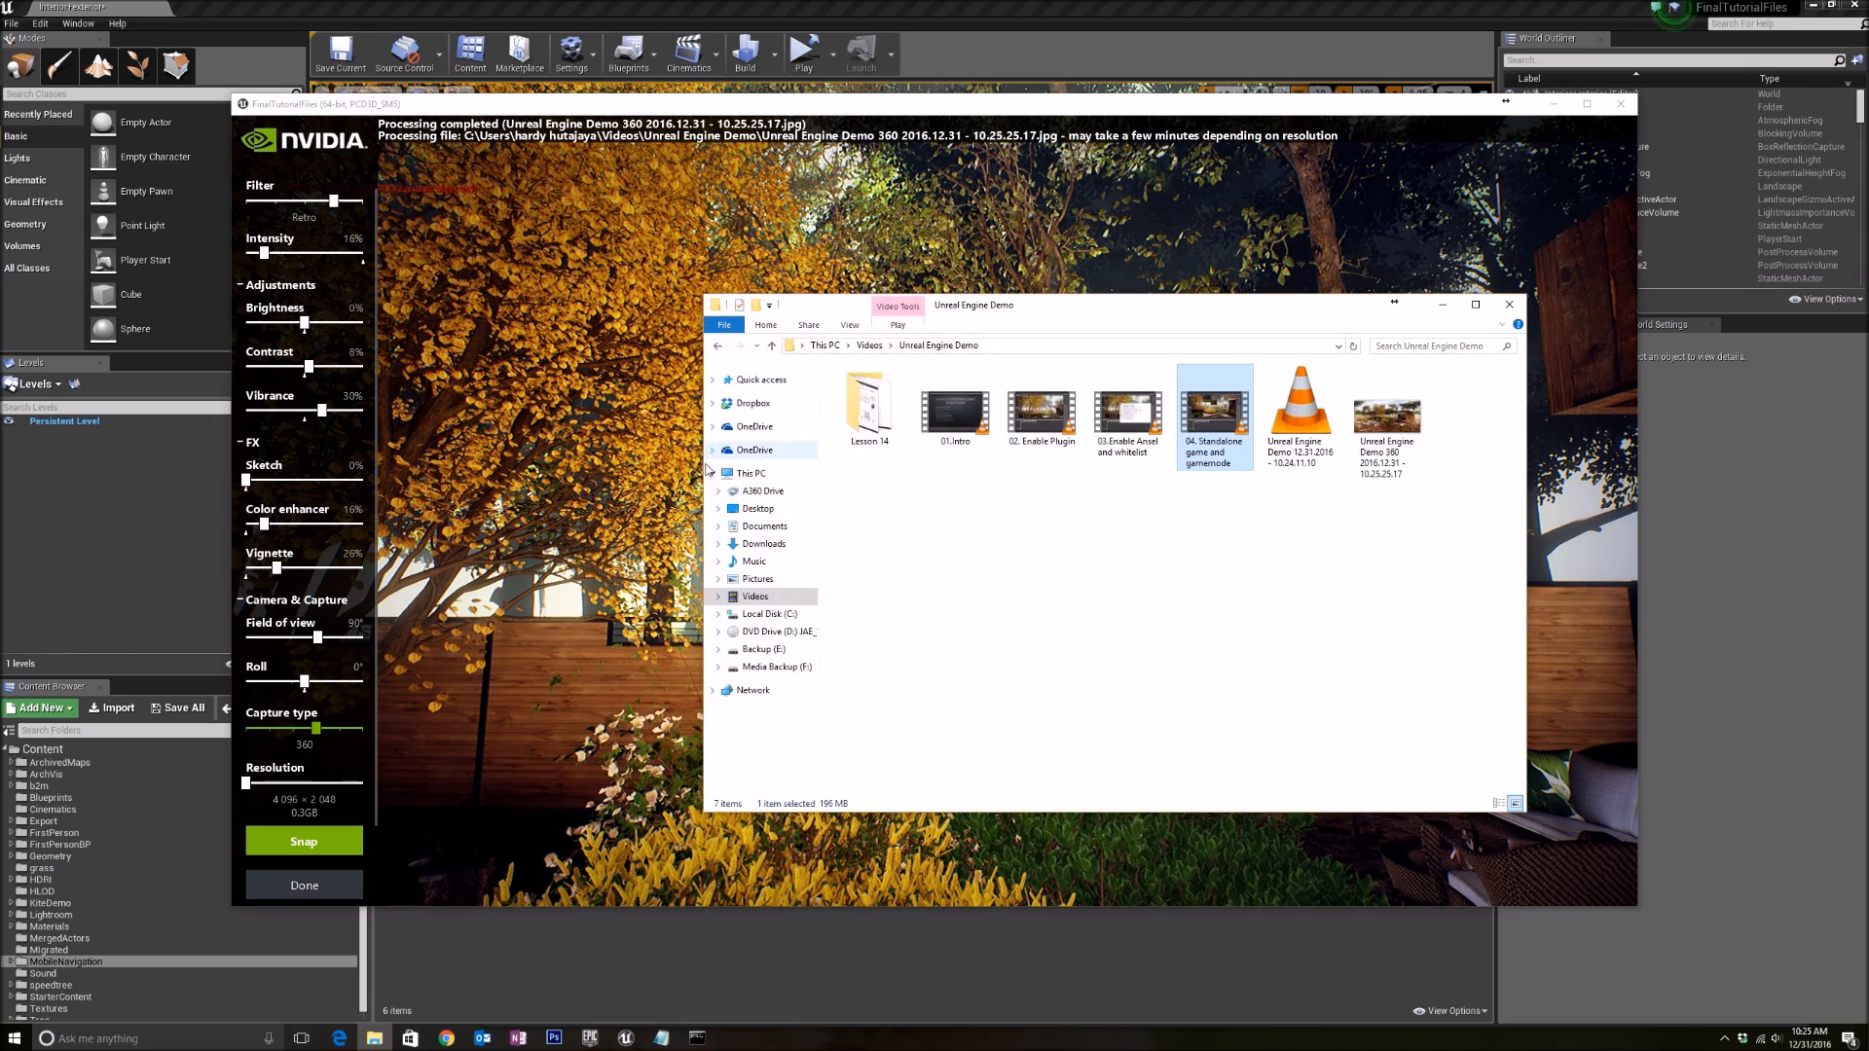
Open the saved 360 screenshot from Videos > Unreal Engine Demo
click(757, 579)
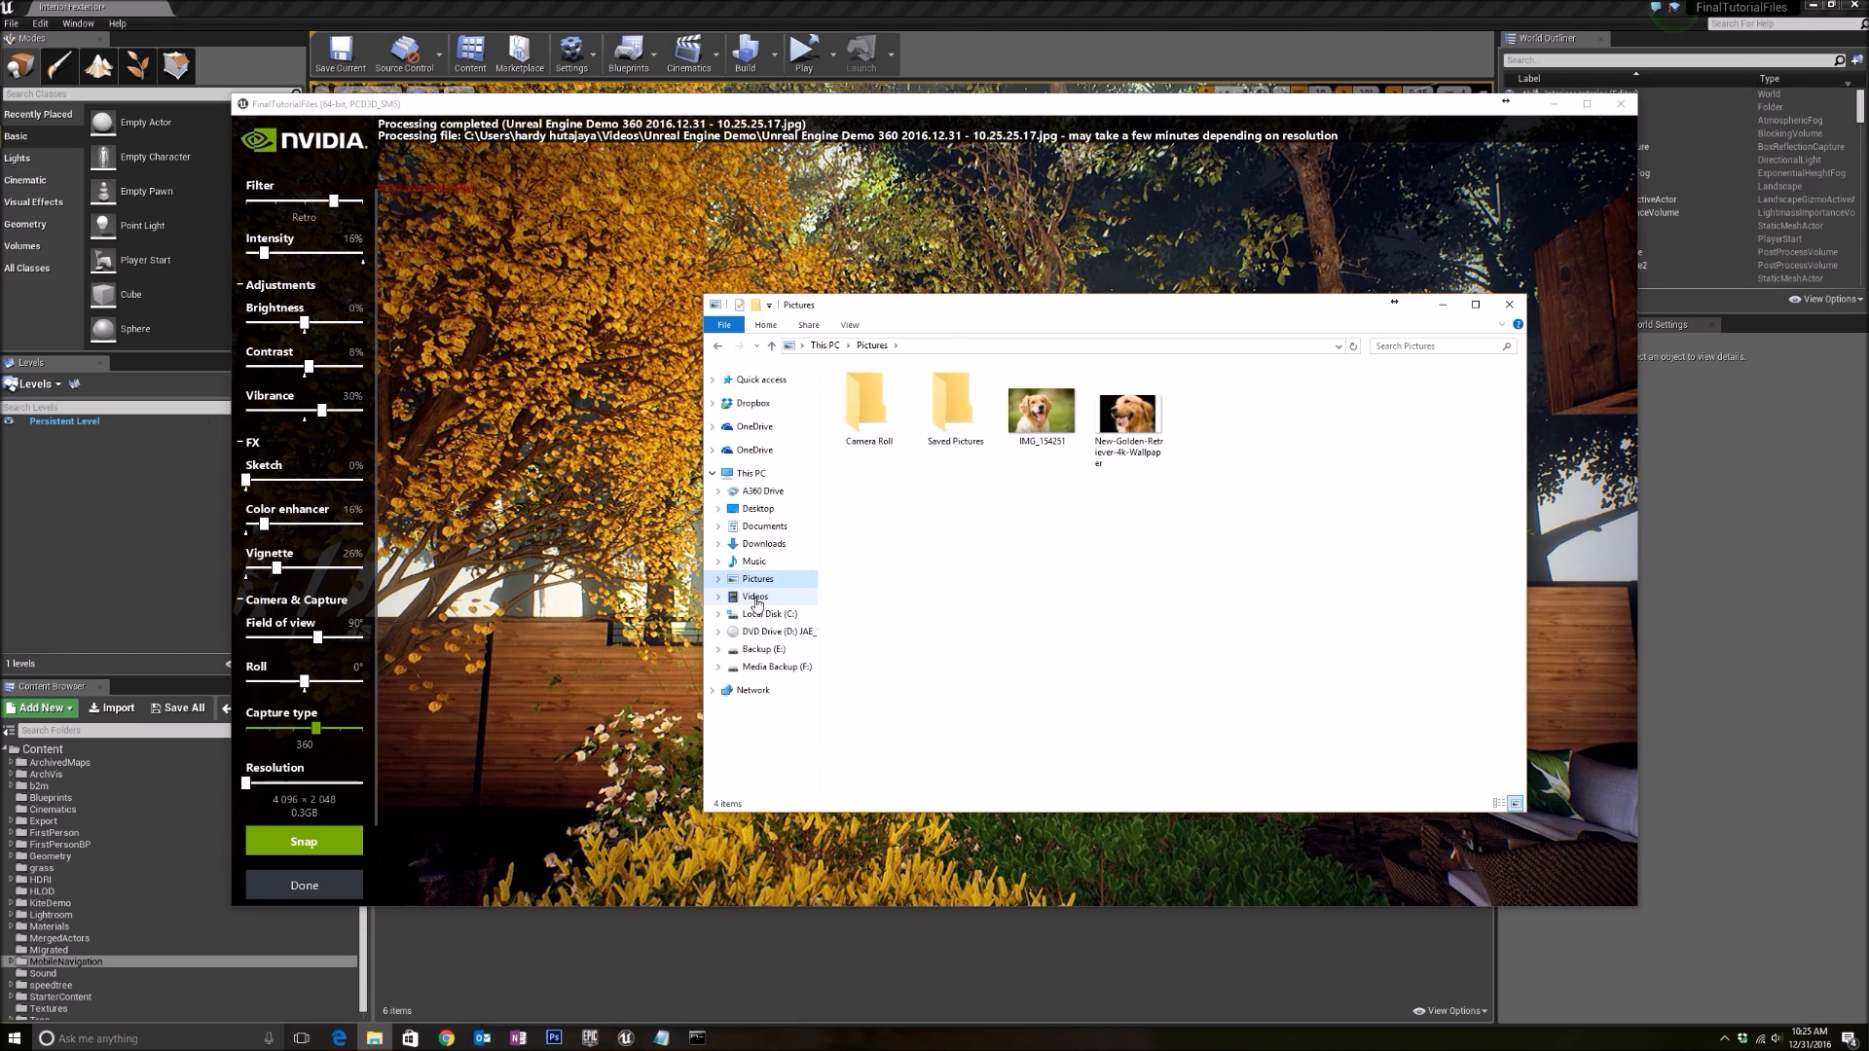
click(755, 596)
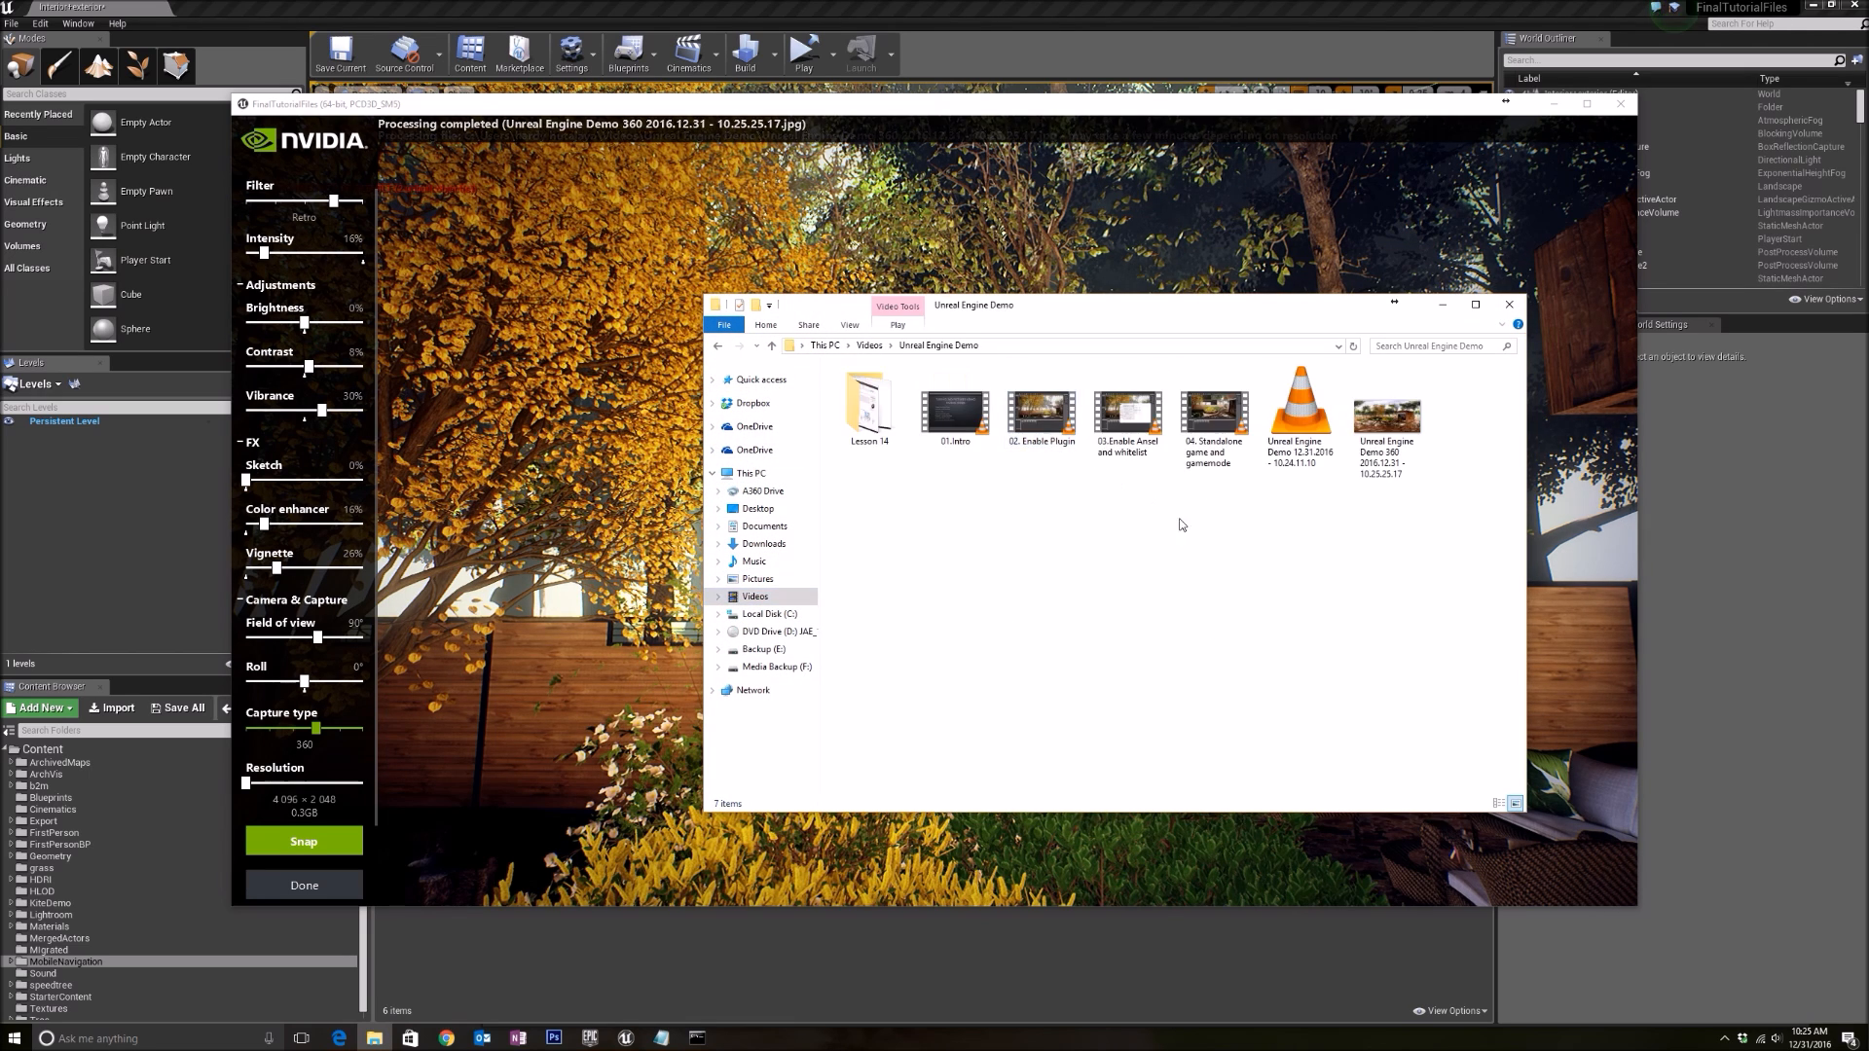
click(1386, 418)
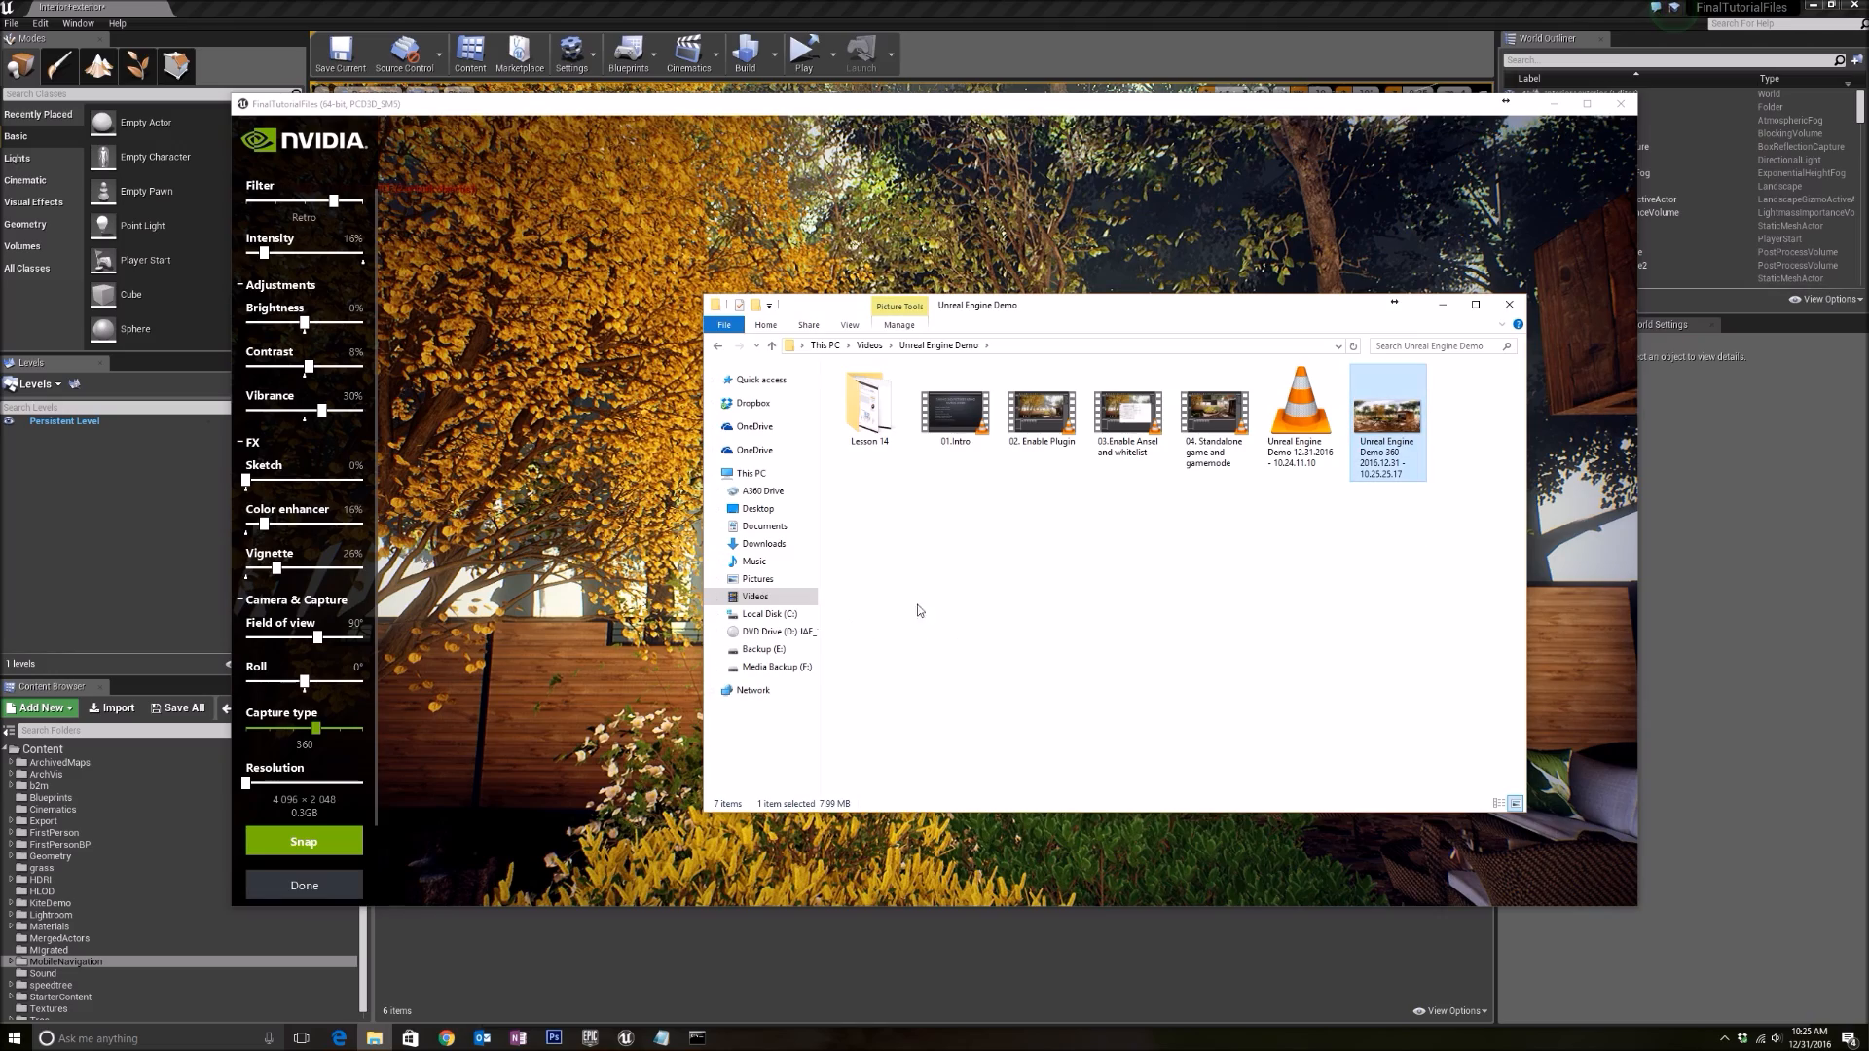
double_click(1387, 402)
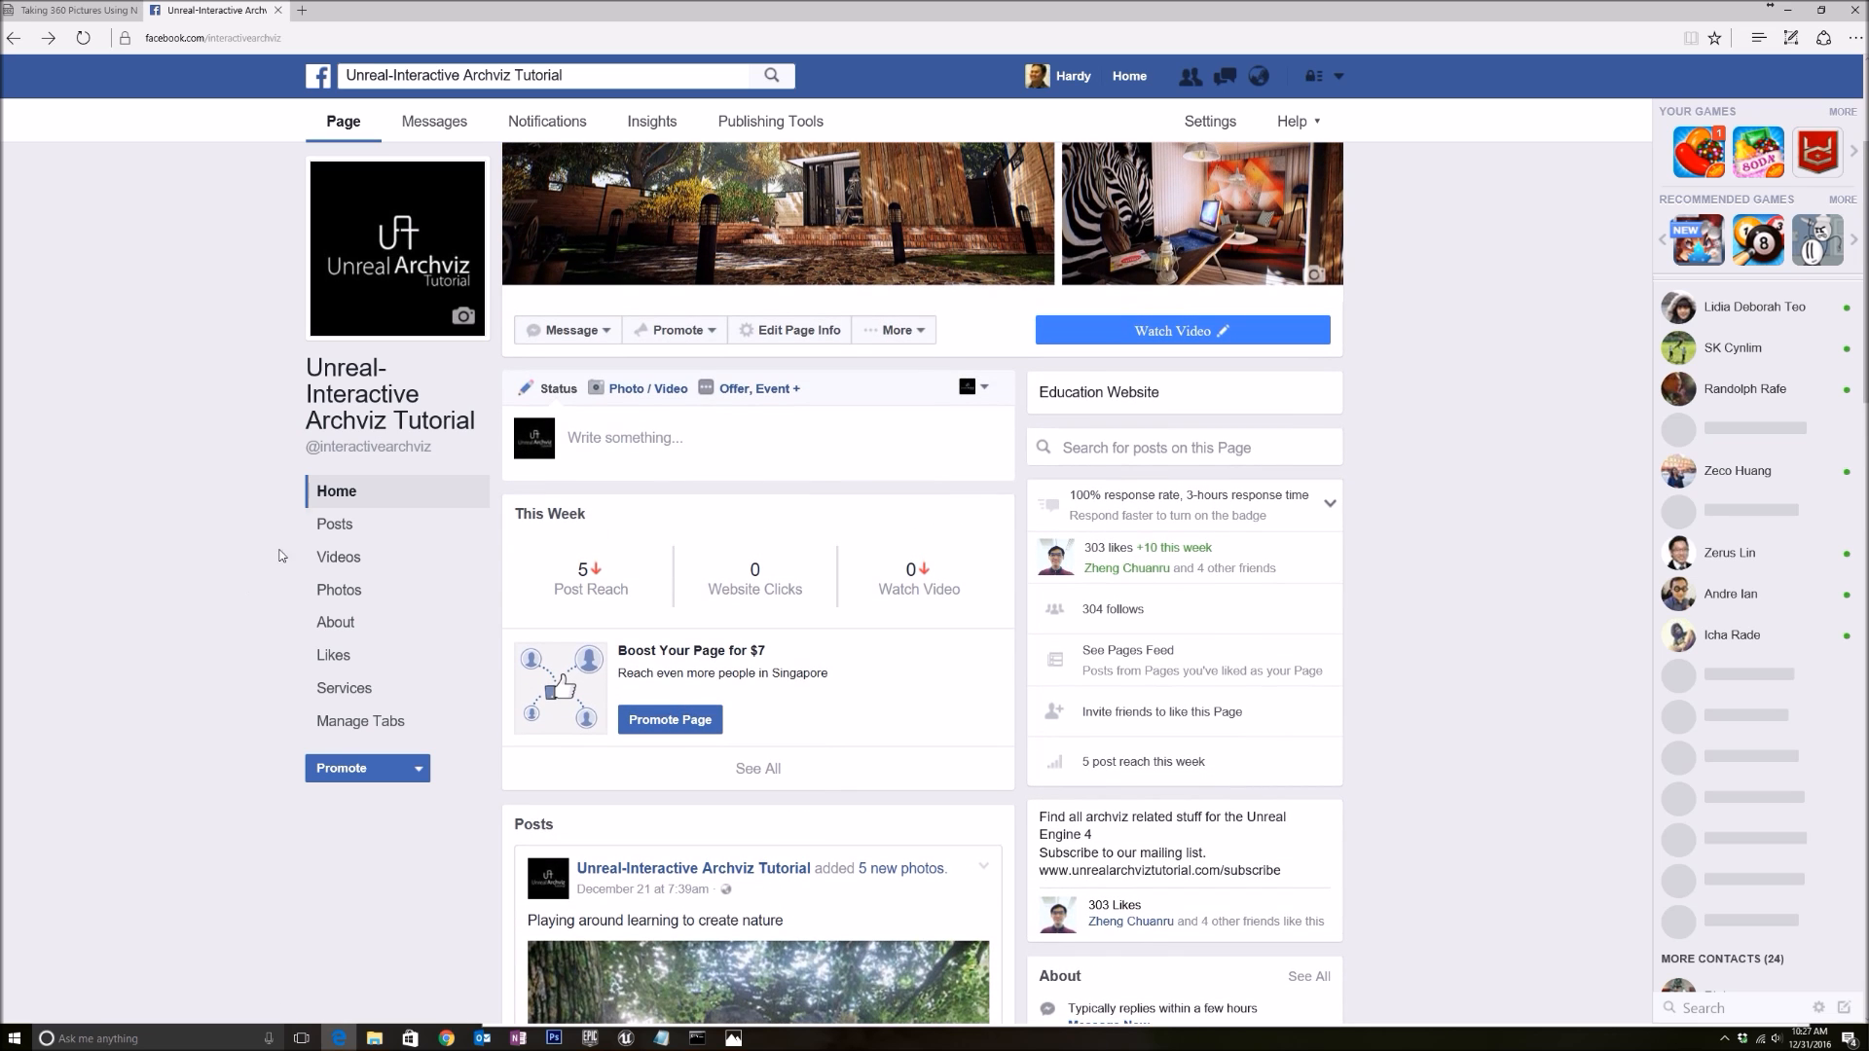
Type a page post about the Nvidia Ansel 360 snap and an upcoming short tutorial
click(625, 437)
text(Hey C)
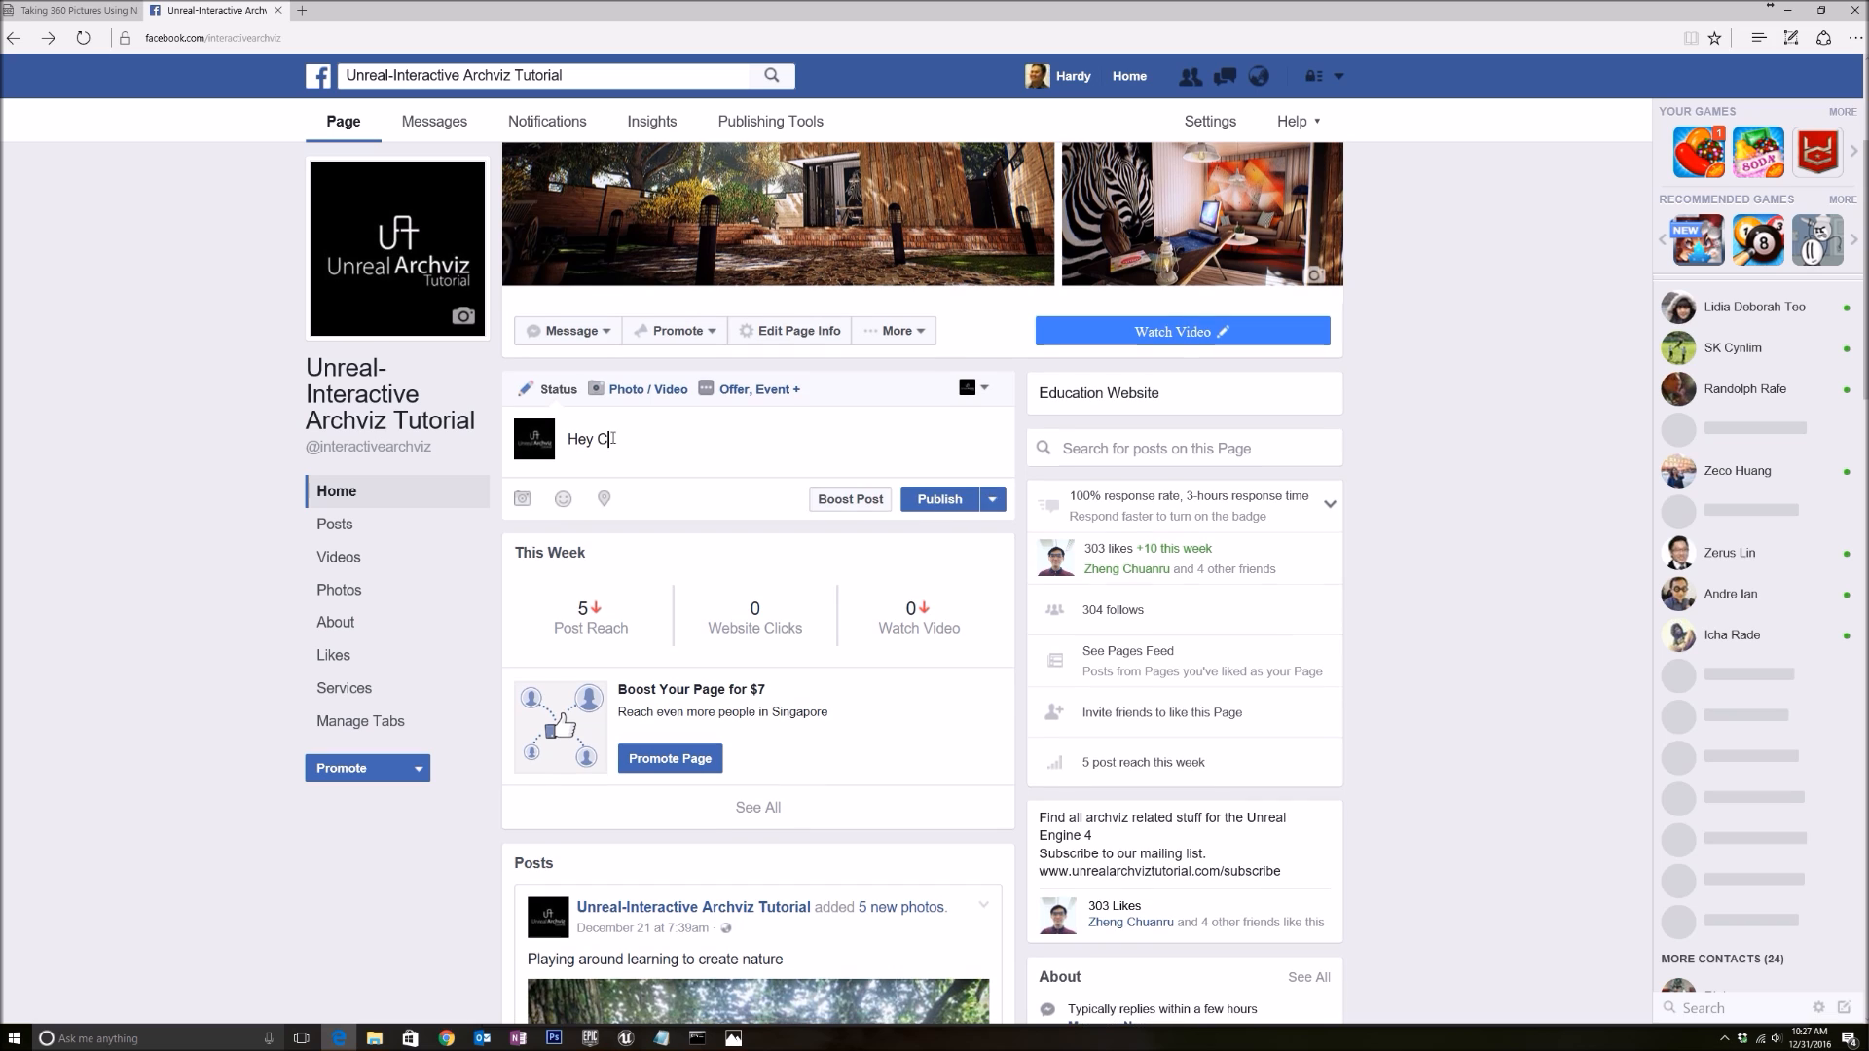
text(heck out our 360 P)
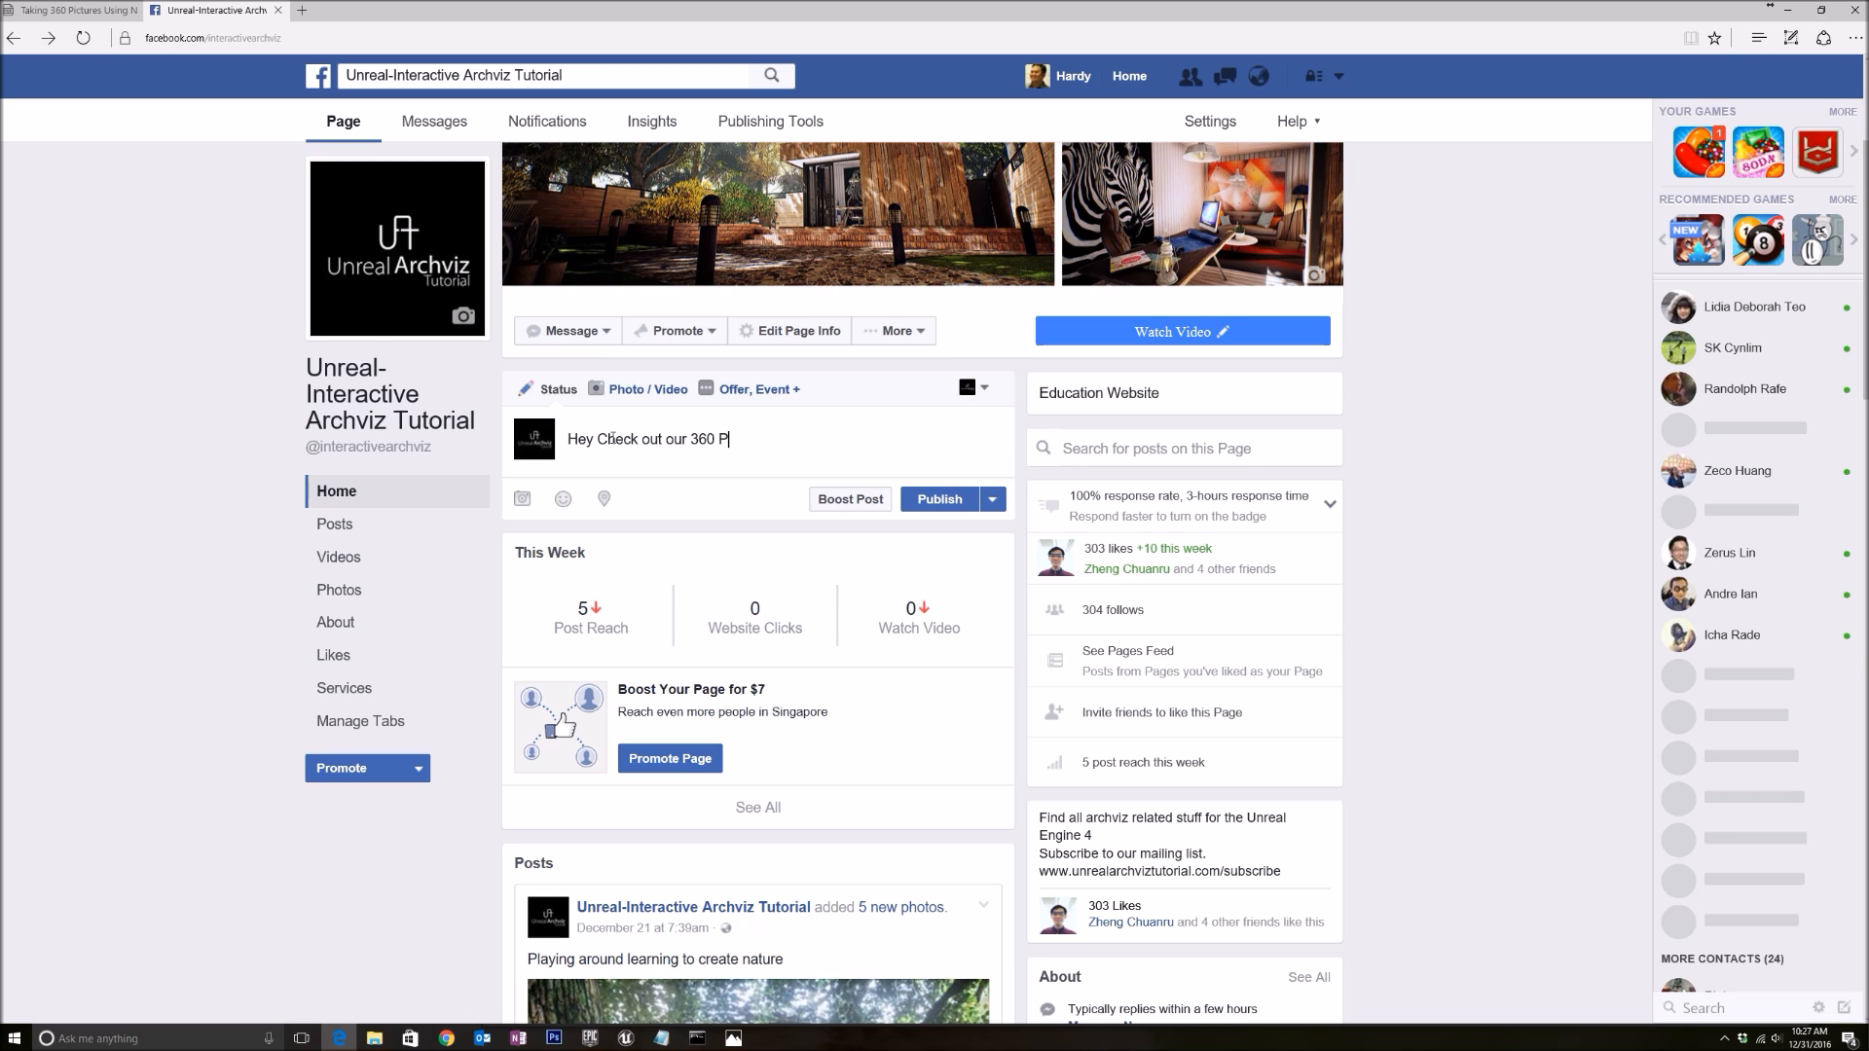
text(ic snapped by)
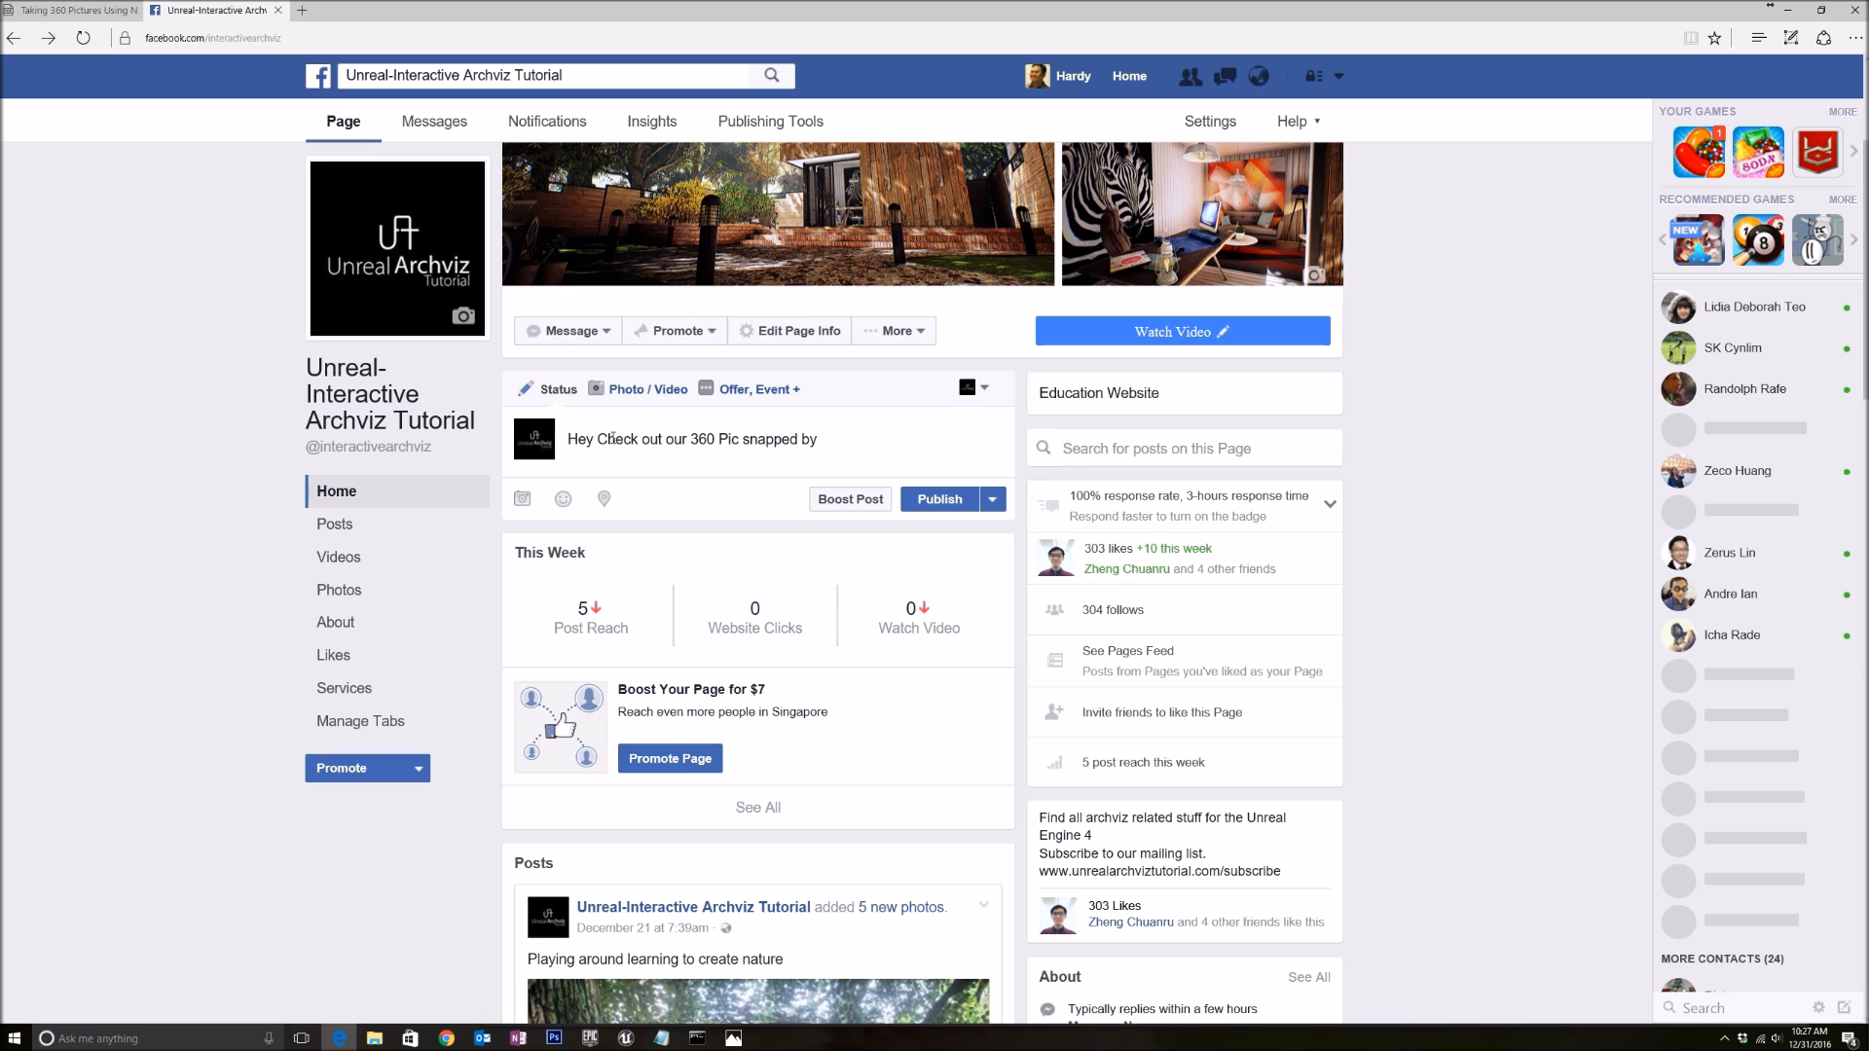
text(Nvidia Ansel.  We will be)
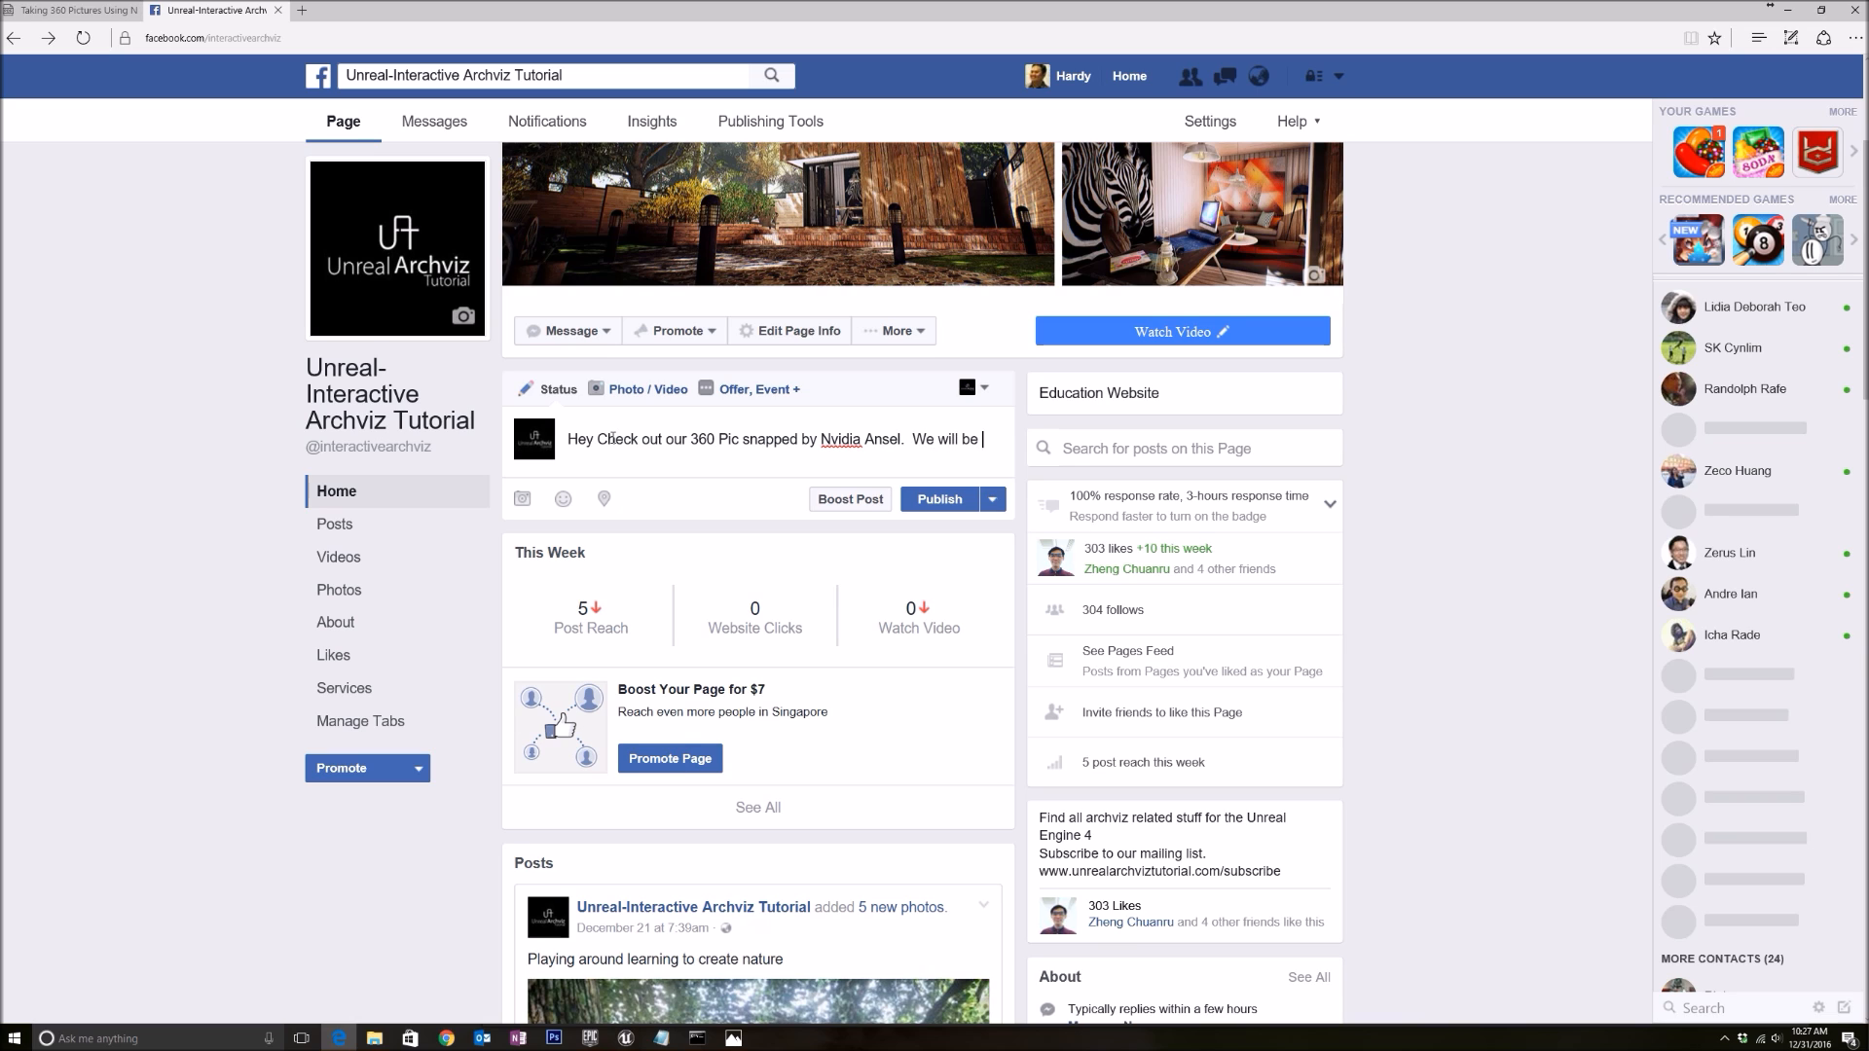
text(pro)
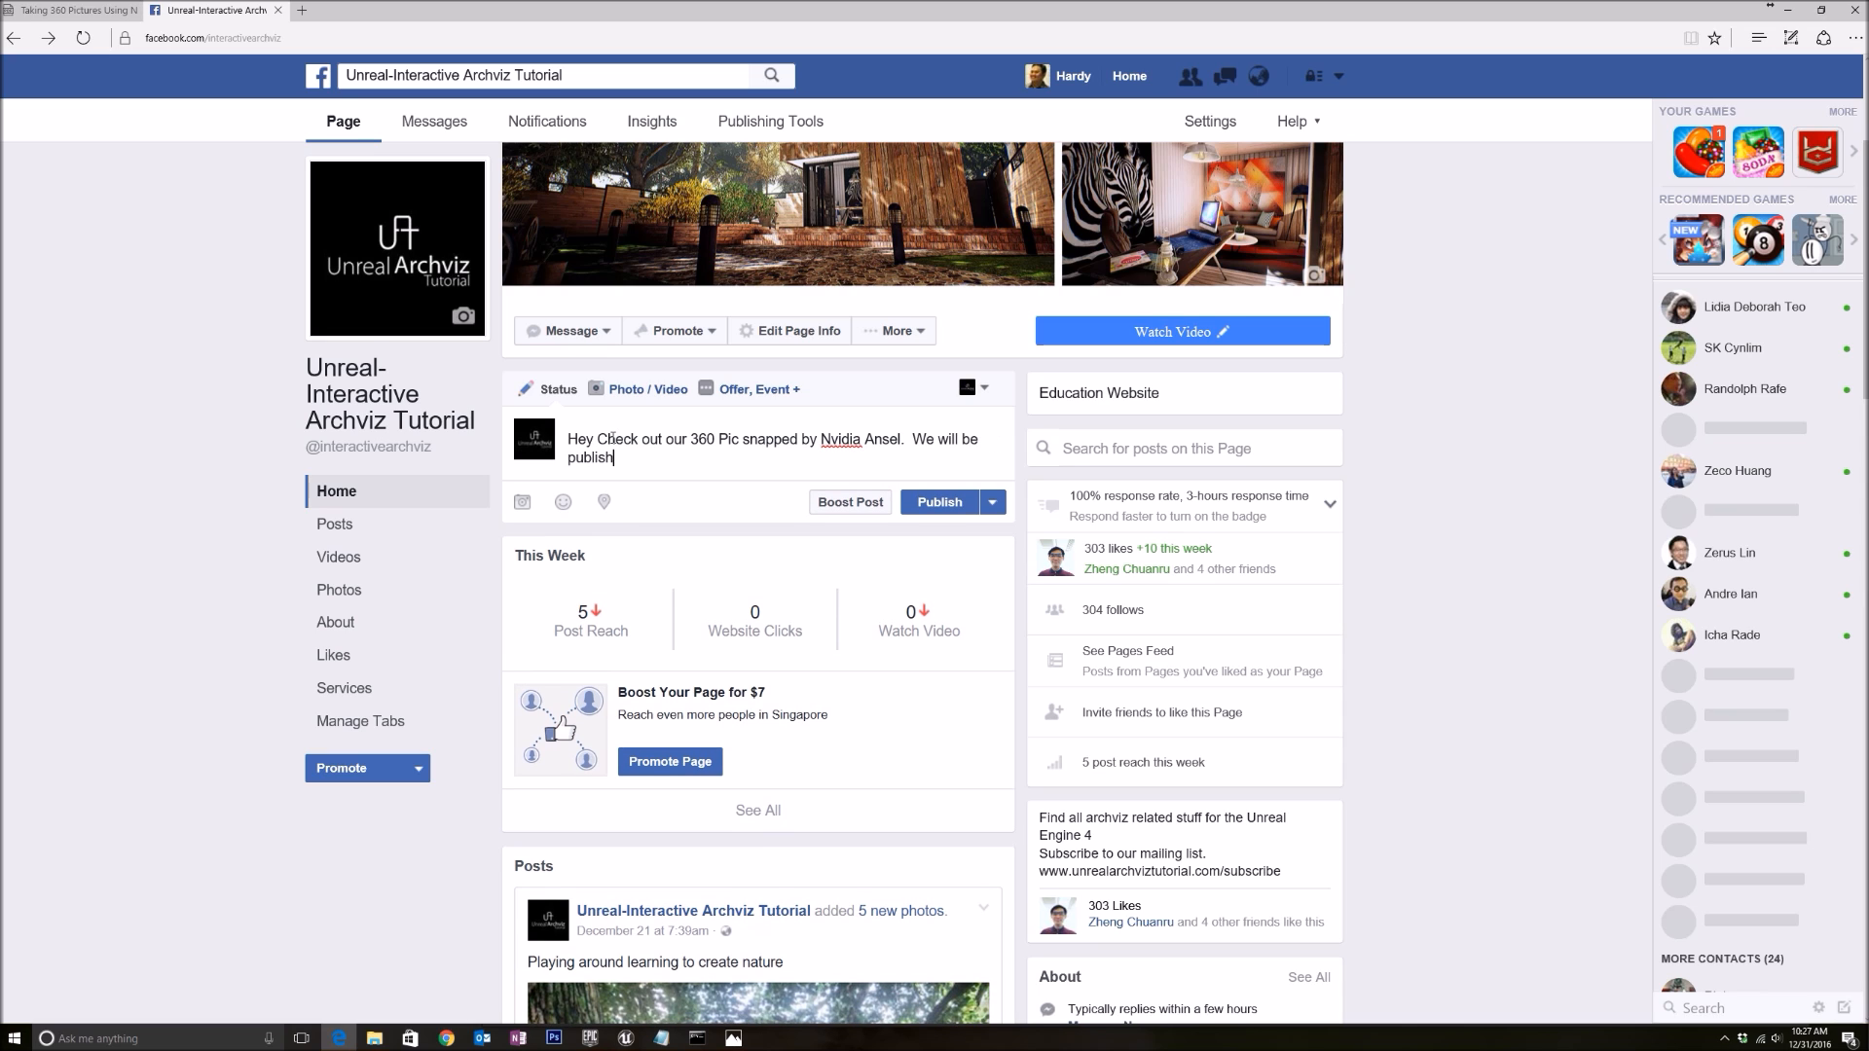
text(ing a short tur)
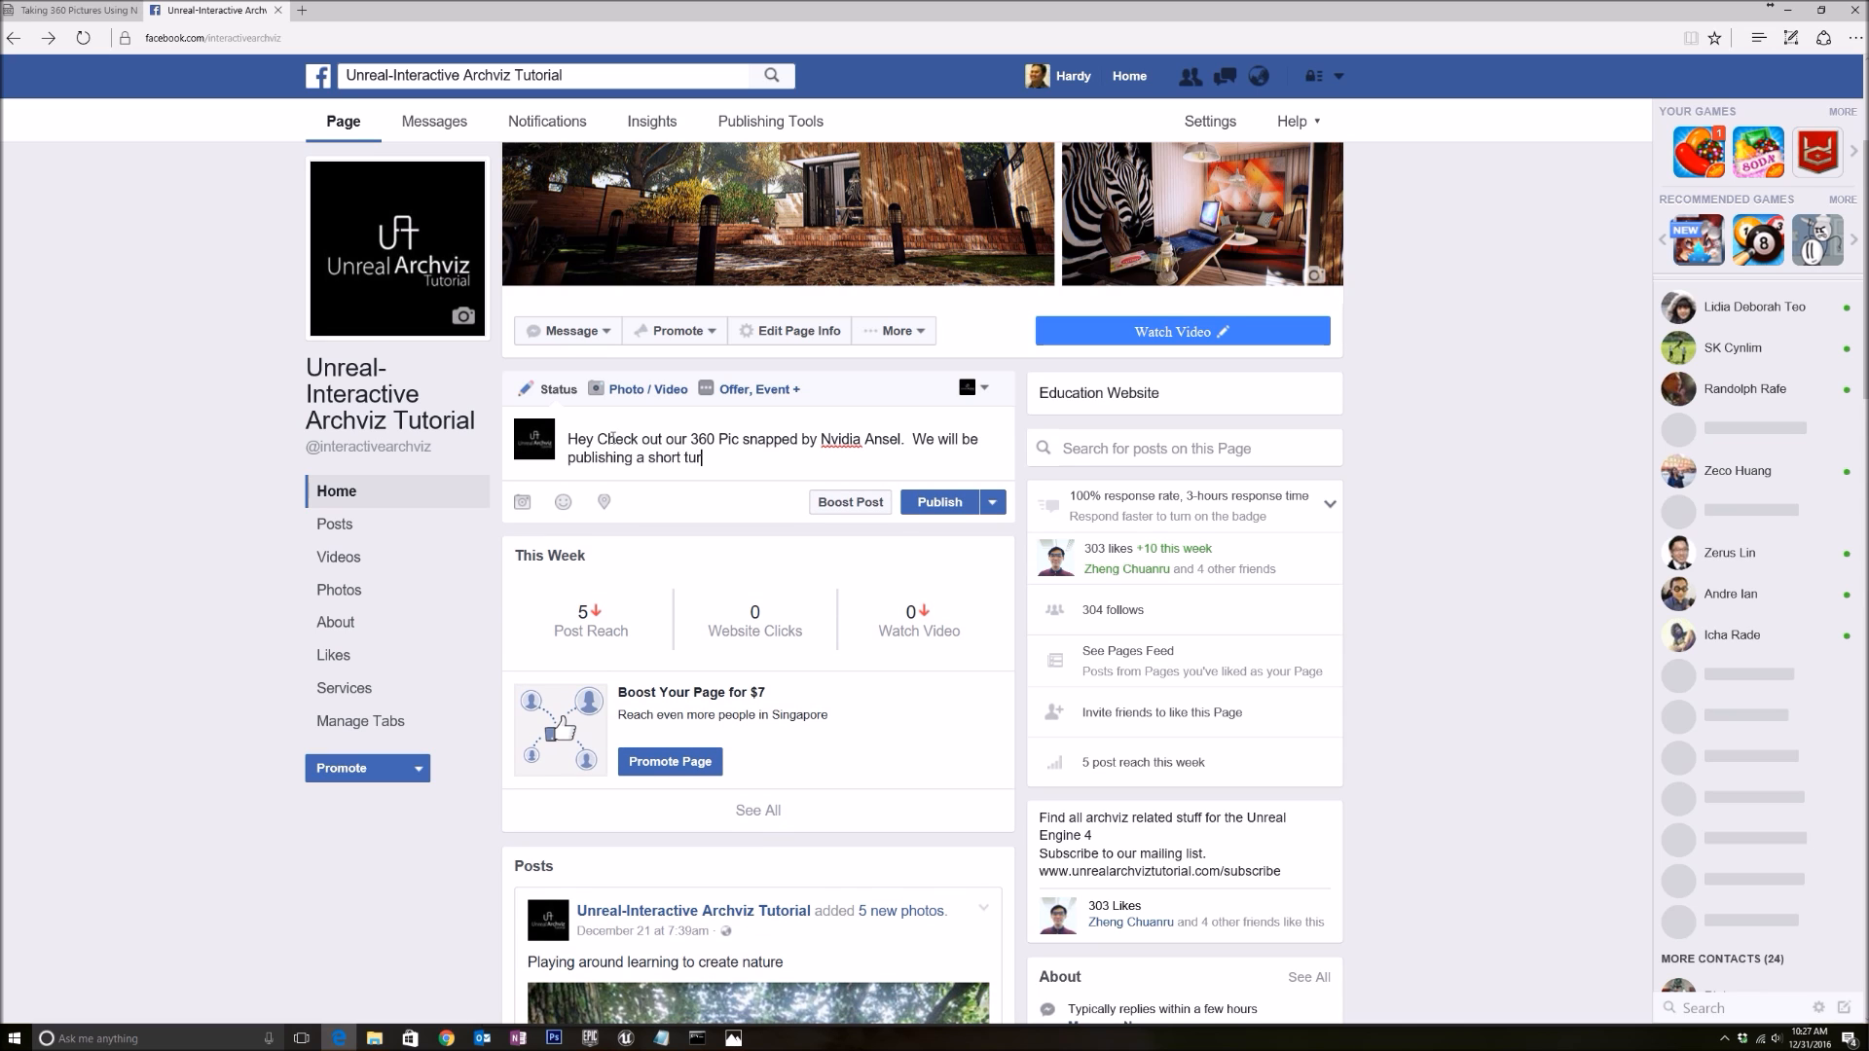
key(Backspace)
text(torial on how to use it shortly!)
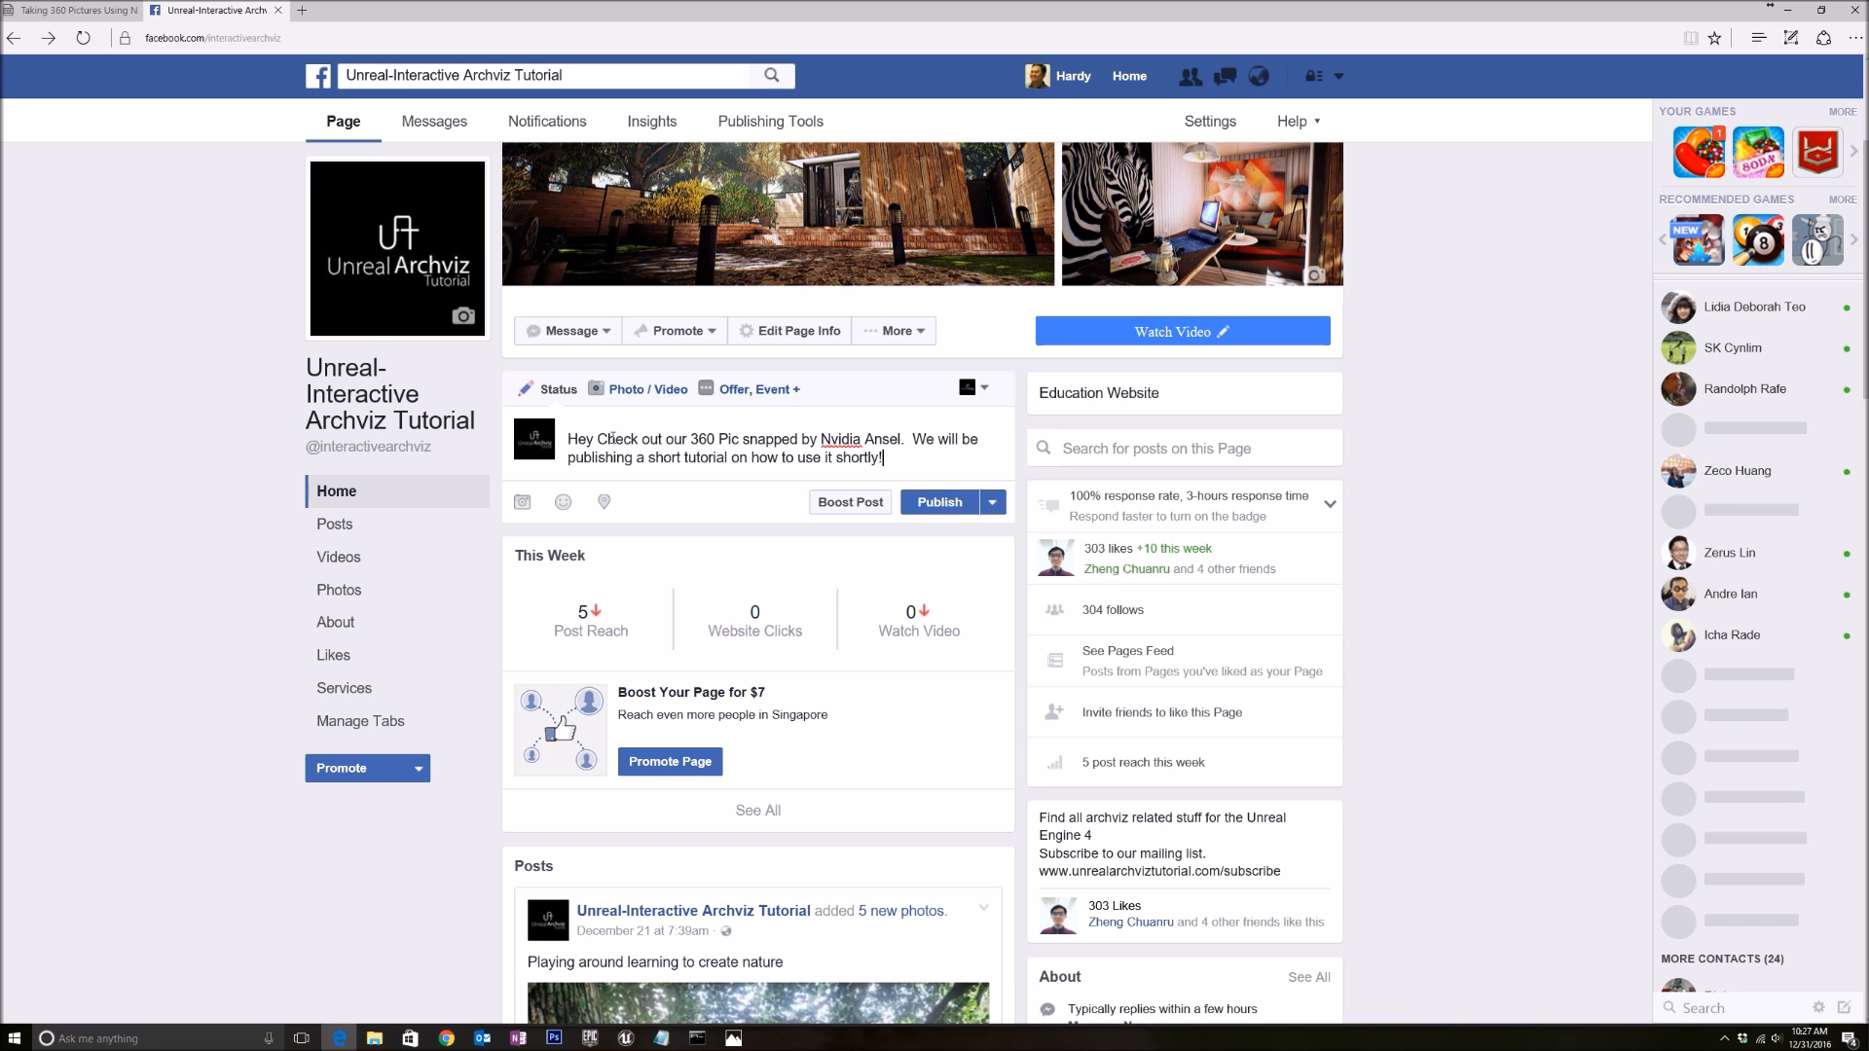
click(648, 389)
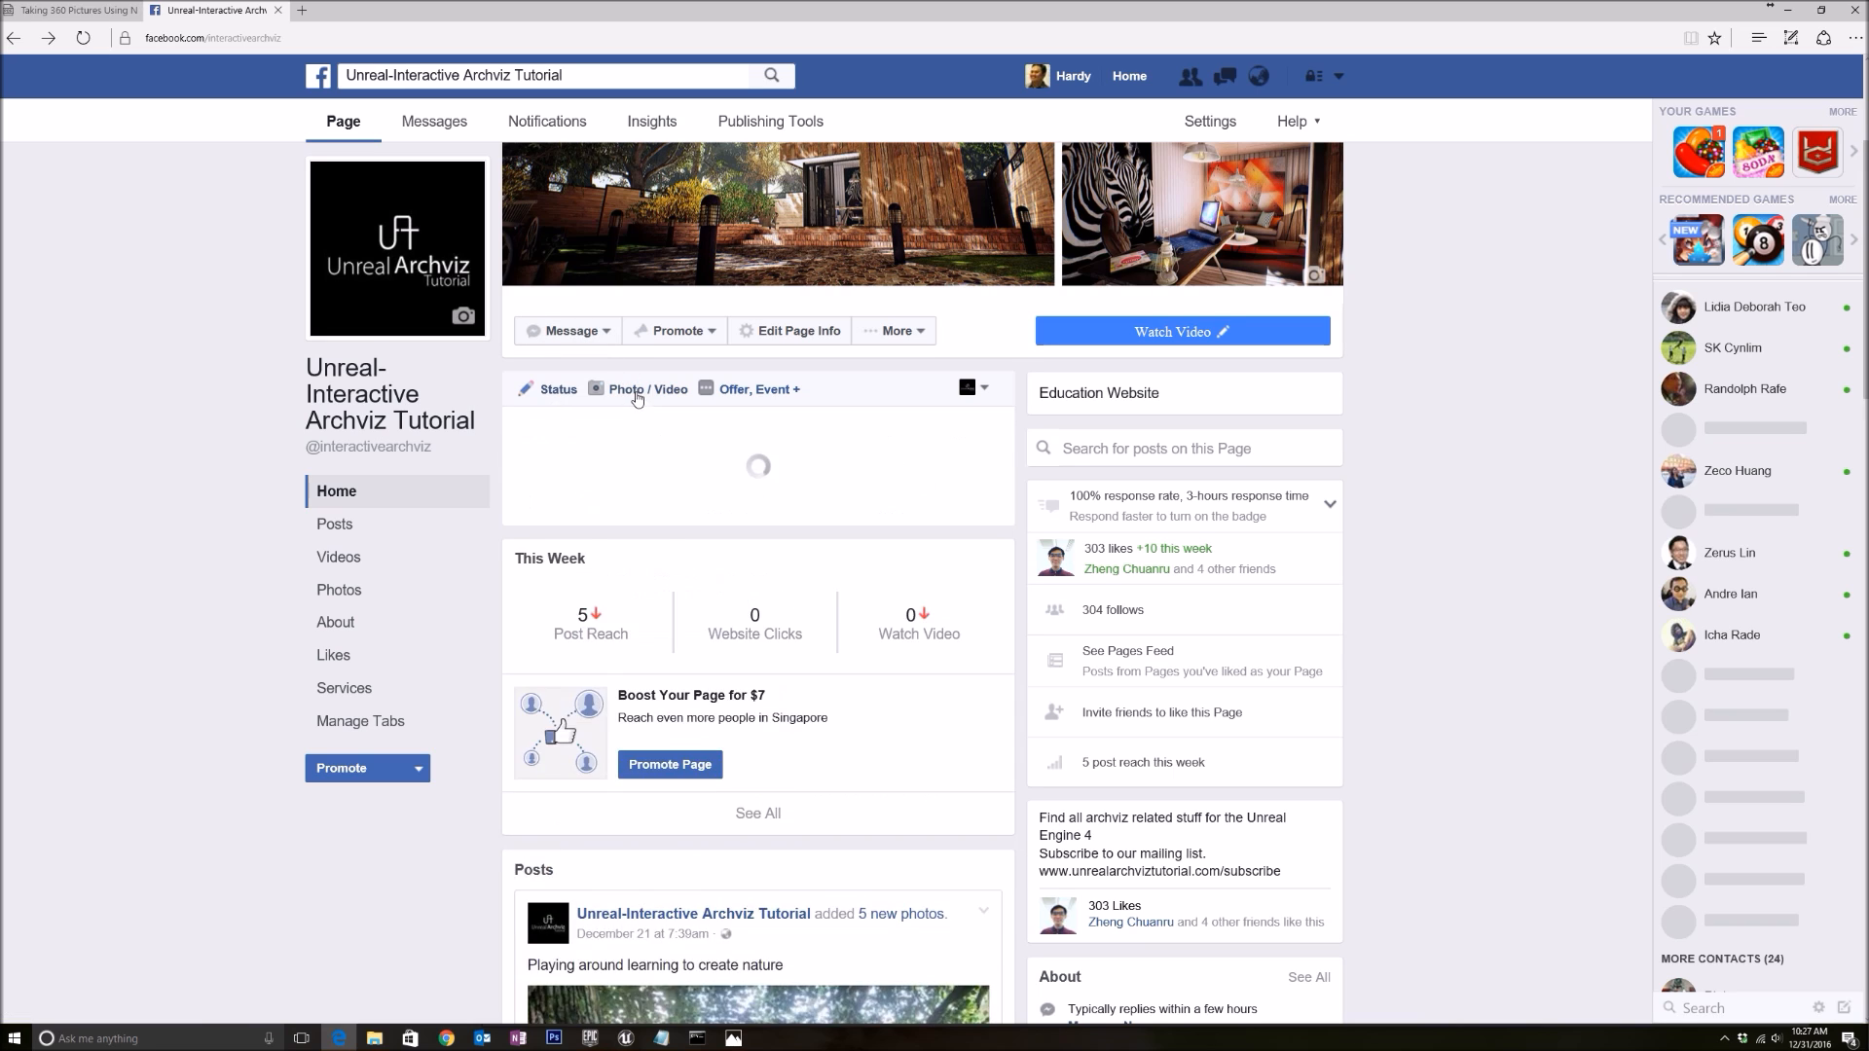
Upload the 360 Ansel screenshot from the Videos folder into the page post draft
click(649, 388)
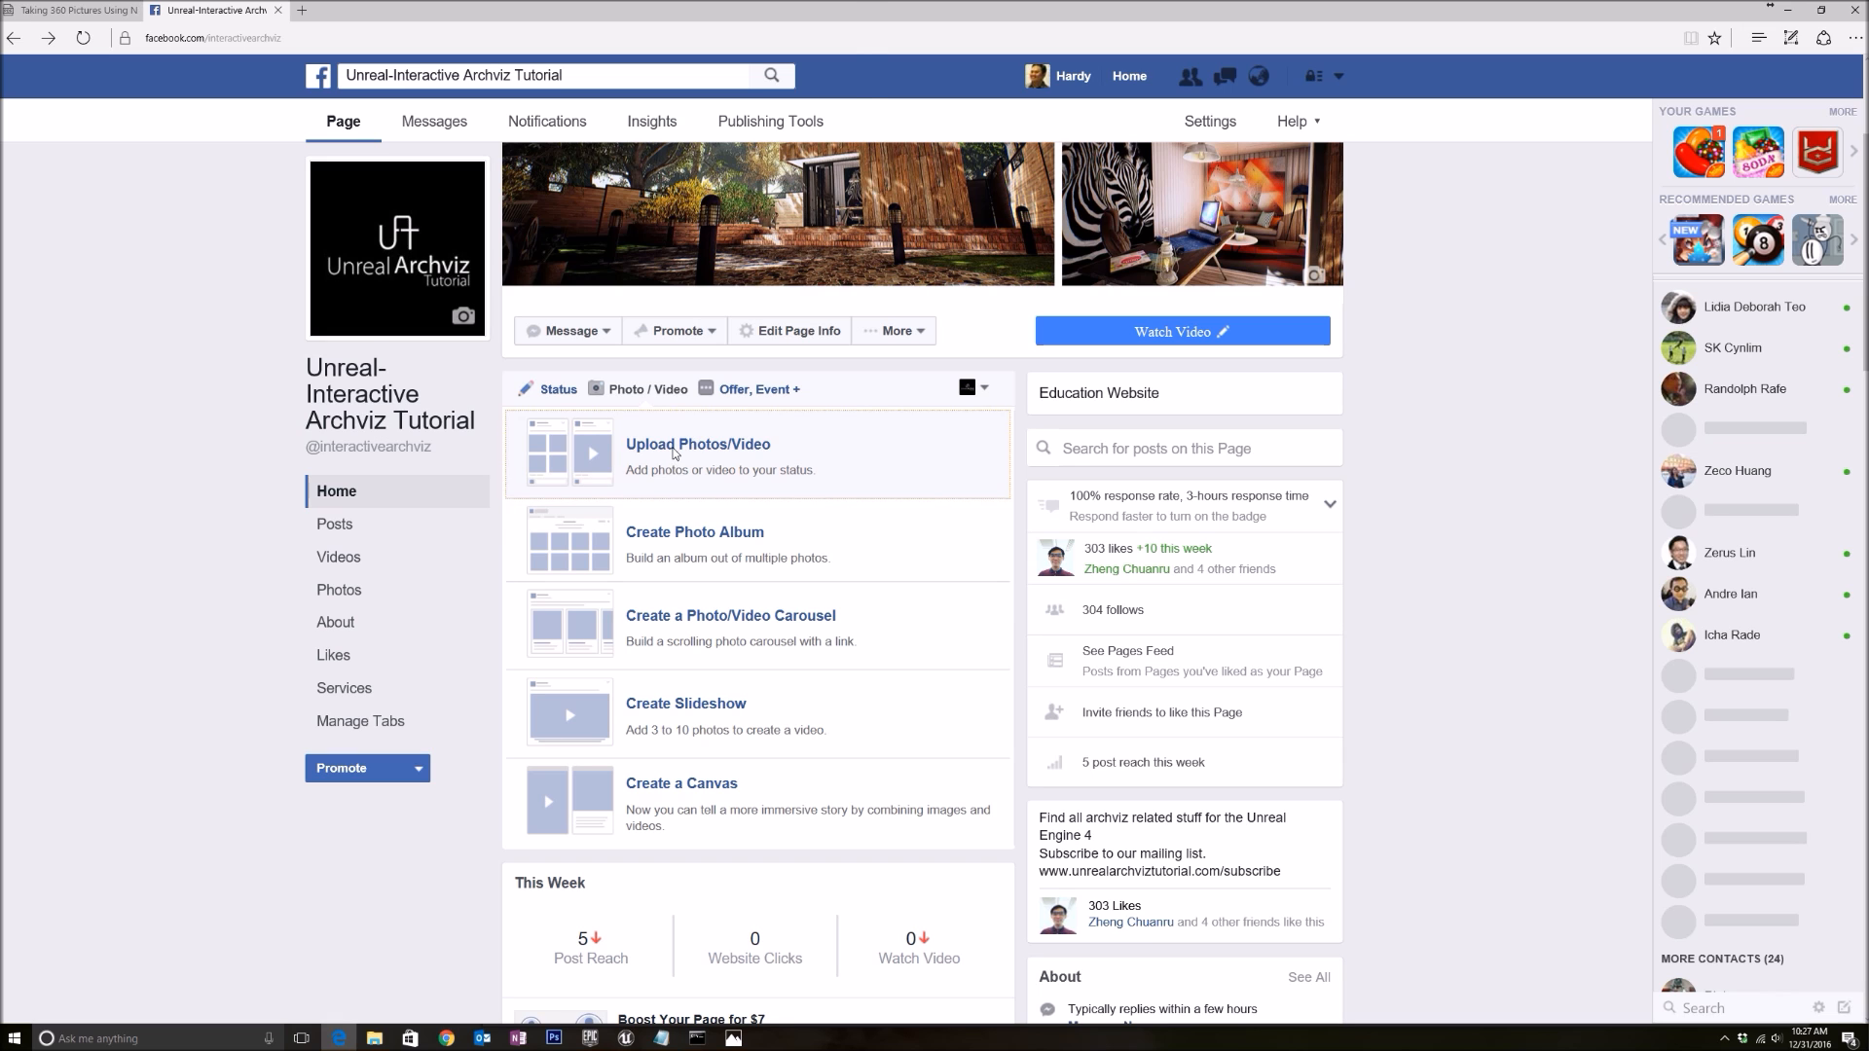
click(697, 444)
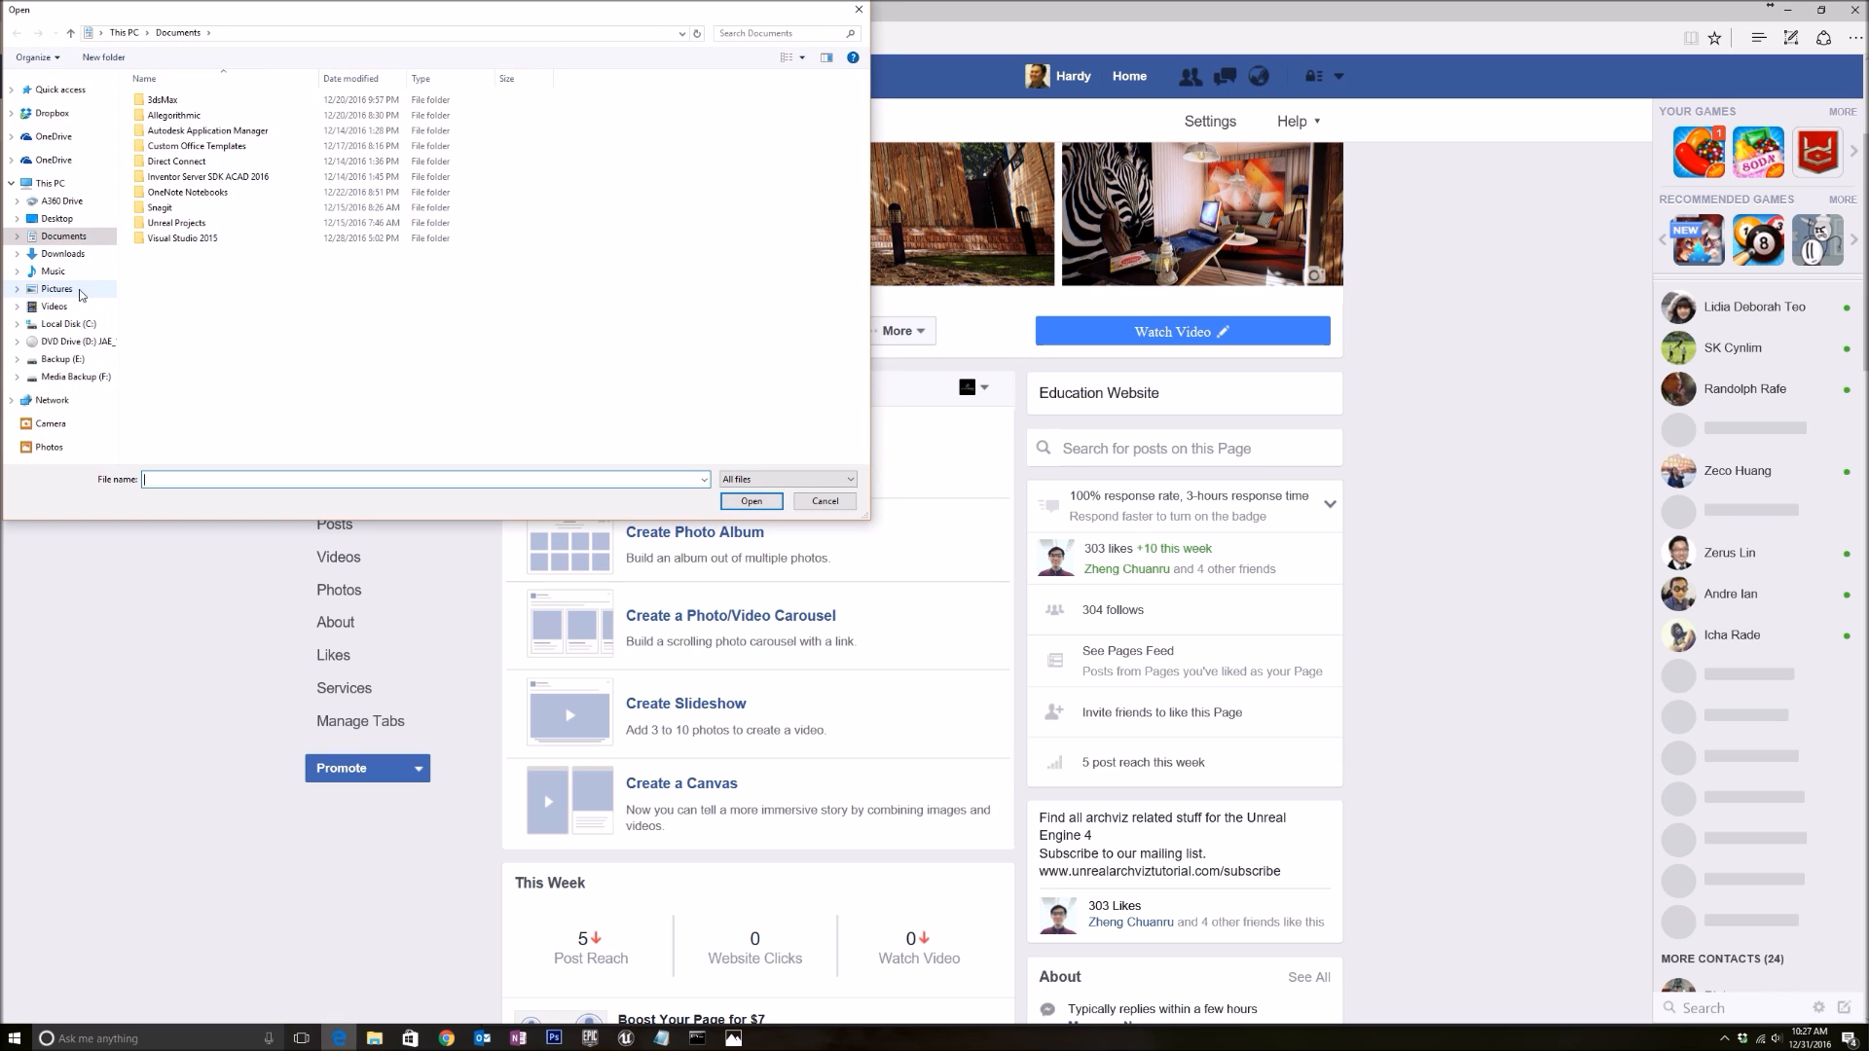
click(53, 307)
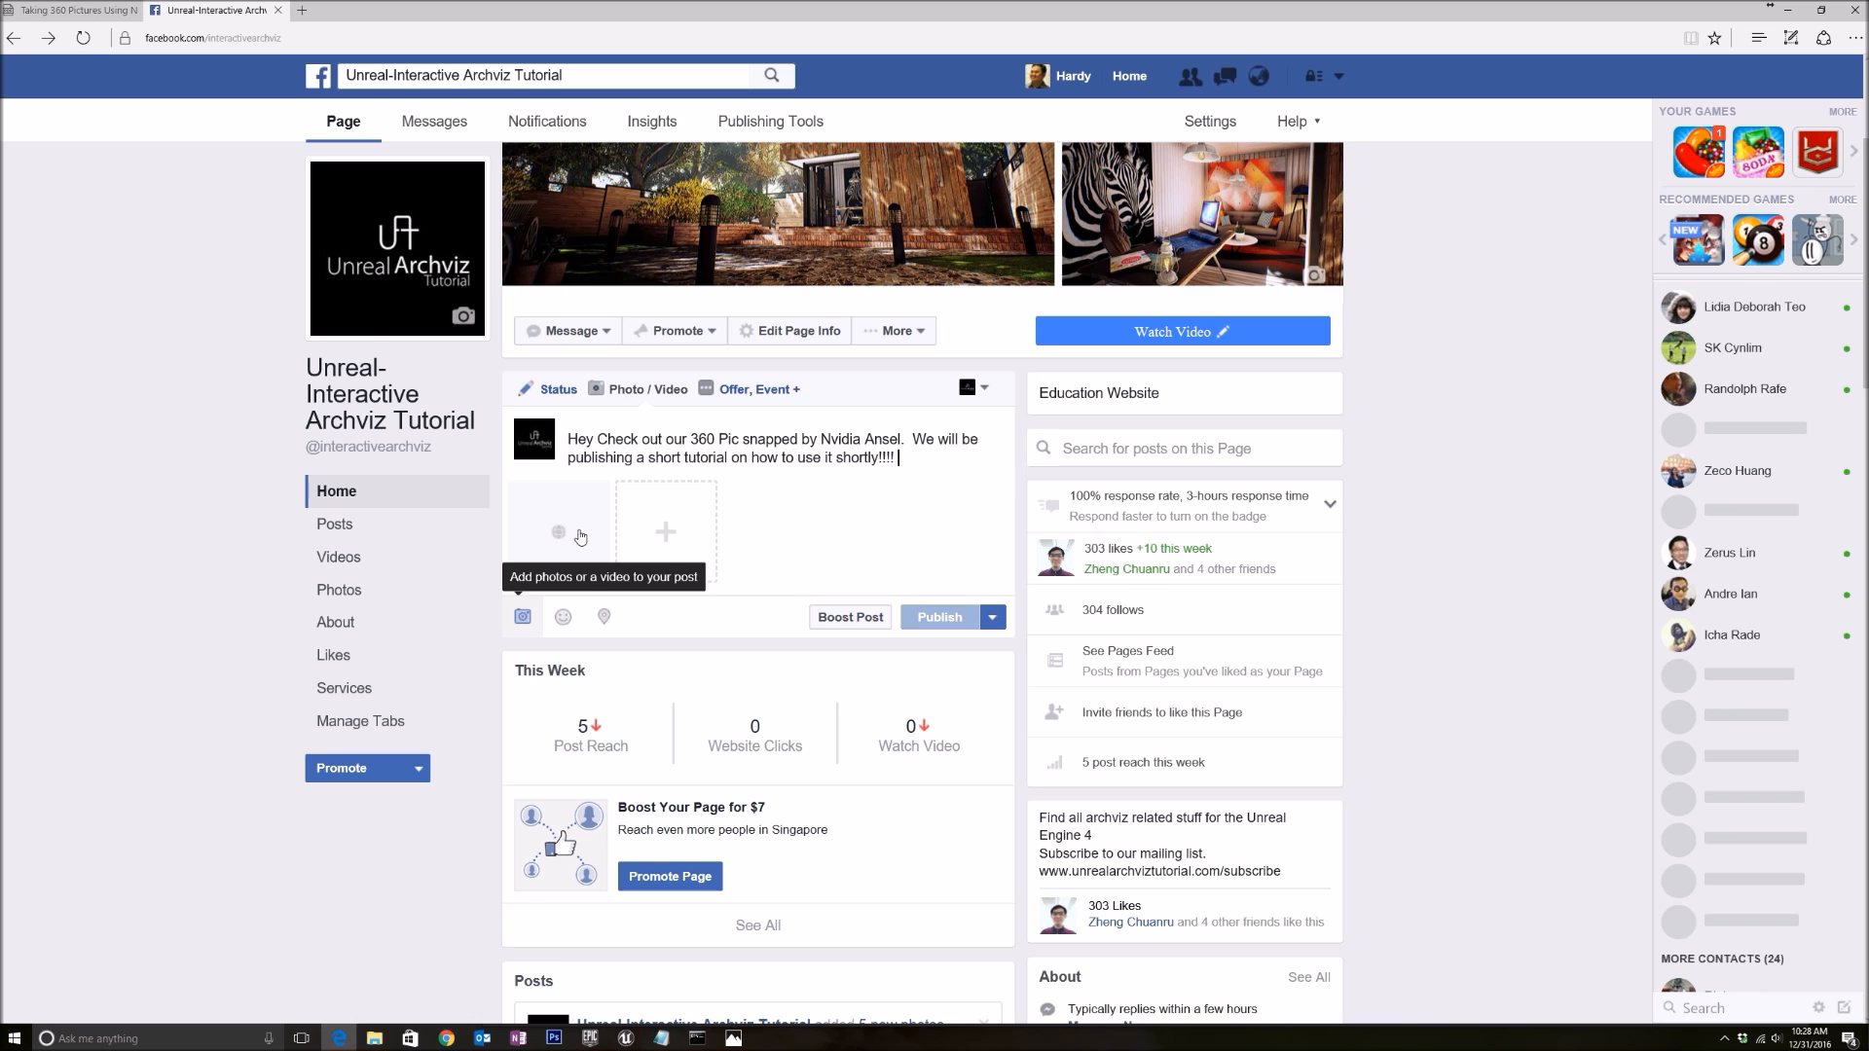
click(558, 530)
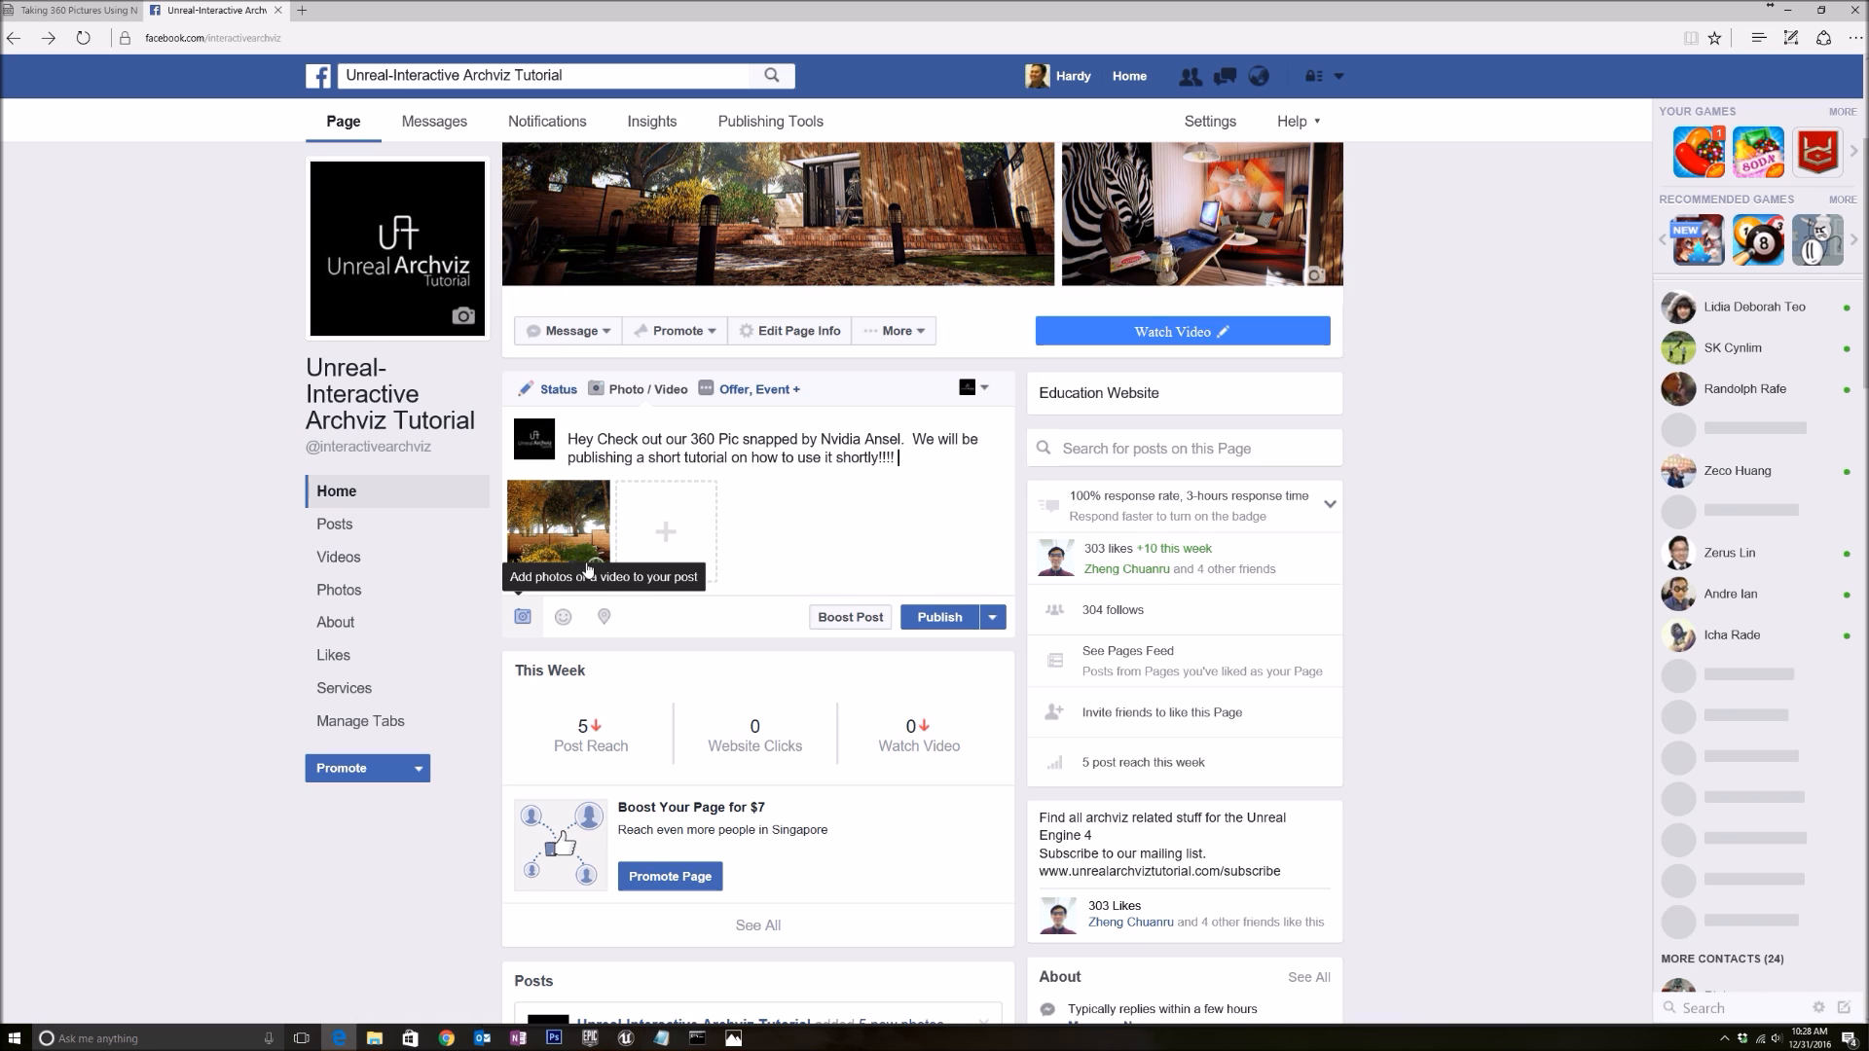
mouse_move(570, 548)
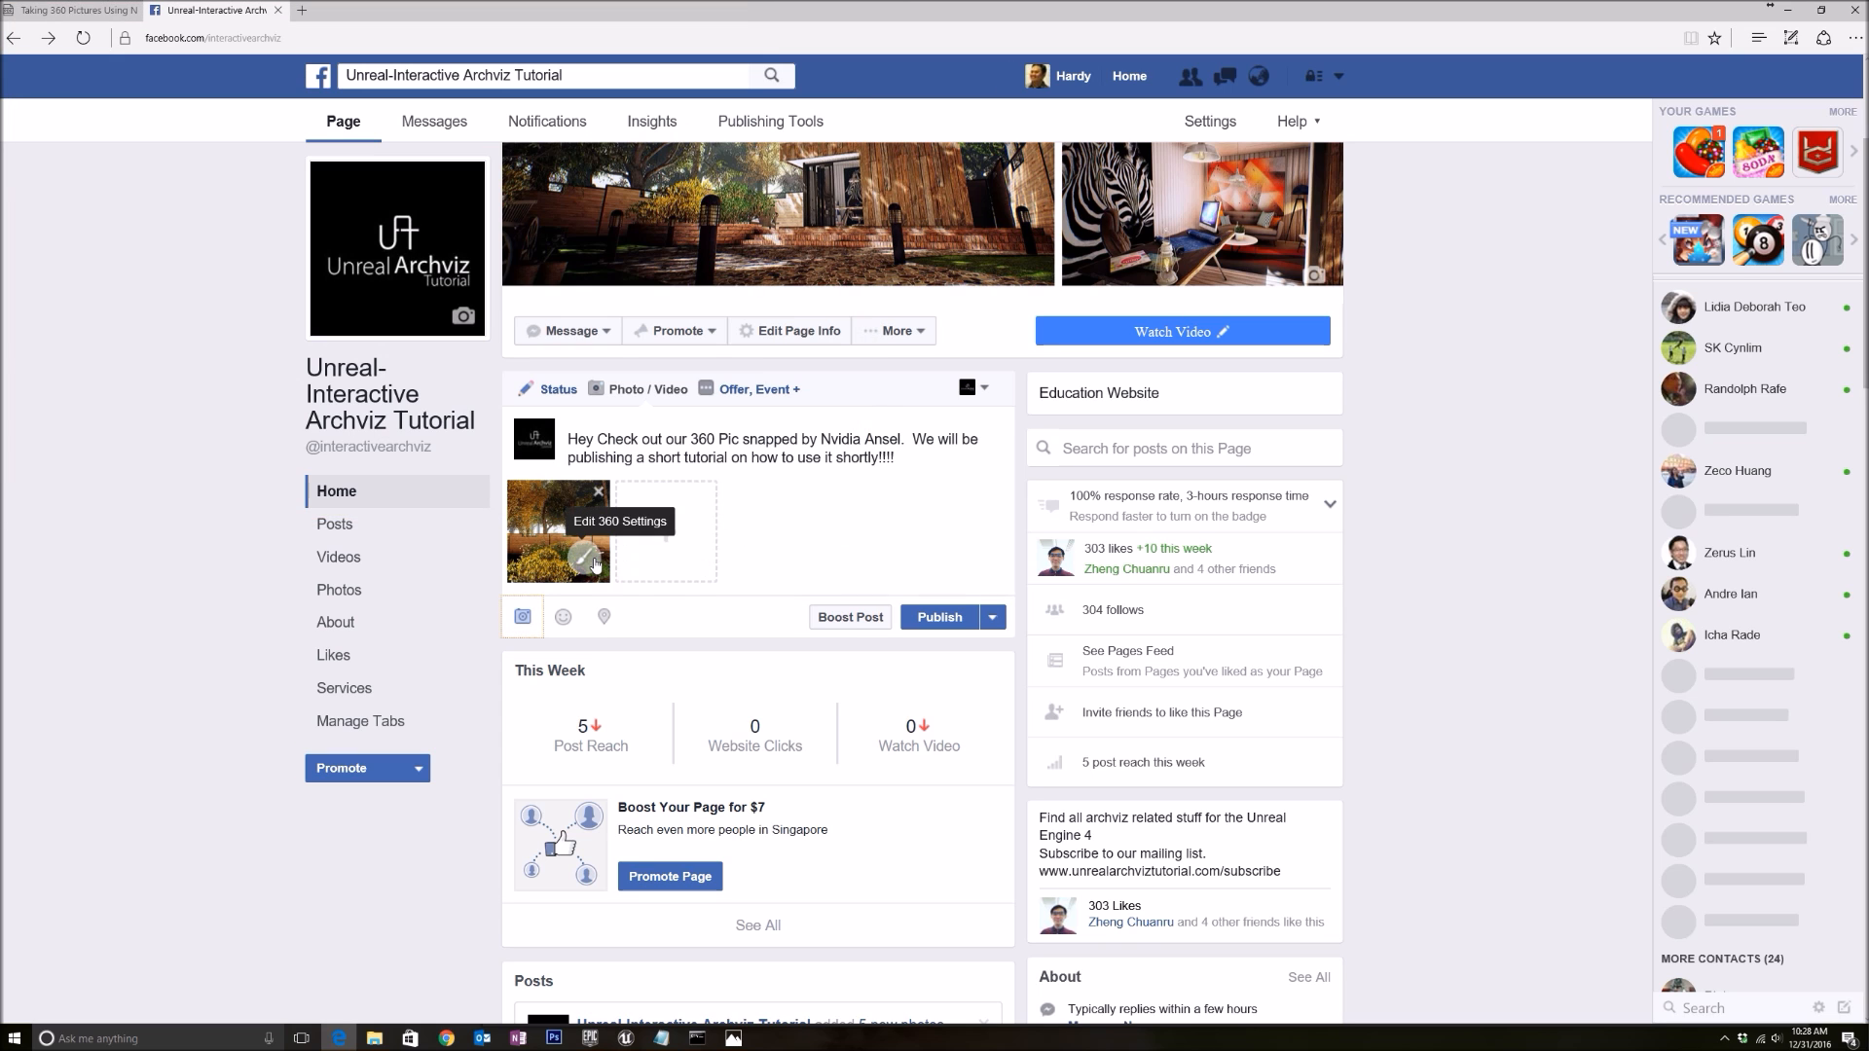
Save a 360 starting view facing the zebra-painting cabin, then publish the post
click(585, 557)
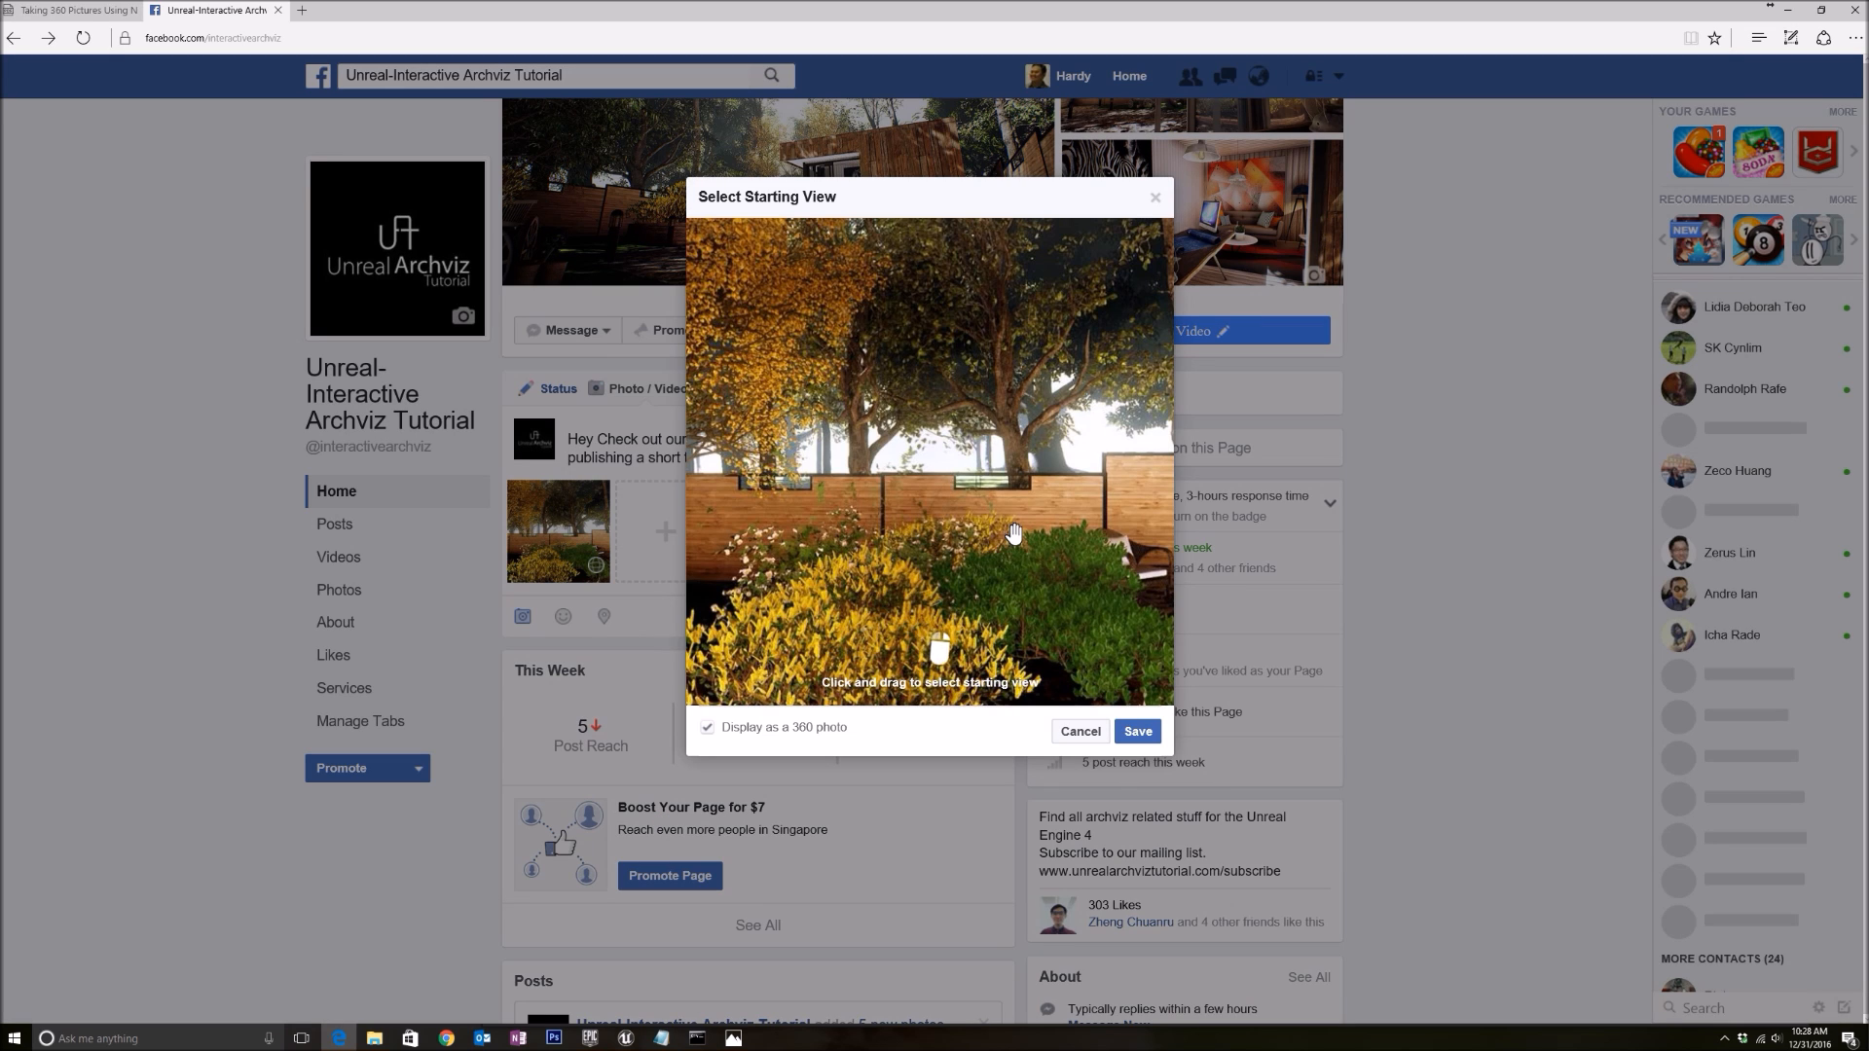
drag(1015, 531, 967, 505)
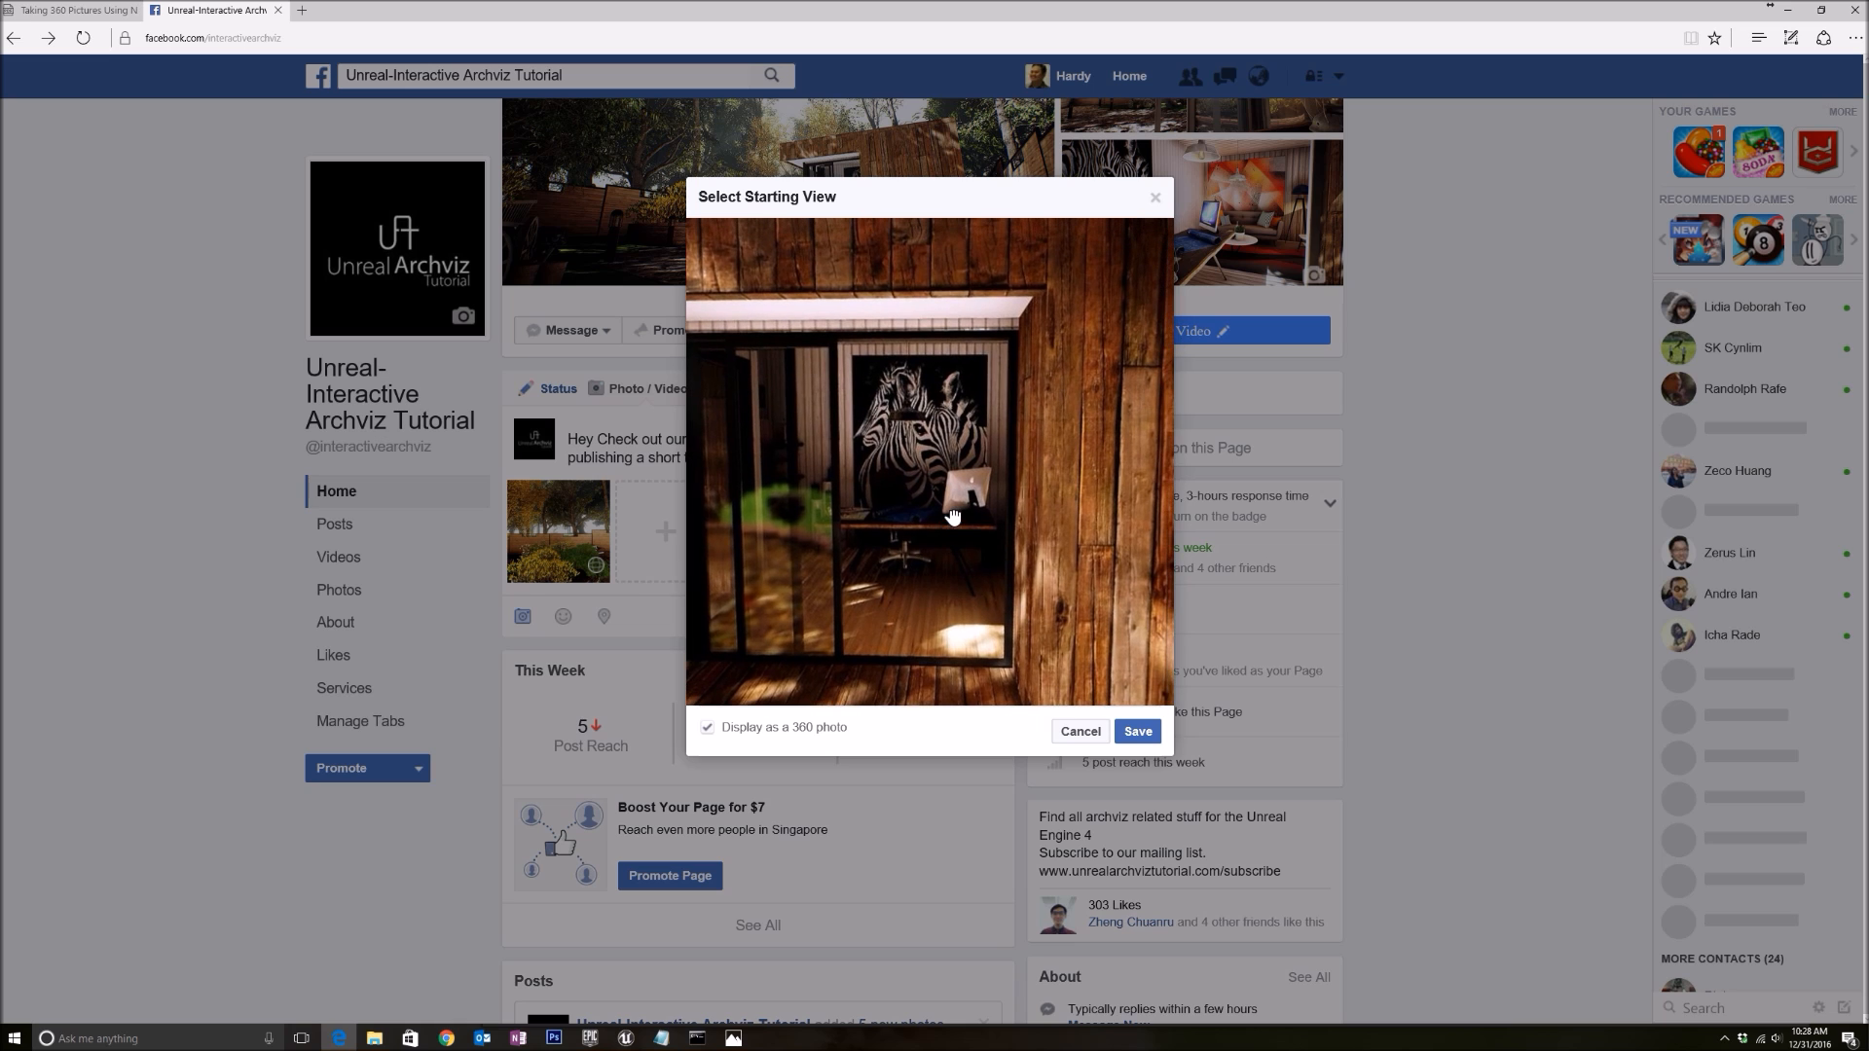
drag(954, 515, 1003, 532)
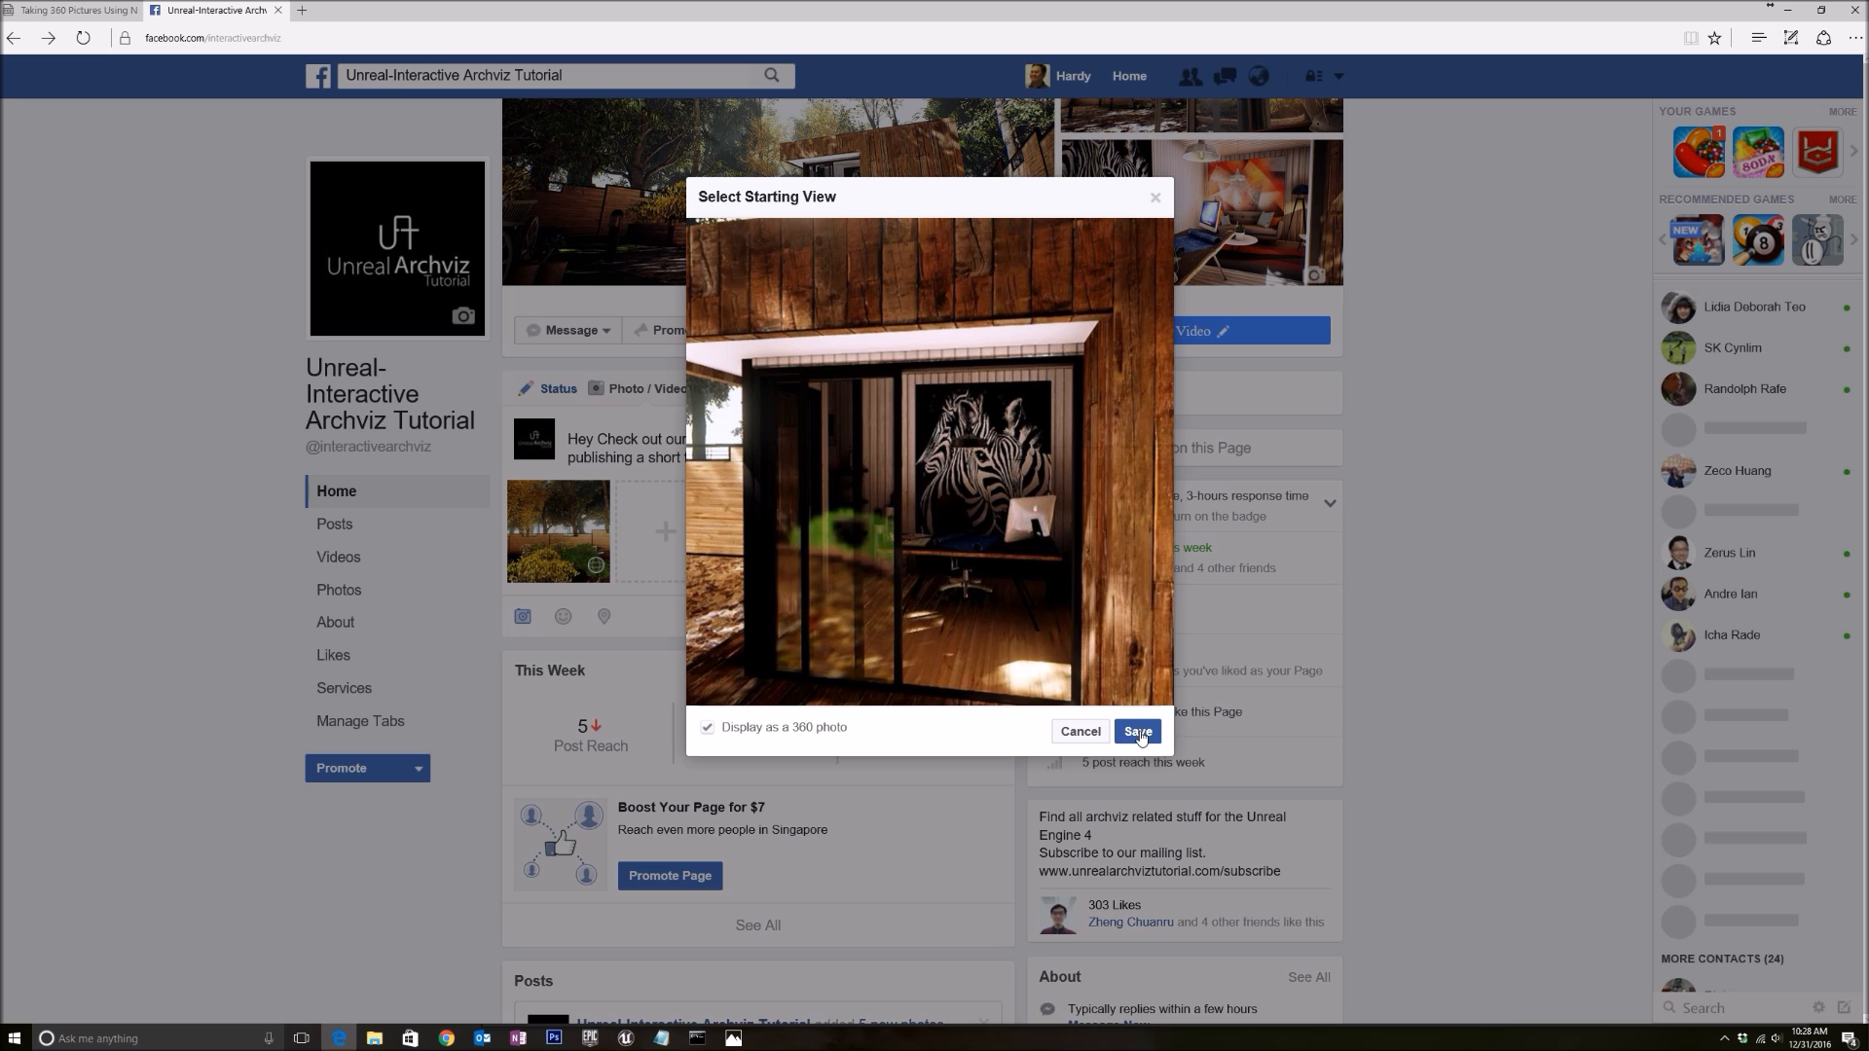
click(1133, 731)
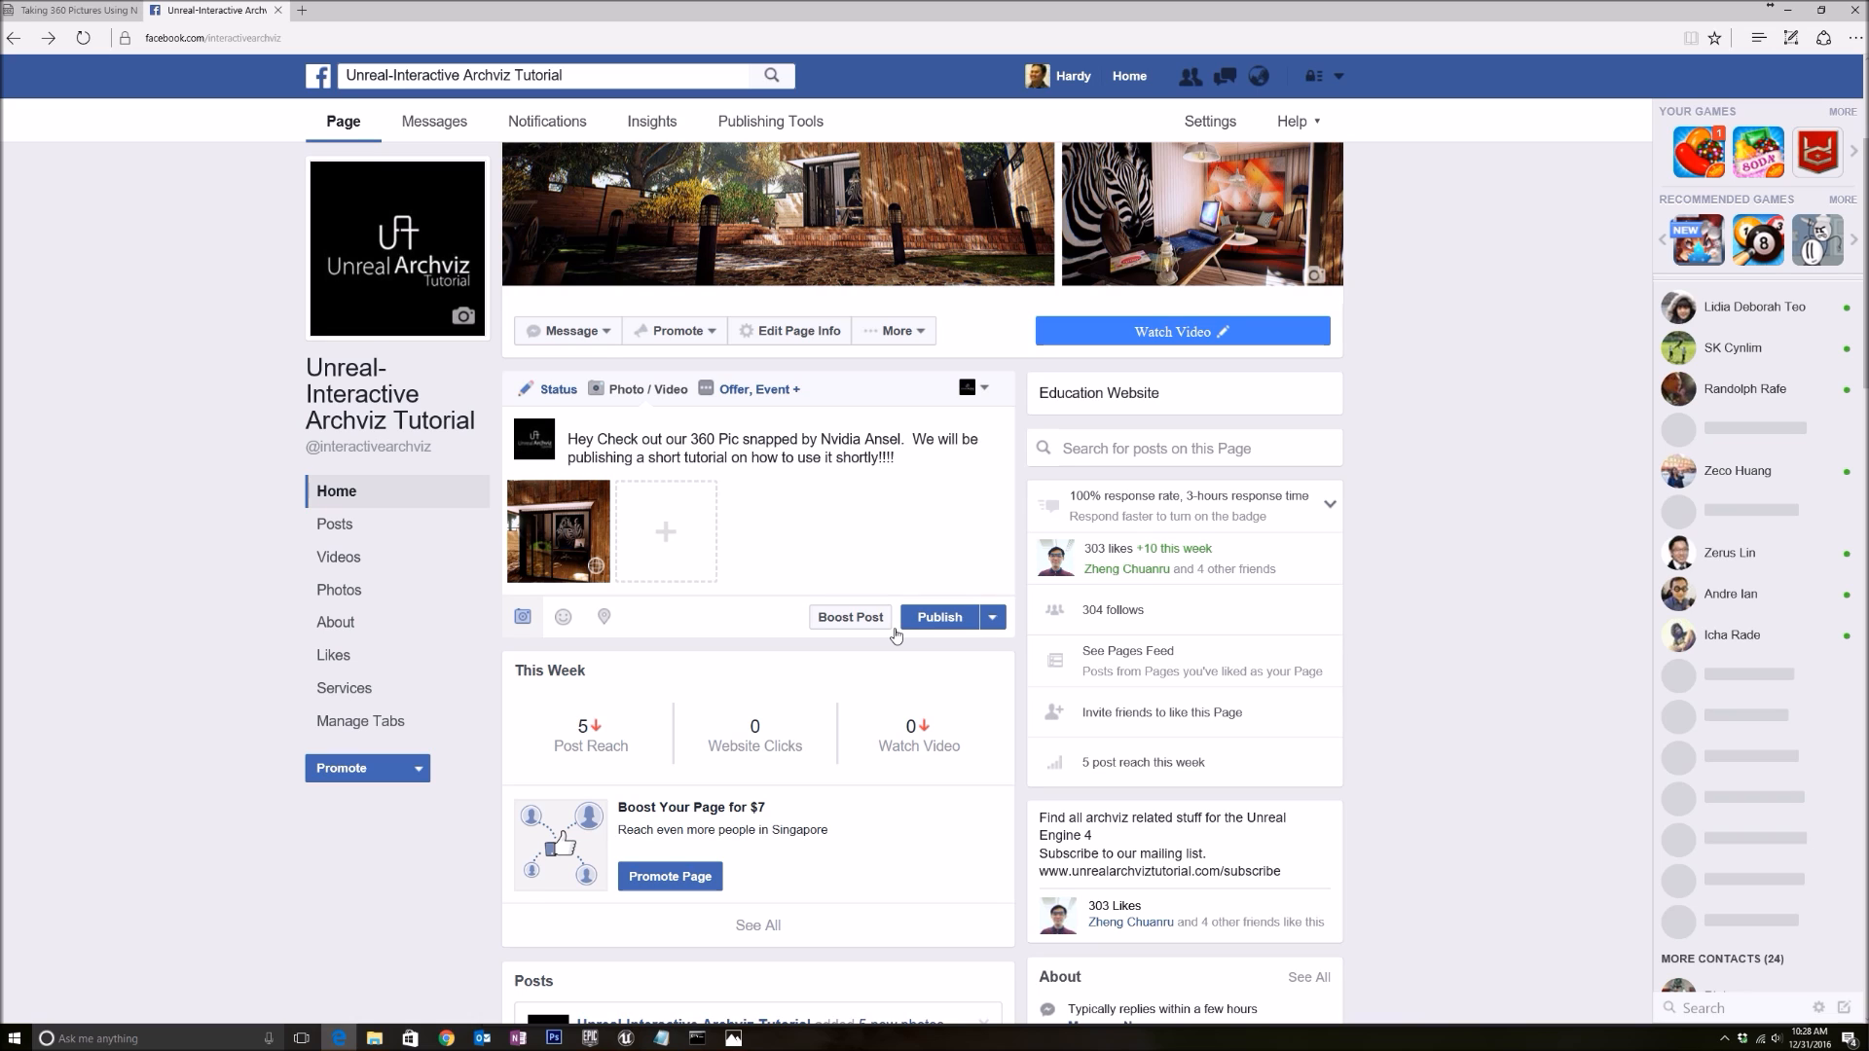
click(939, 616)
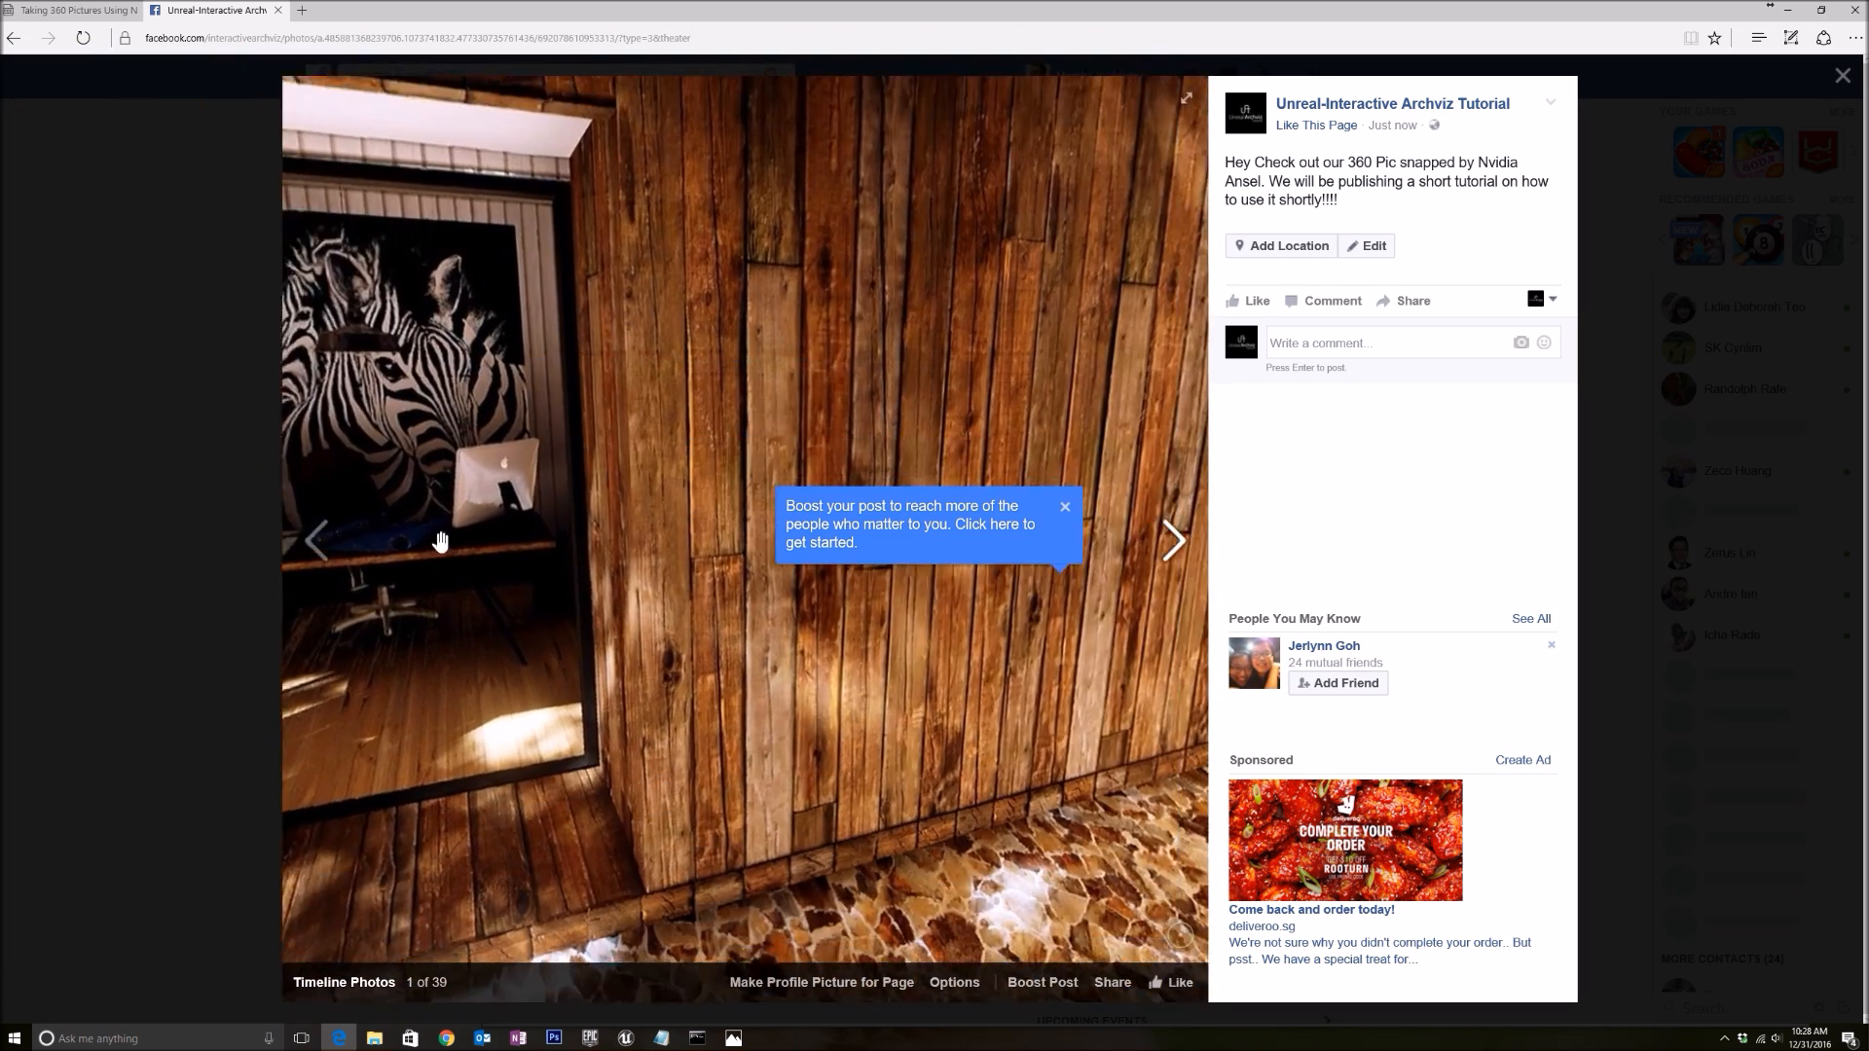
Pan the 360 photo past trees, fence, lawn and patio chairs back to the zebra cabin
drag(441, 540, 989, 798)
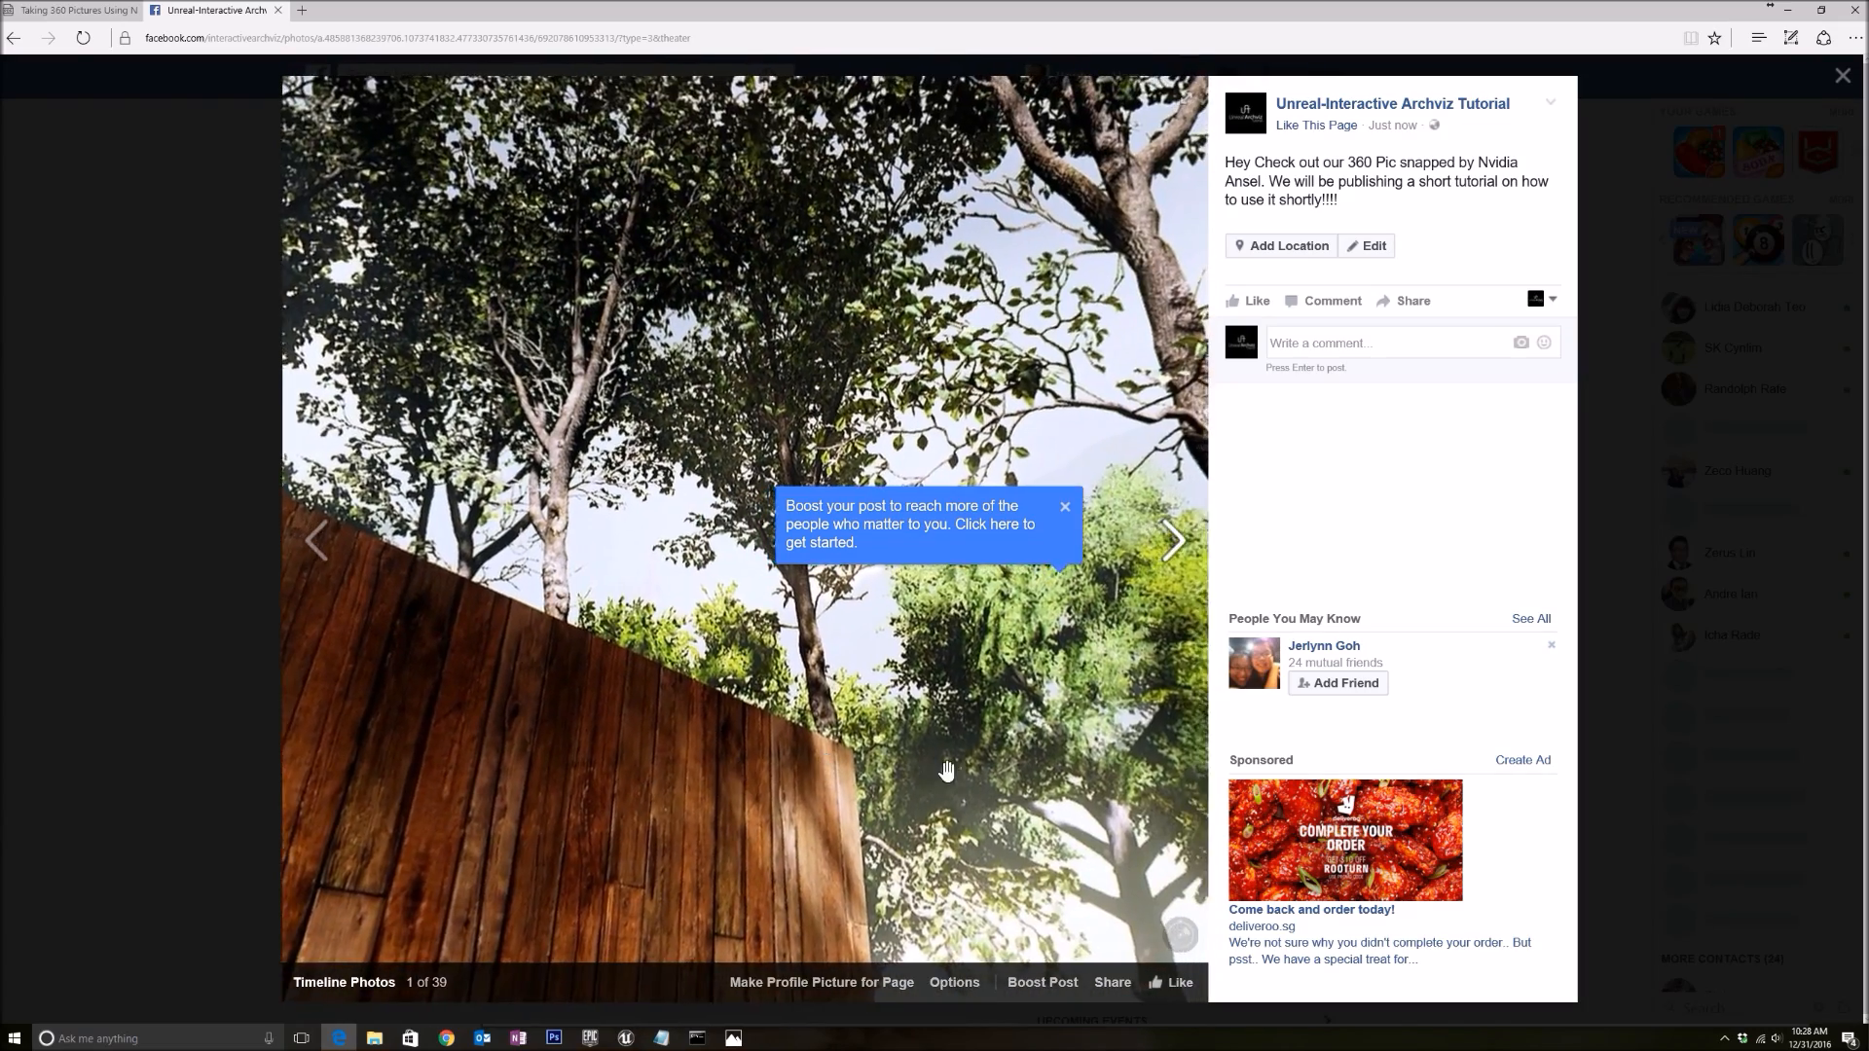
drag(947, 770, 952, 776)
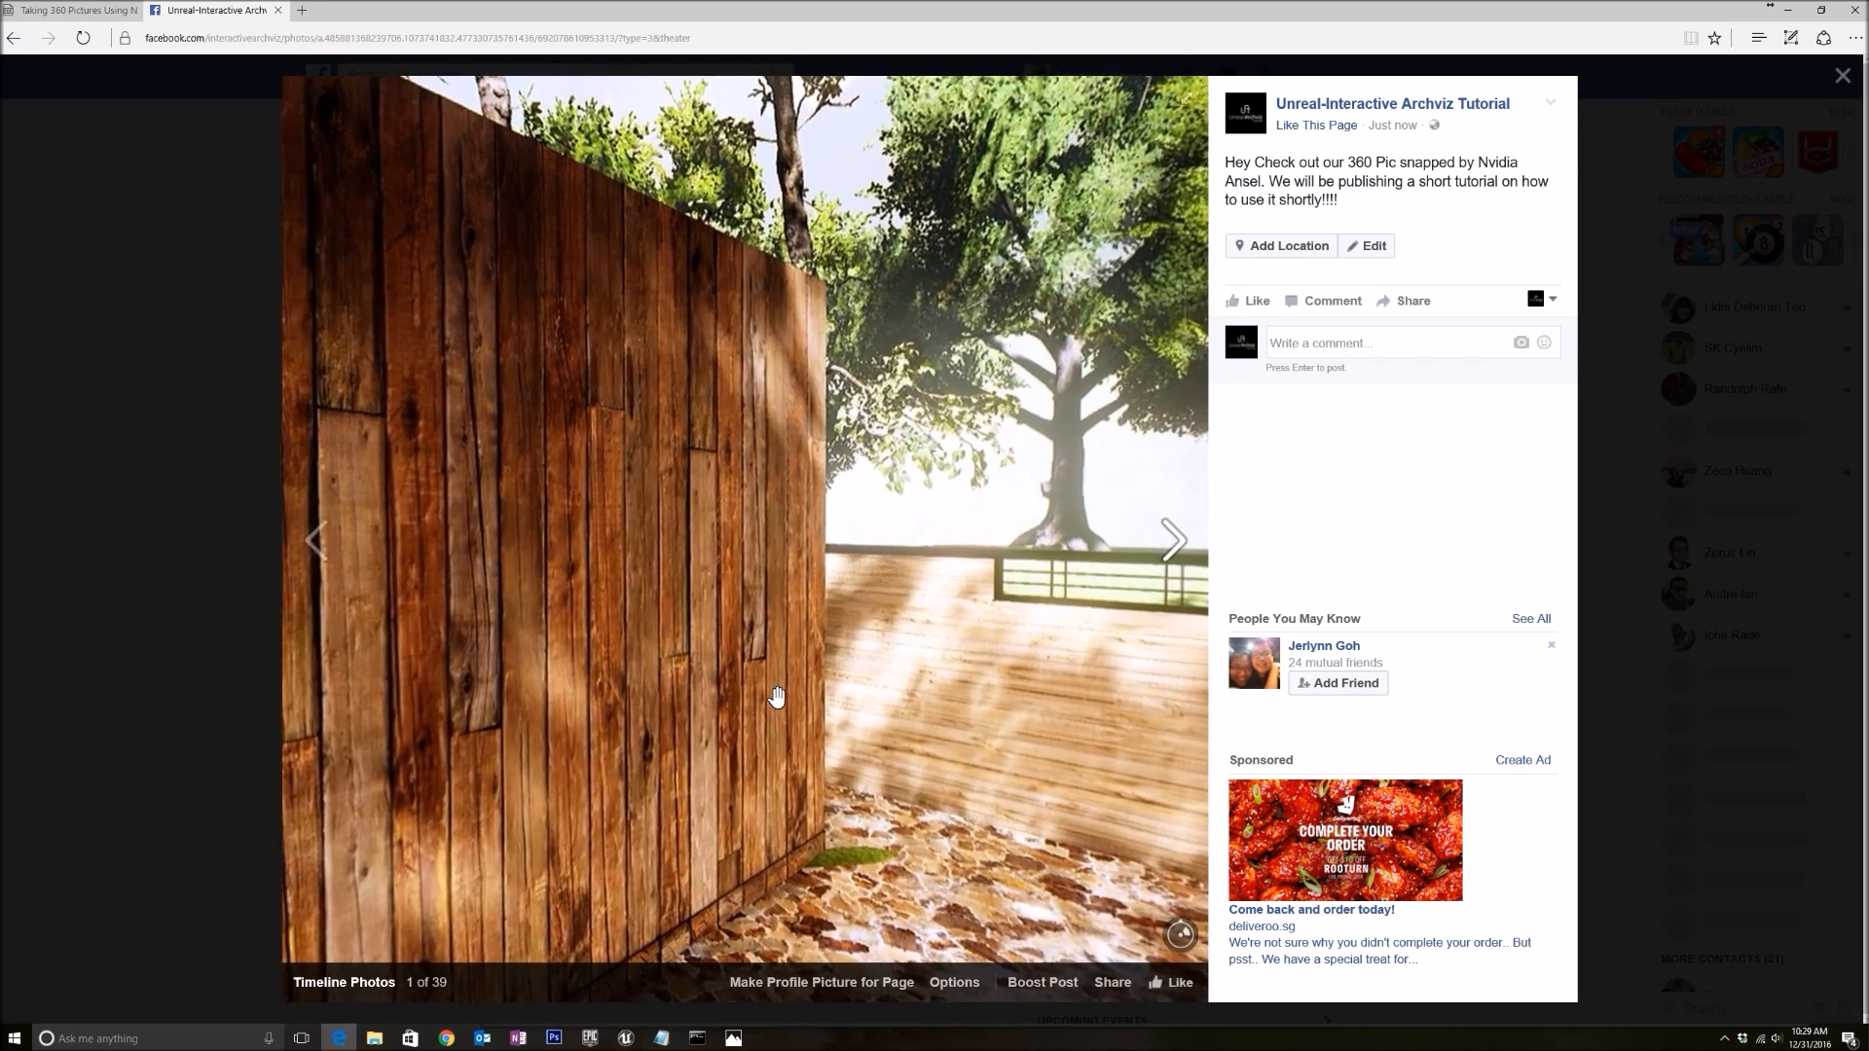
drag(775, 696, 947, 713)
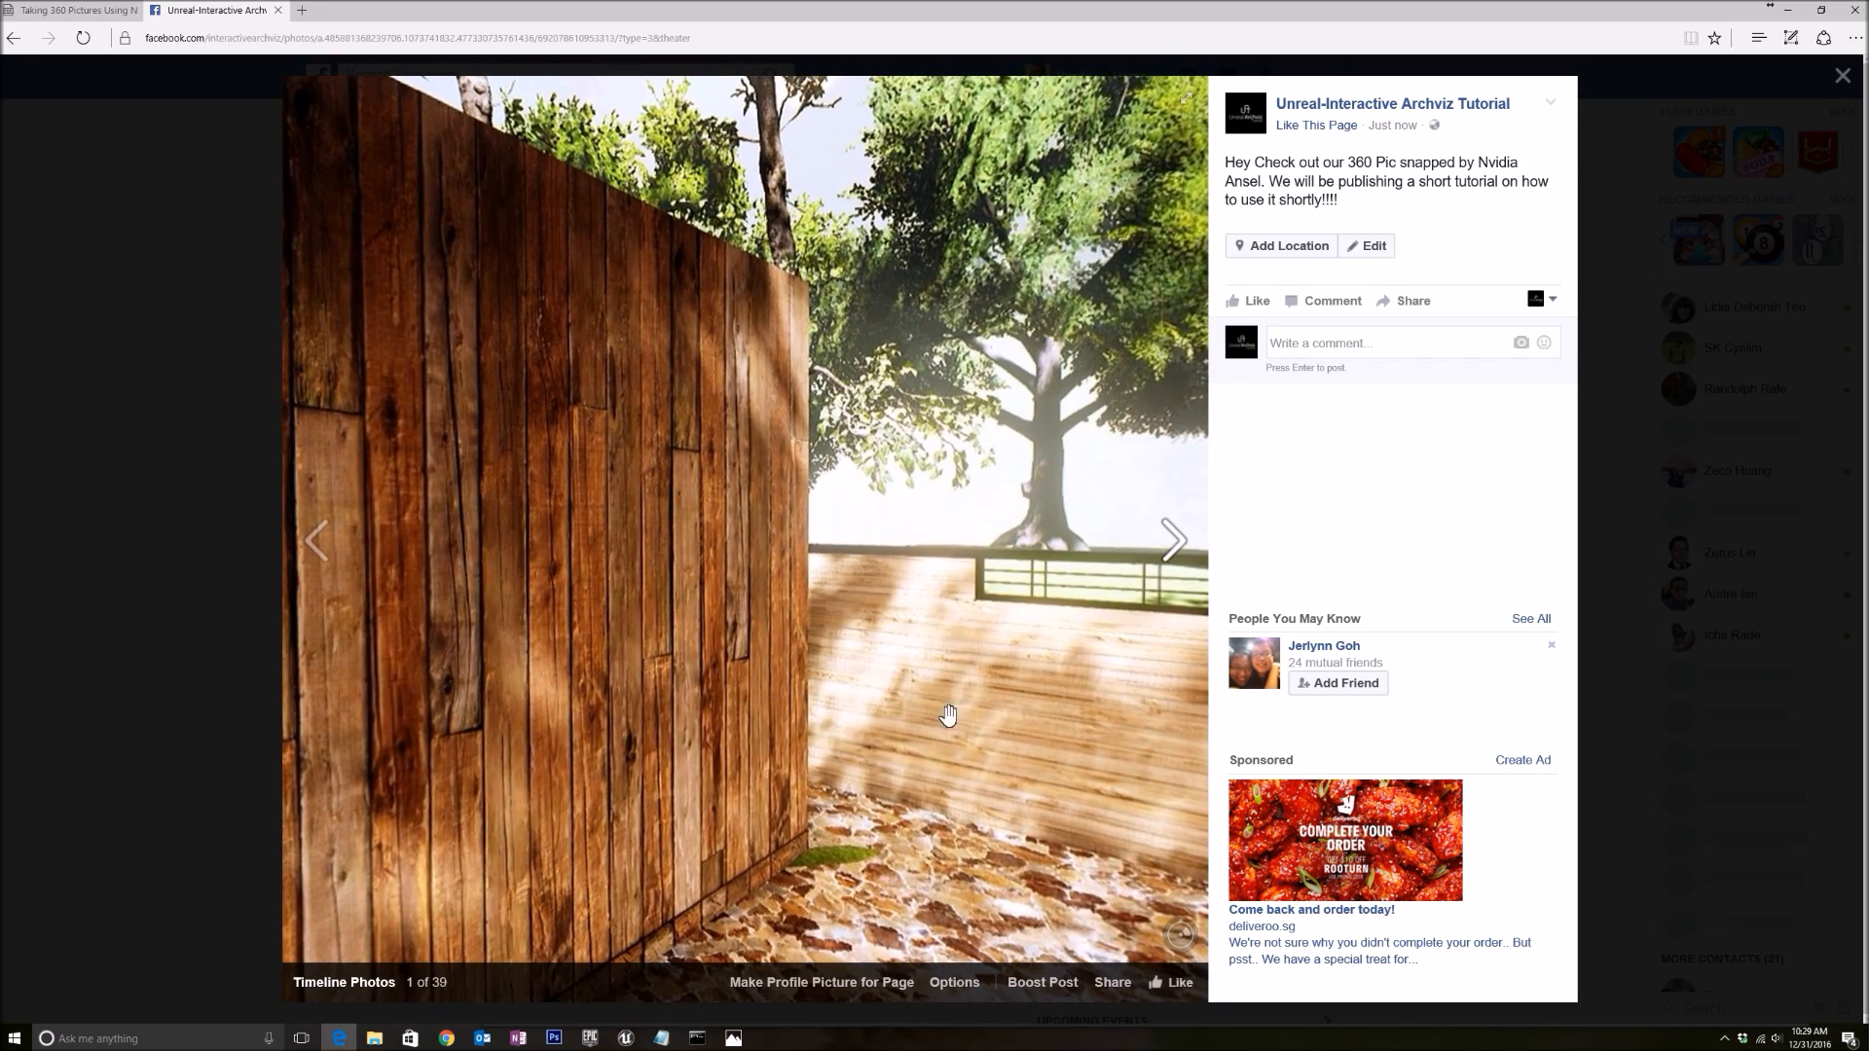
drag(947, 713, 1010, 655)
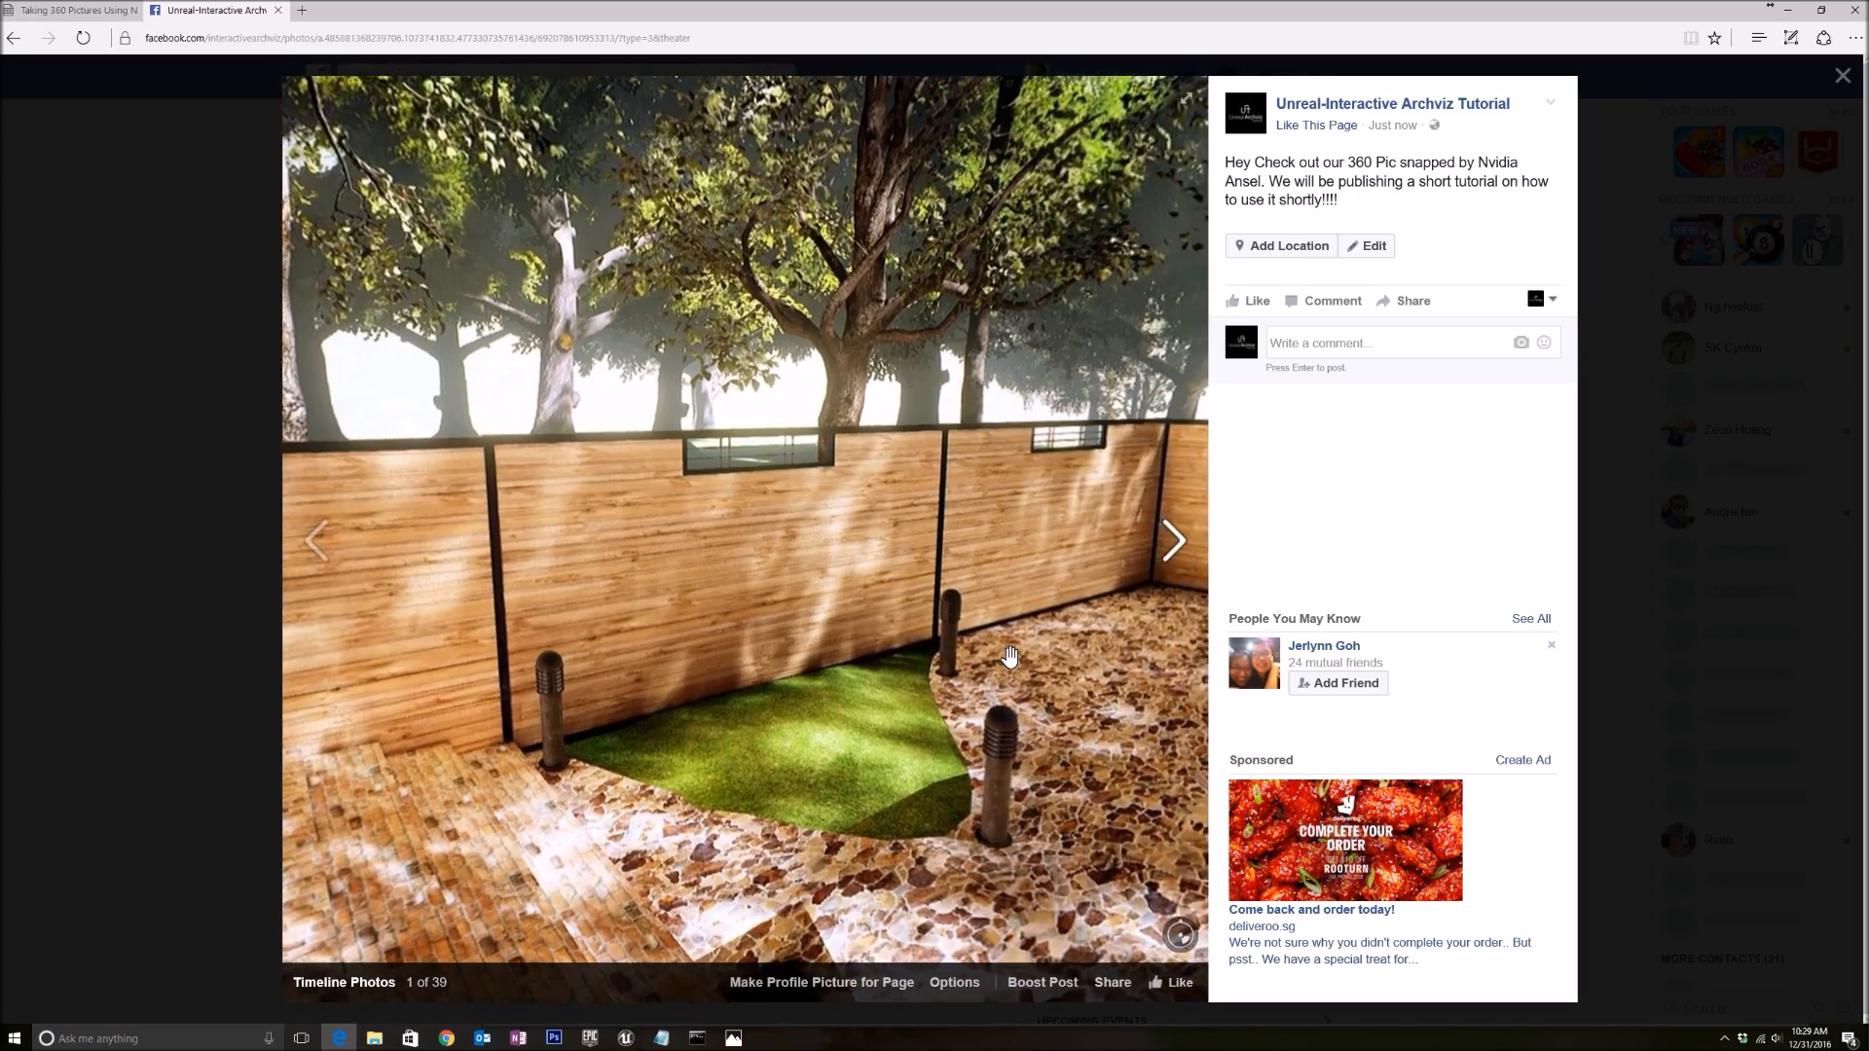
drag(1009, 656, 840, 749)
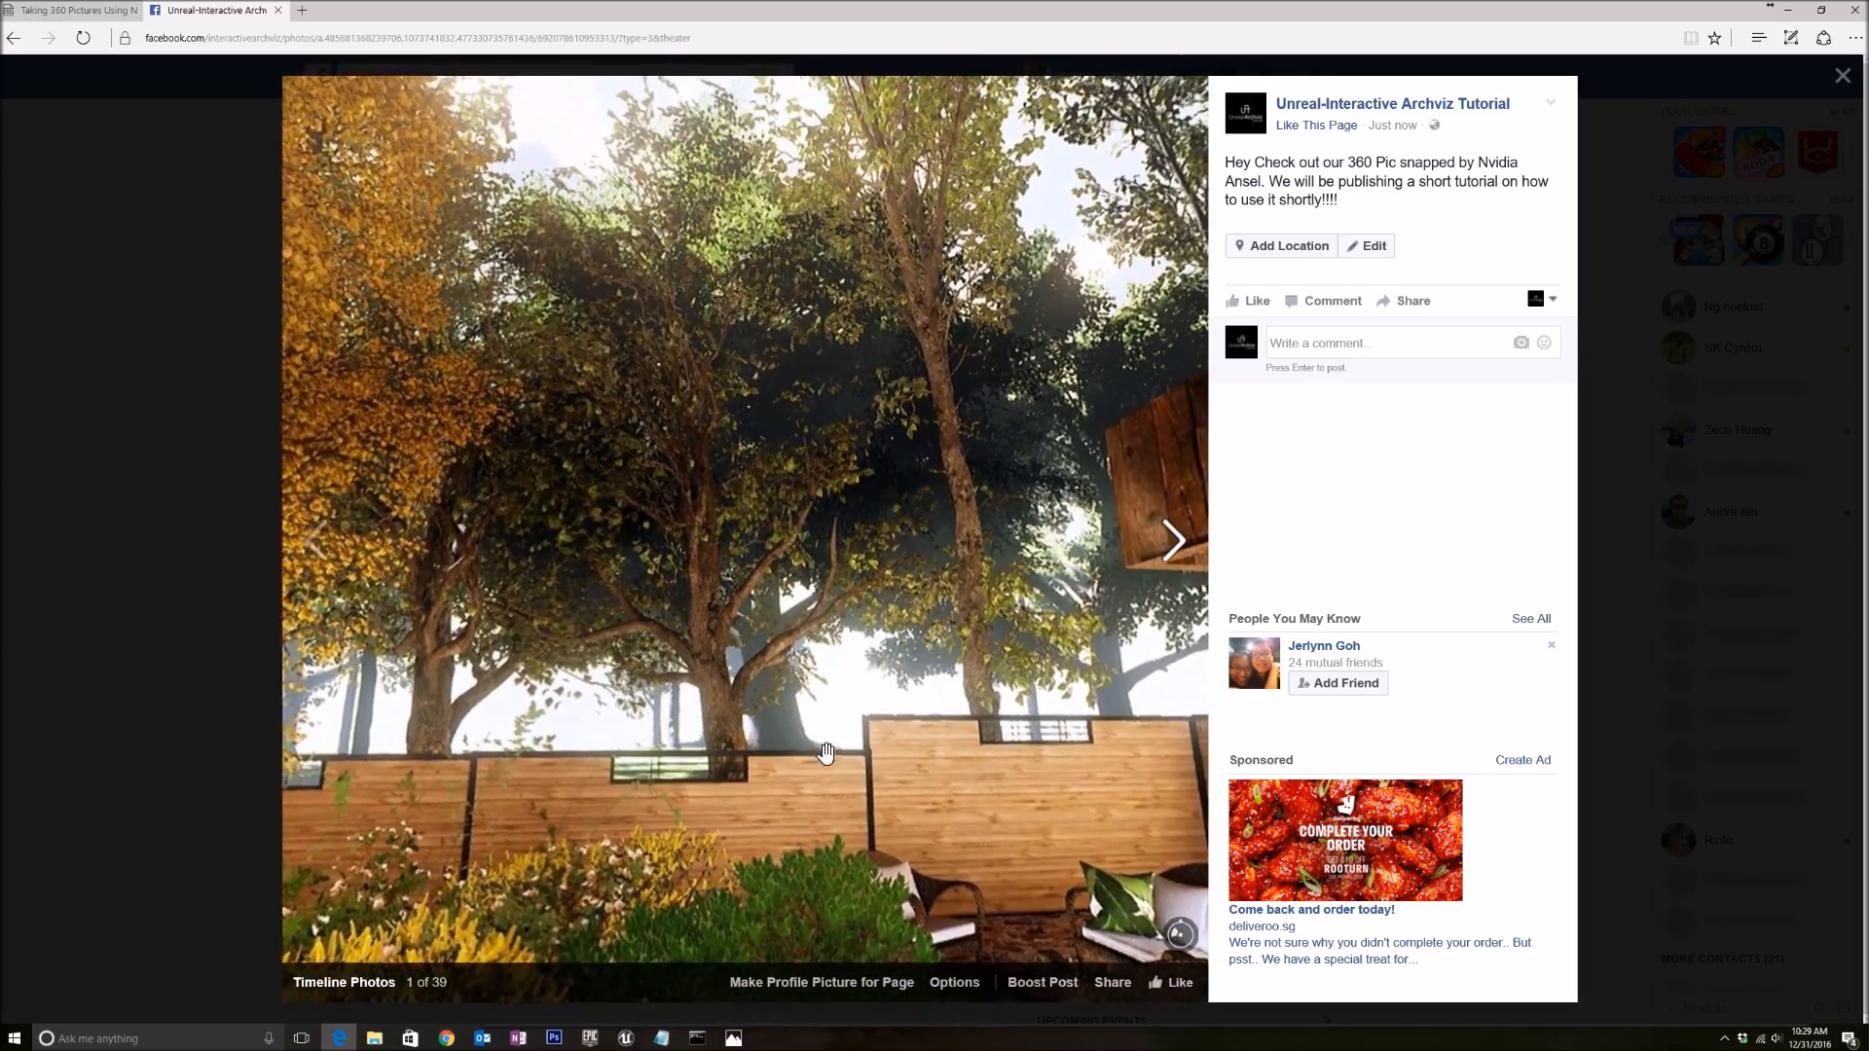
drag(827, 753, 888, 723)
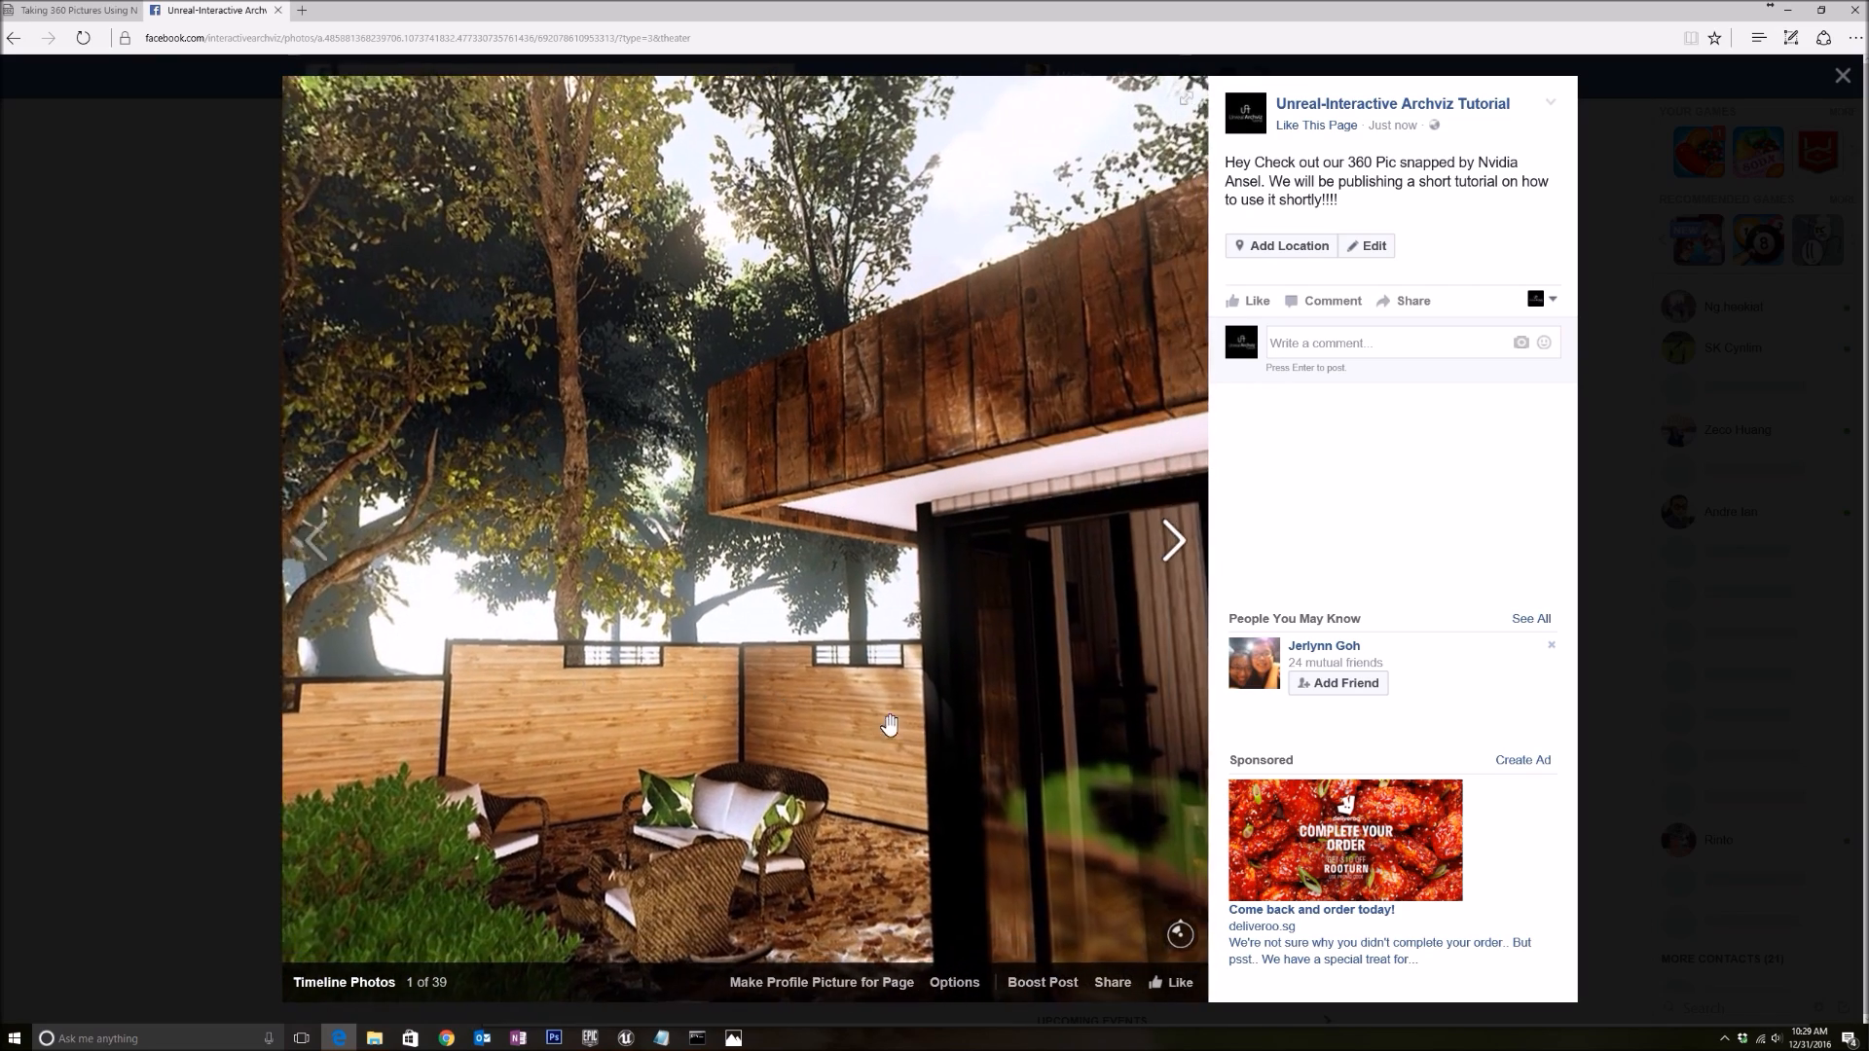
drag(888, 723, 935, 733)
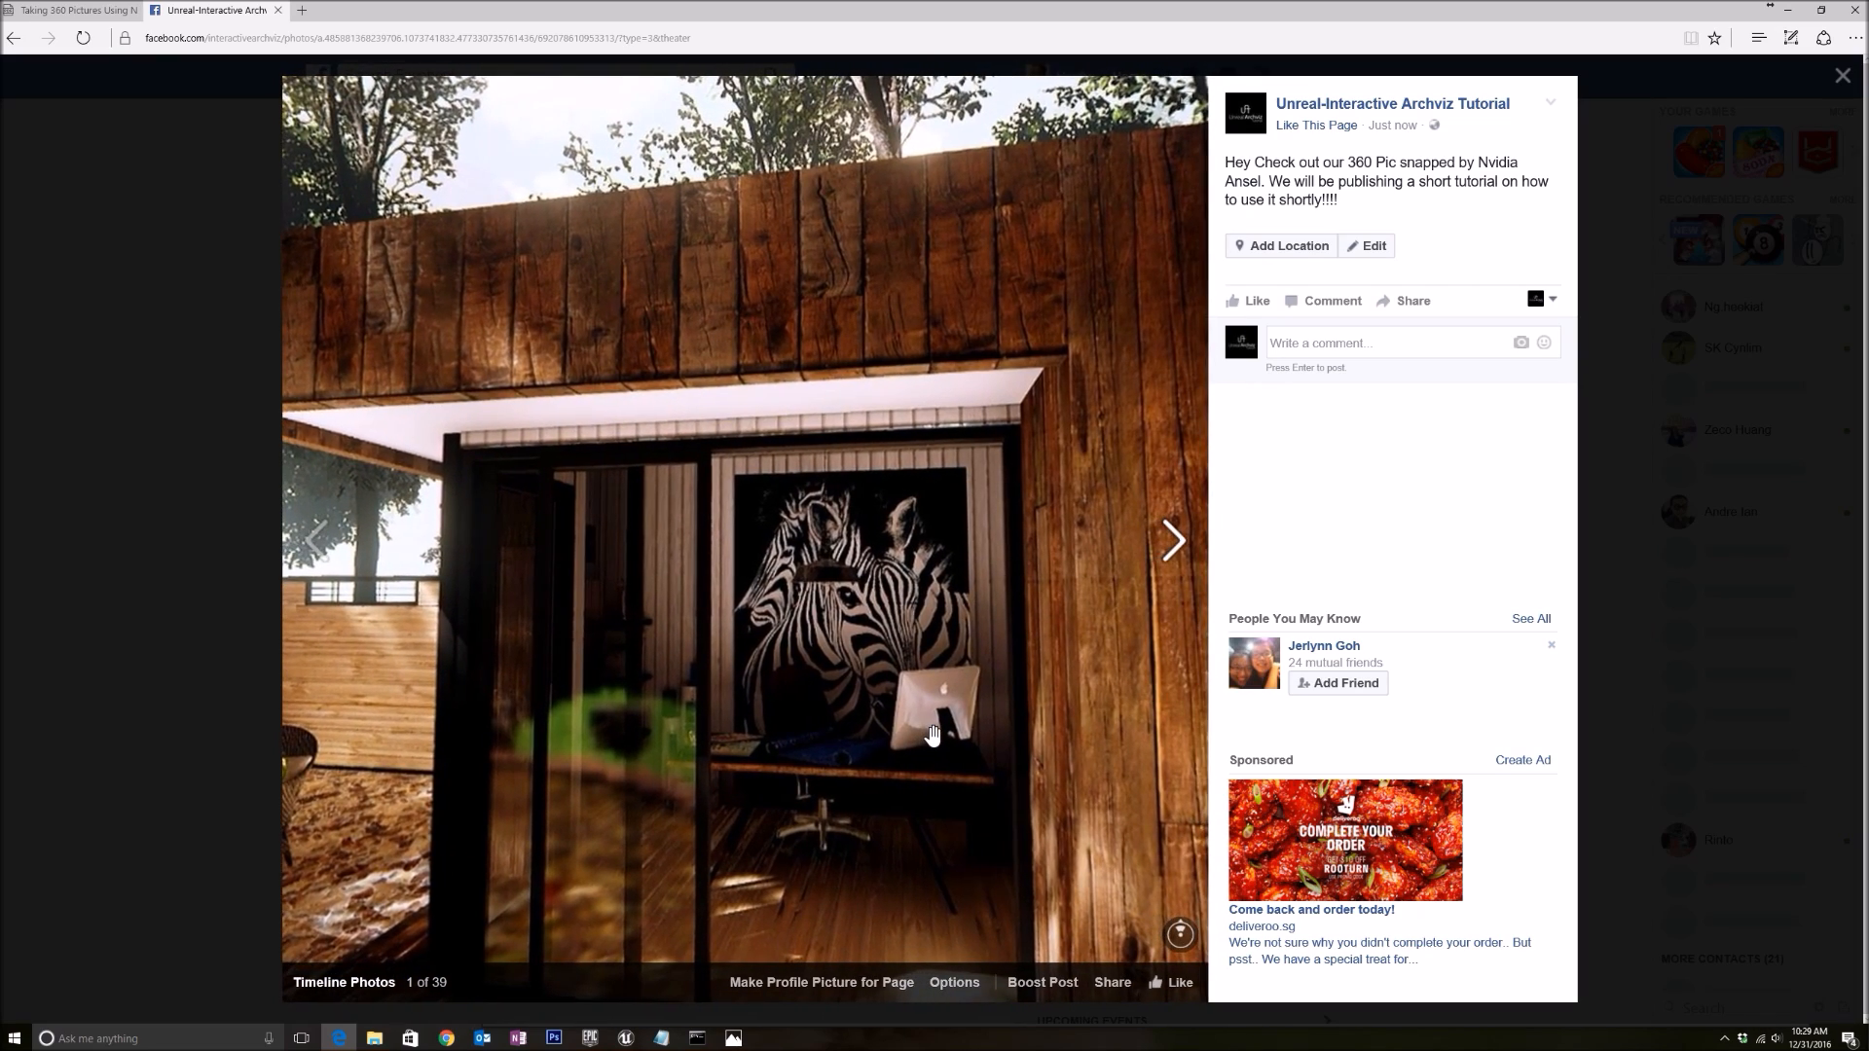